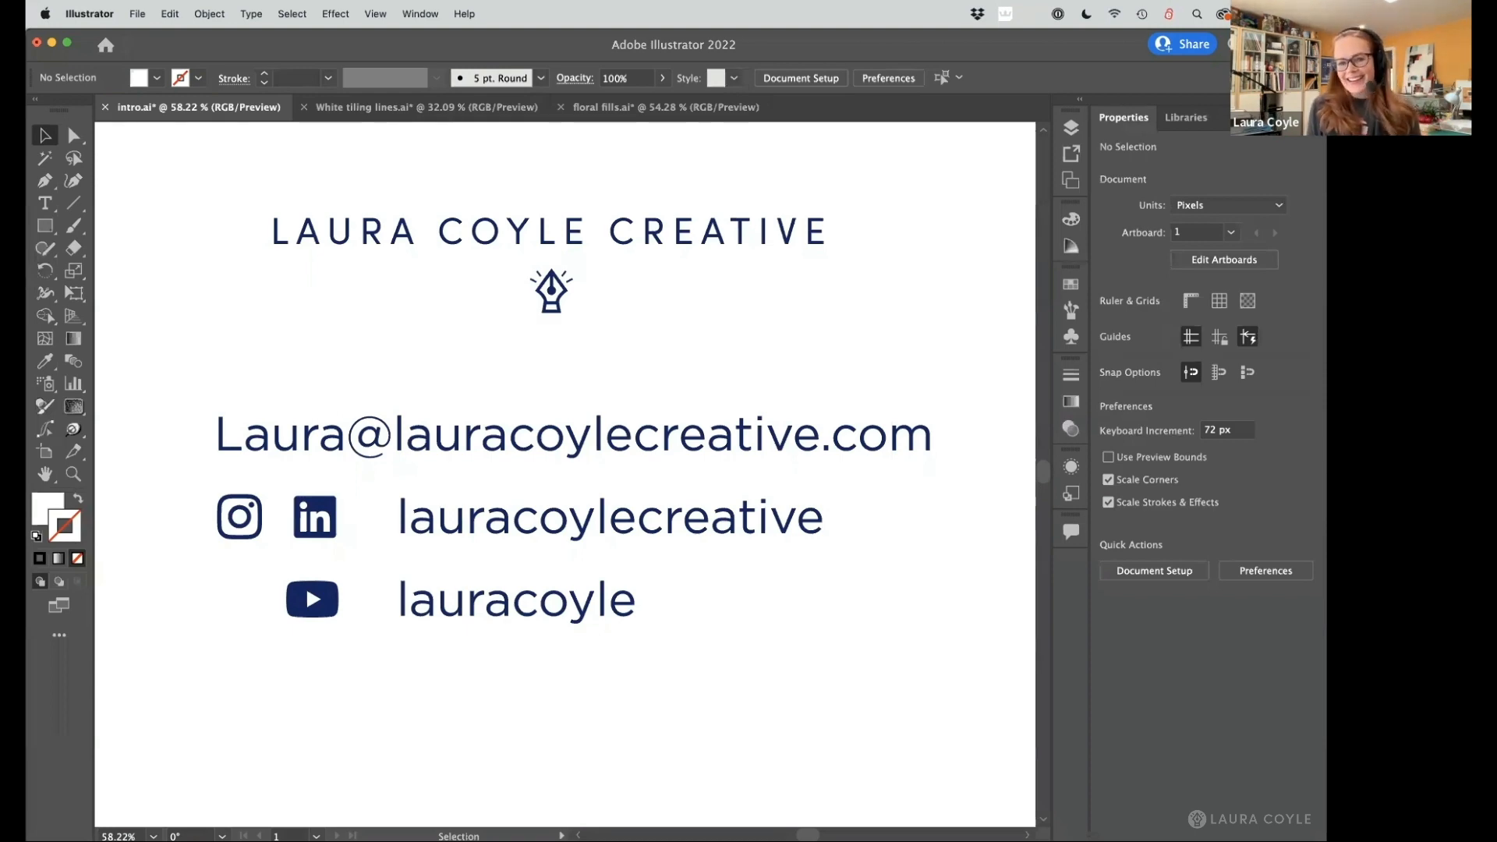
Bring the White tiling lines.ai wave pattern document to the front.
left_click(425, 107)
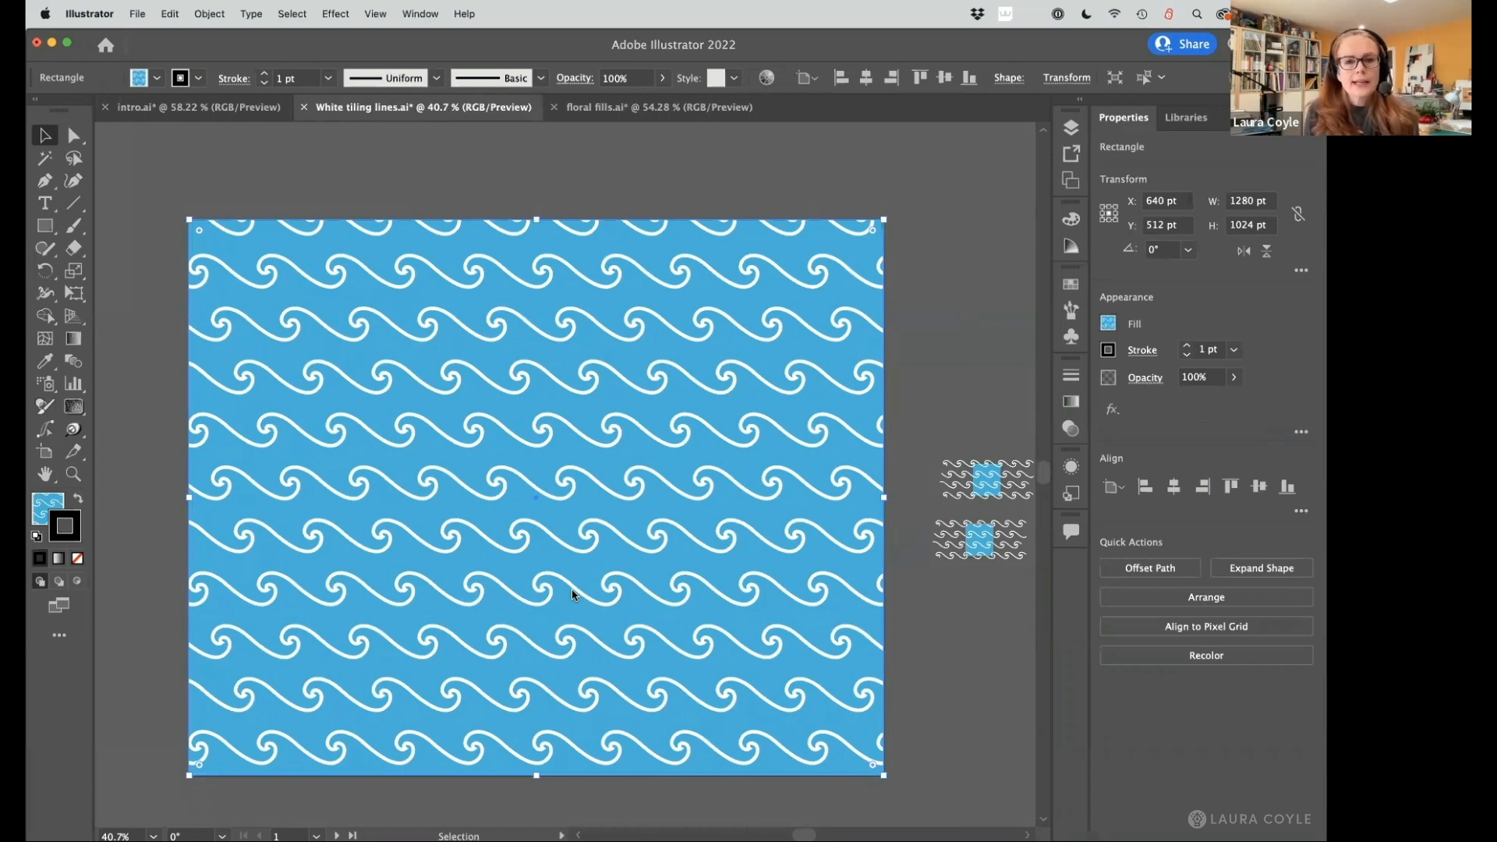
mouse_move(645, 578)
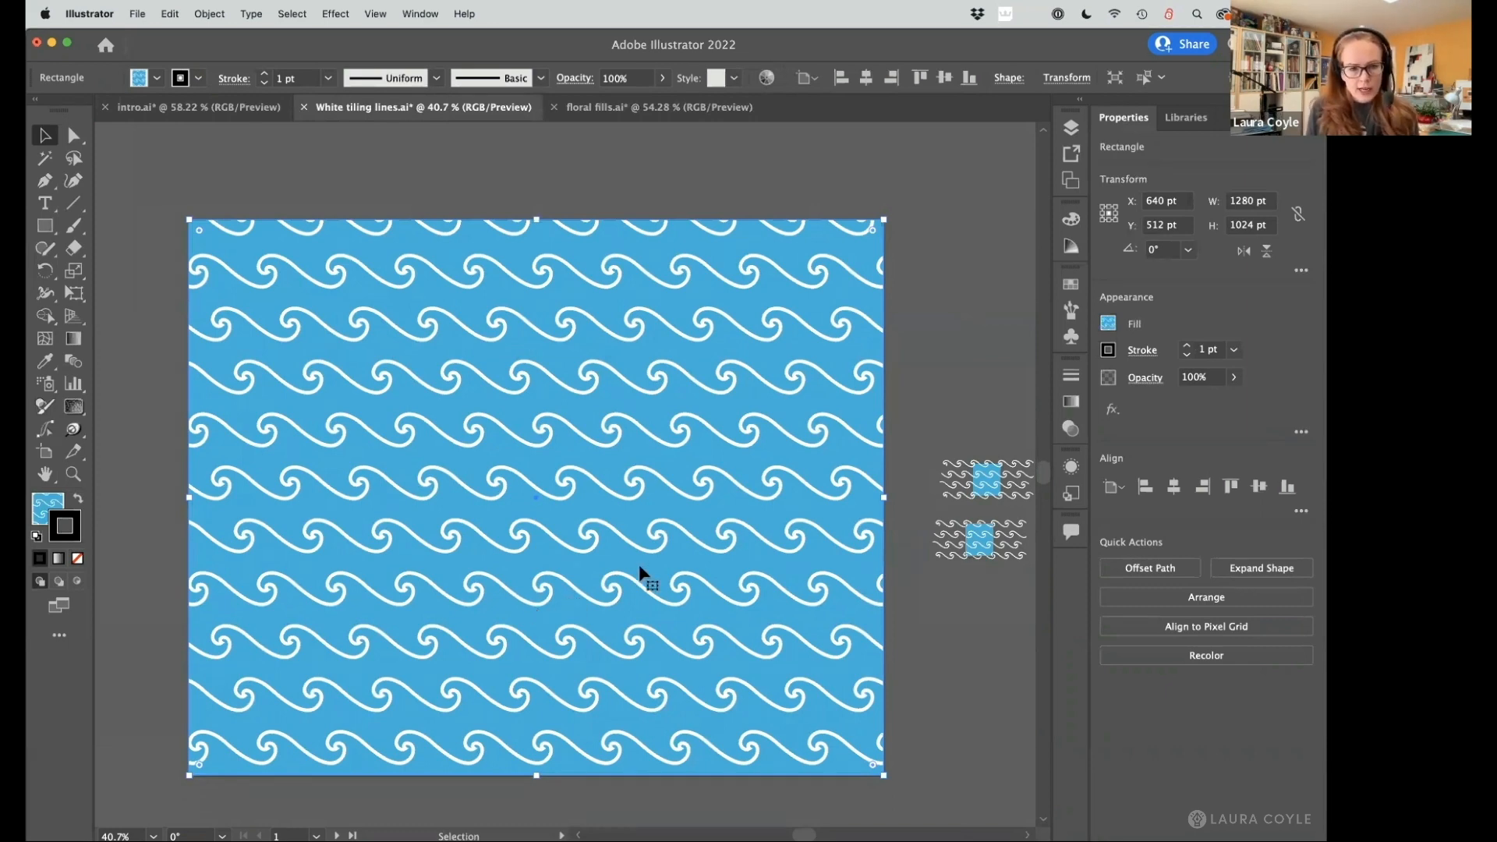
mouse_move(684, 669)
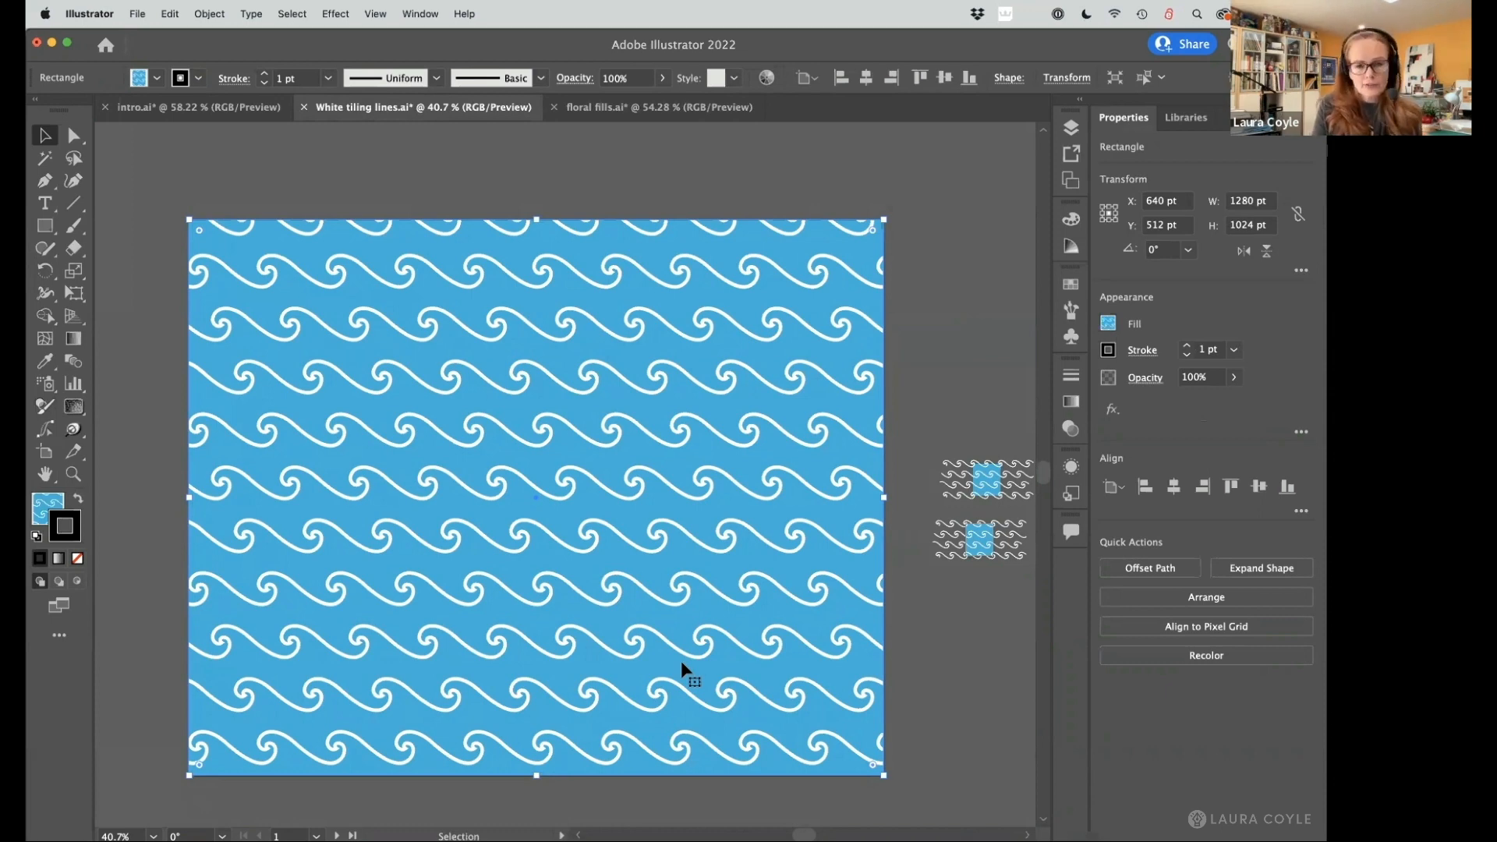
mouse_move(482, 358)
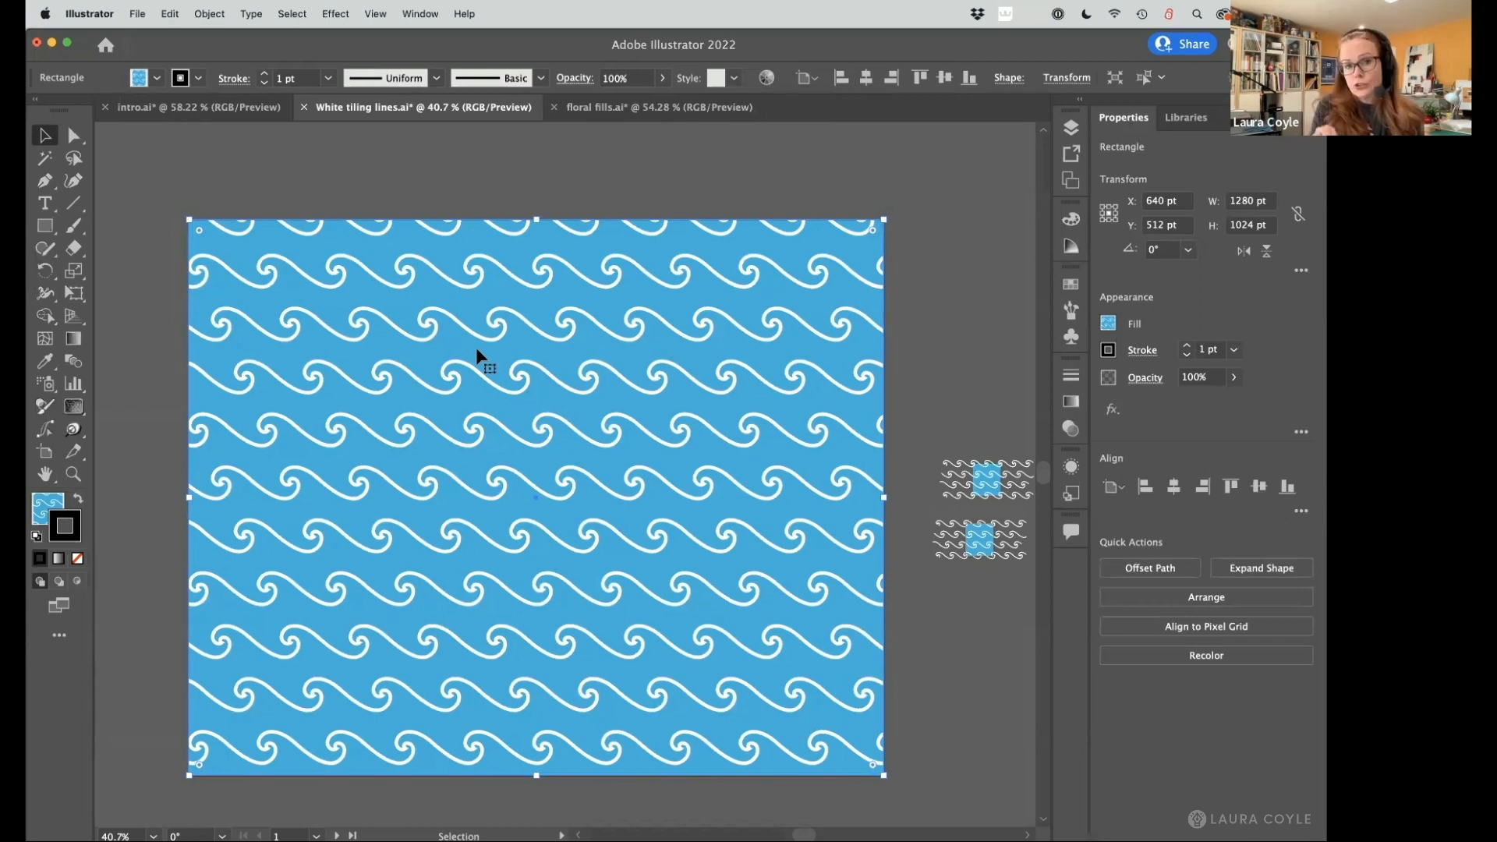
mouse_move(364, 38)
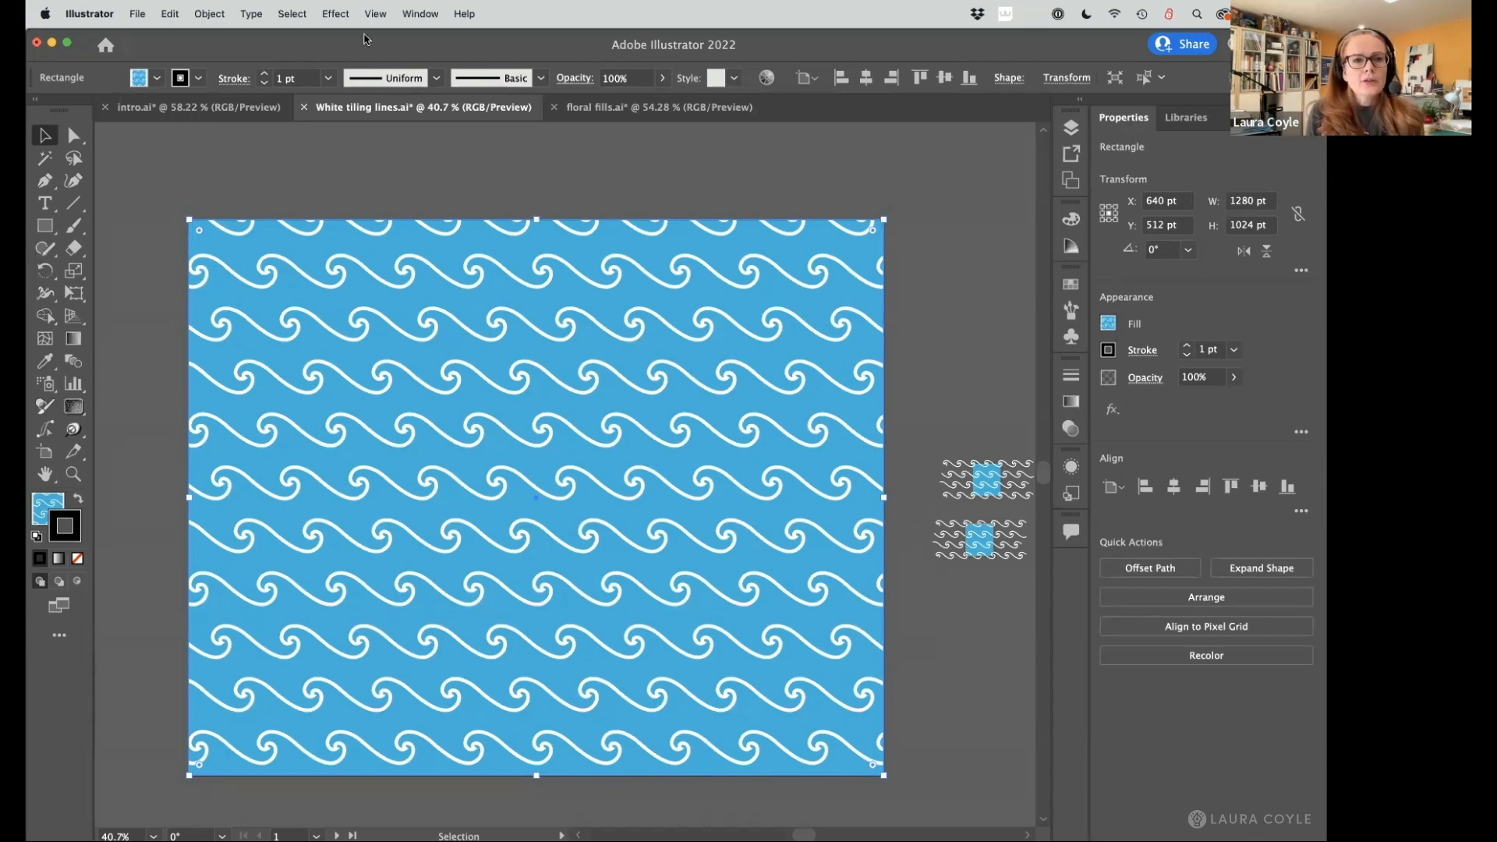
Switch the wave pattern document to View using CPU rendering.
left_click(375, 13)
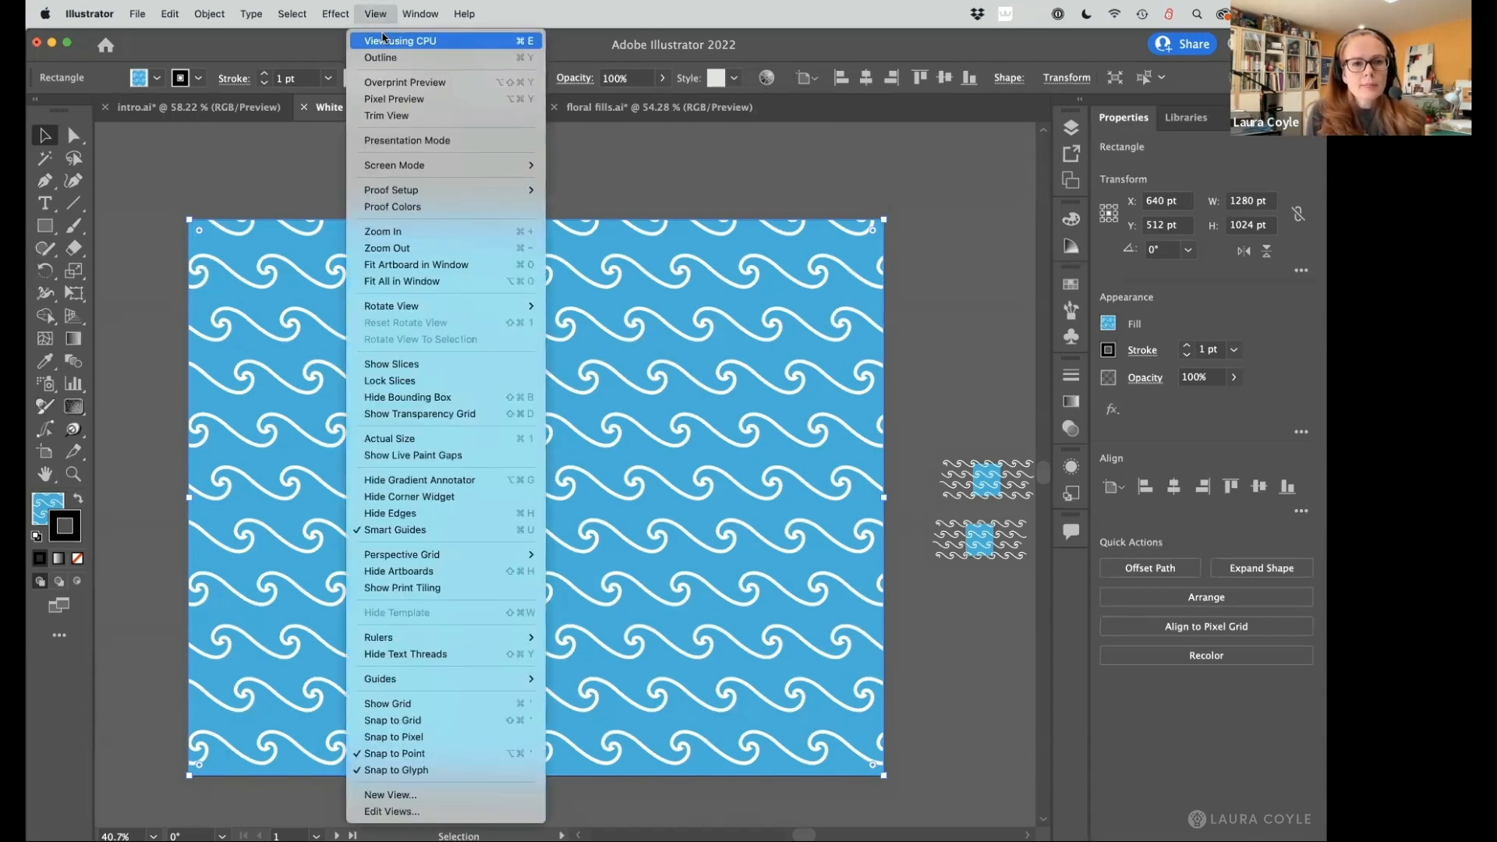
left_click(401, 40)
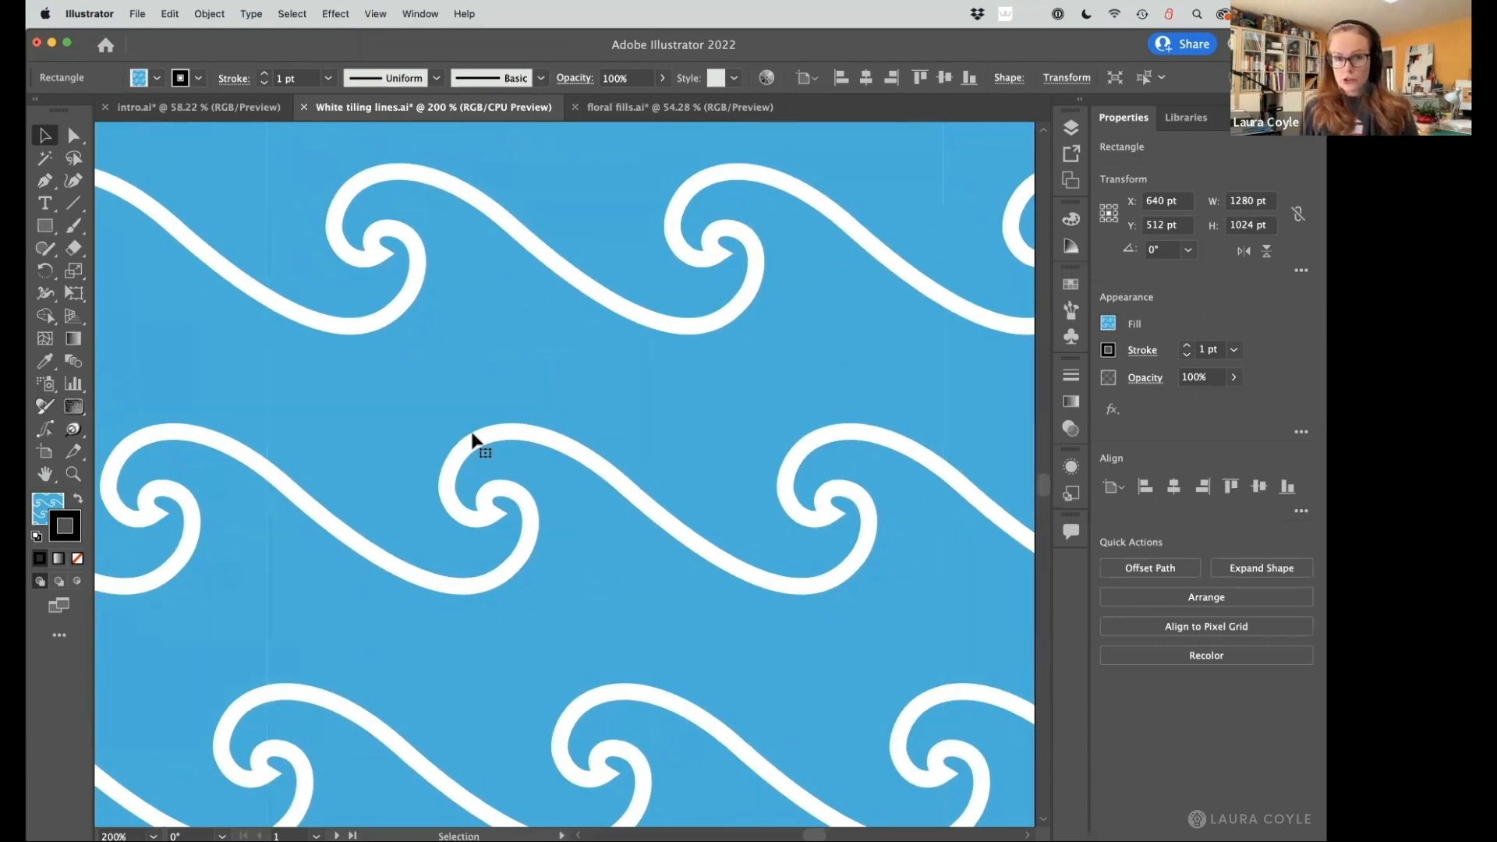
mouse_move(270, 178)
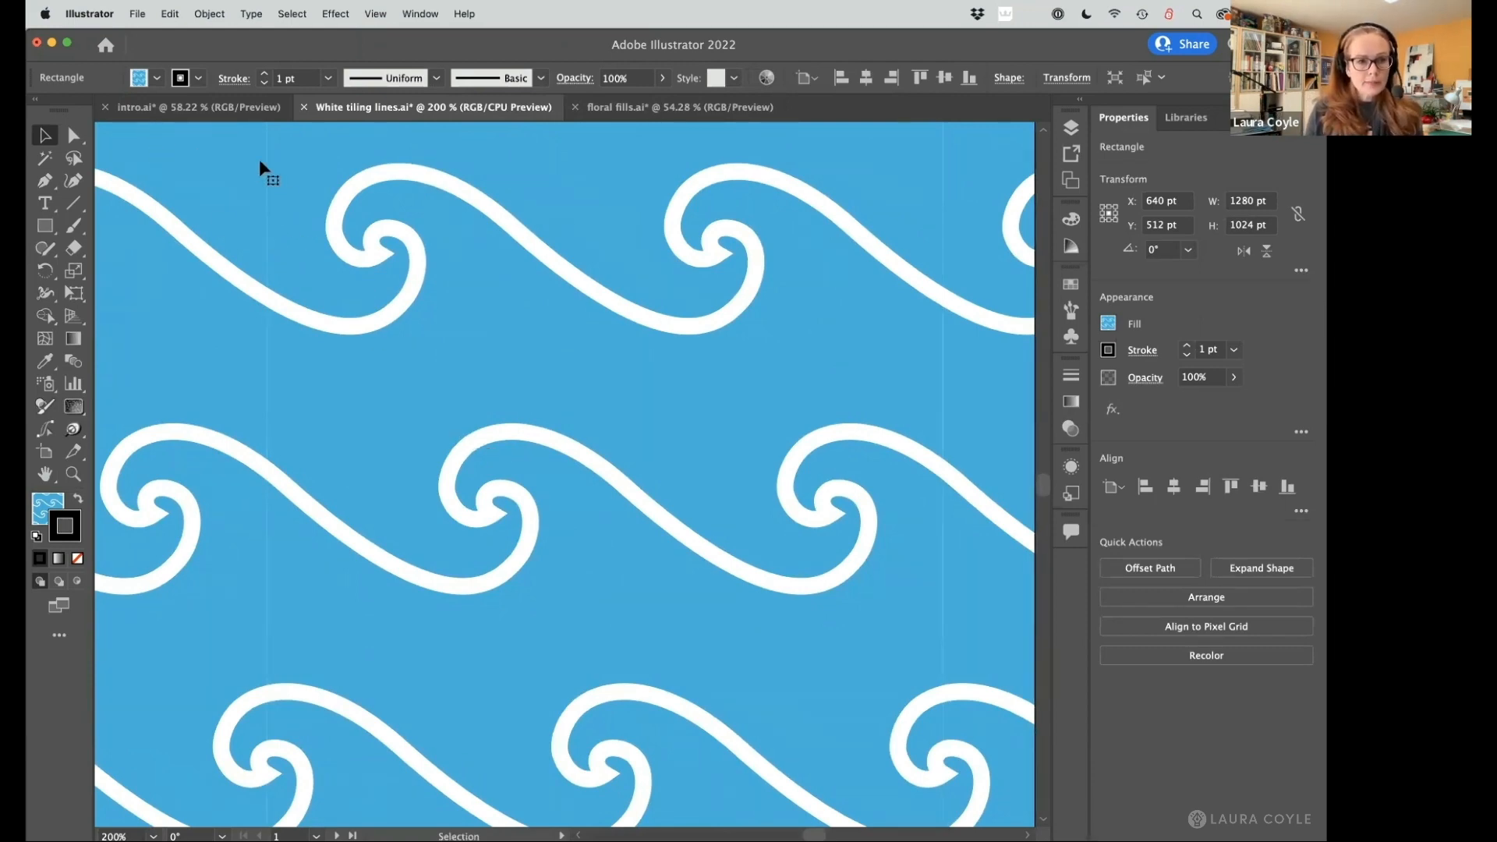
mouse_move(267, 325)
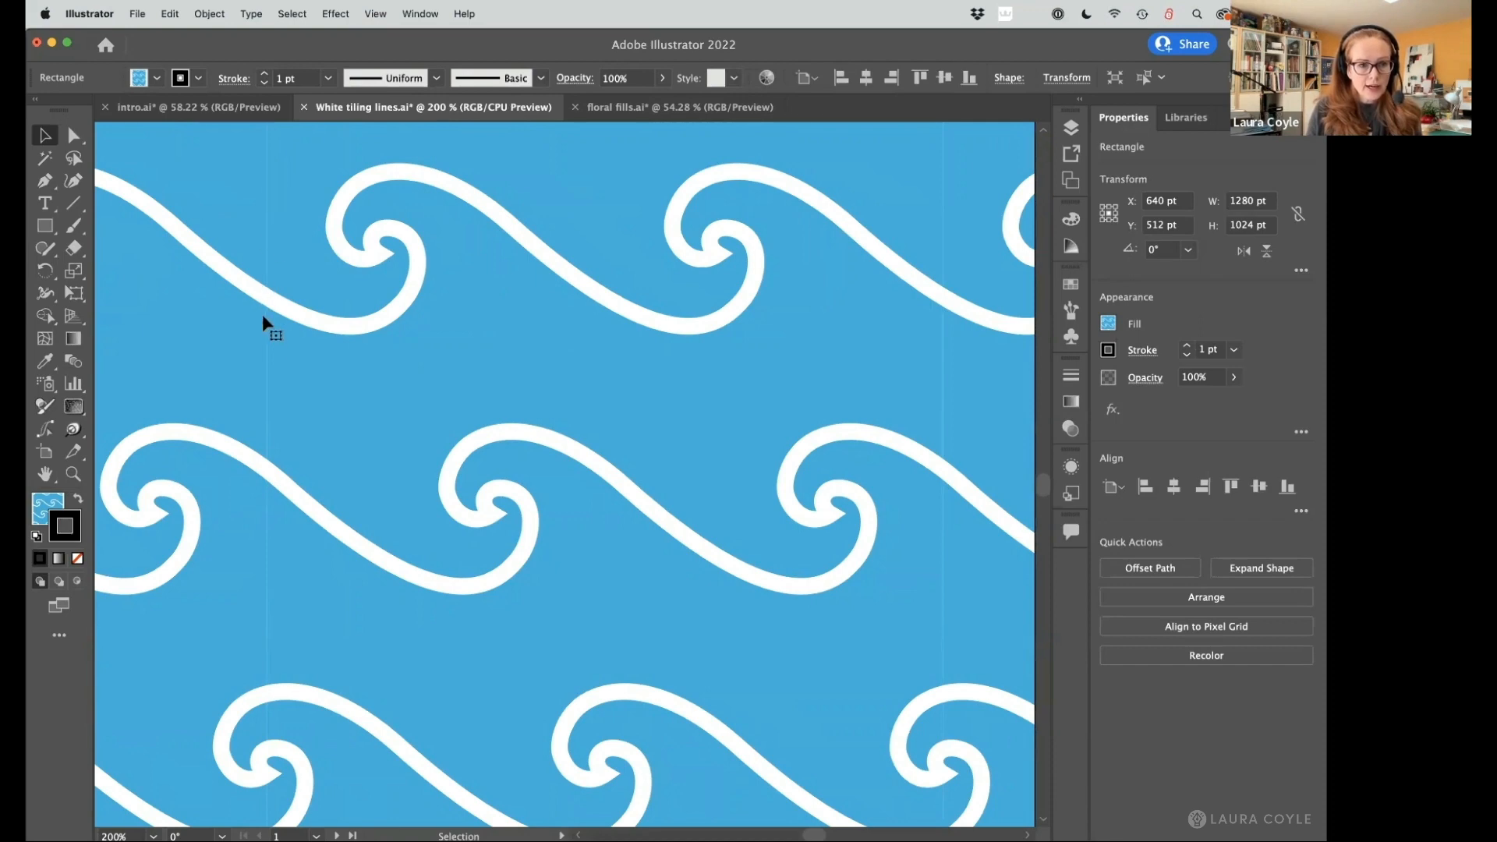
mouse_move(275, 665)
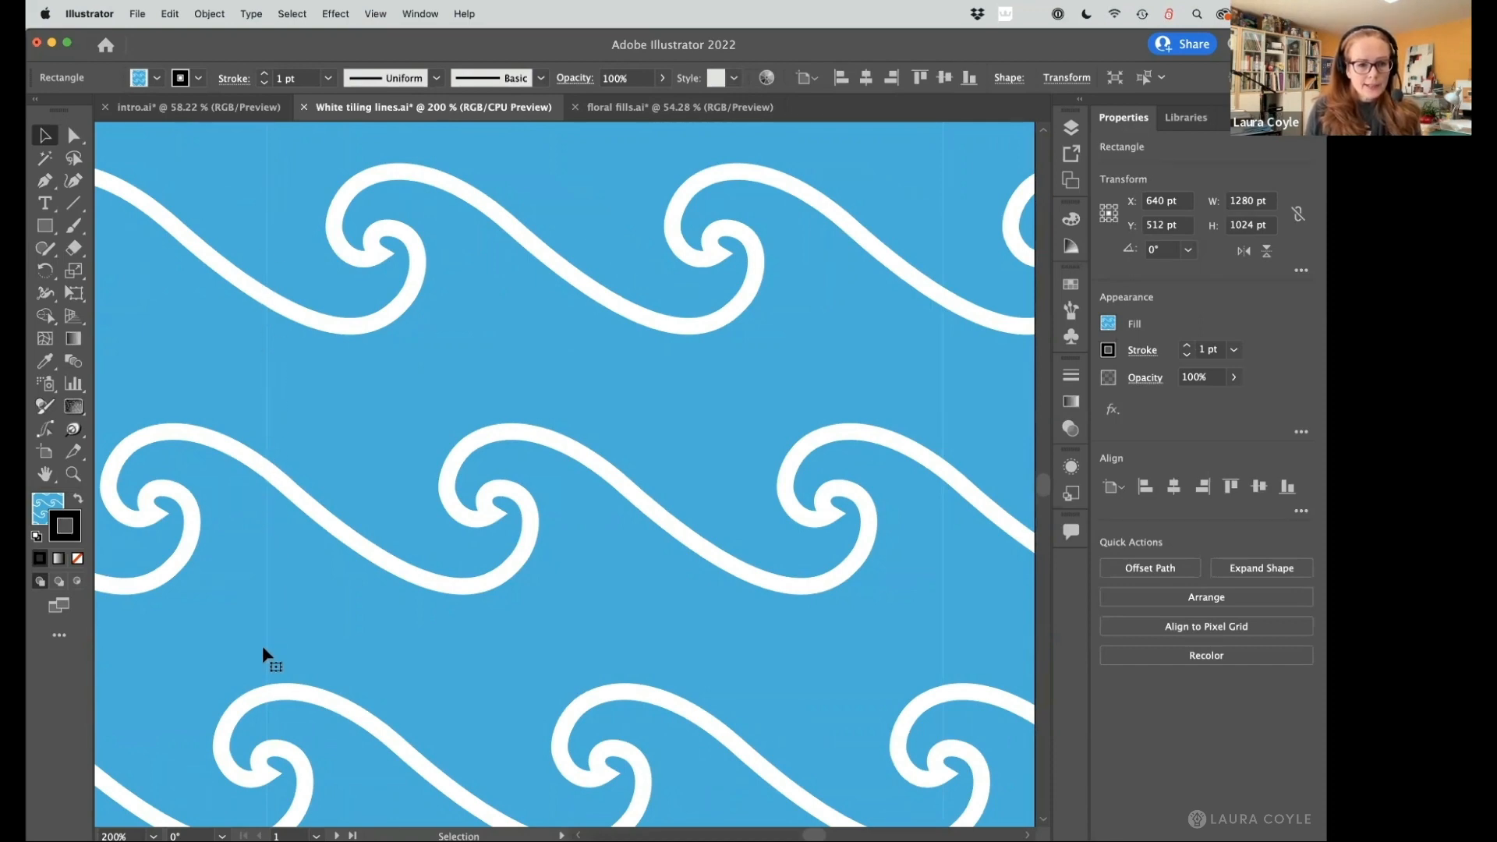
mouse_move(748, 723)
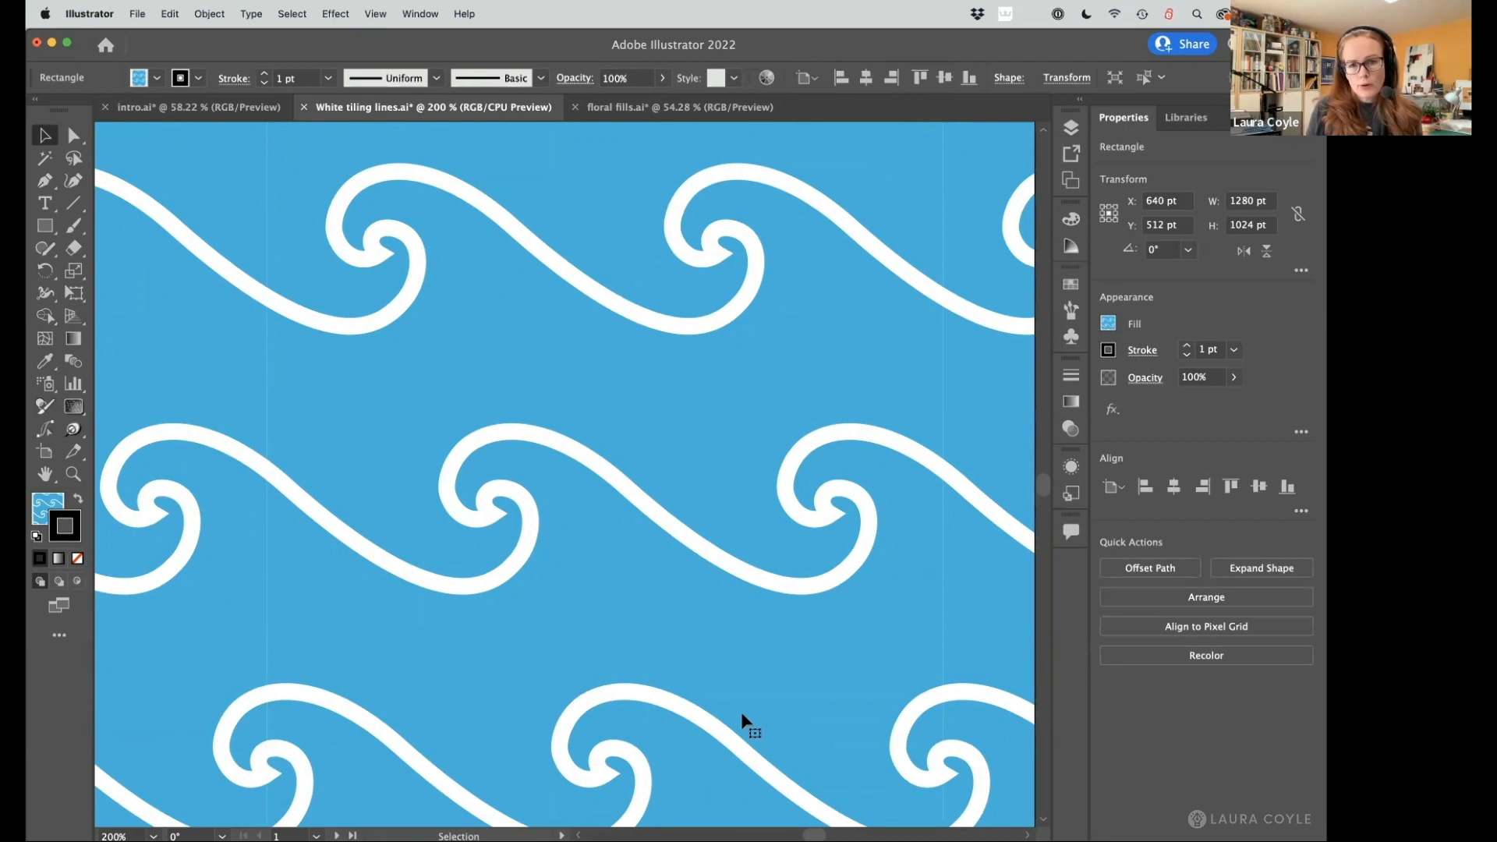
mouse_move(946, 281)
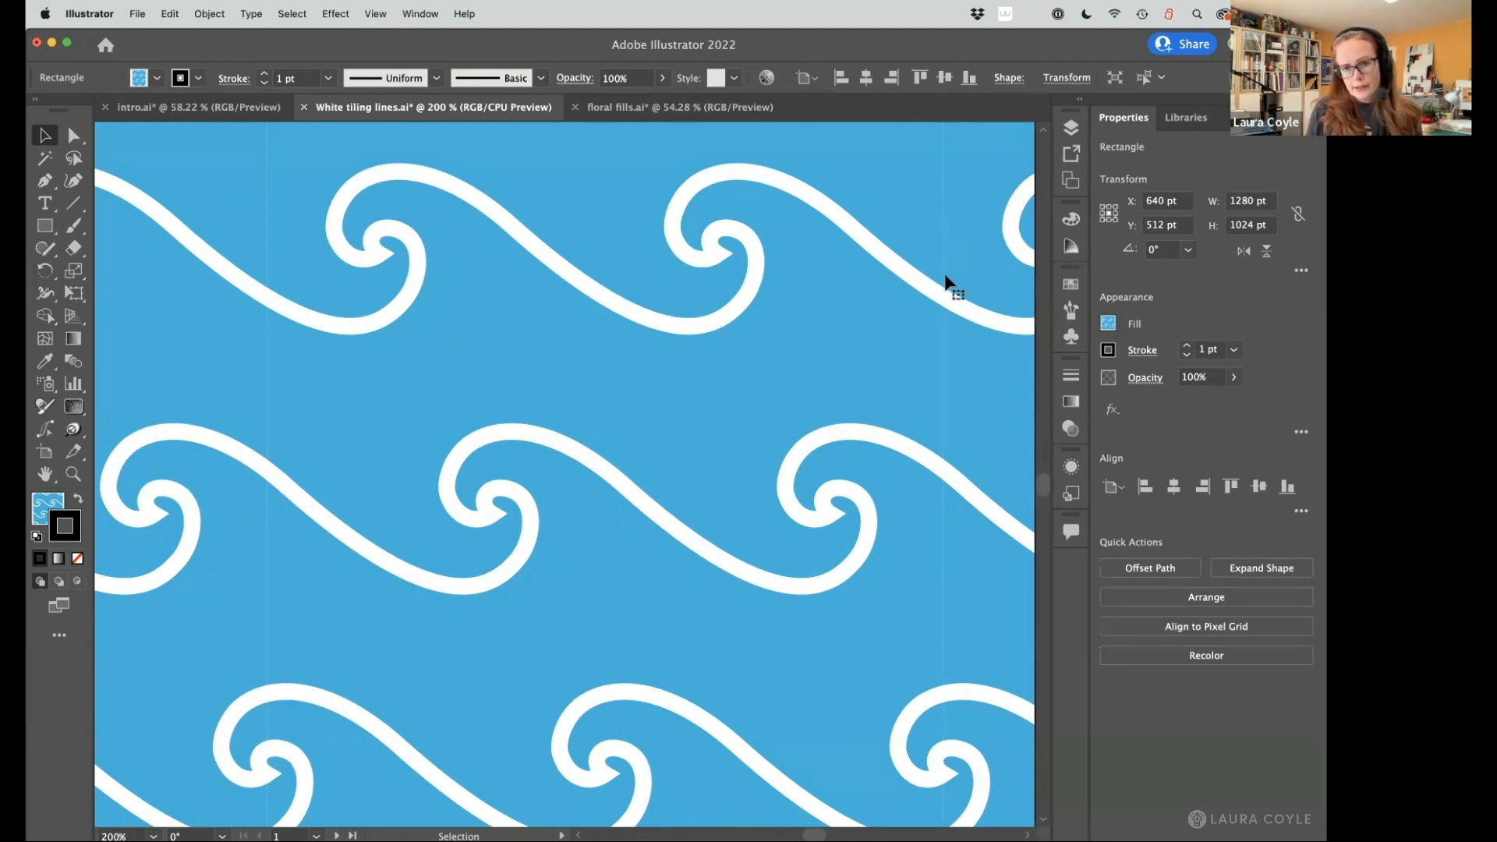
mouse_move(950, 589)
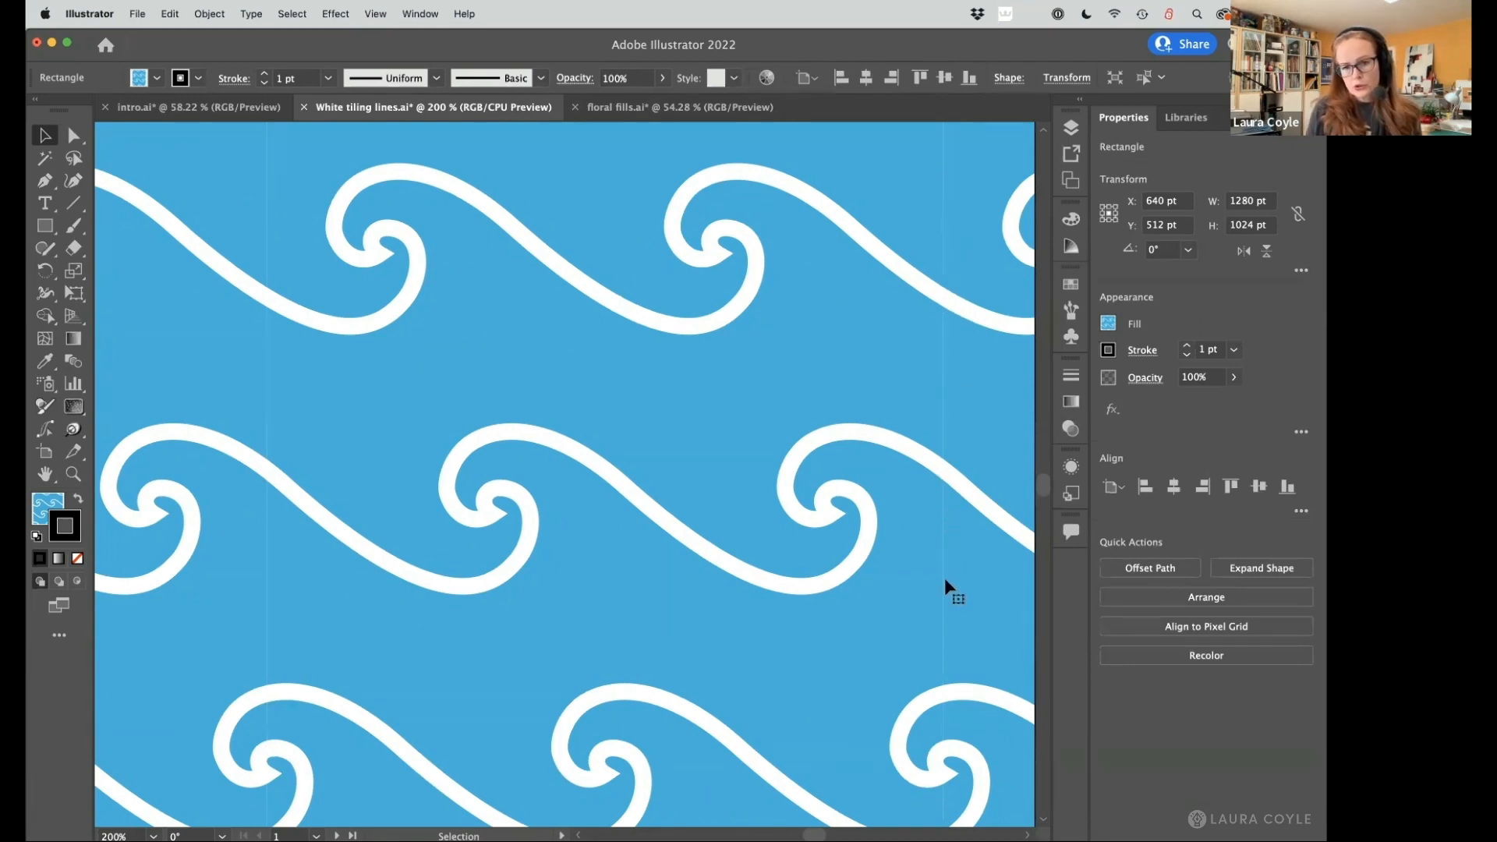
mouse_move(954, 778)
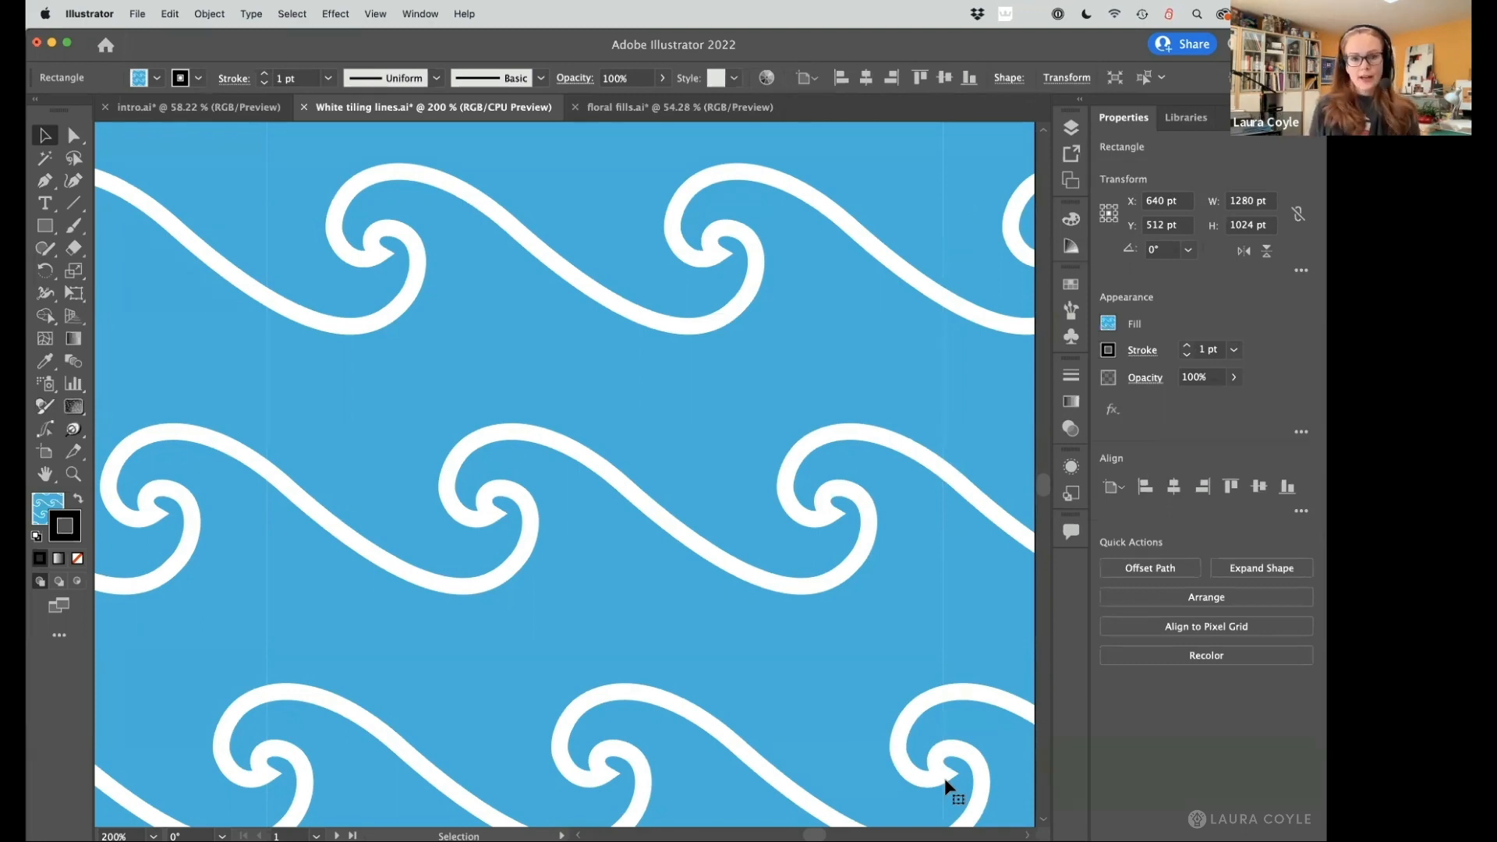
mouse_move(919, 707)
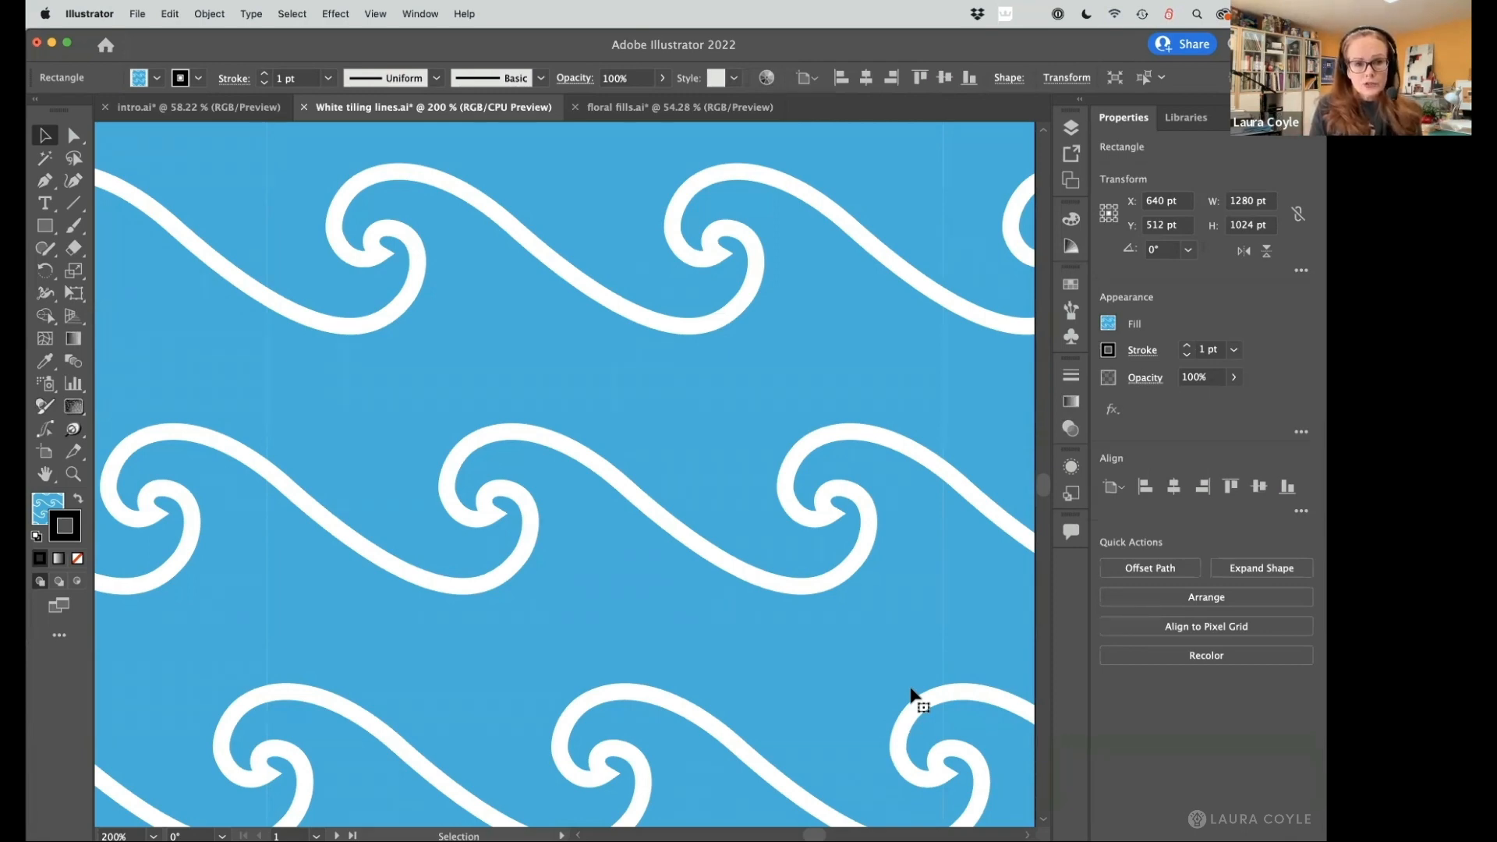
mouse_move(301, 361)
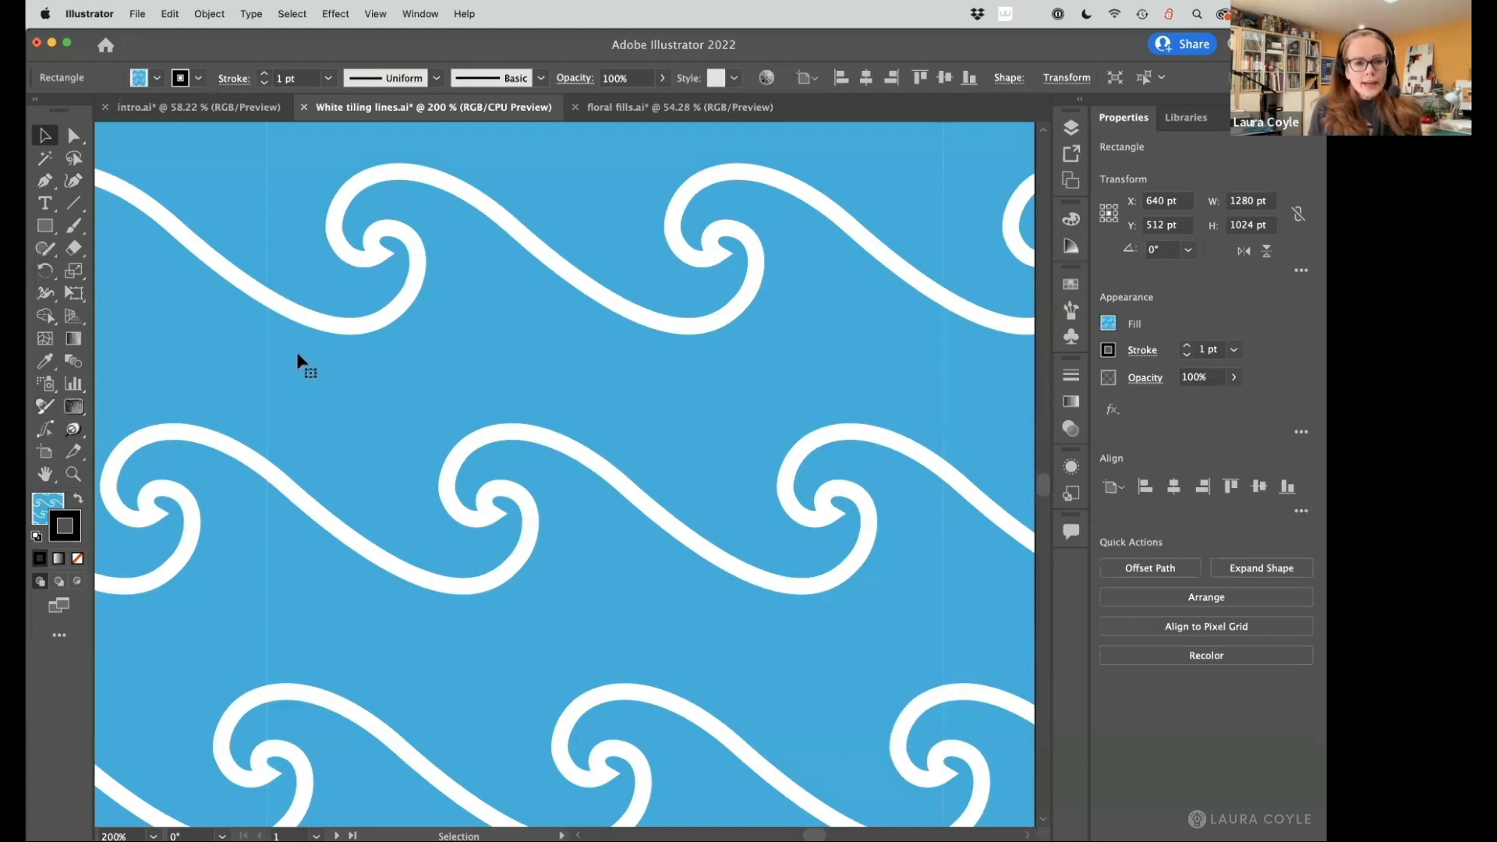
mouse_move(764, 549)
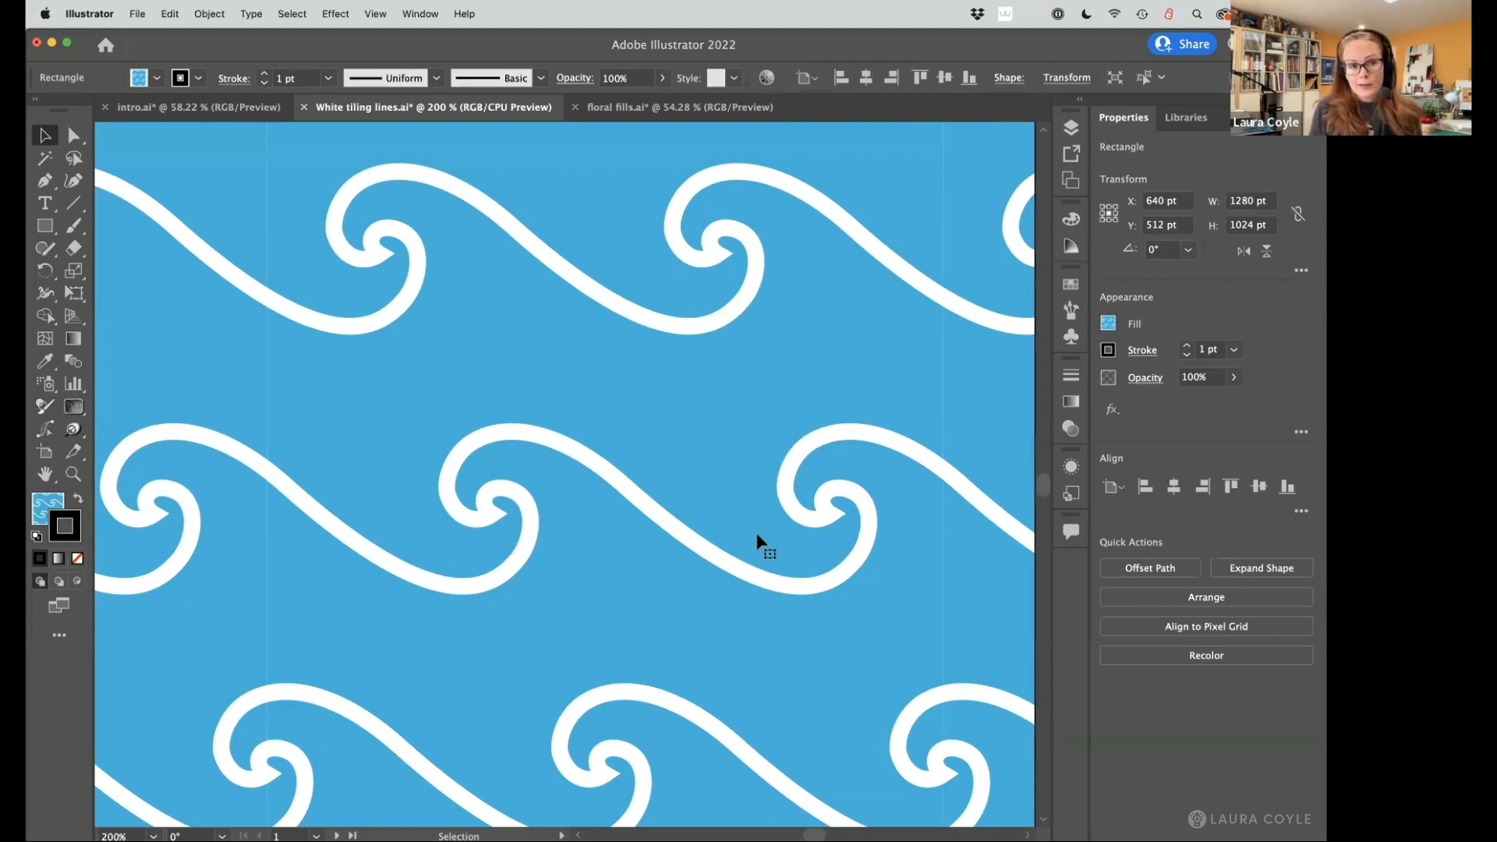
mouse_move(490, 329)
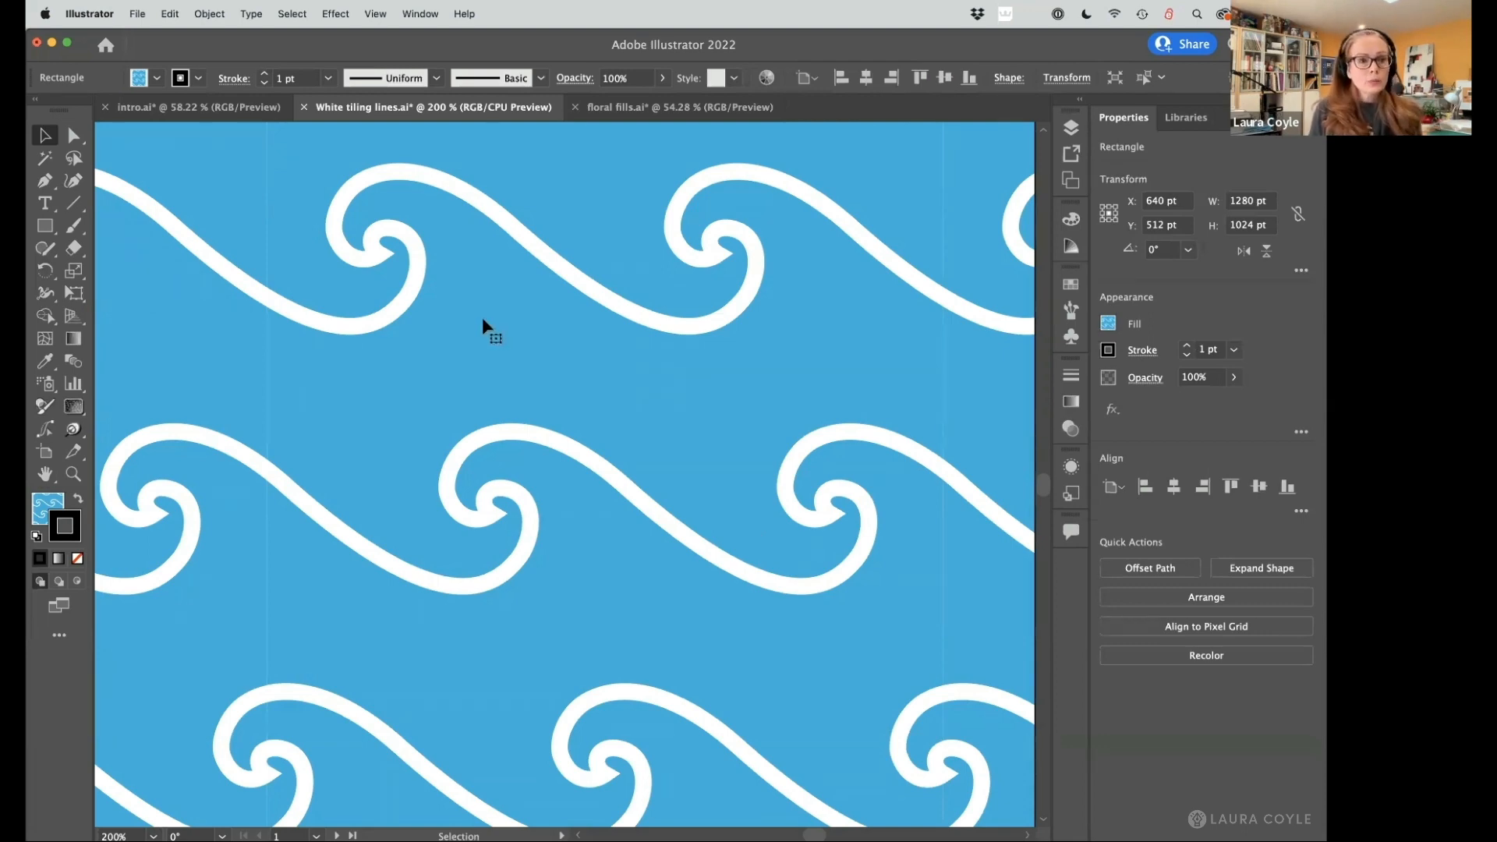
Open Save for Web (Legacy) to preview the wave pattern as a 1280×1024 PNG-24.
left_click(136, 13)
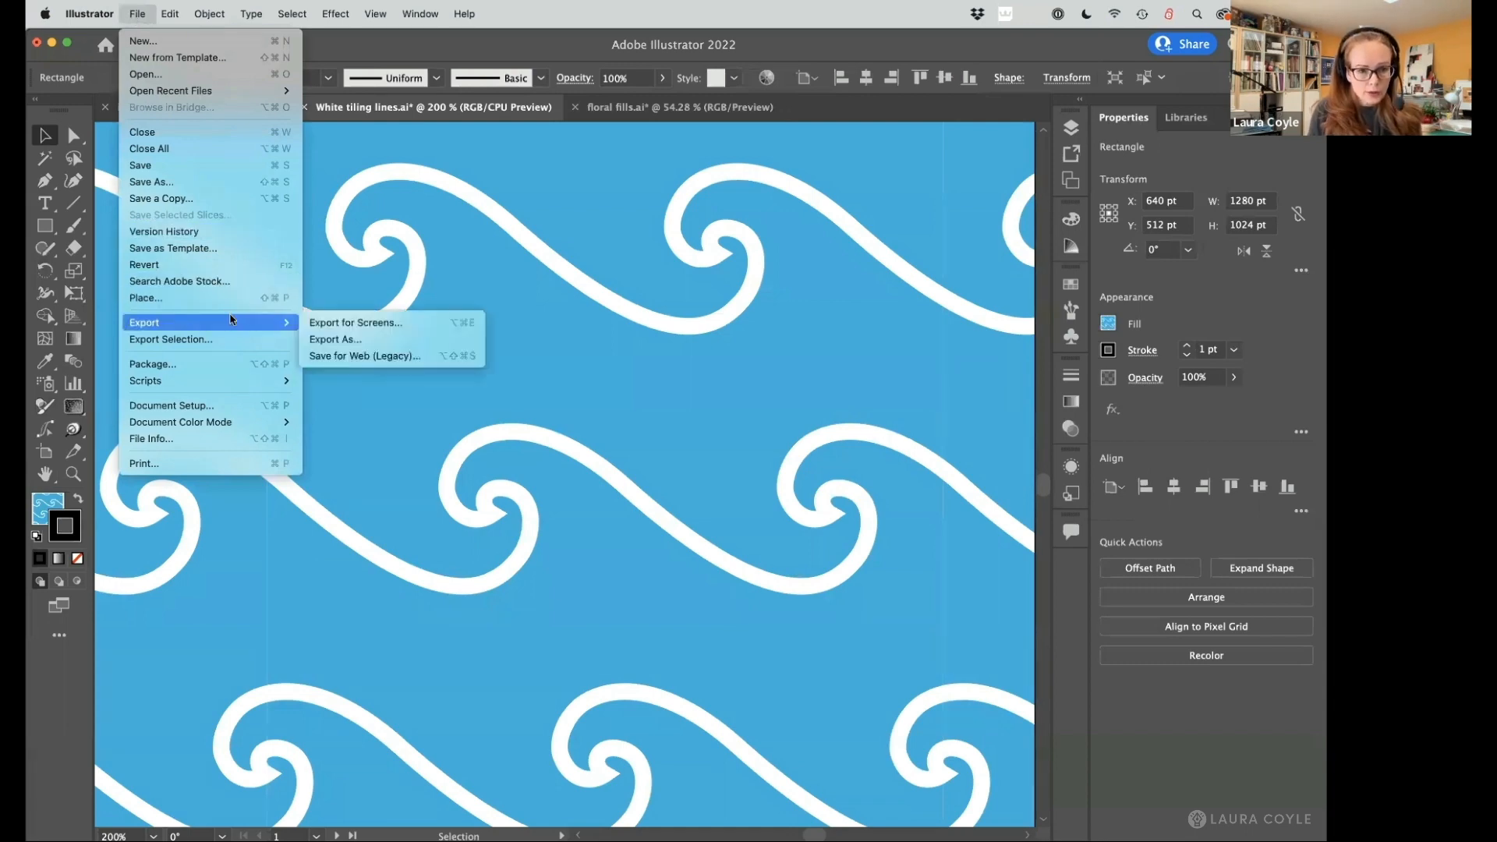
mouse_move(362, 355)
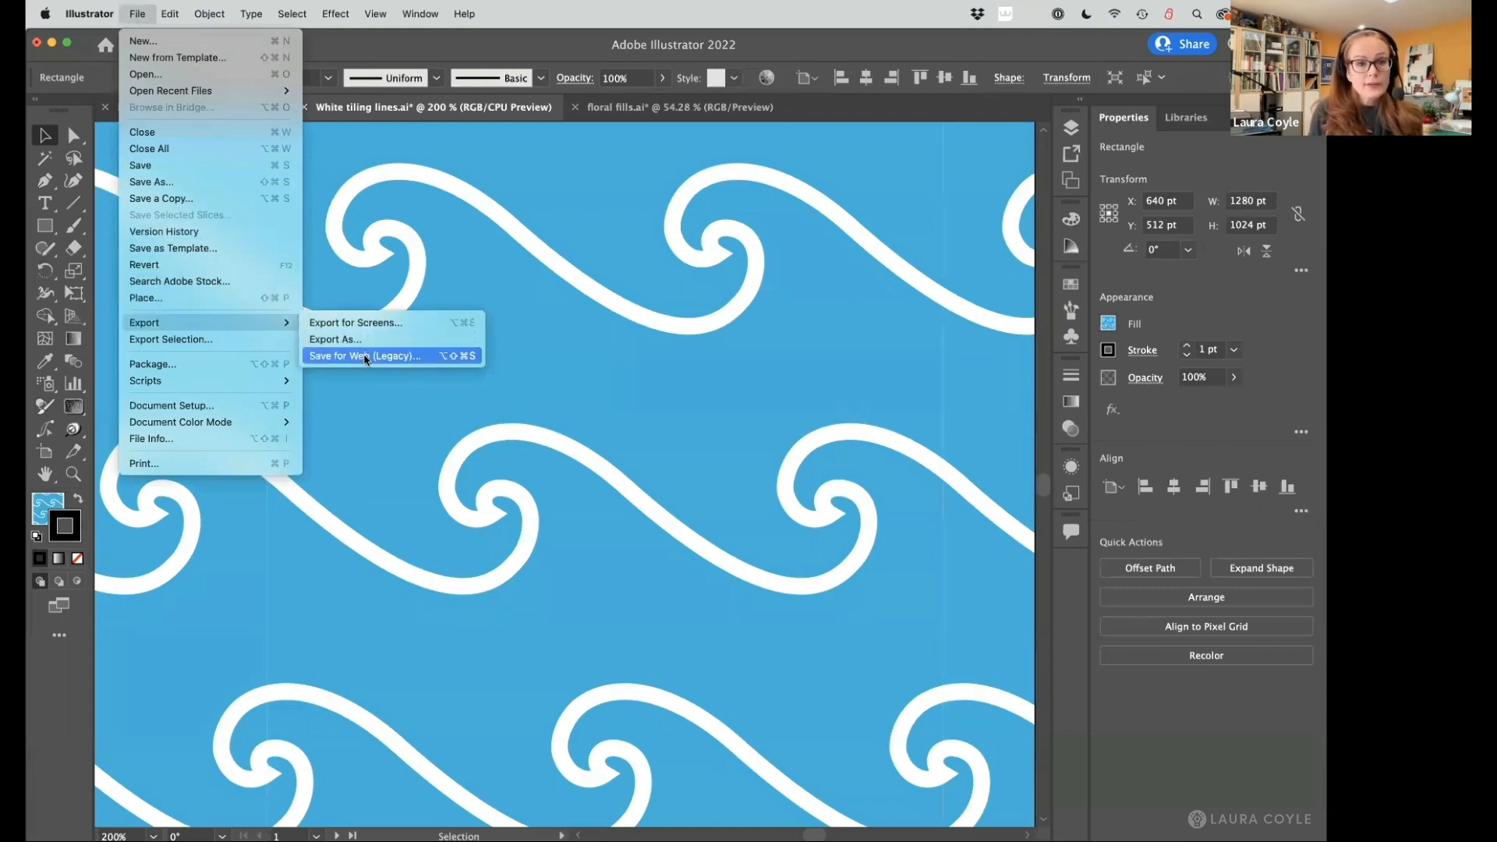
left_click(362, 355)
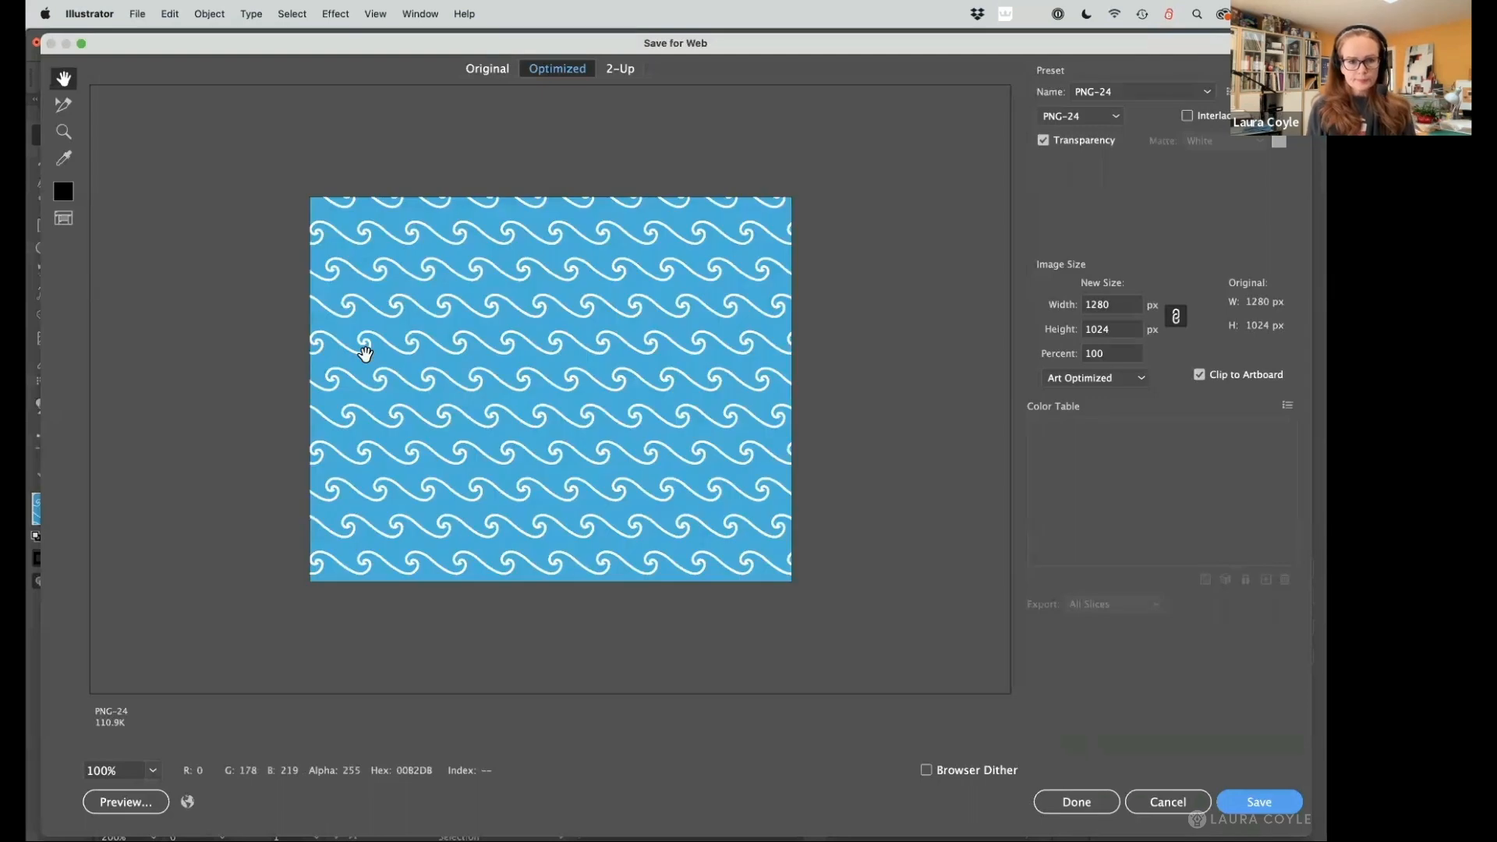
mouse_move(565, 446)
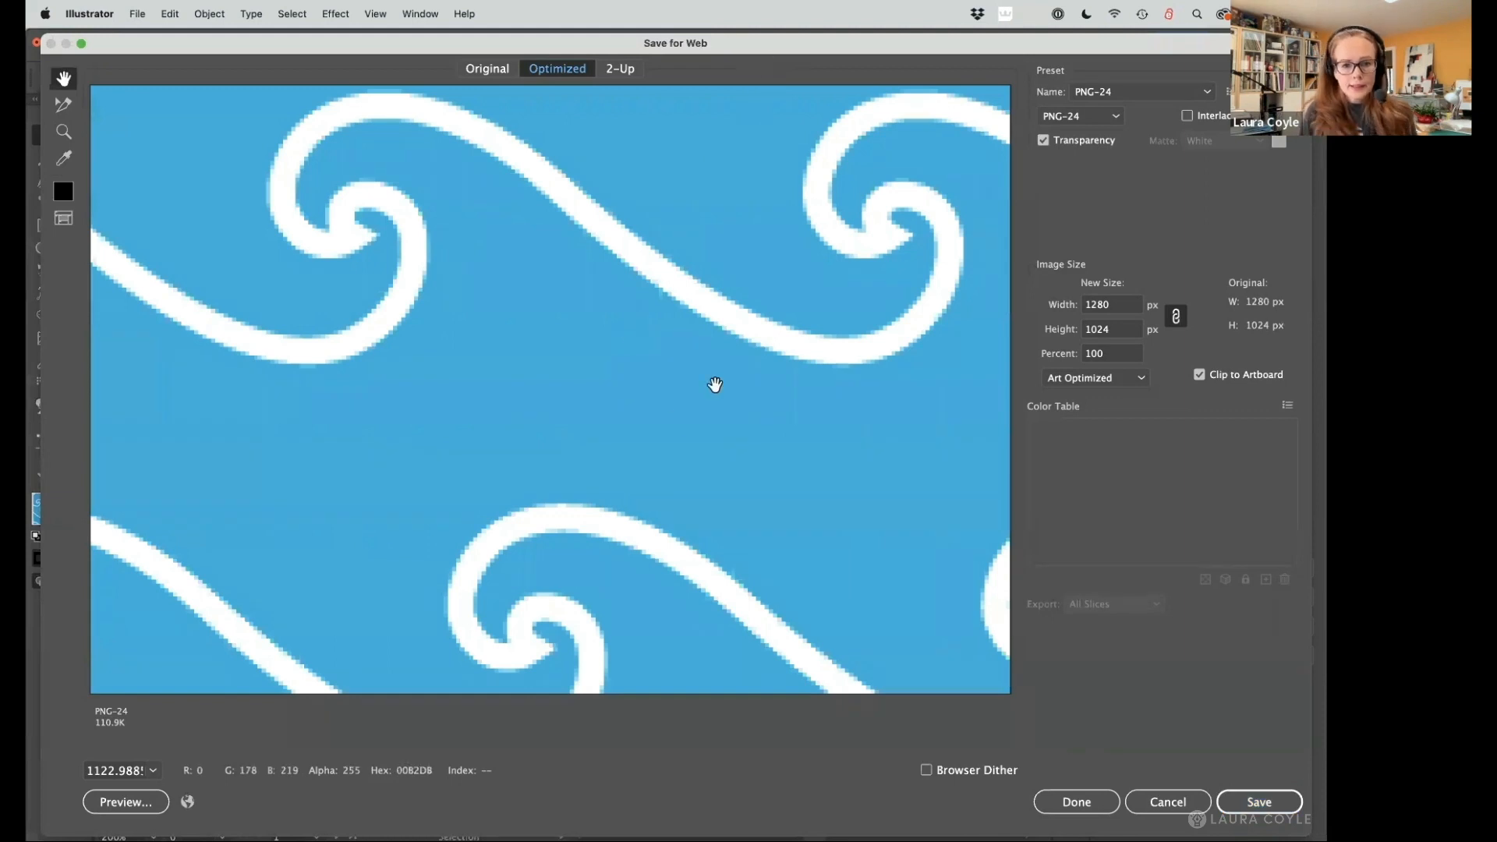
mouse_move(1041, 389)
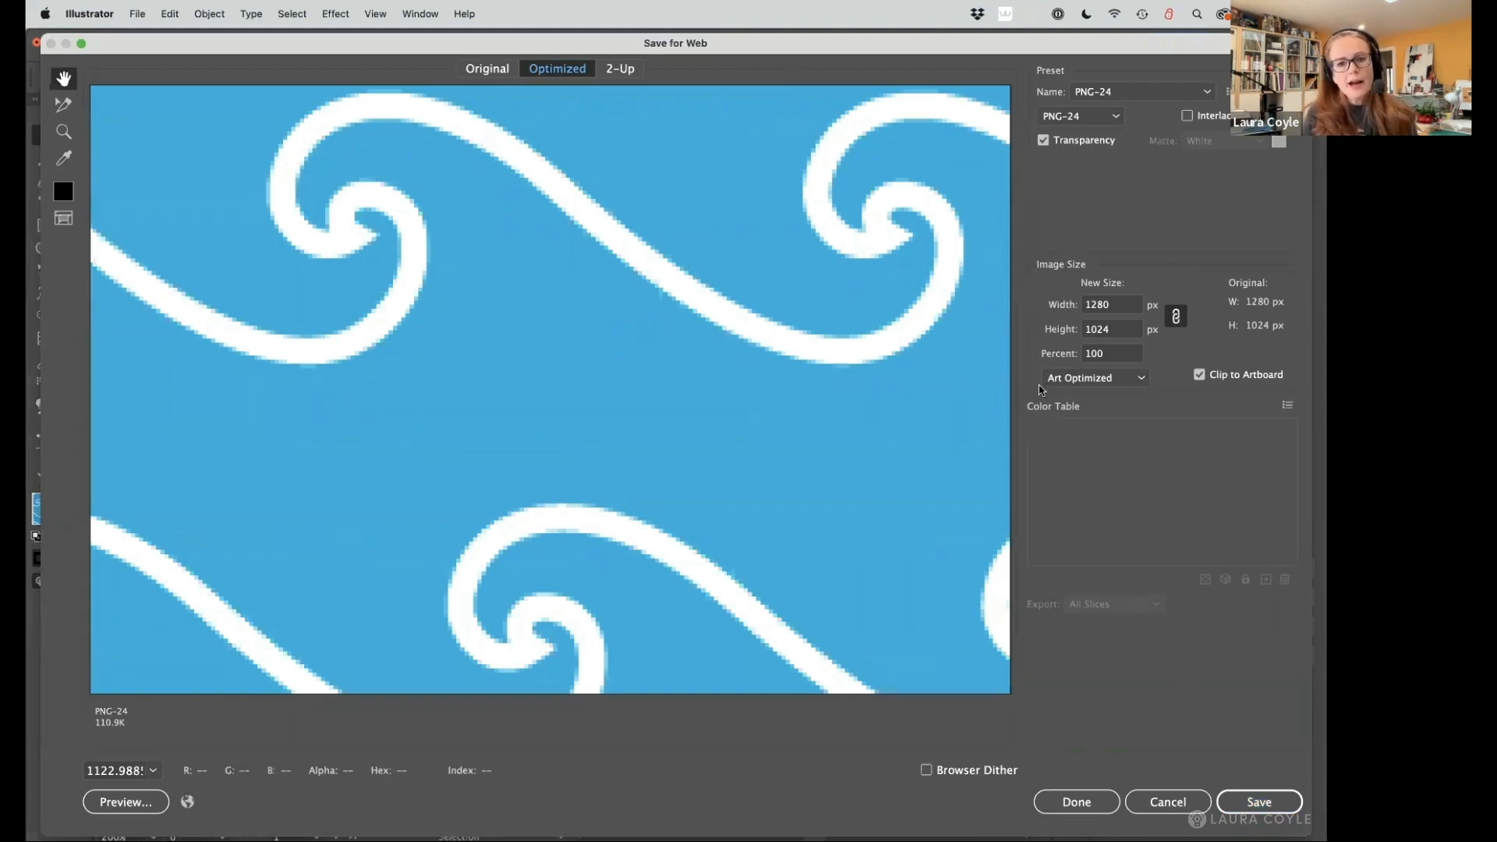
mouse_move(1134, 395)
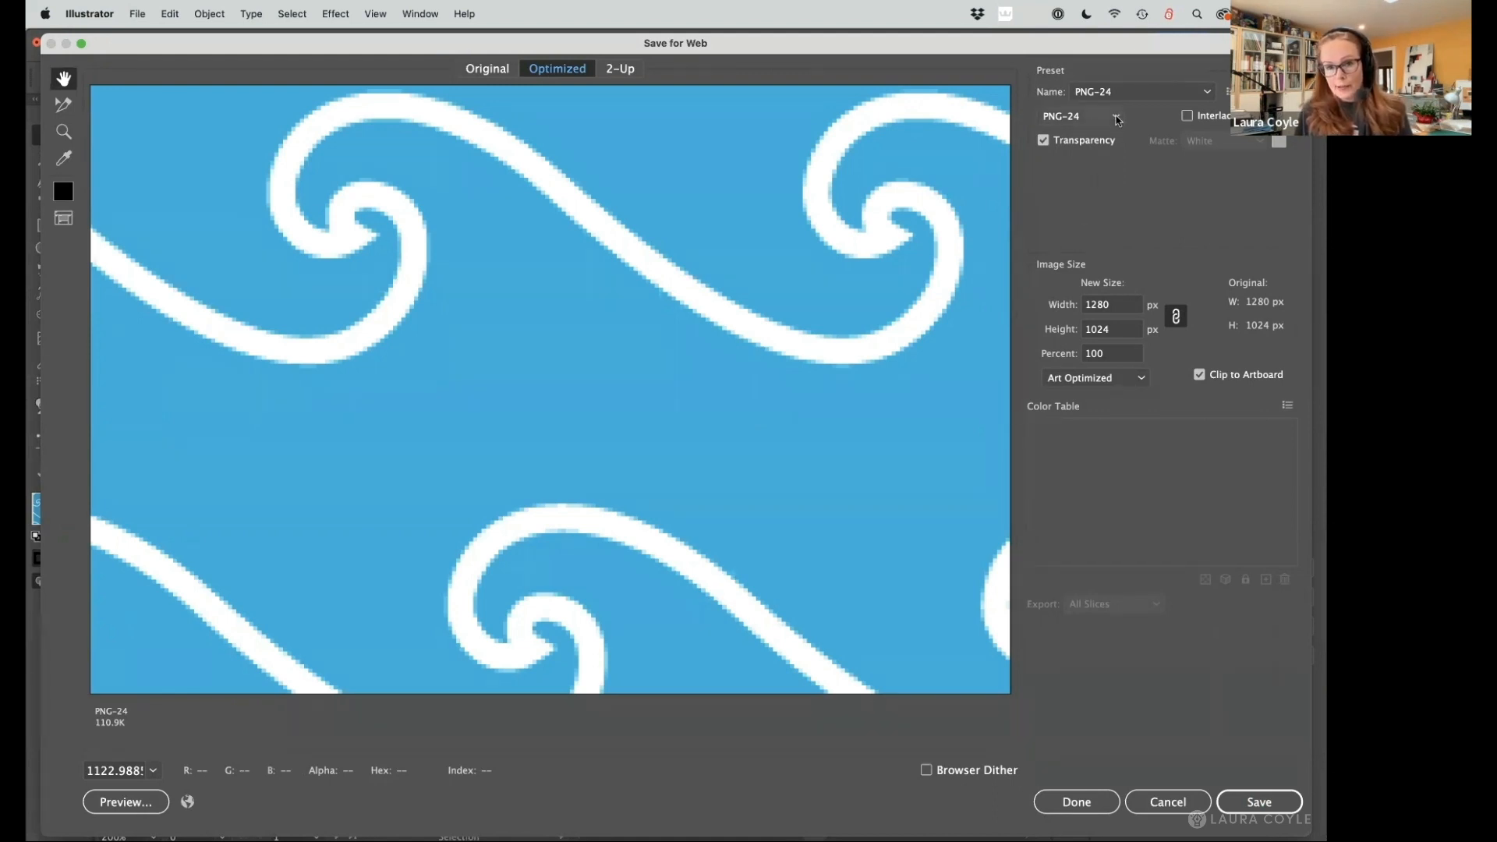
left_click(1079, 116)
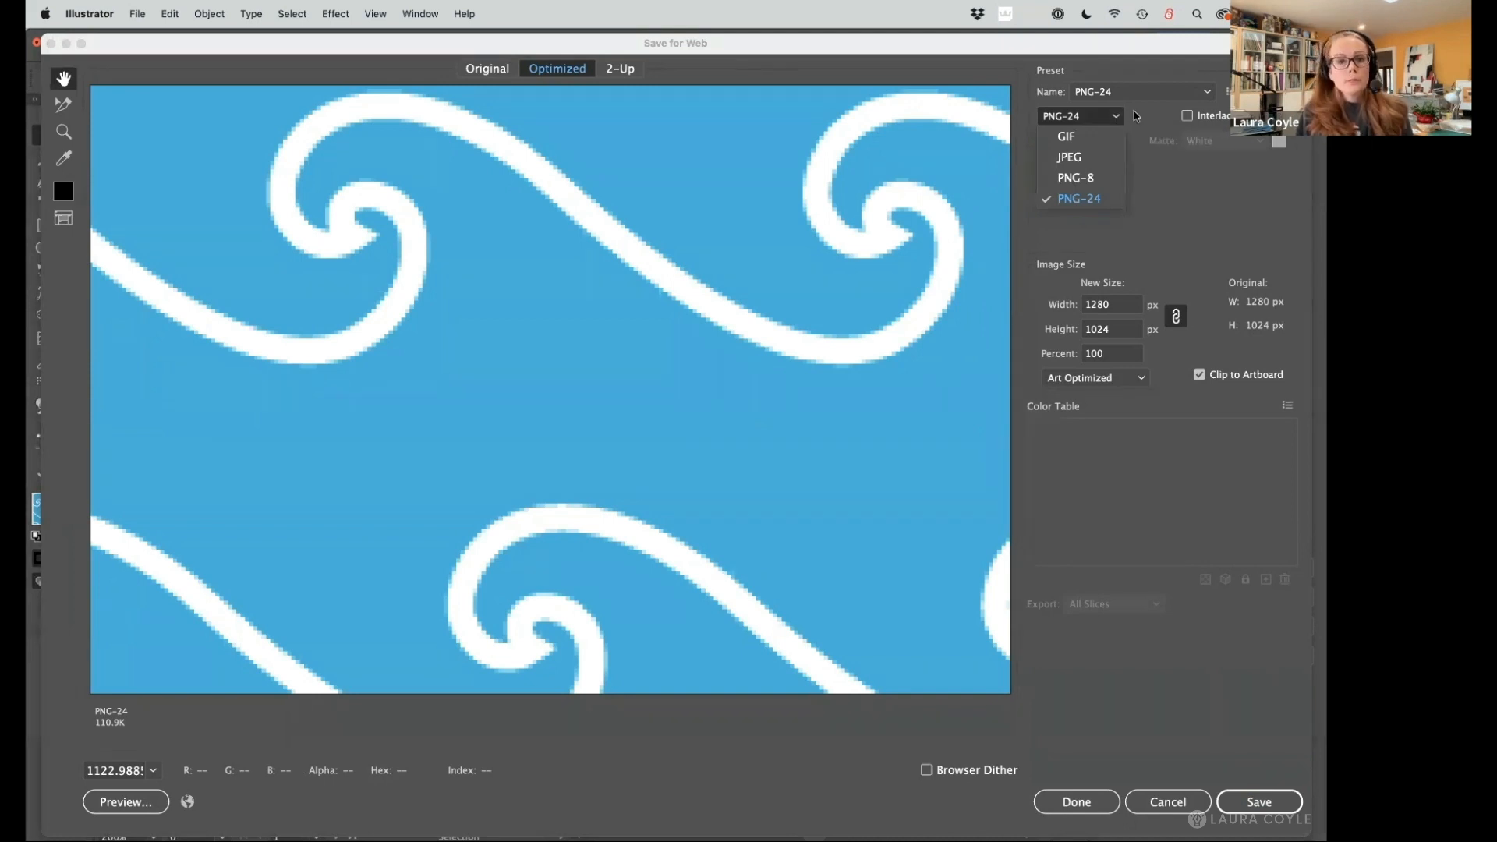
left_click(1080, 198)
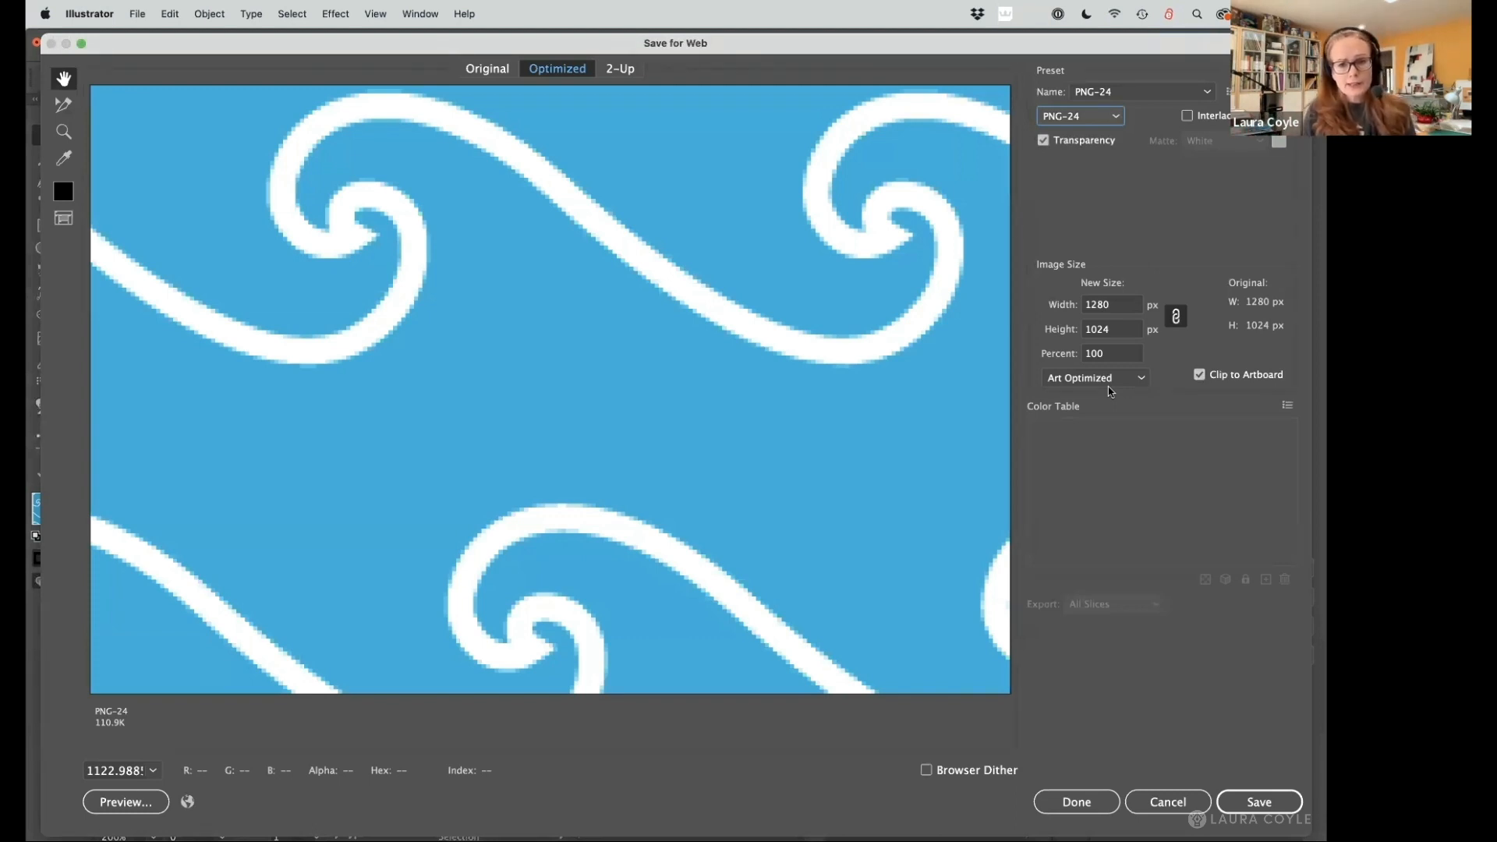
mouse_move(766, 276)
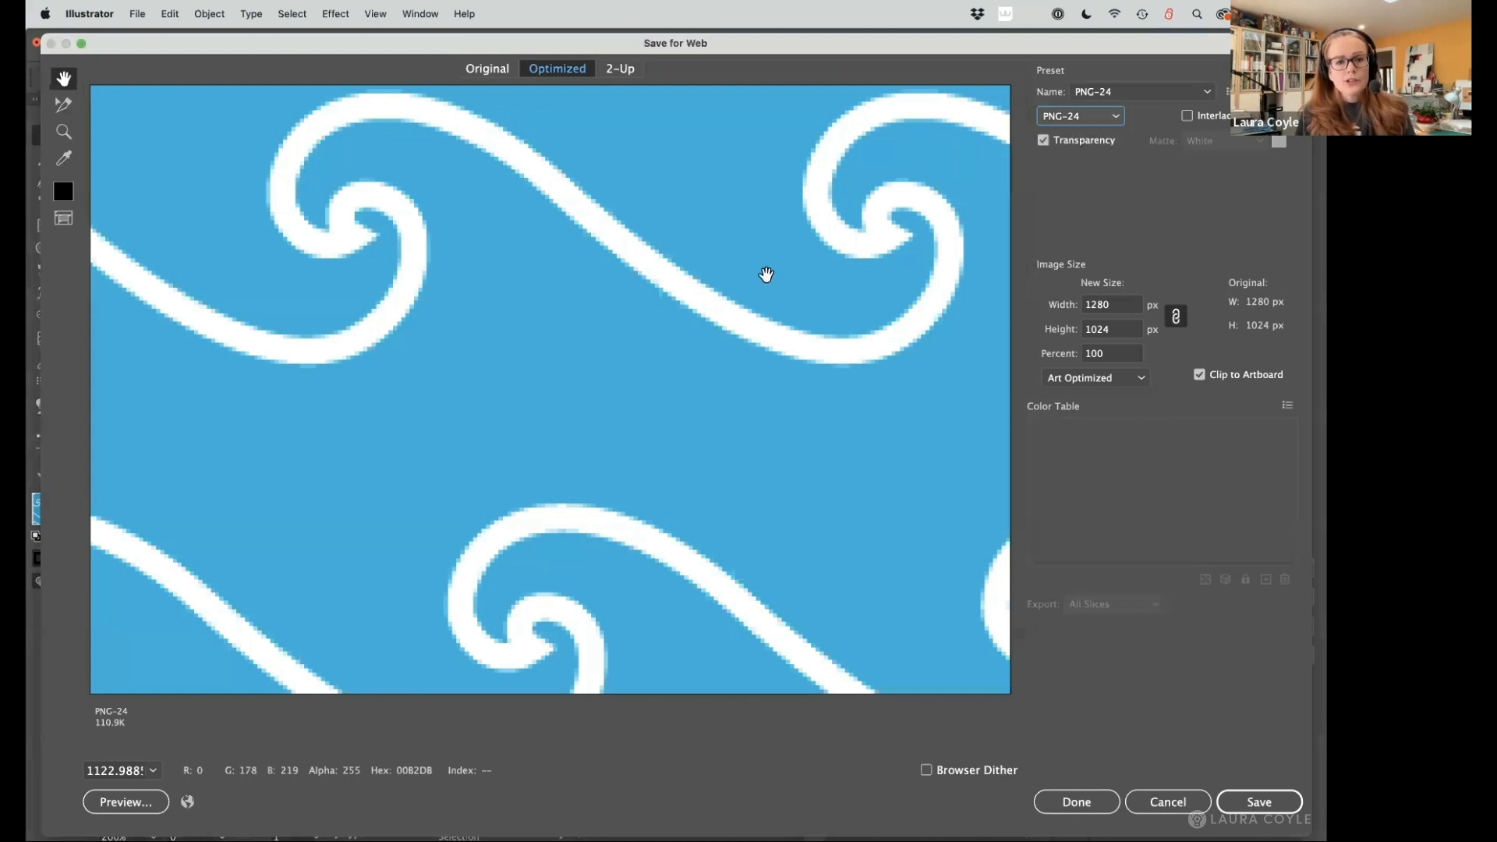
mouse_move(726, 258)
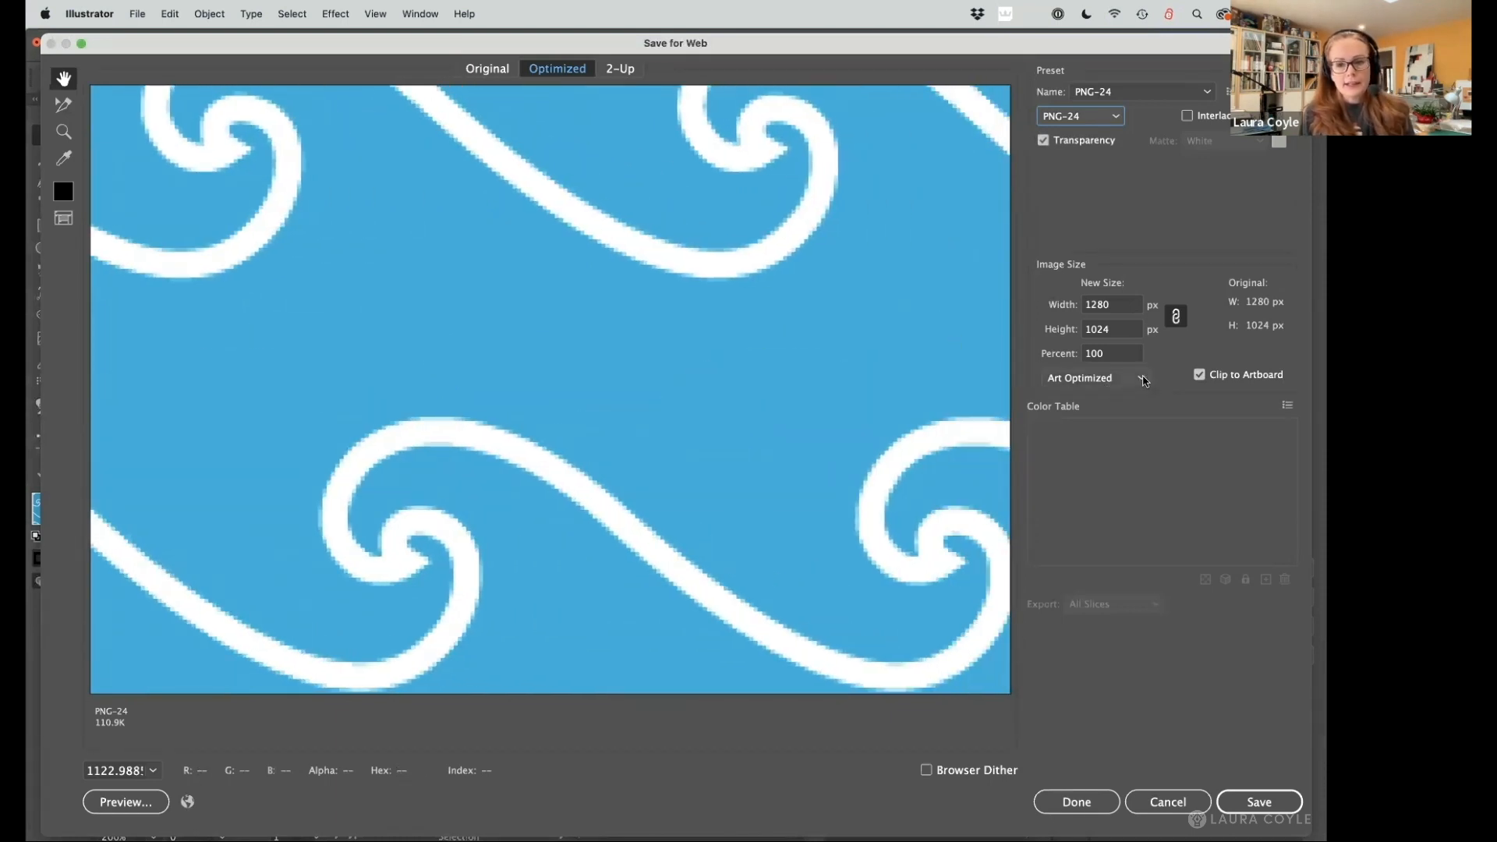
Set export anti-aliasing to Type Optimized, dropping the estimate to about 66K.
left_click(1095, 377)
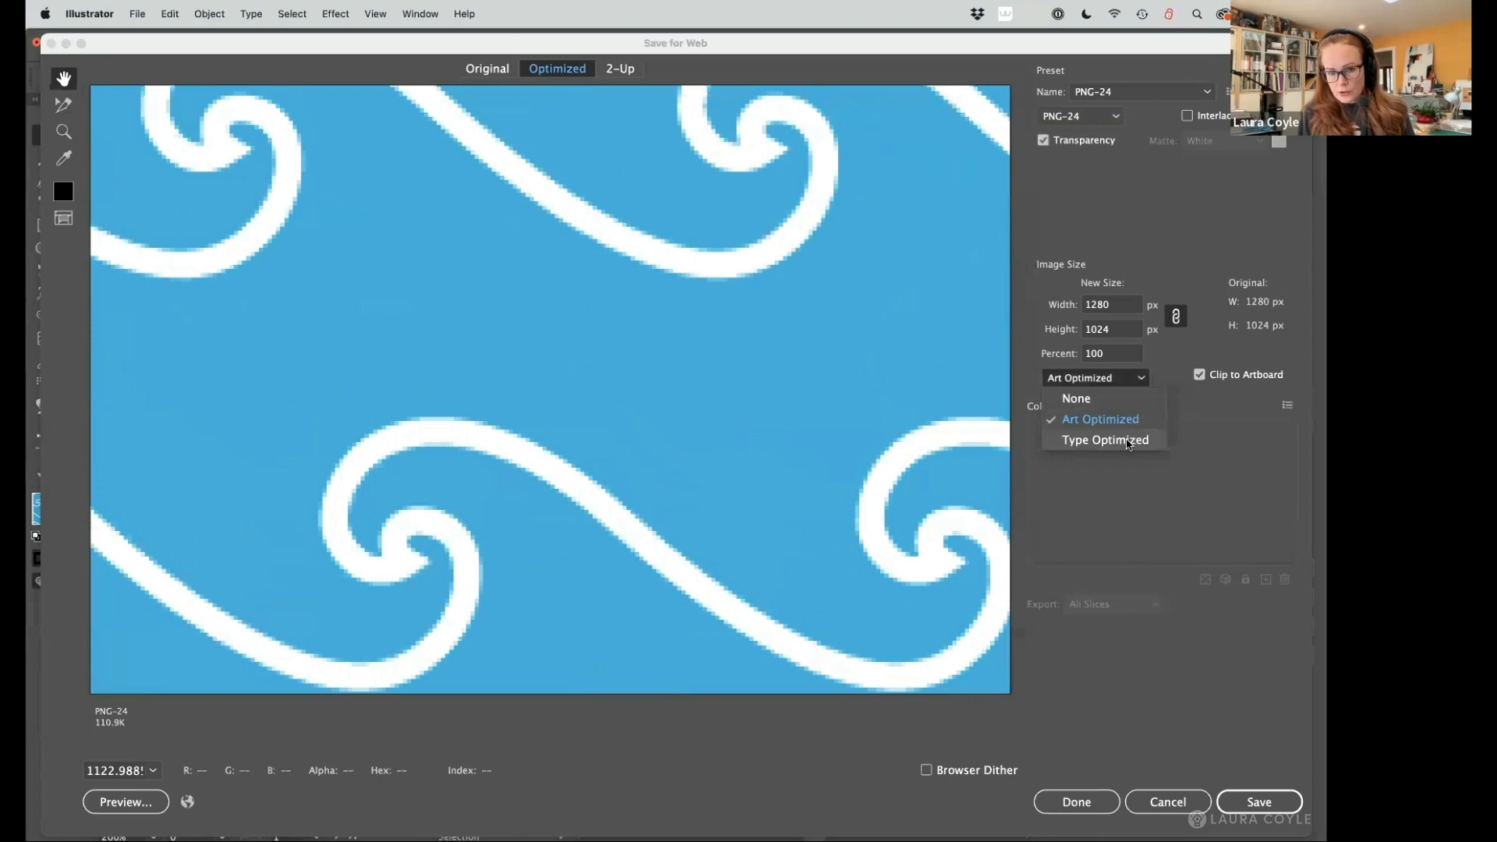
left_click(1106, 439)
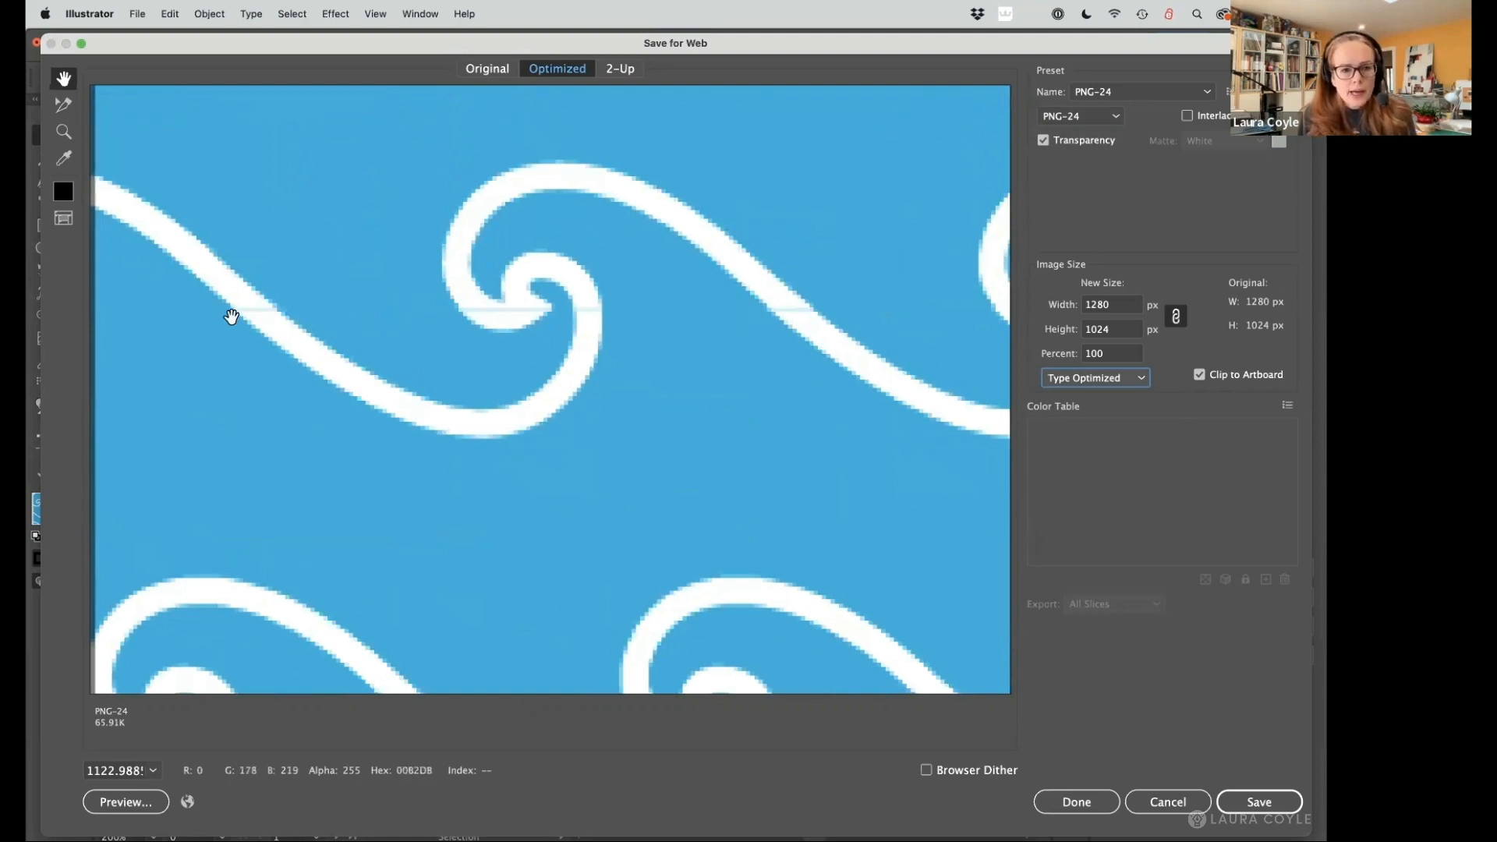
mouse_move(267, 317)
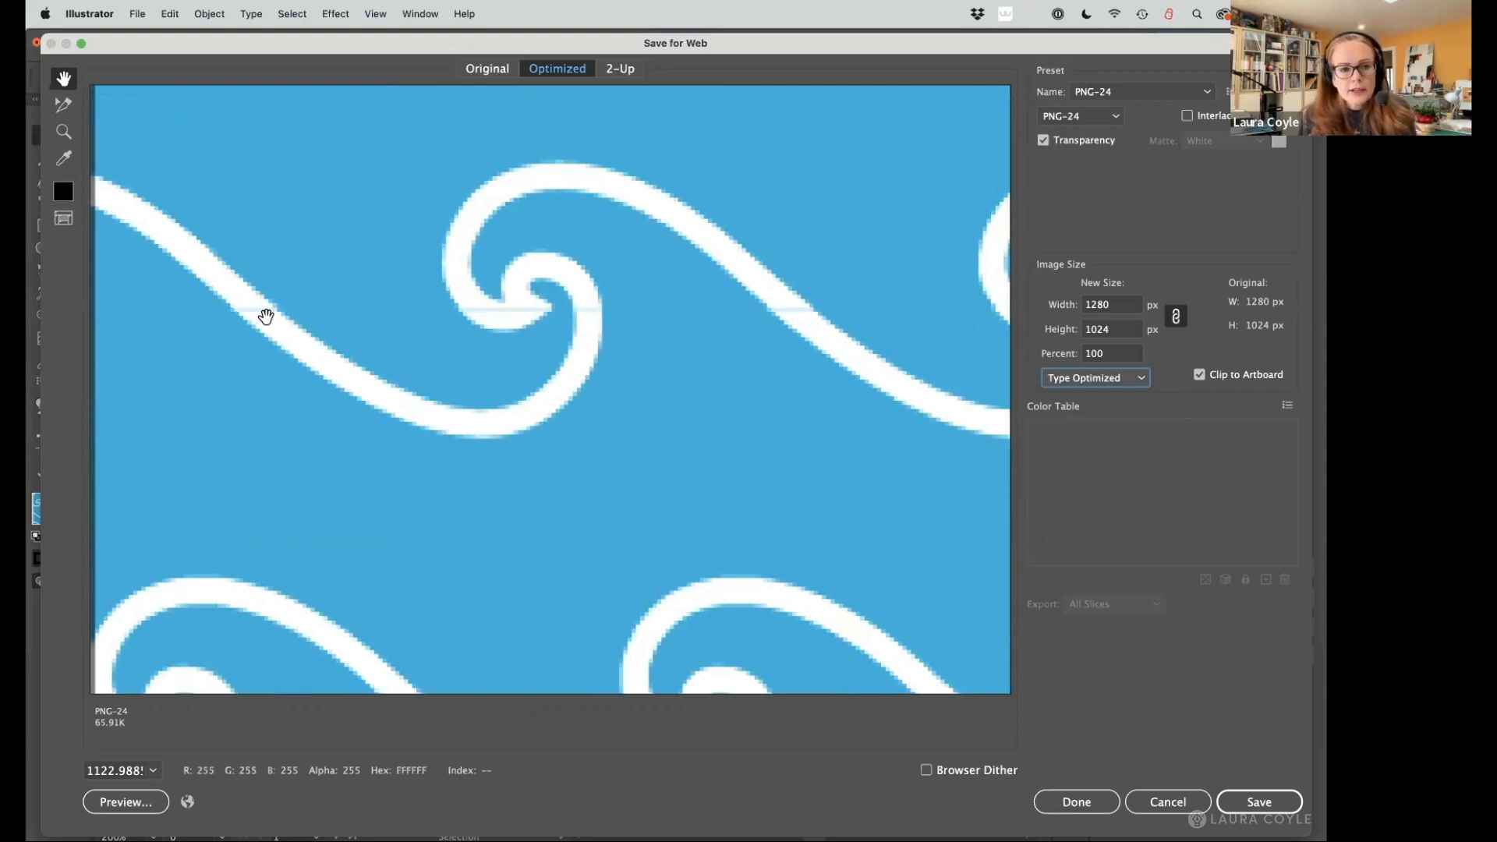
mouse_move(530, 312)
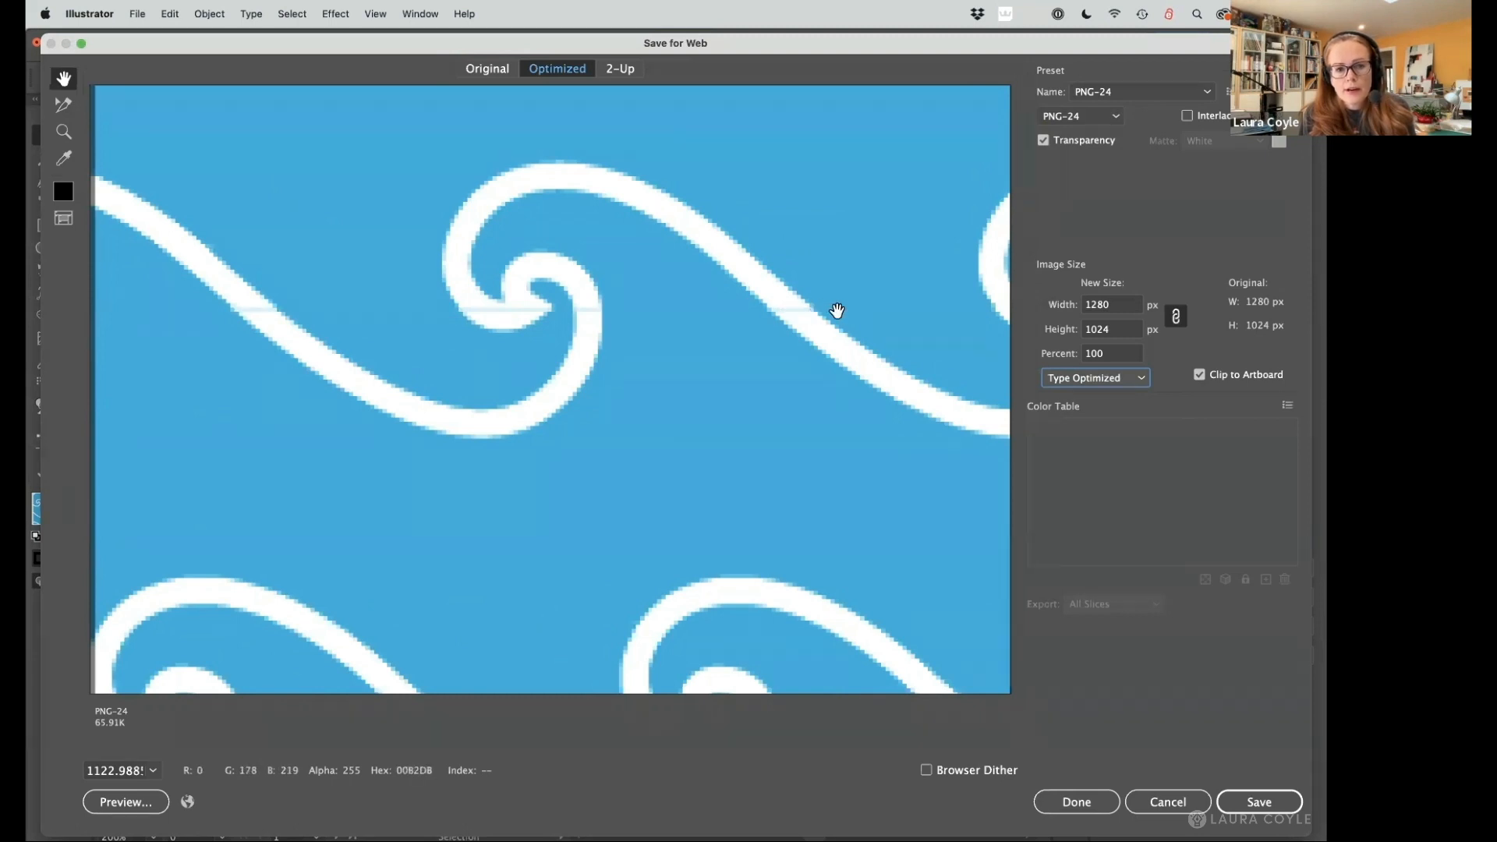
mouse_move(886, 313)
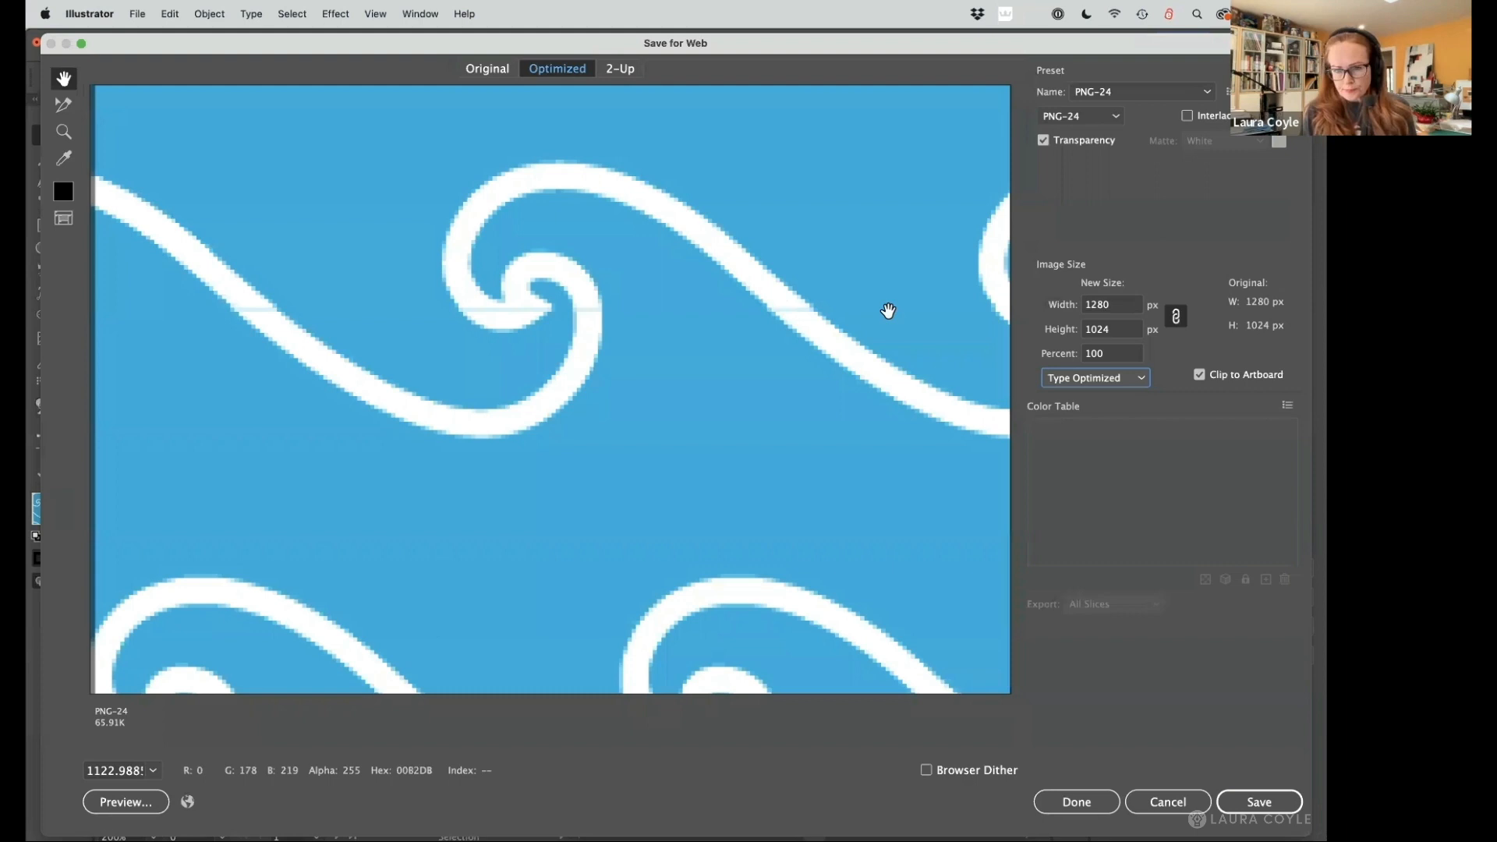
mouse_move(1133, 229)
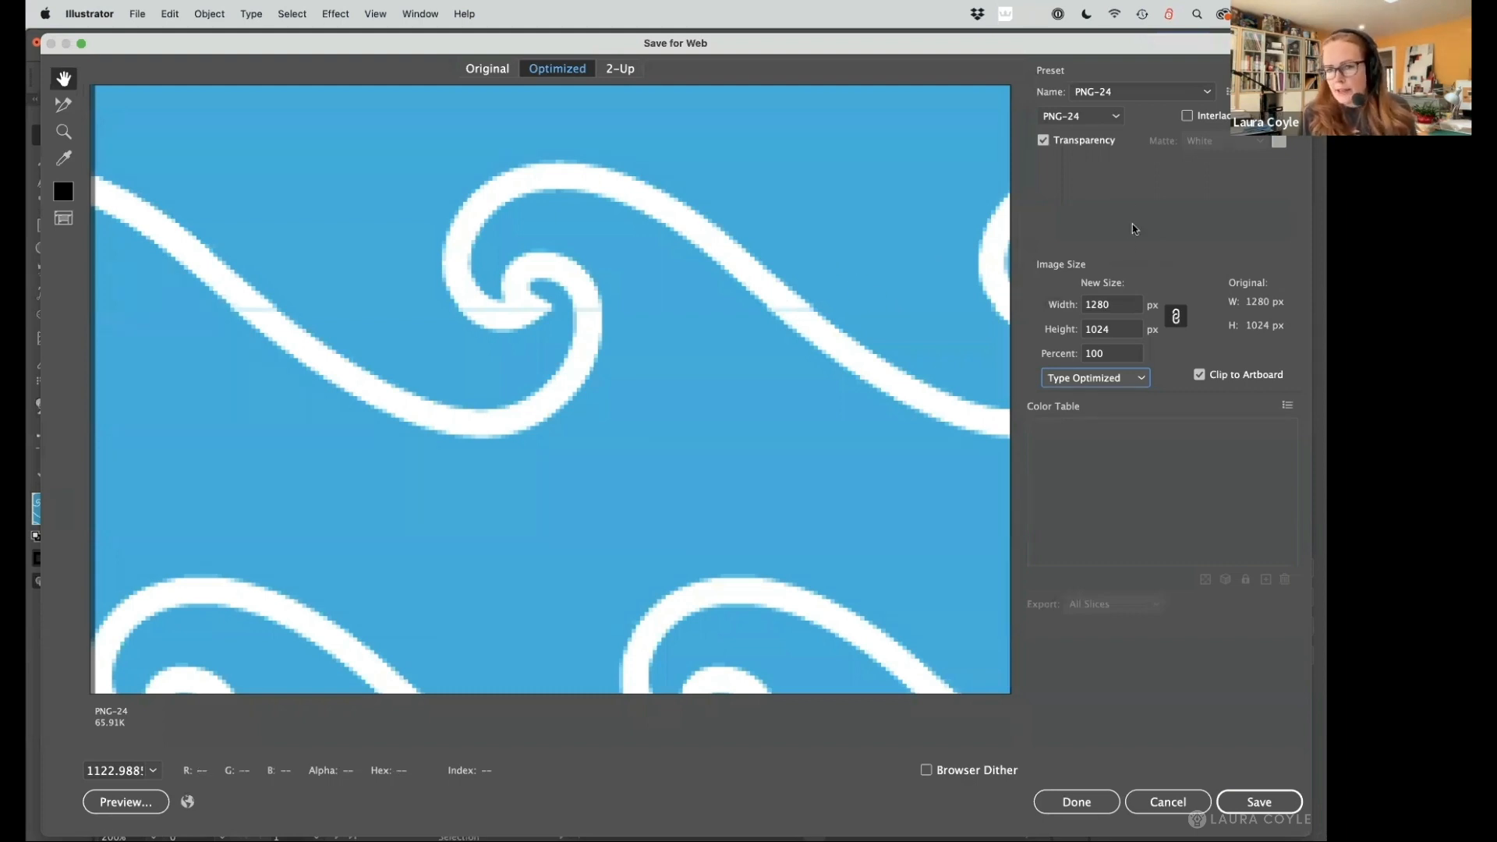
mouse_move(1135, 172)
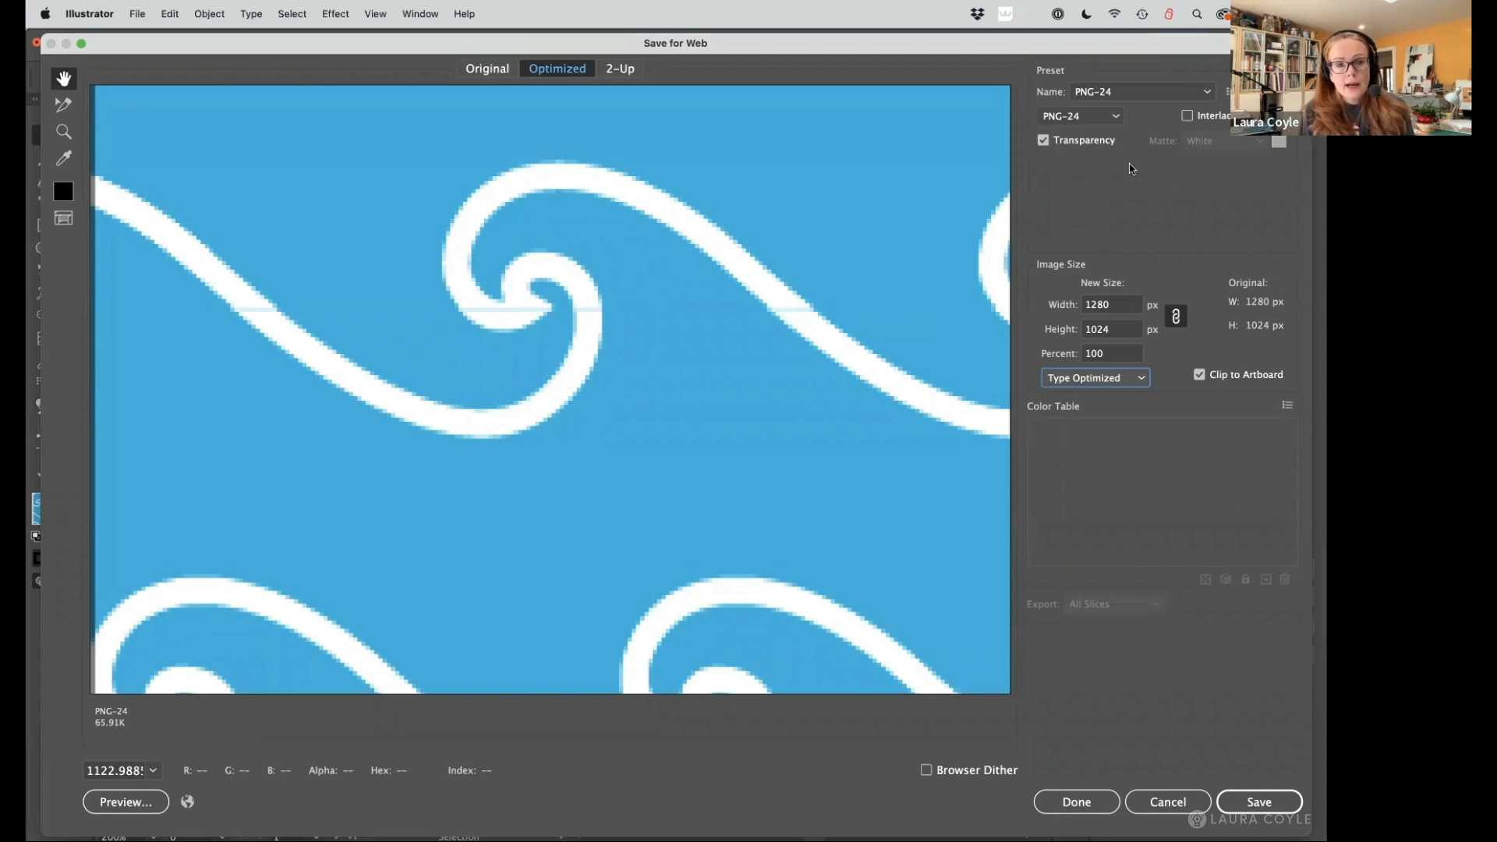
left_click(1079, 115)
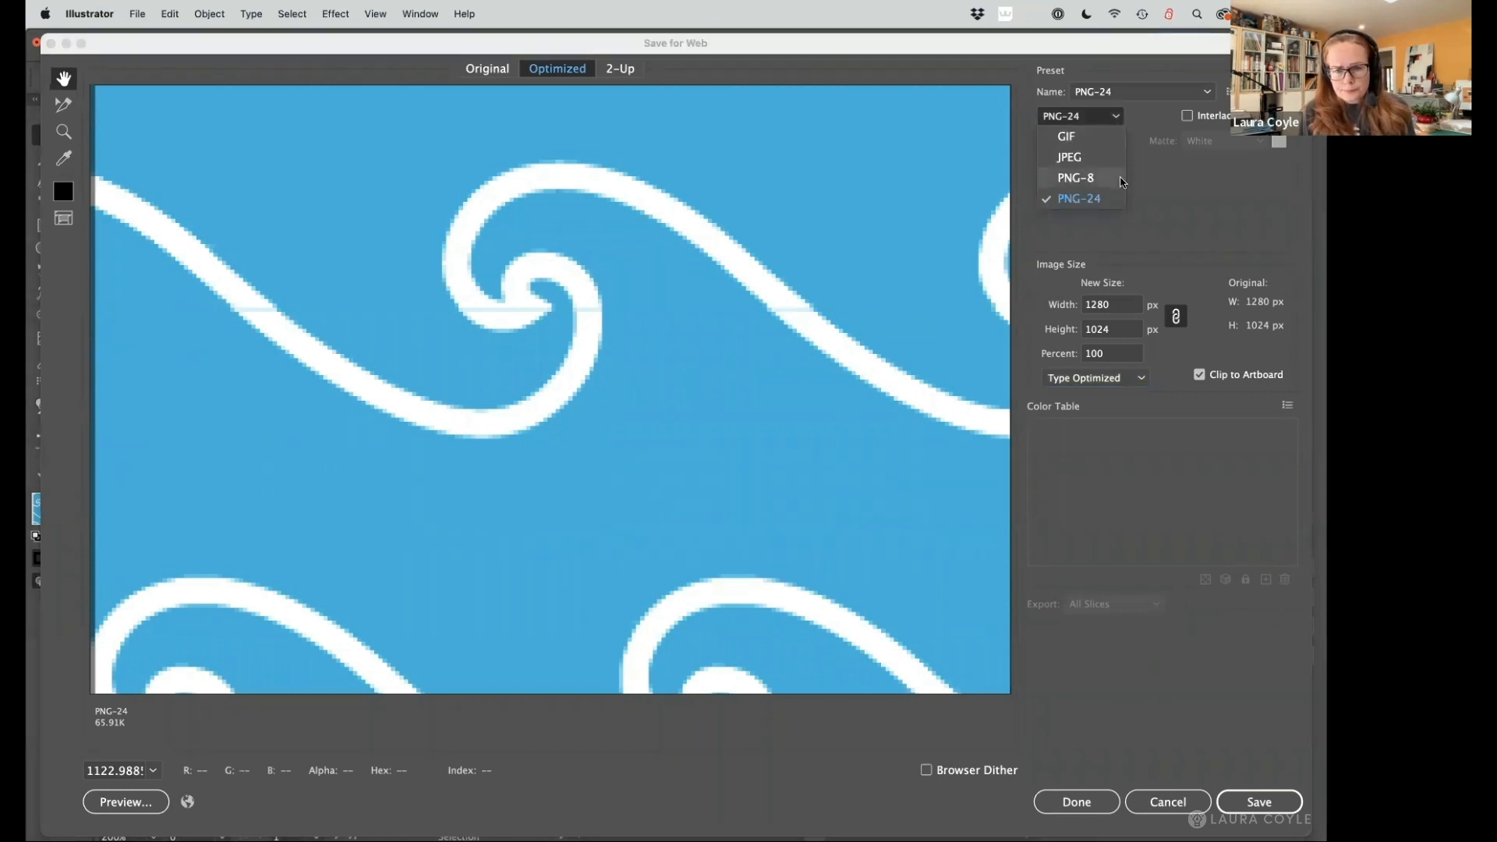
left_click(1076, 178)
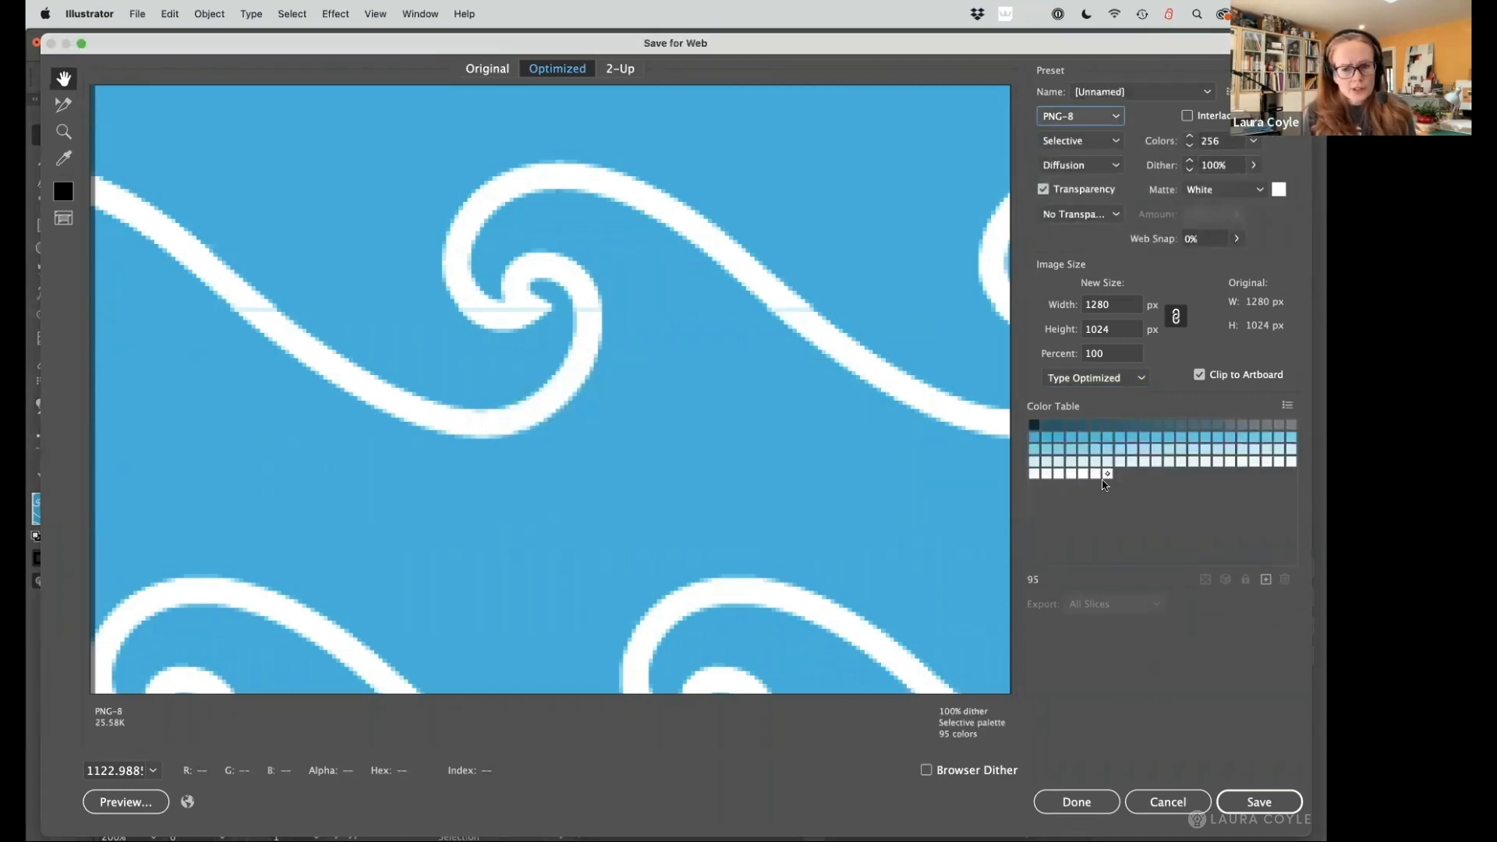
left_click(1079, 116)
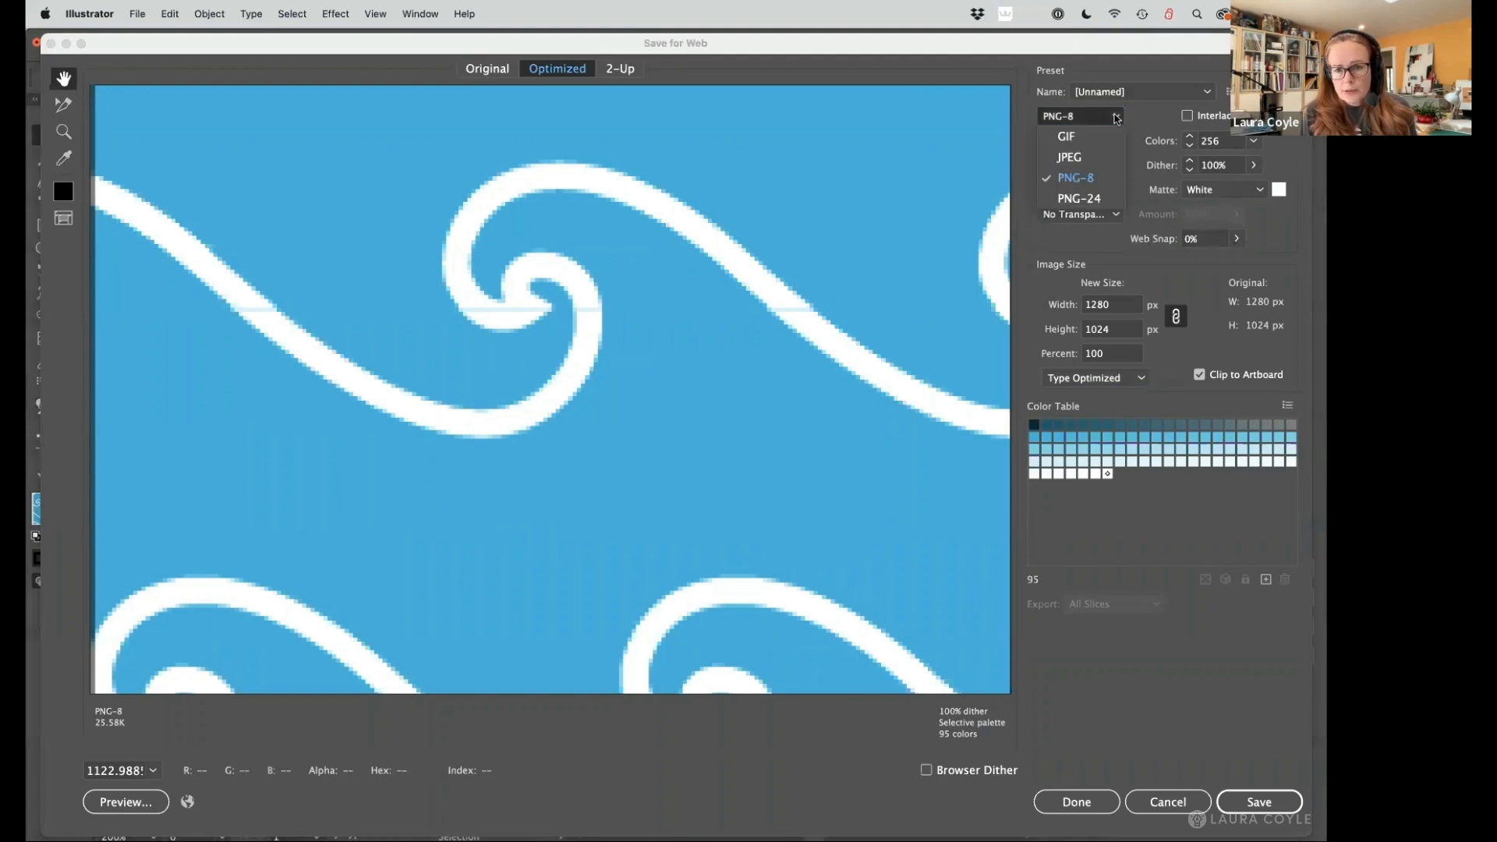
left_click(1077, 198)
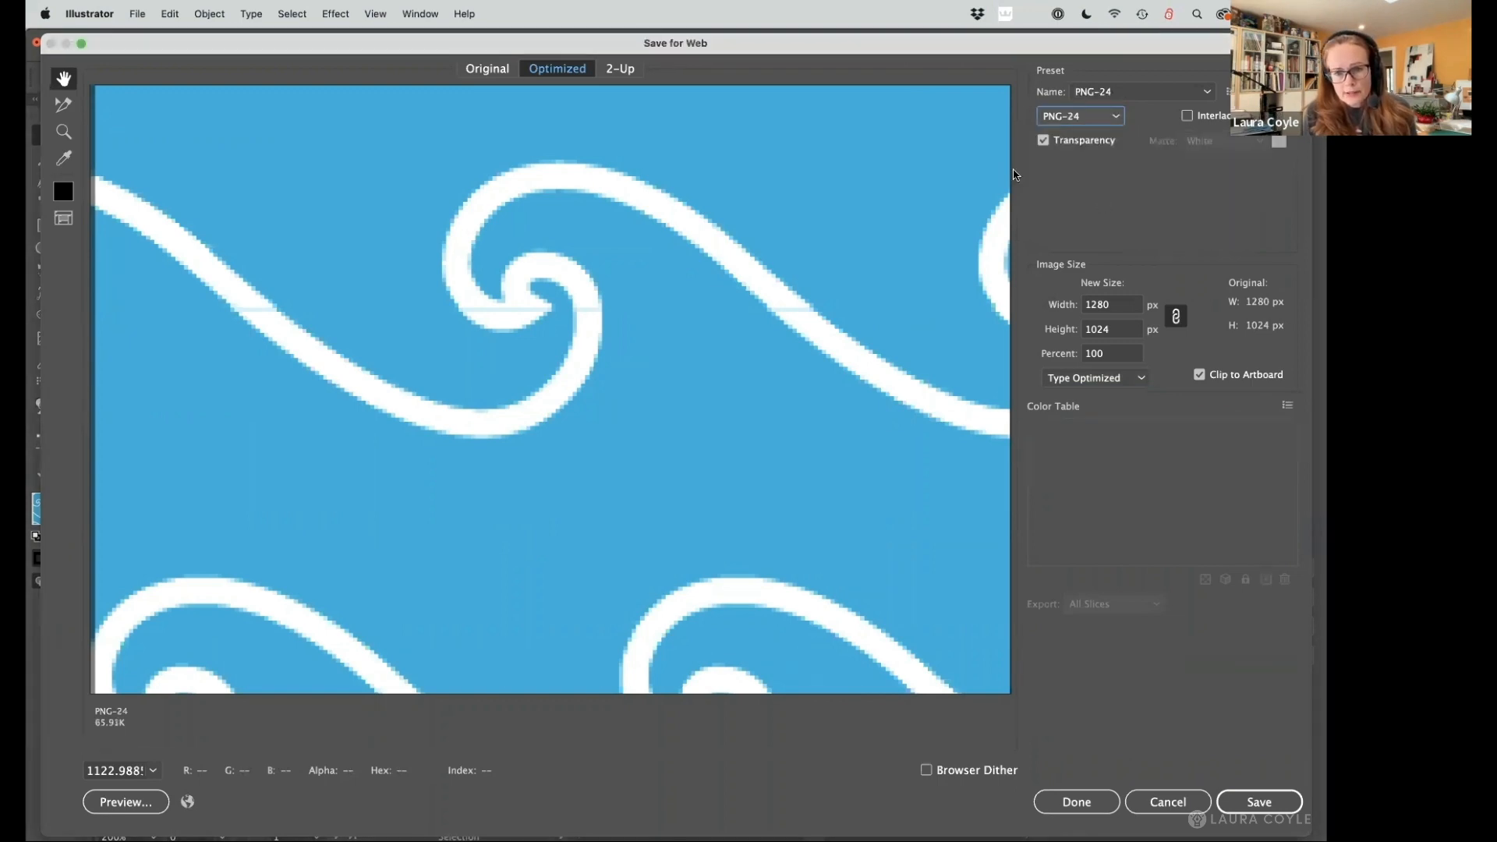
mouse_move(945, 175)
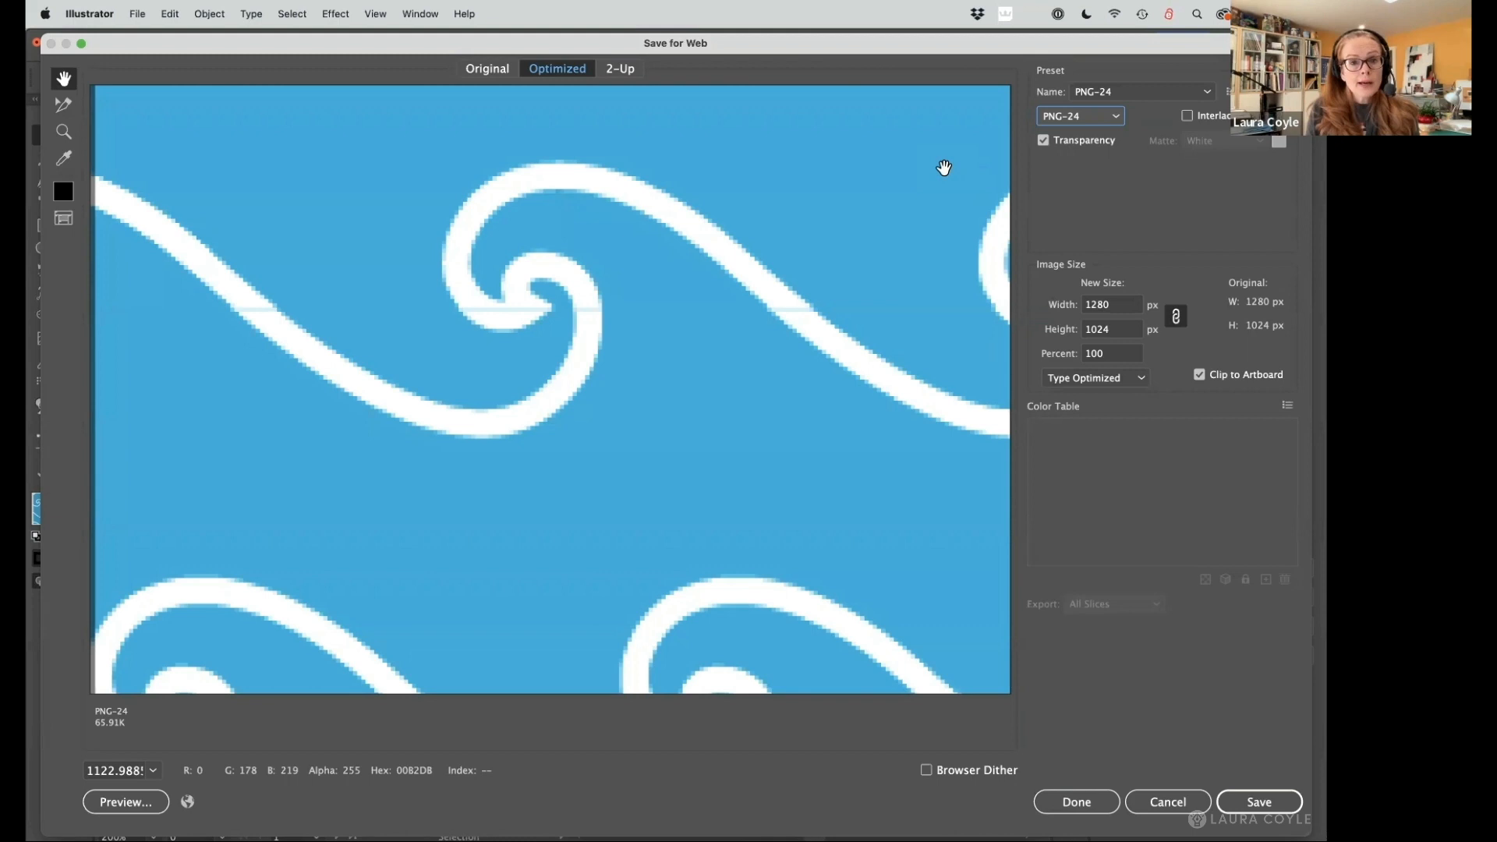
mouse_move(443, 201)
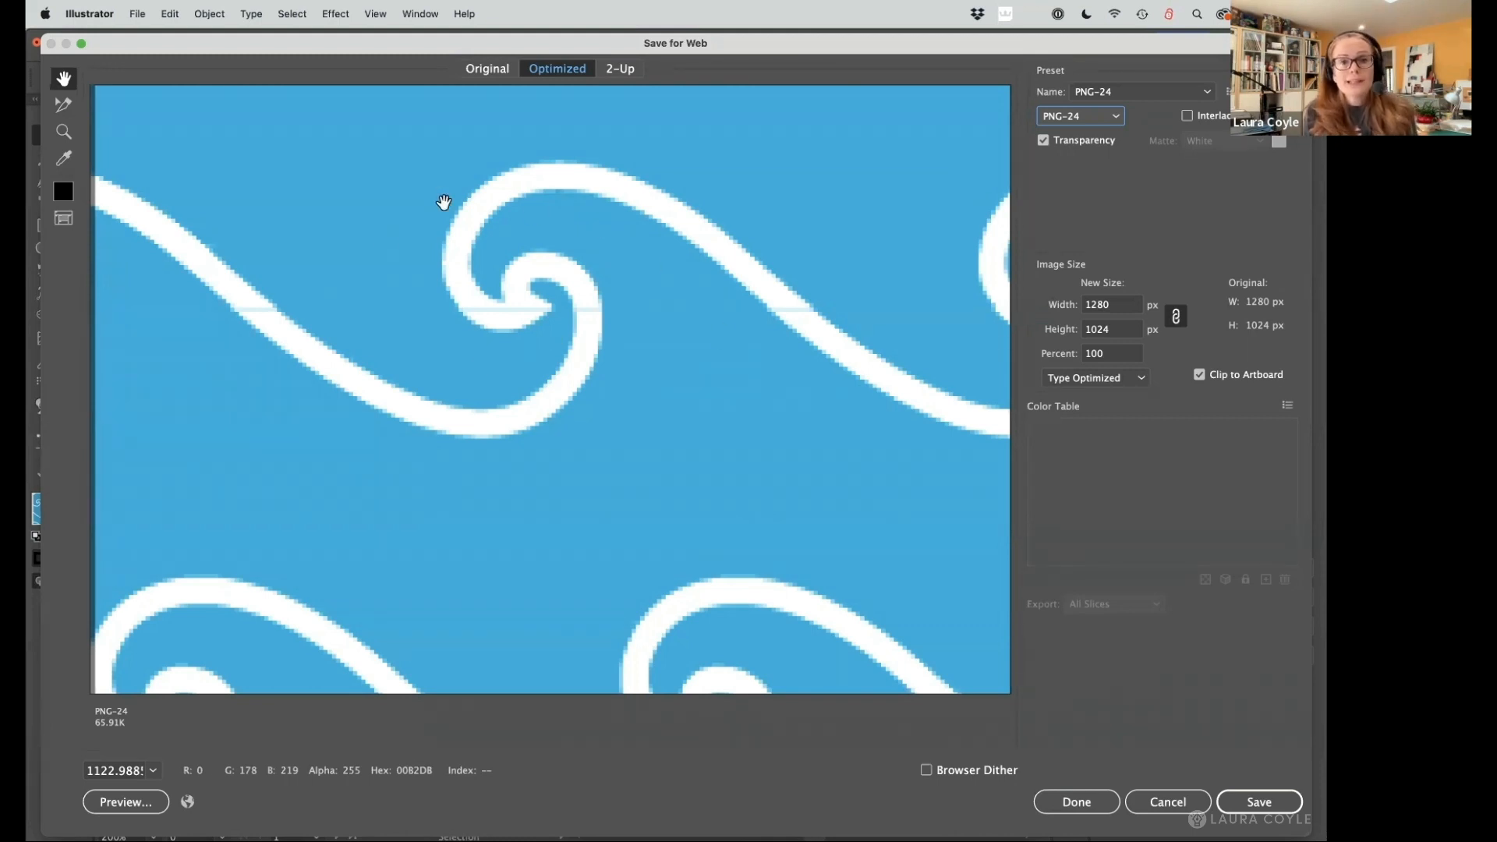
mouse_move(758, 419)
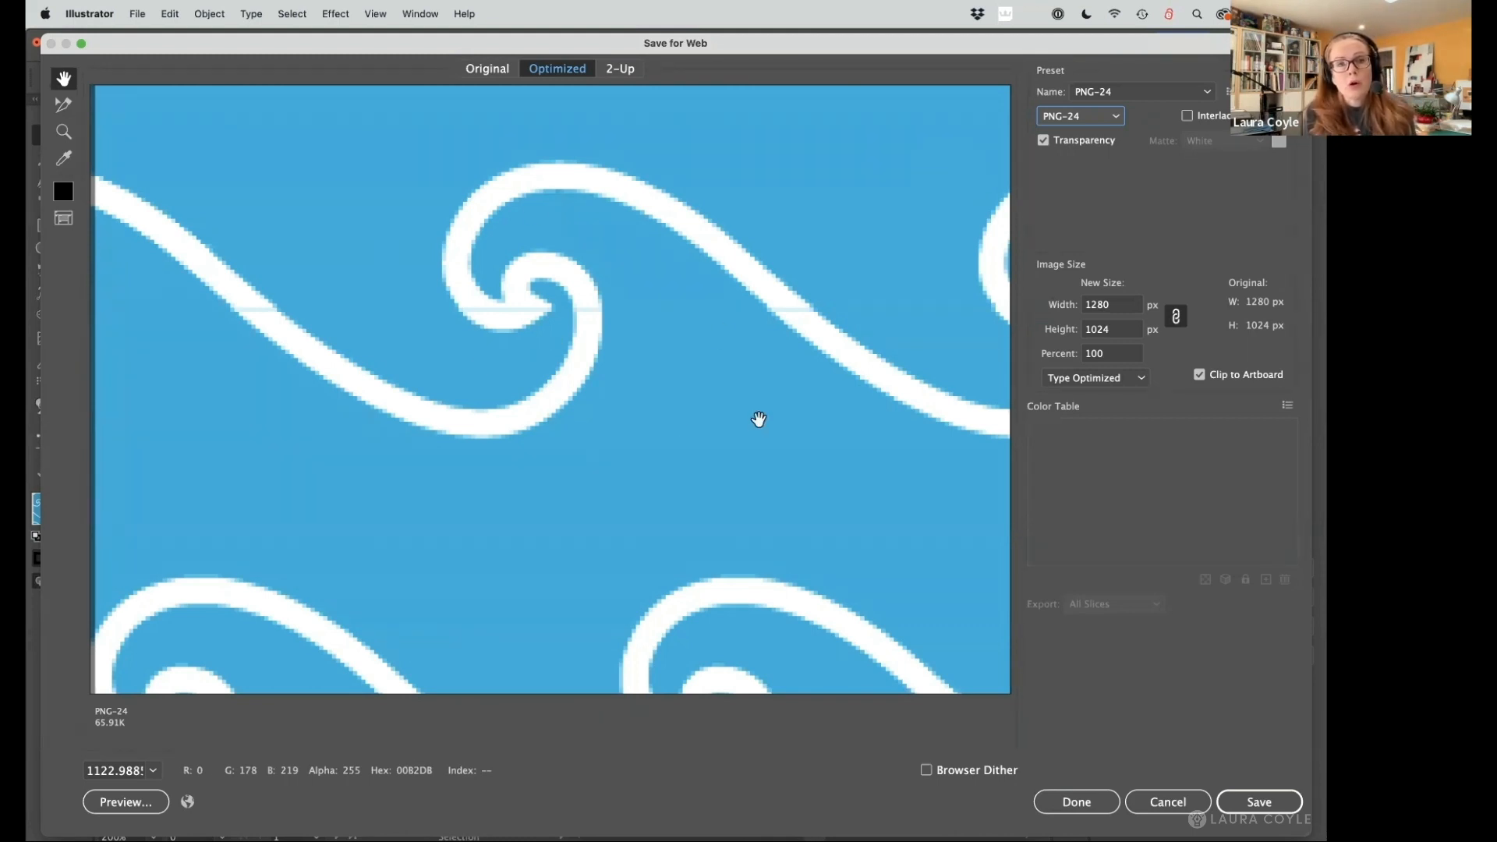
mouse_move(234, 311)
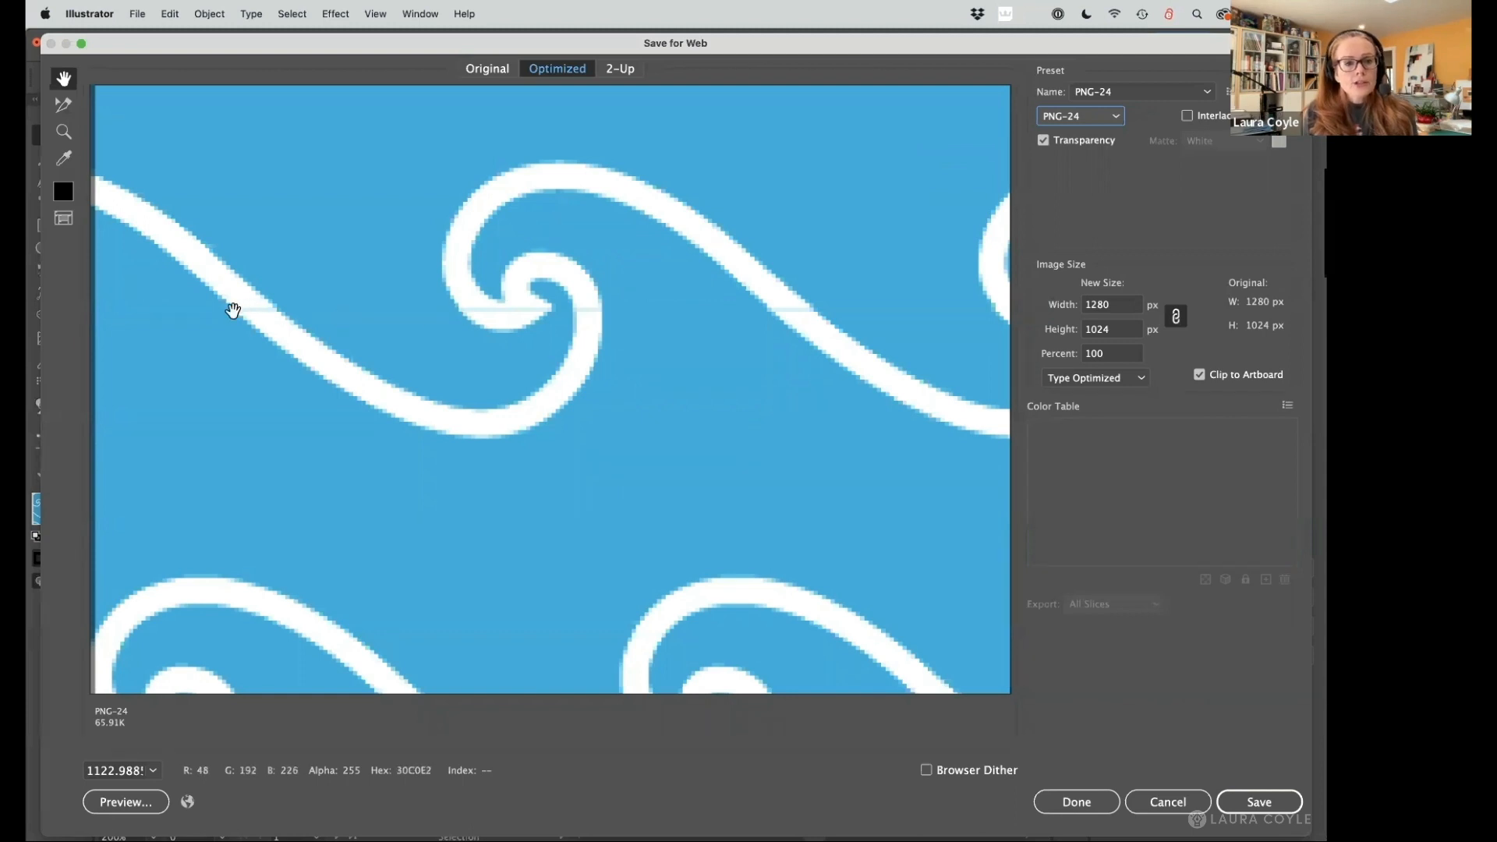
mouse_move(1160, 403)
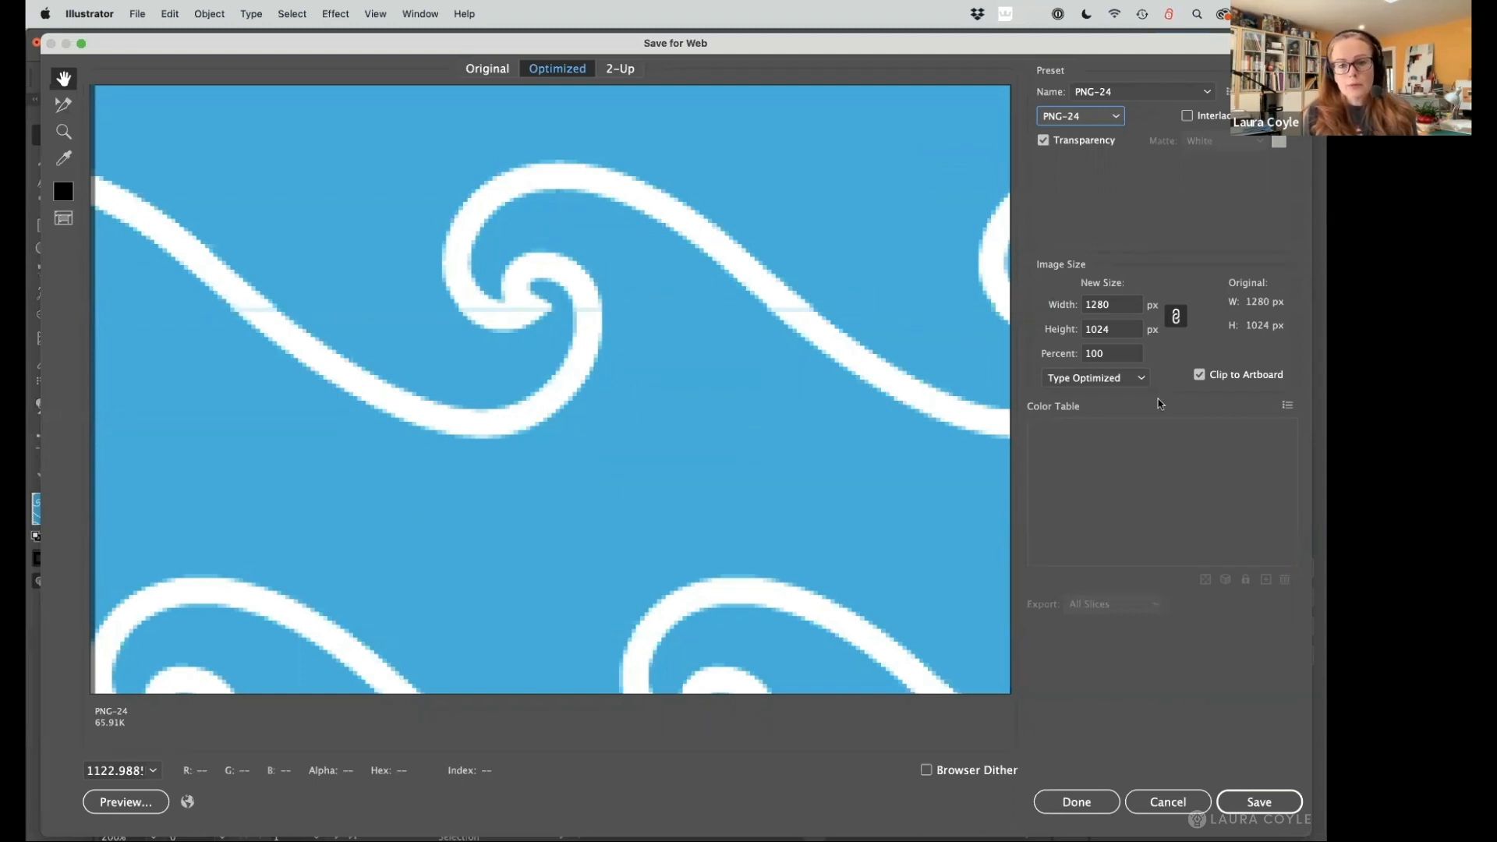
mouse_move(1140, 378)
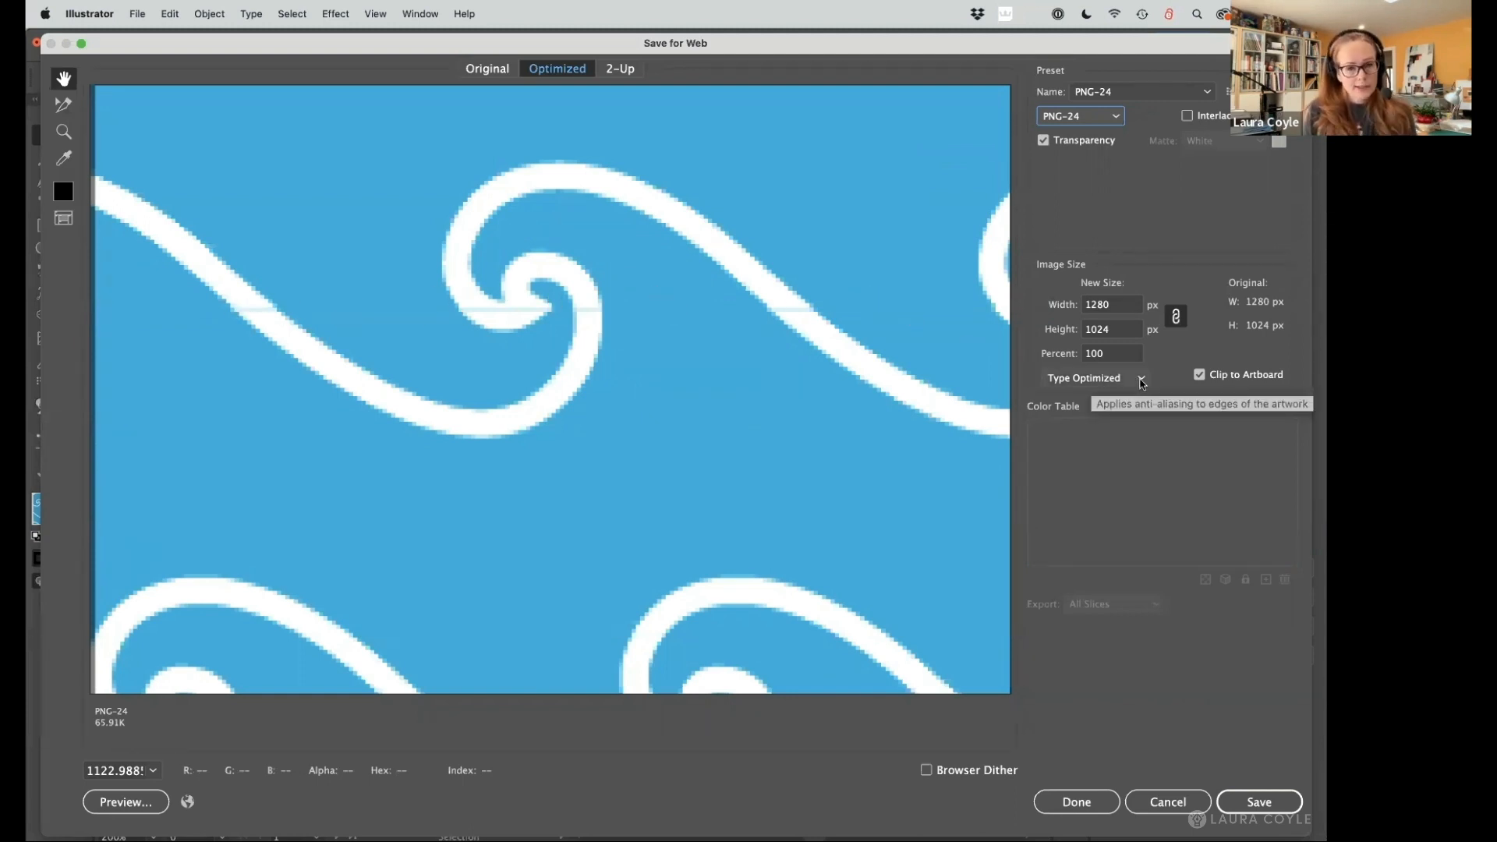
Set export anti-aliasing to None, giving jagged edges and a 23.7K estimate.
left_click(1097, 378)
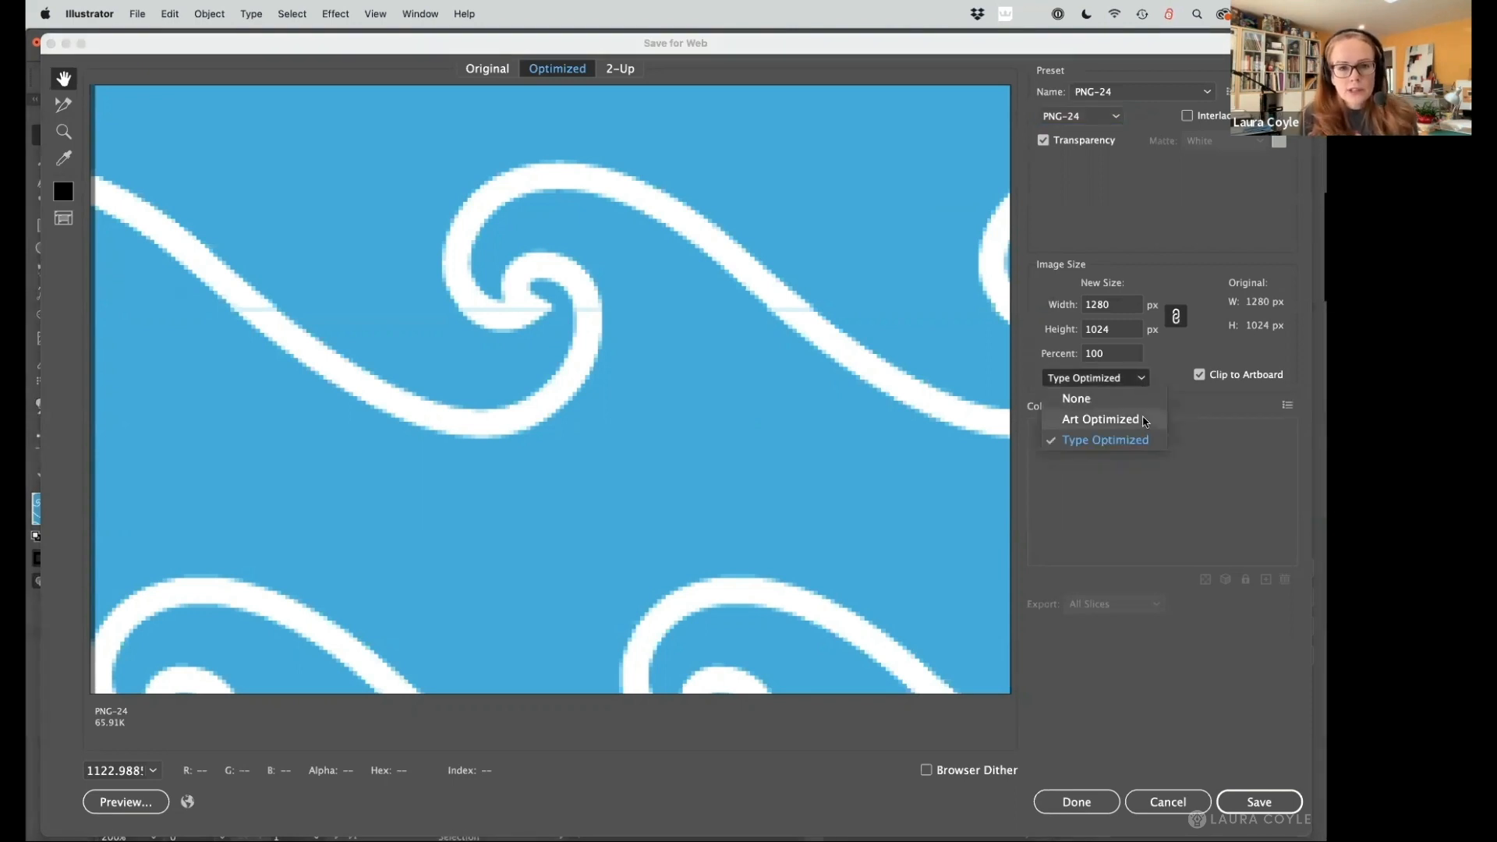
mouse_move(1111, 403)
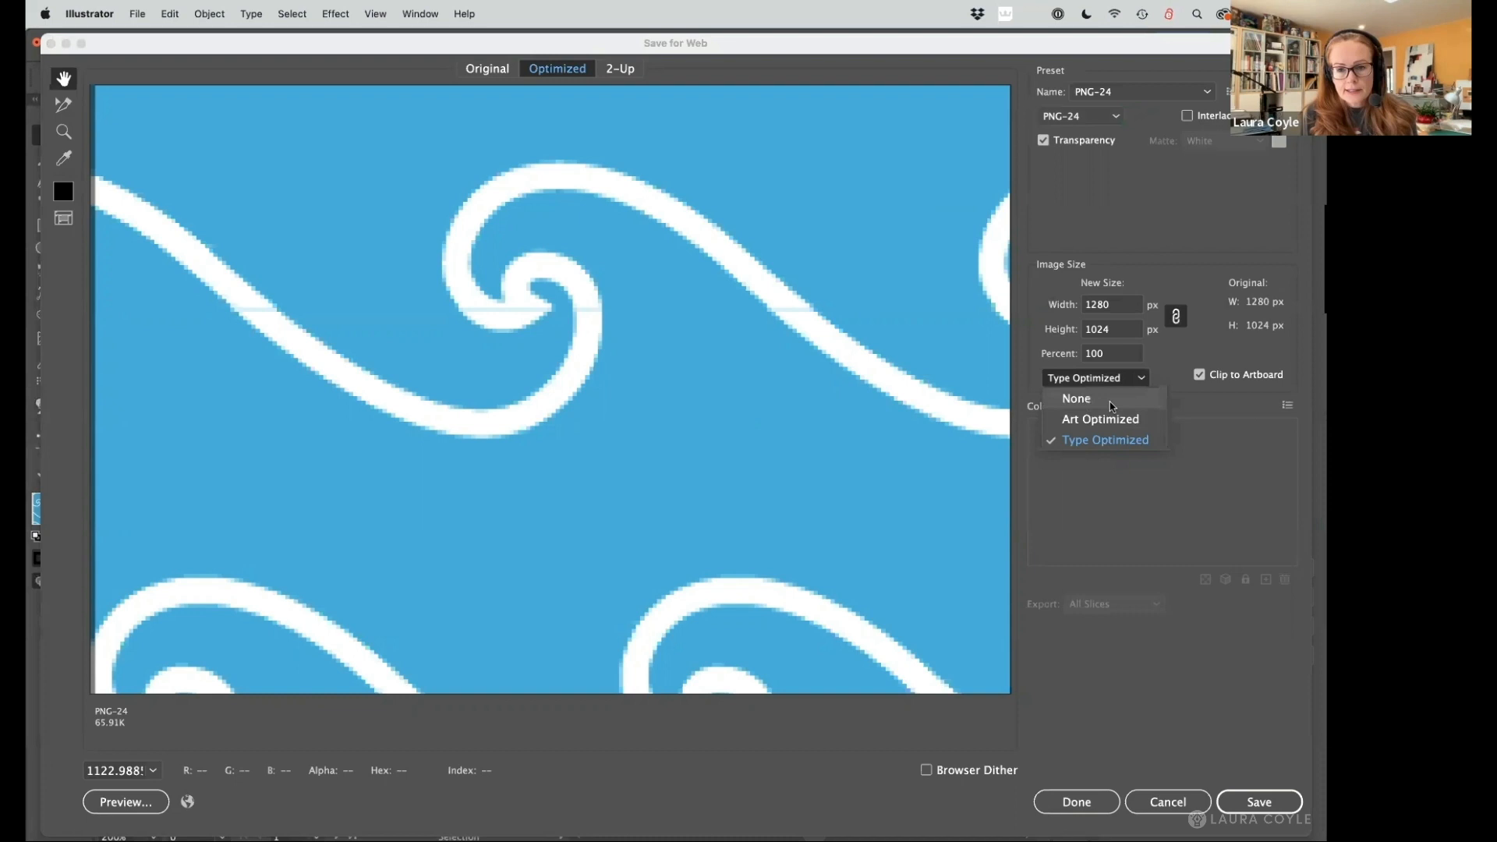
left_click(1075, 398)
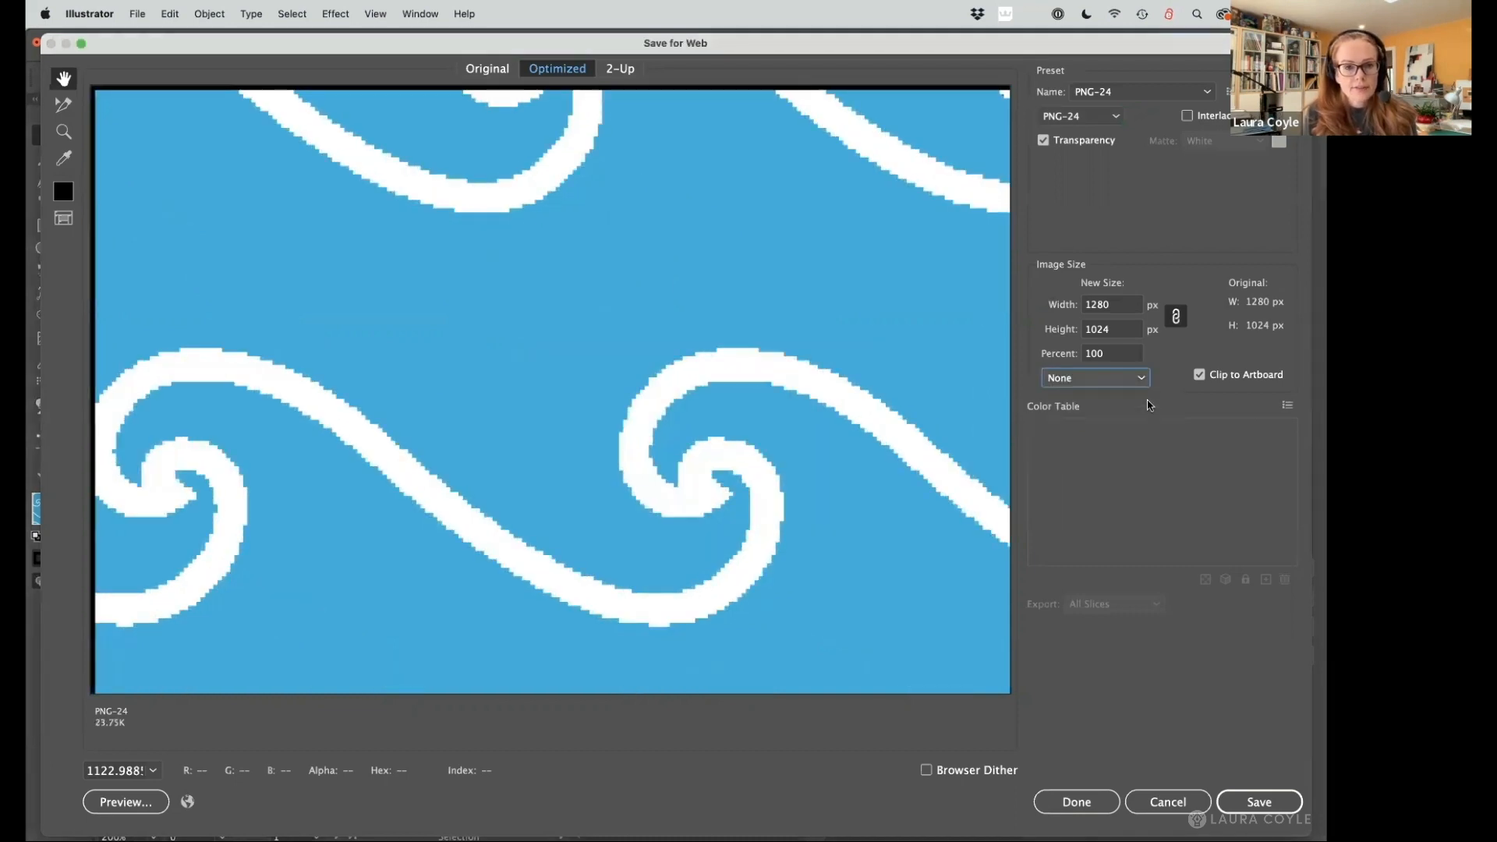
mouse_move(1107, 401)
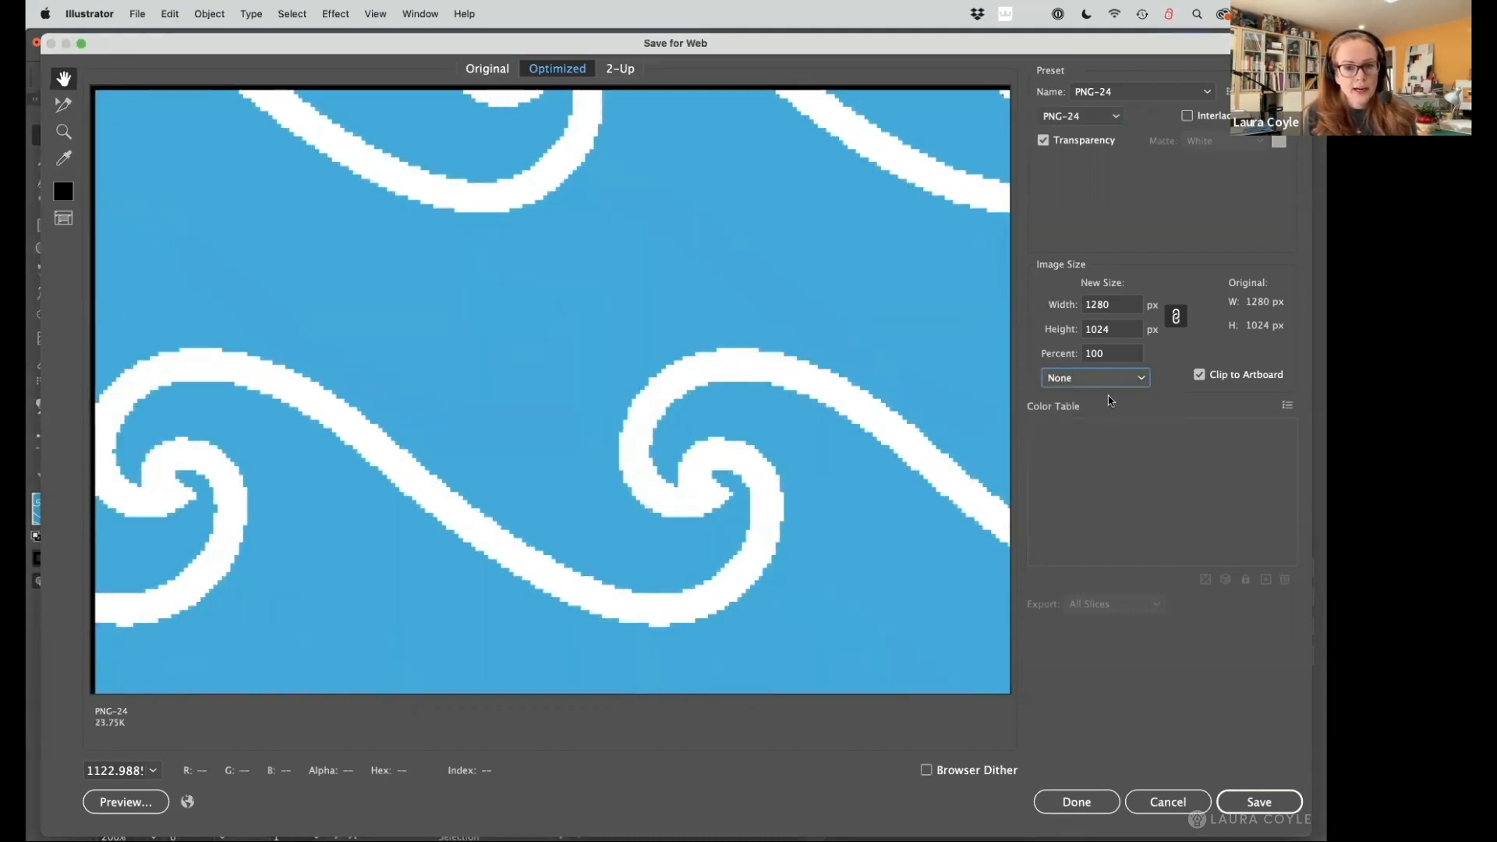
mouse_move(835, 425)
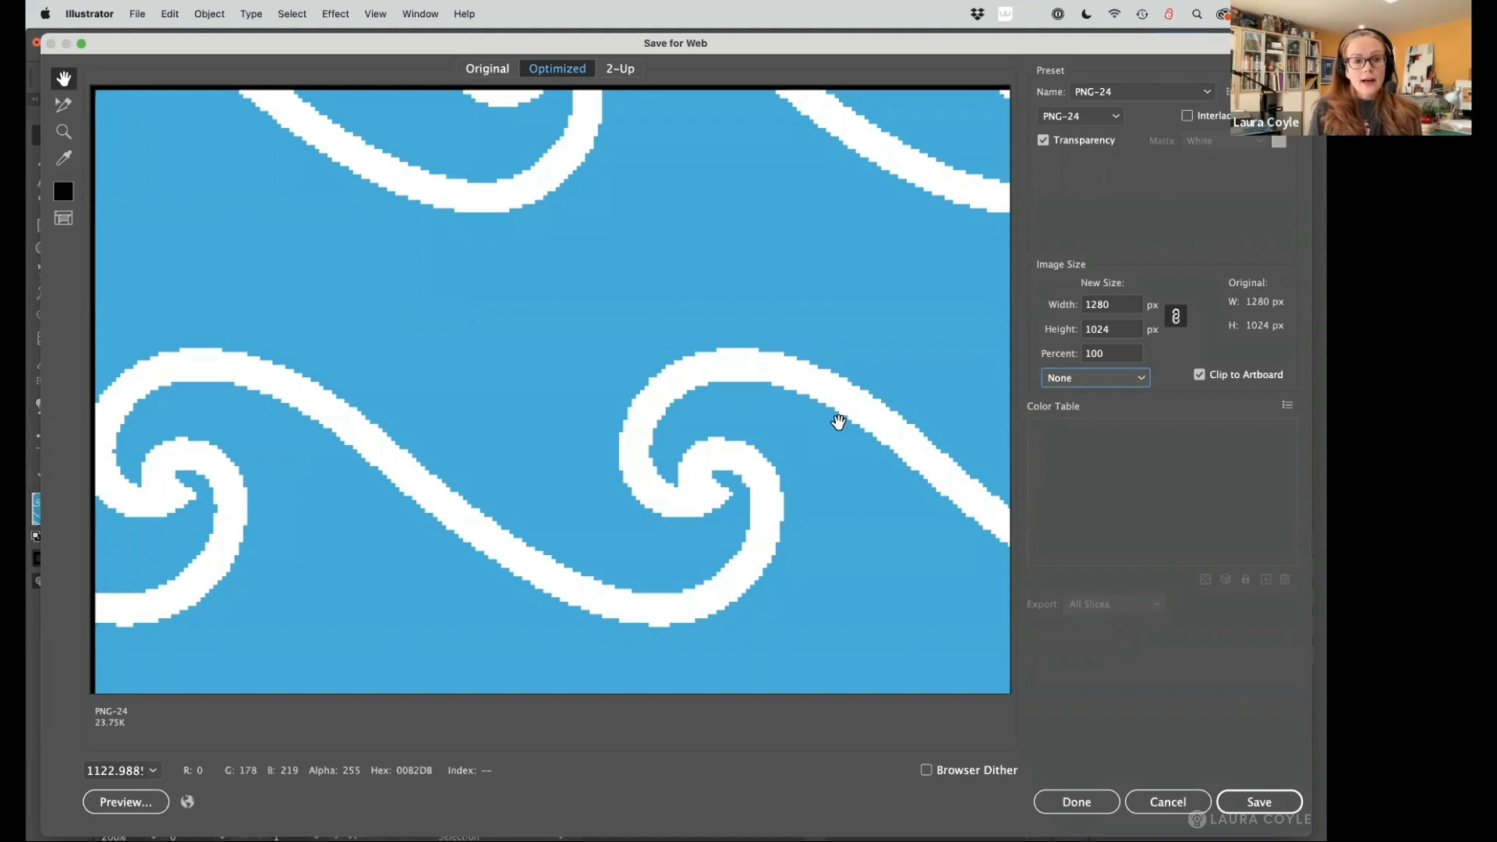
mouse_move(582, 478)
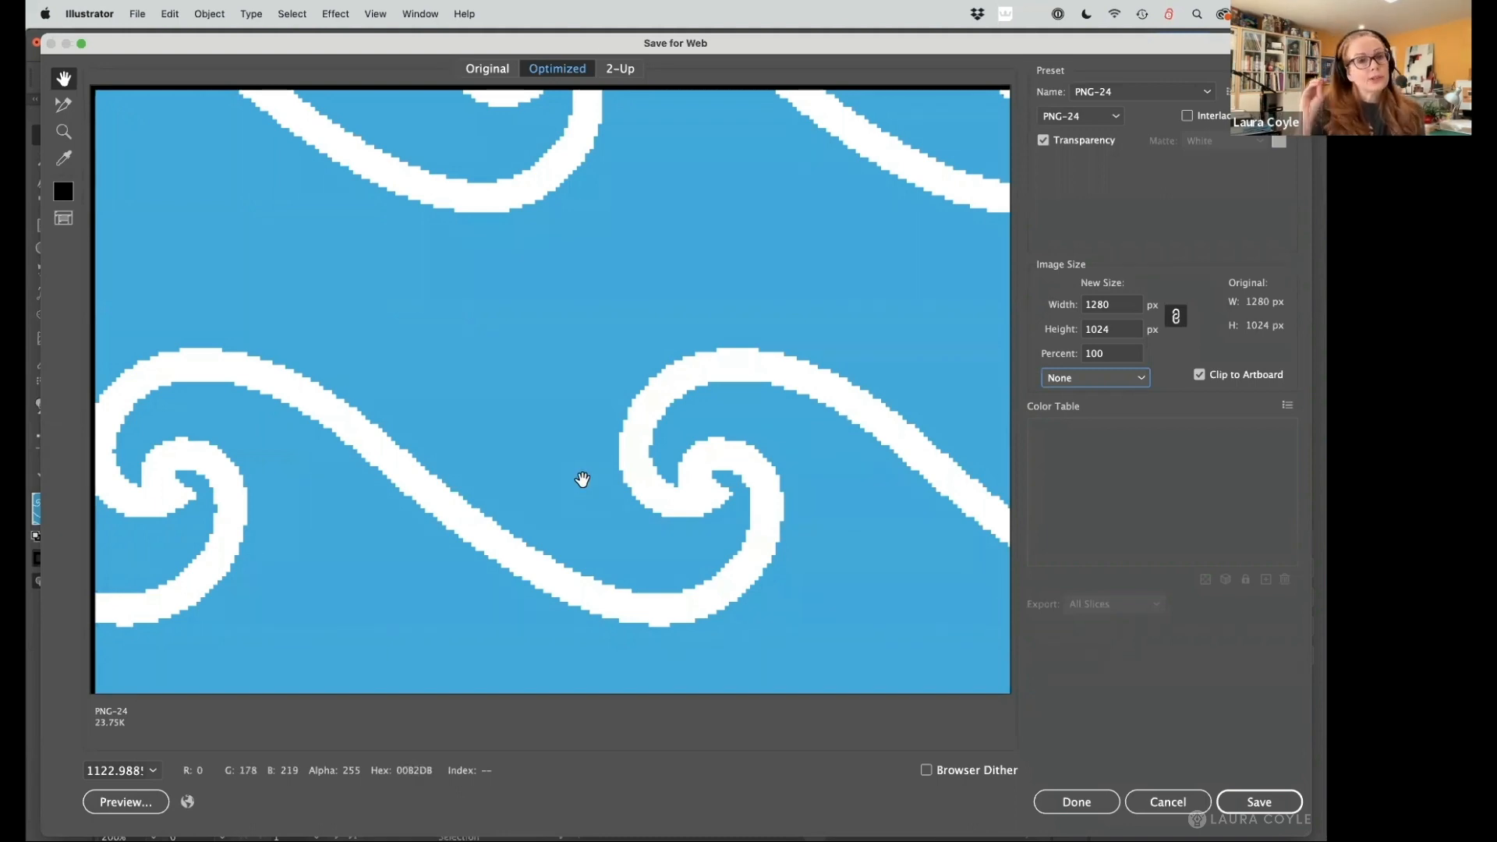
mouse_move(837, 346)
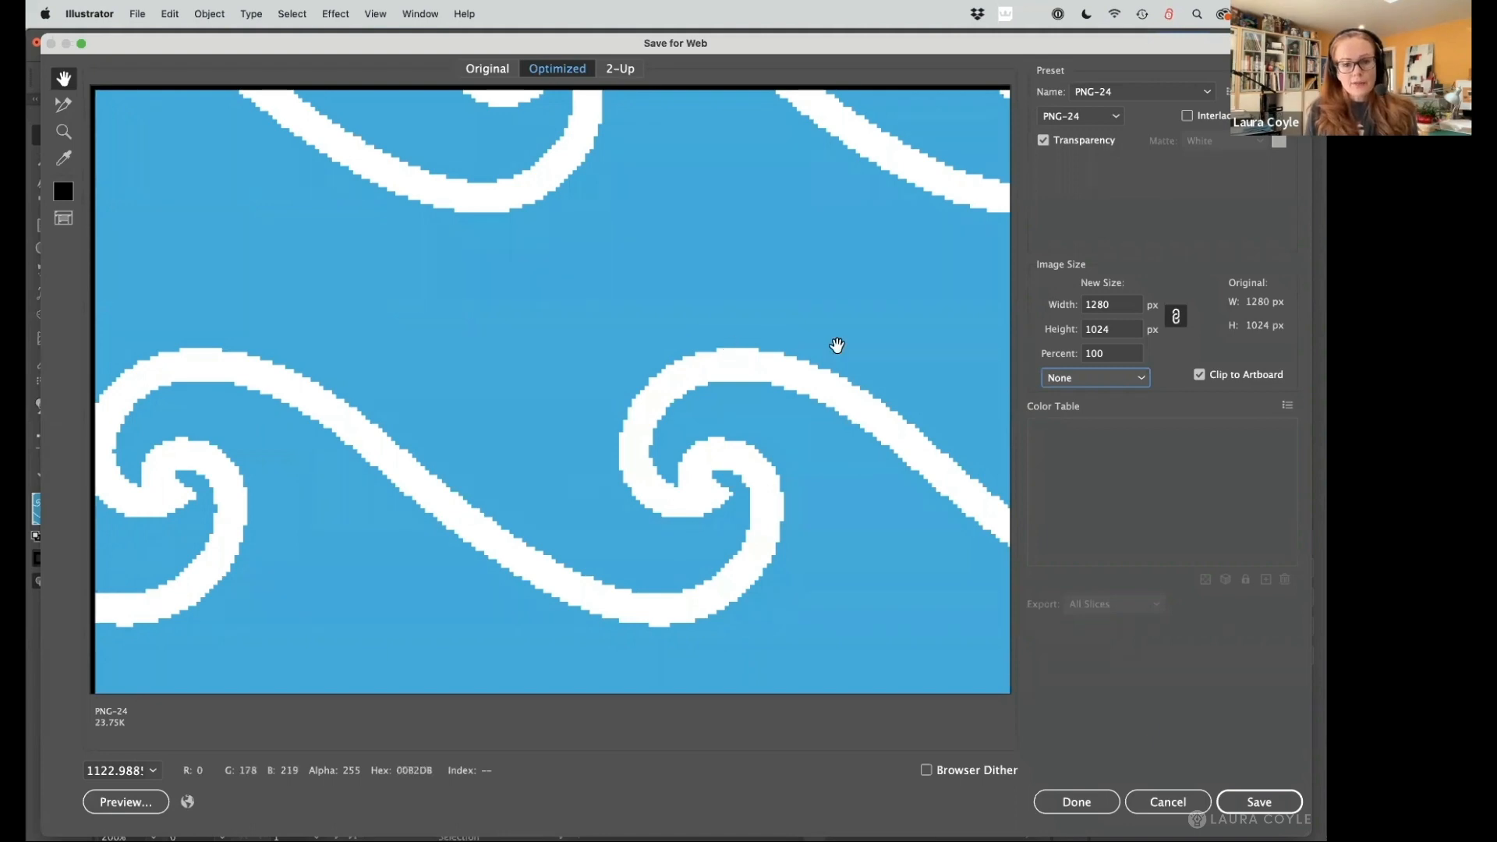
mouse_move(160, 770)
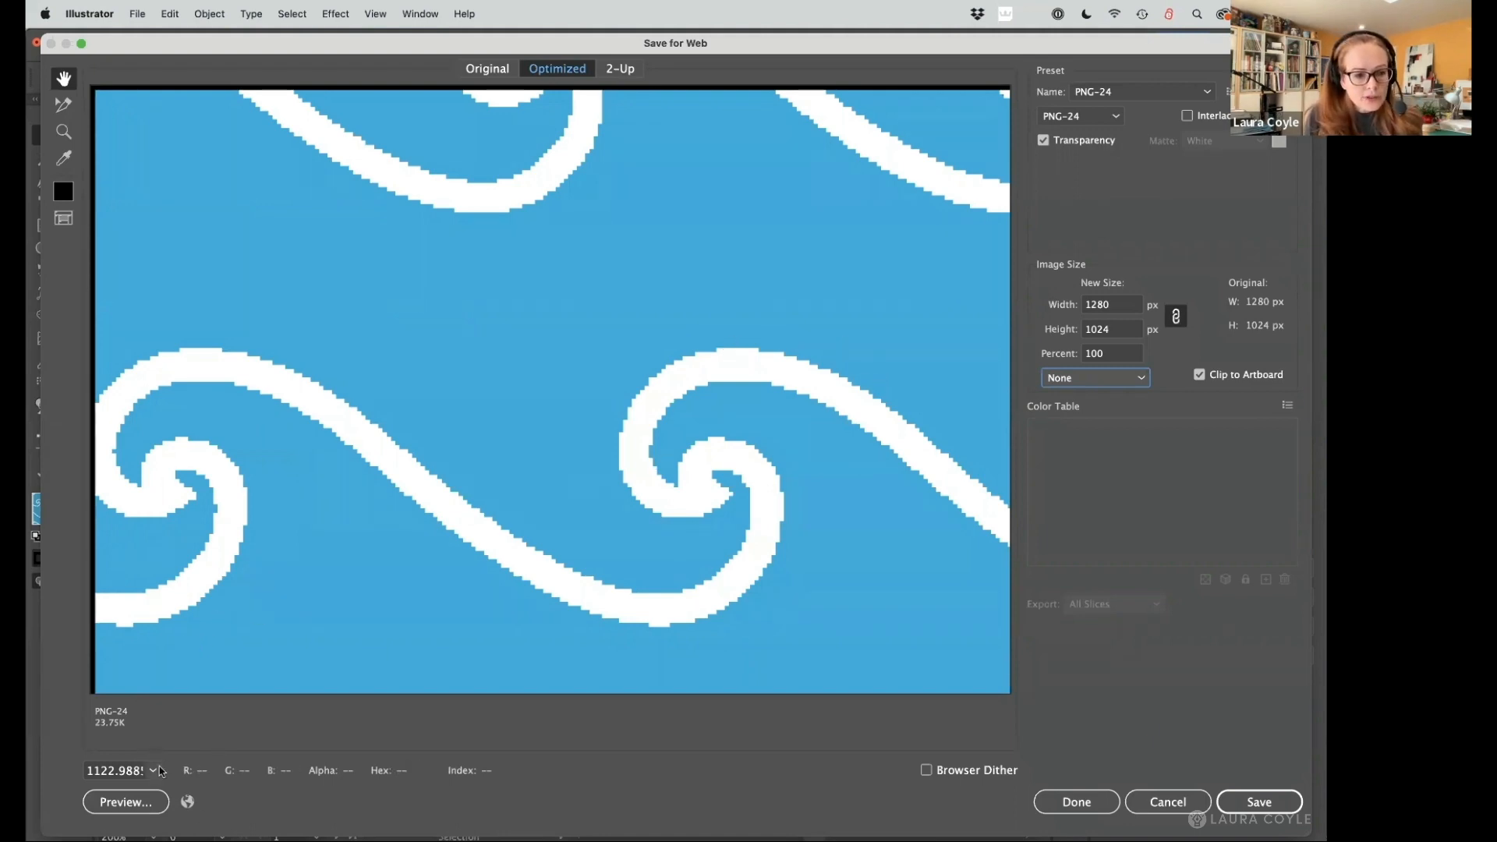
Restore Art Optimized anti-aliasing and magnify the export preview to 800%.
left_click(122, 770)
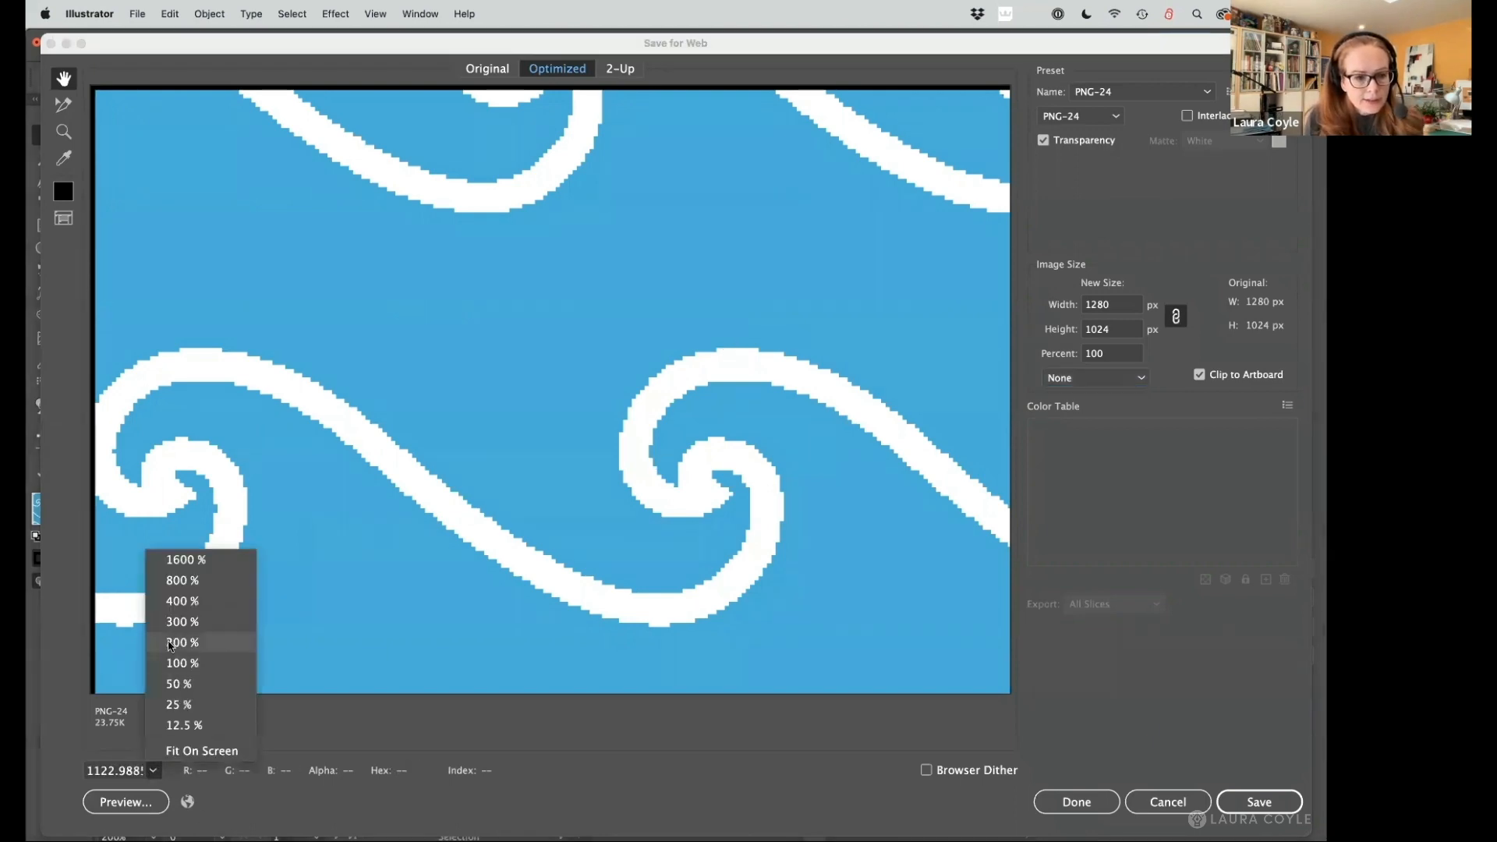
left_click(183, 641)
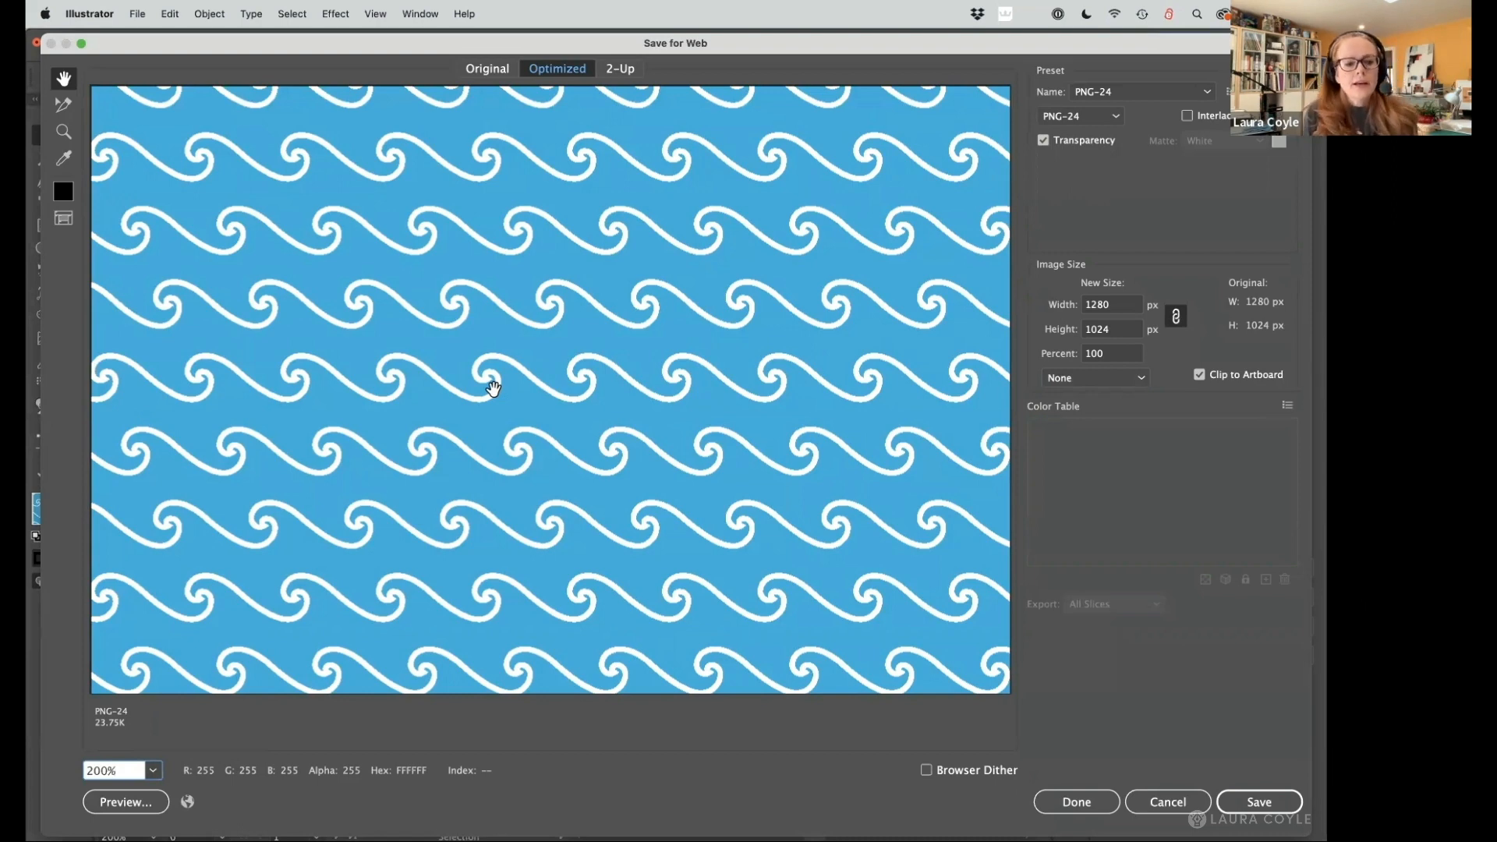
mouse_move(969, 336)
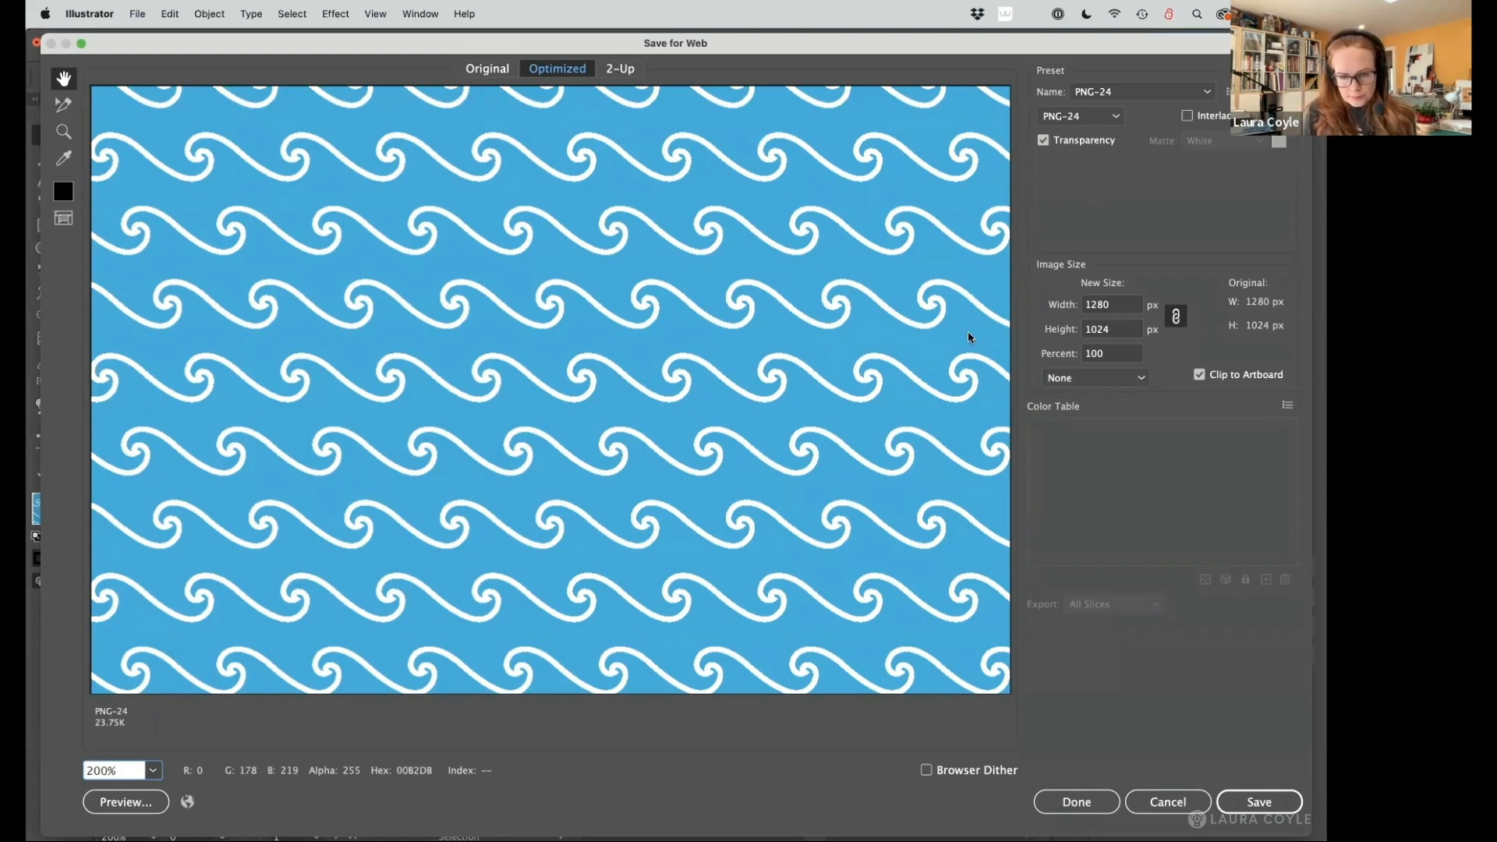
left_click(1095, 377)
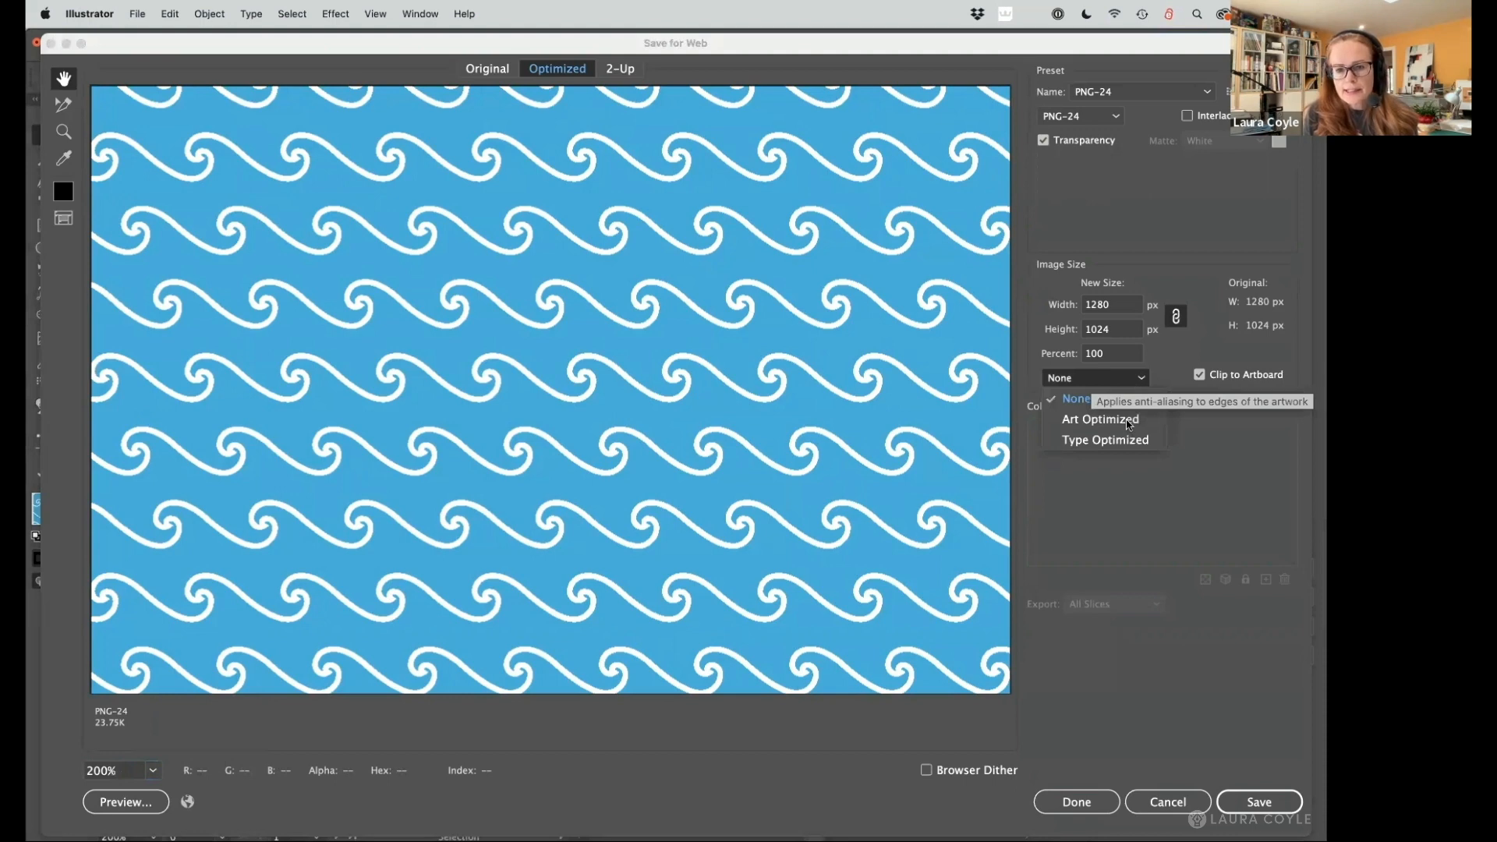
left_click(1100, 420)
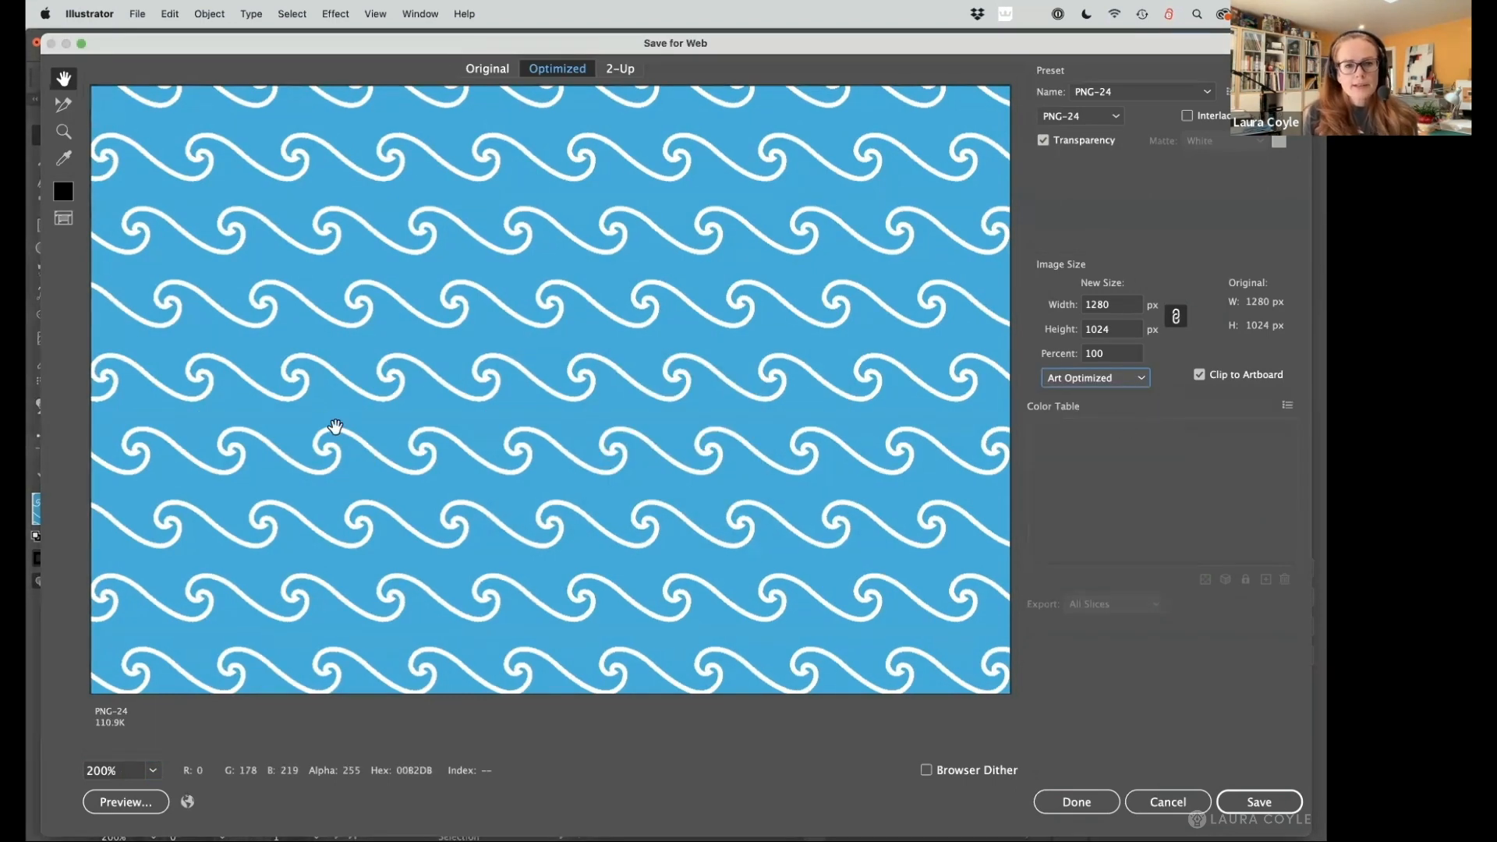
mouse_move(294, 386)
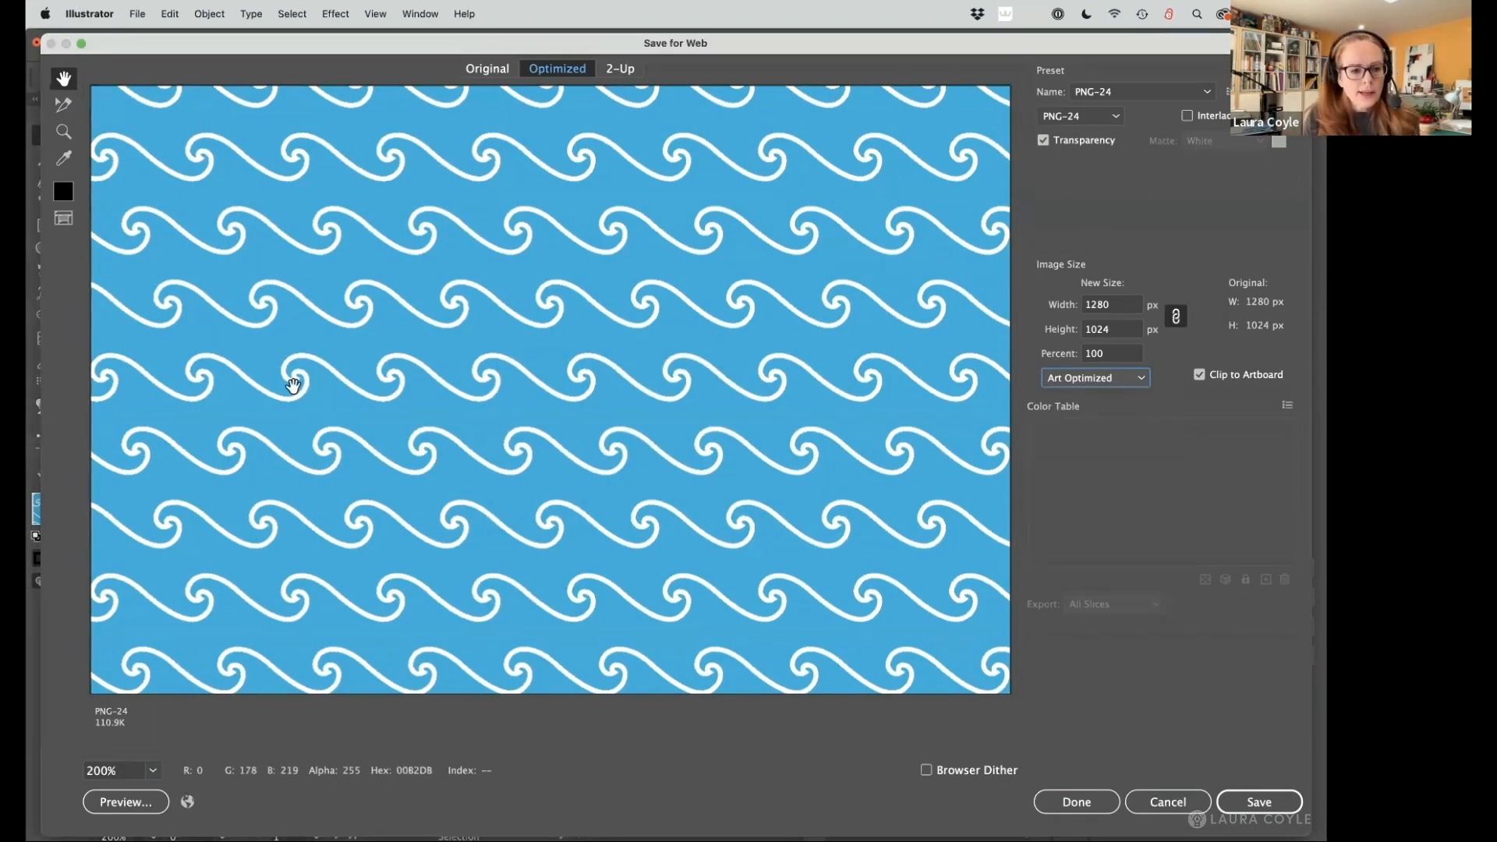
left_click(150, 771)
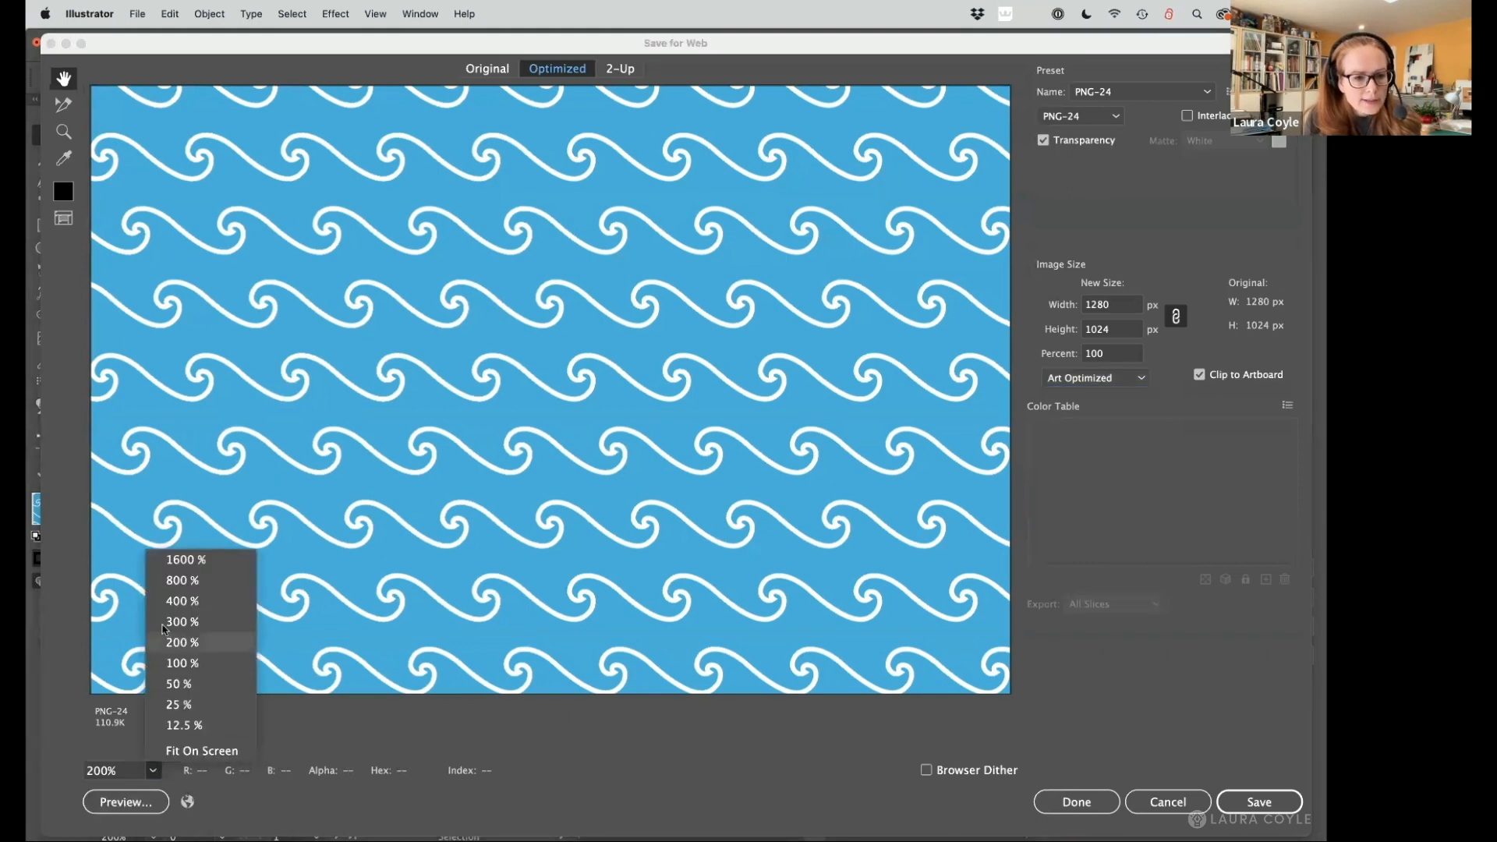
left_click(182, 580)
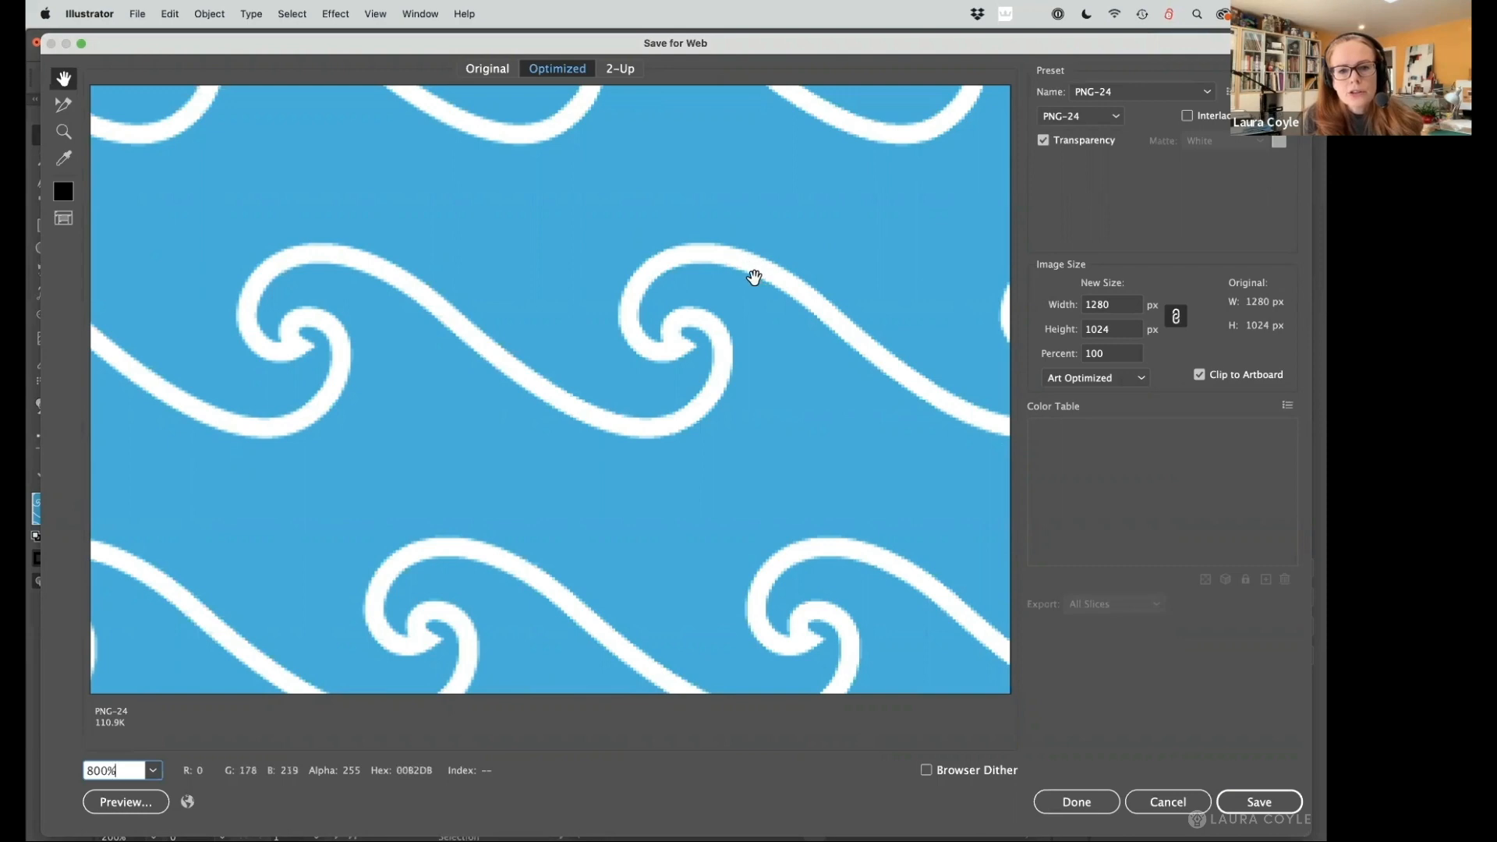
mouse_move(492, 425)
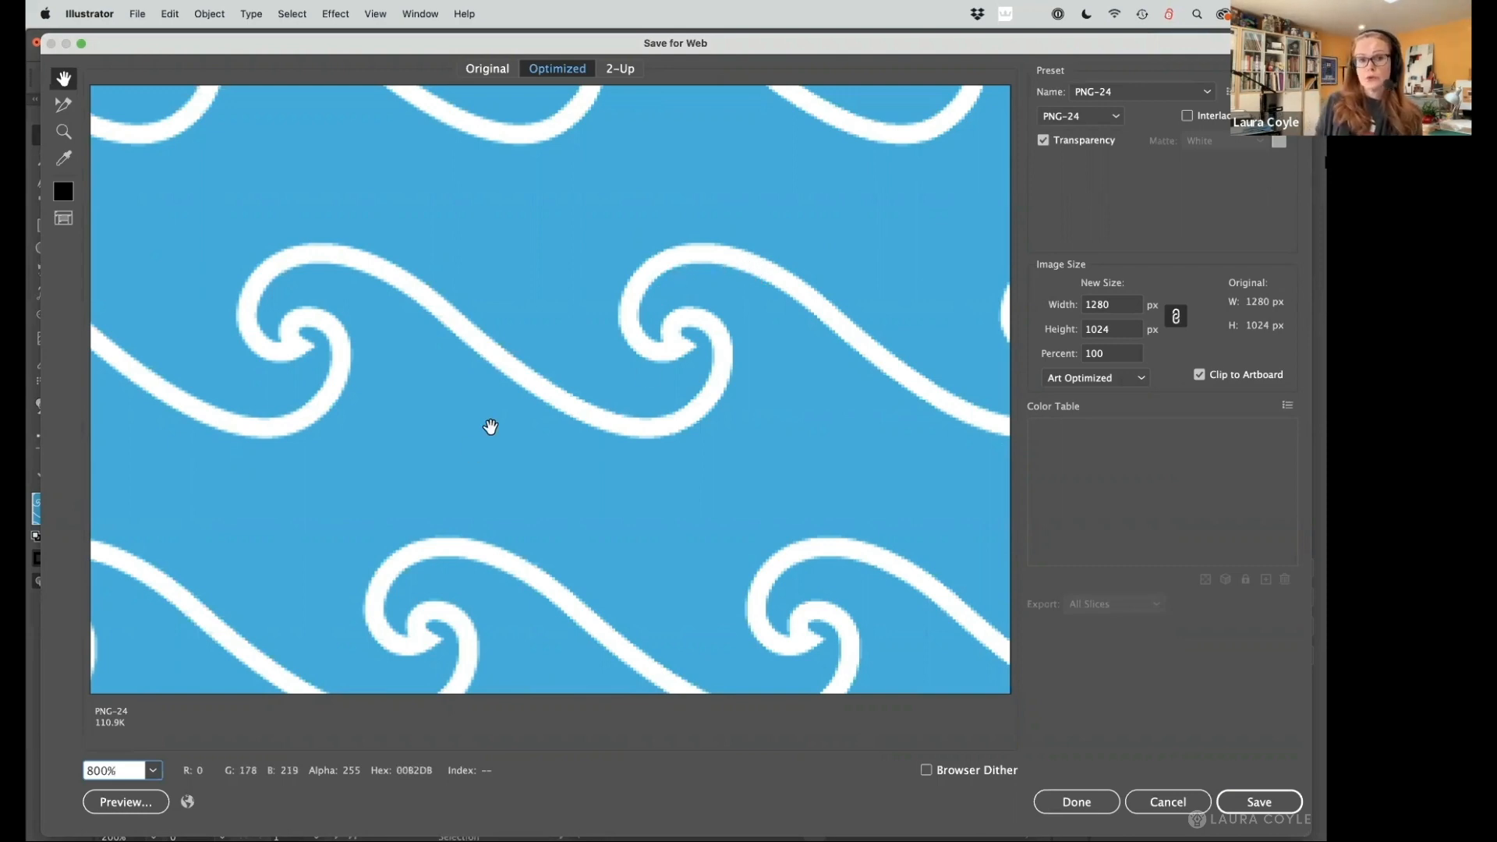
mouse_move(497, 198)
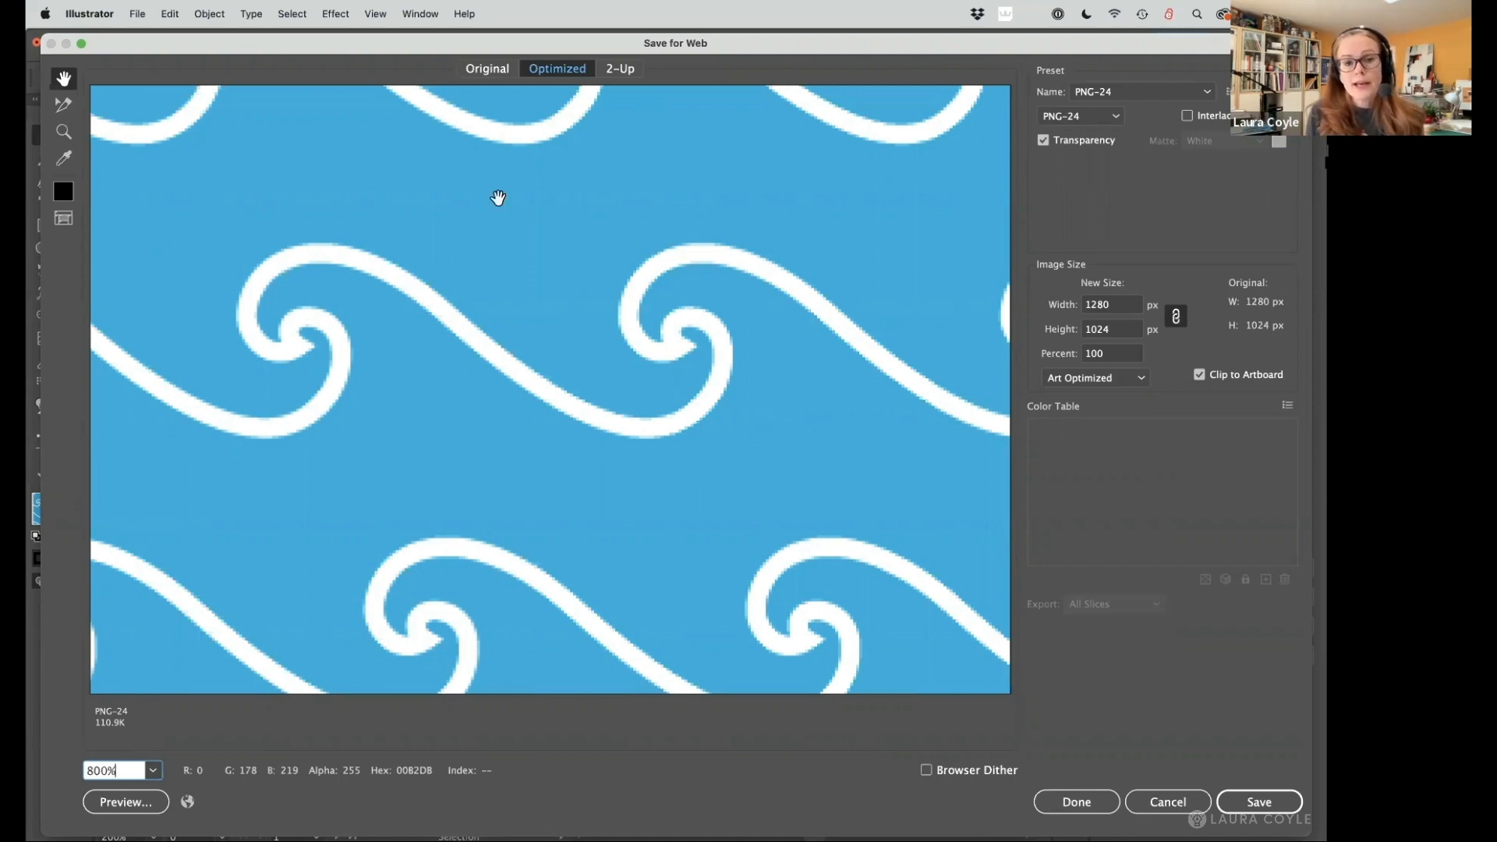
mouse_move(1116, 395)
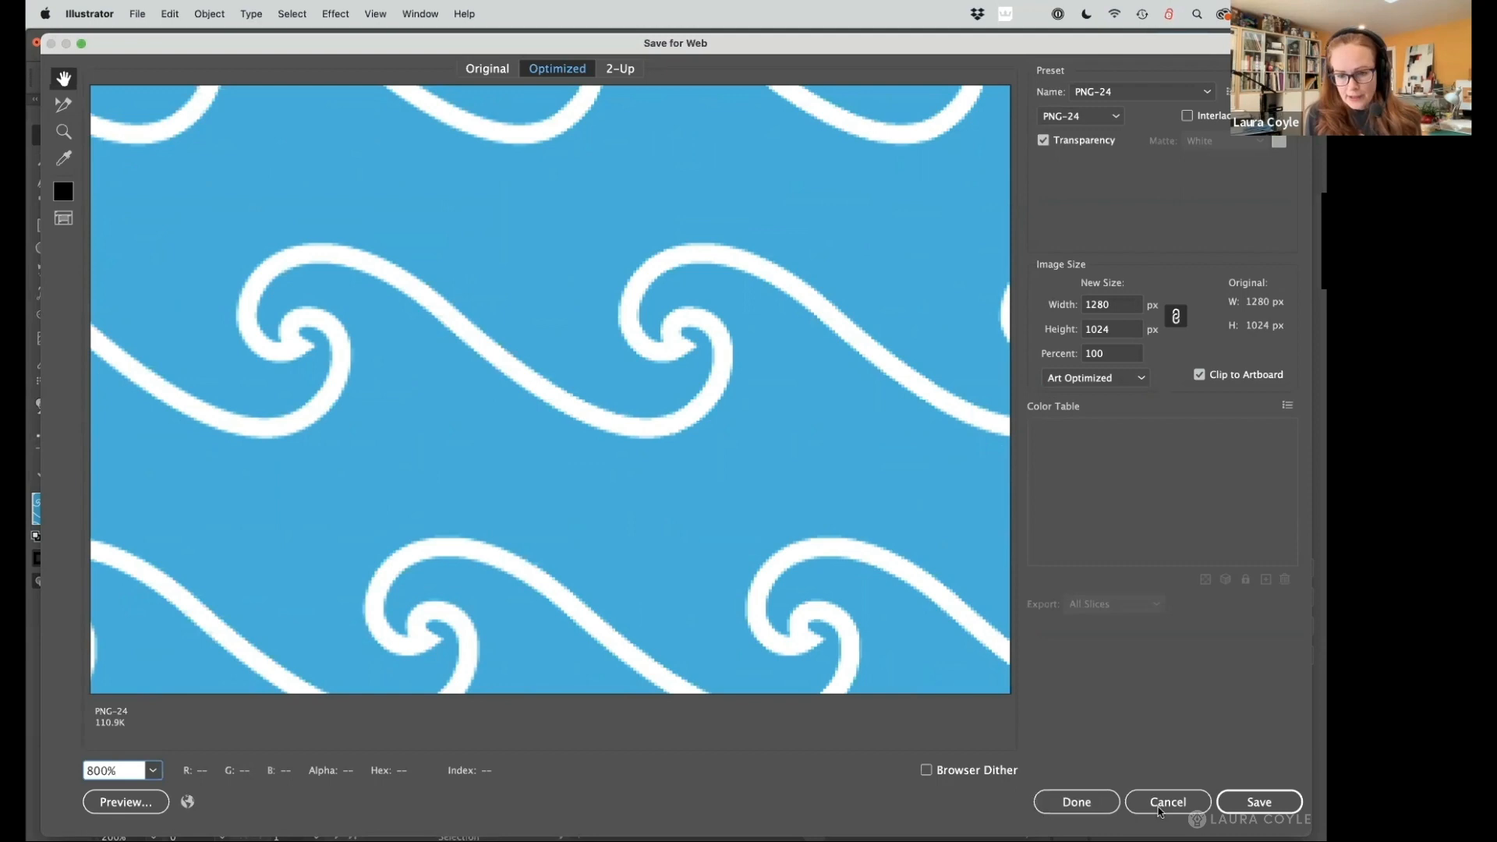
Cancel Save for Web without saving and return to the wave pattern document.
left_click(1166, 801)
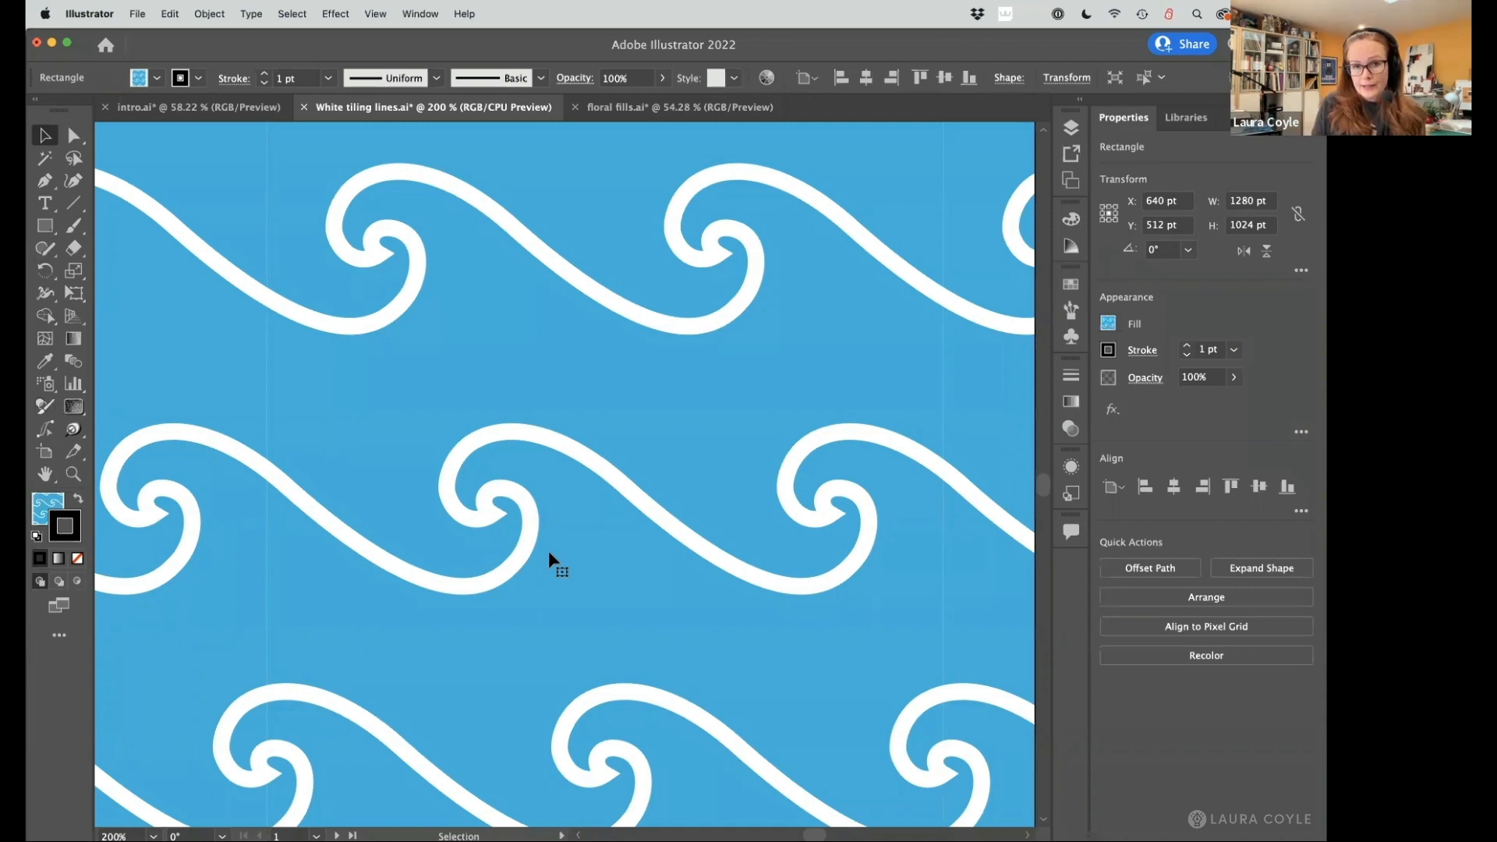
mouse_move(382, 258)
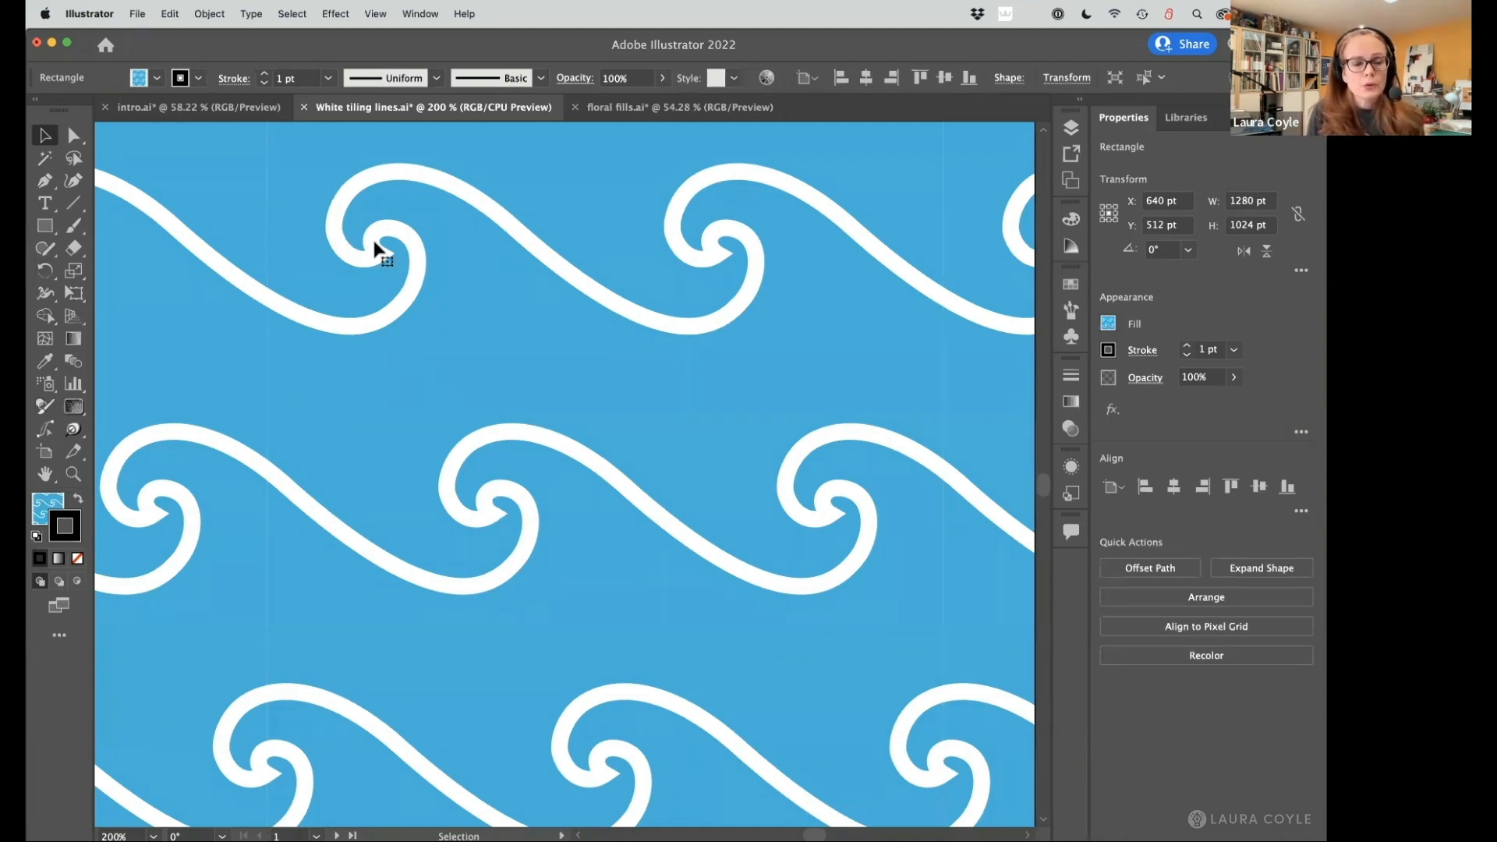
Toggle the GPU/CPU rendering option in the View menu.
left_click(375, 13)
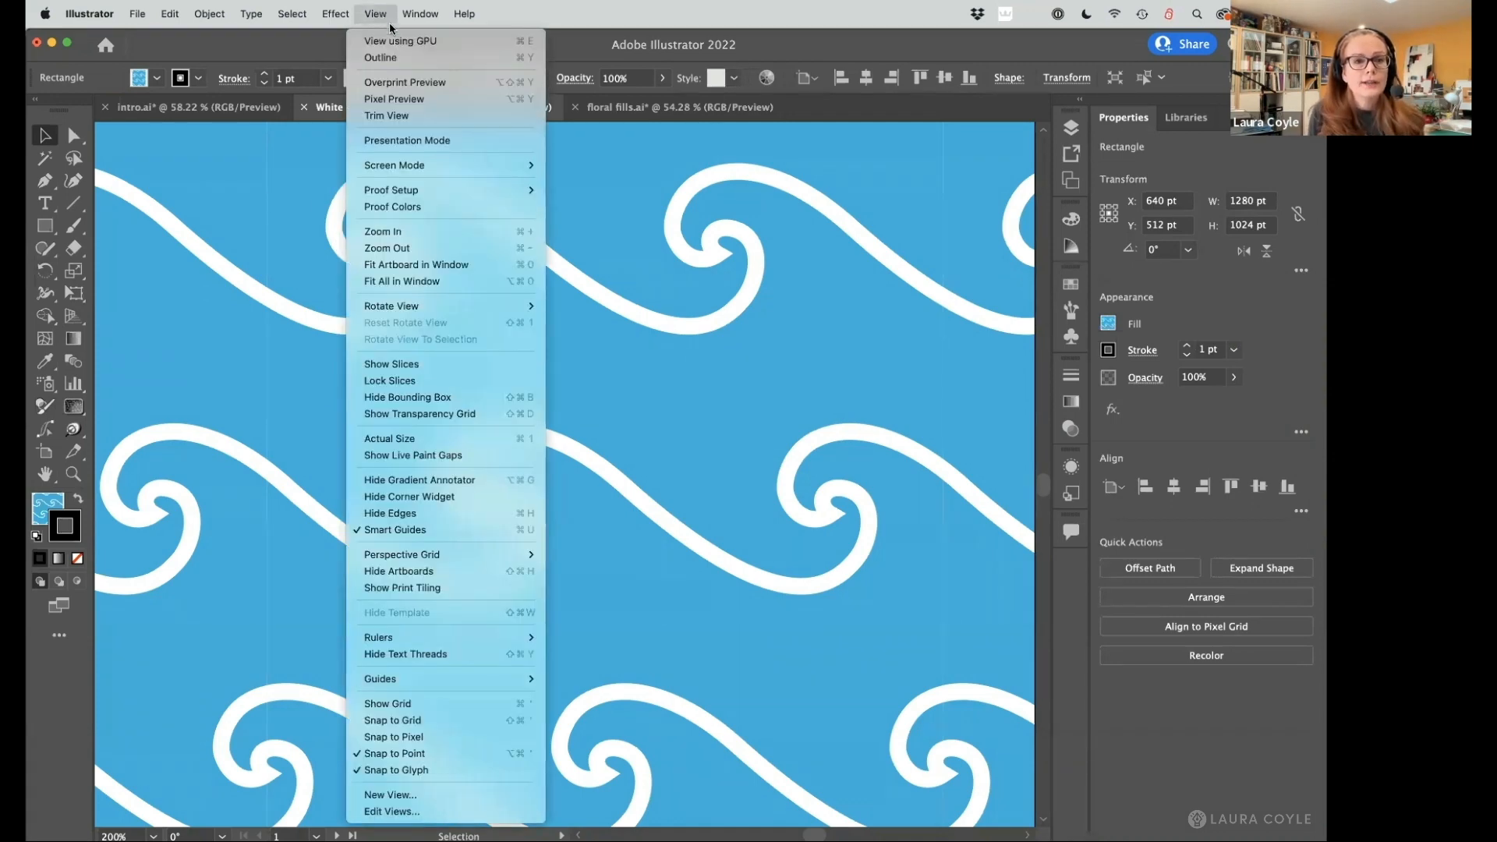
mouse_move(400, 40)
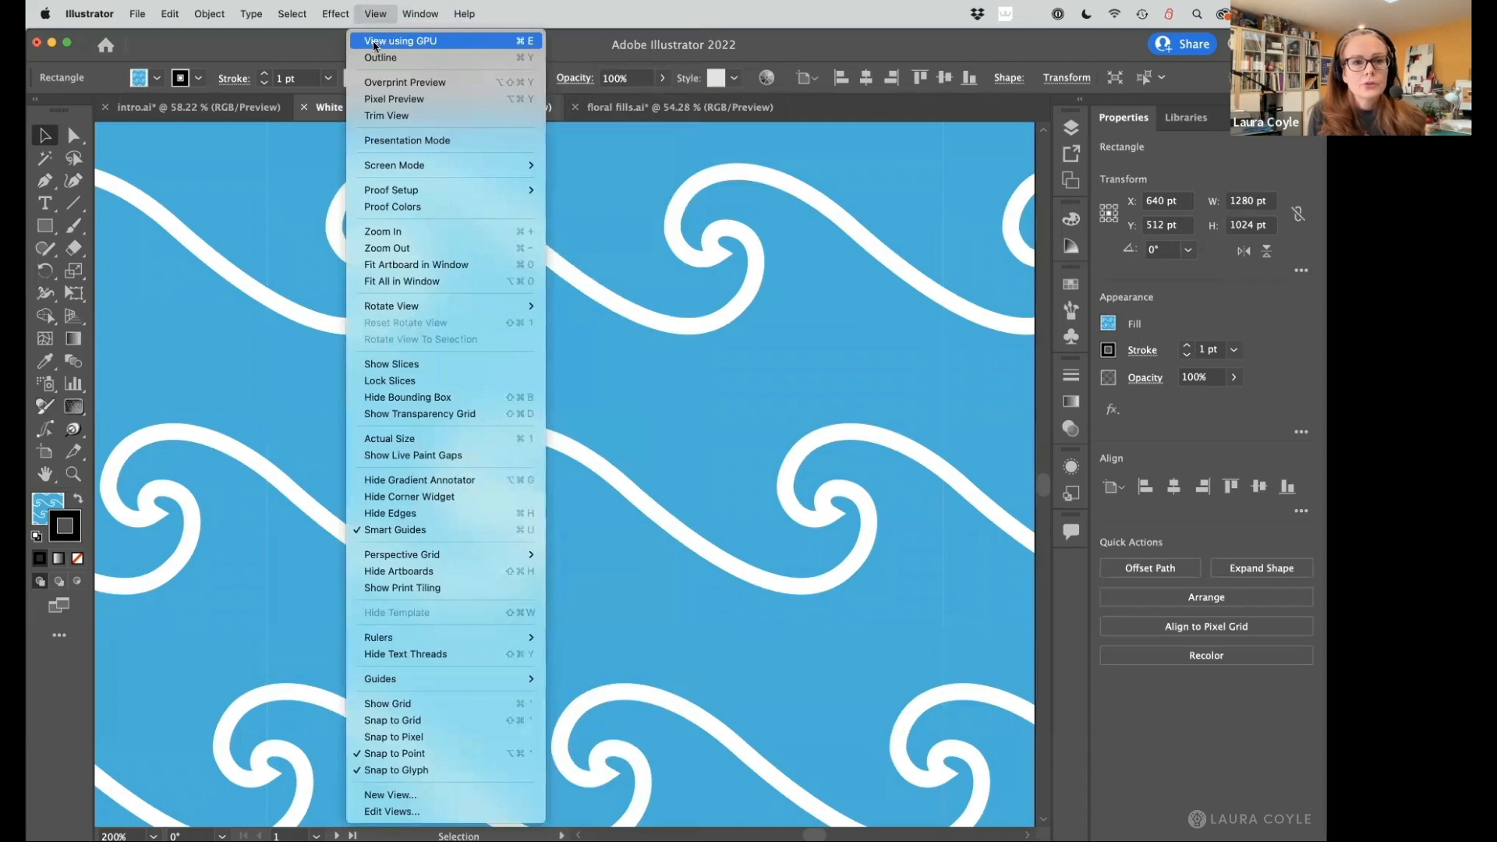
left_click(401, 40)
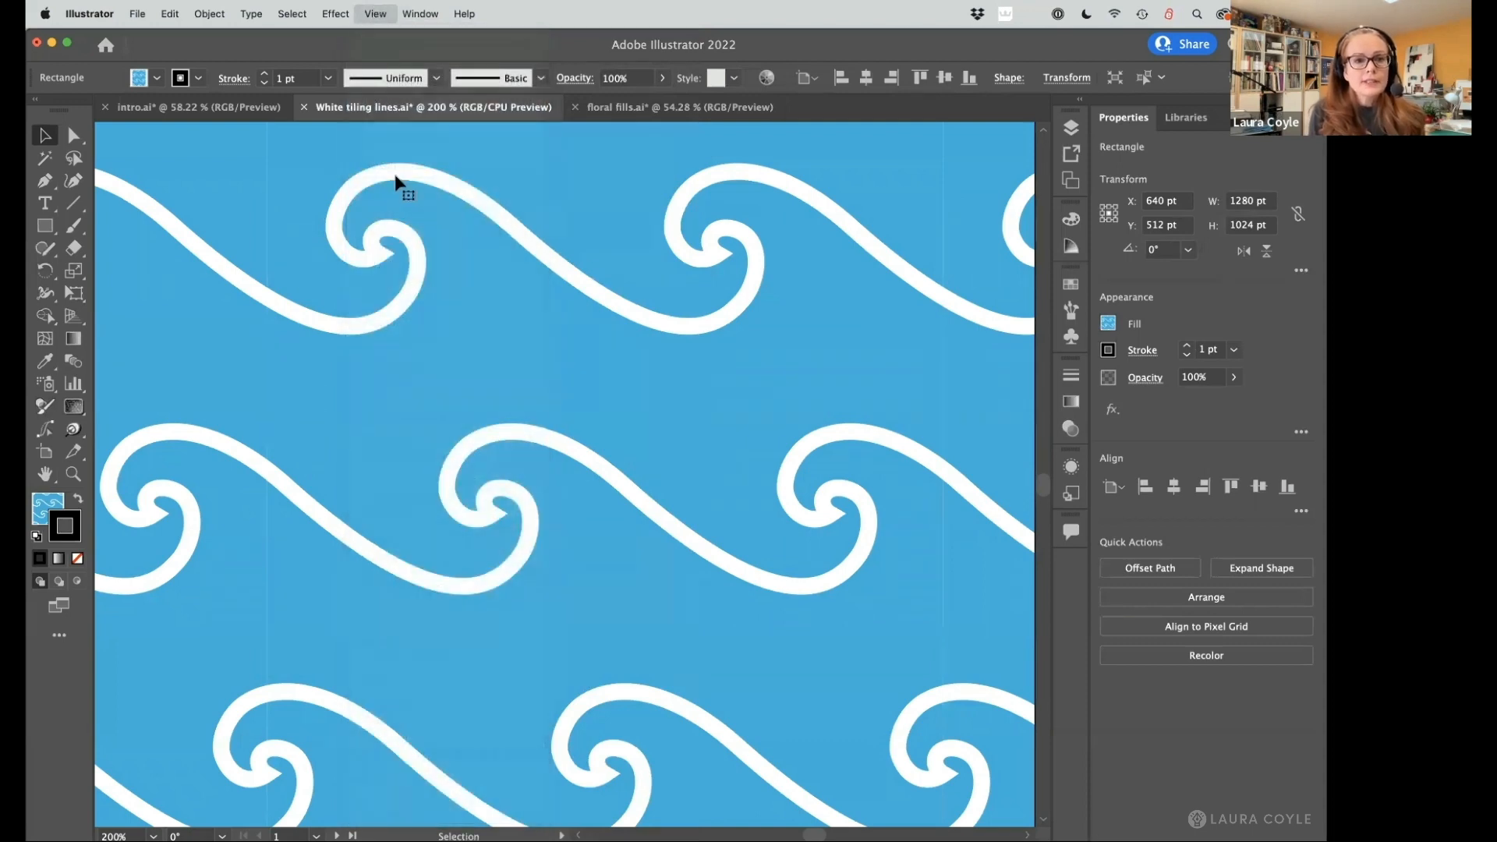
mouse_move(303, 582)
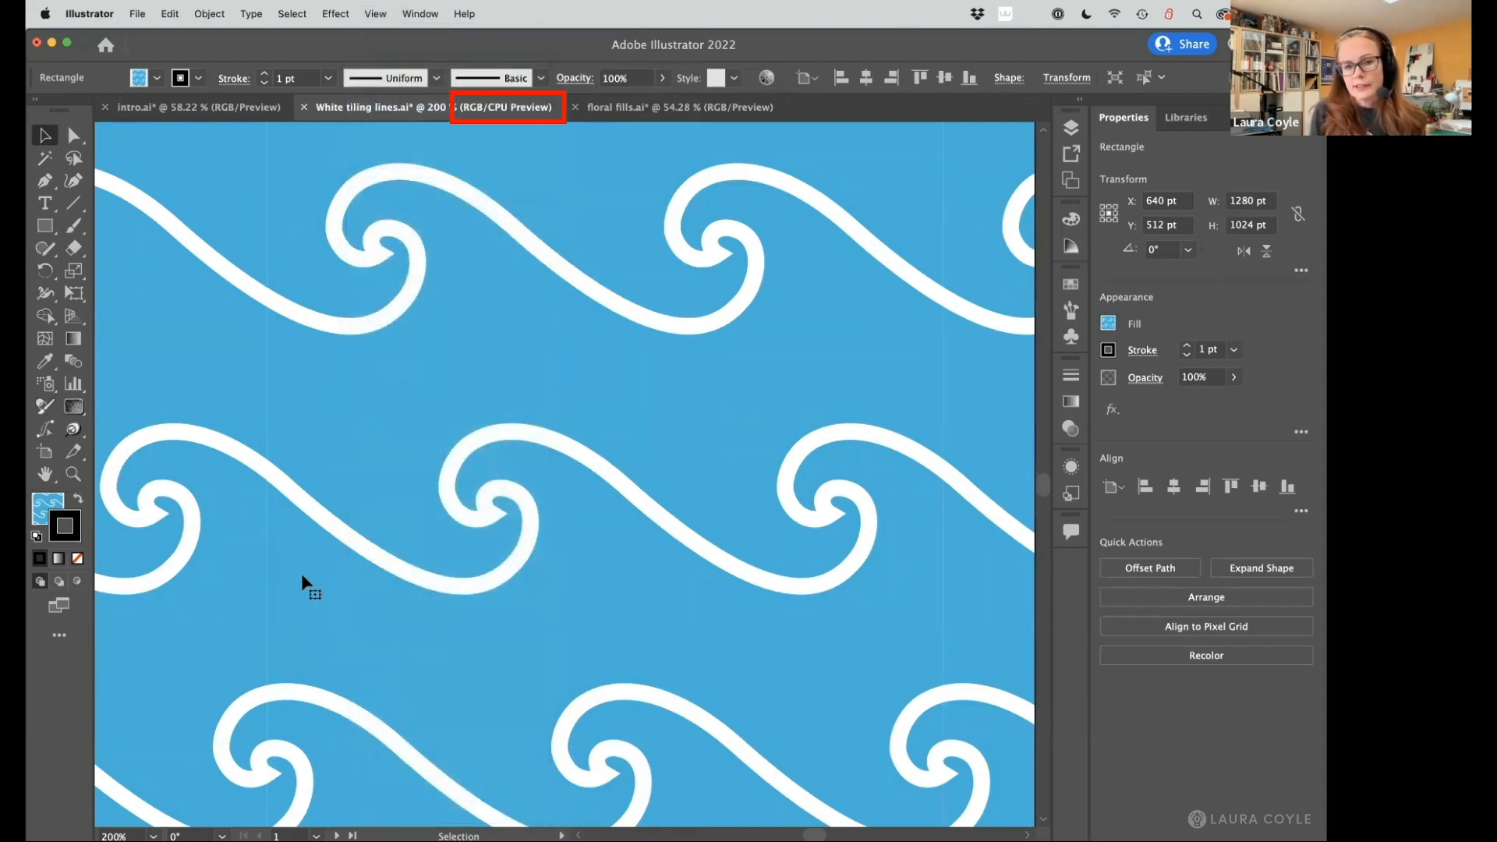
mouse_move(301, 482)
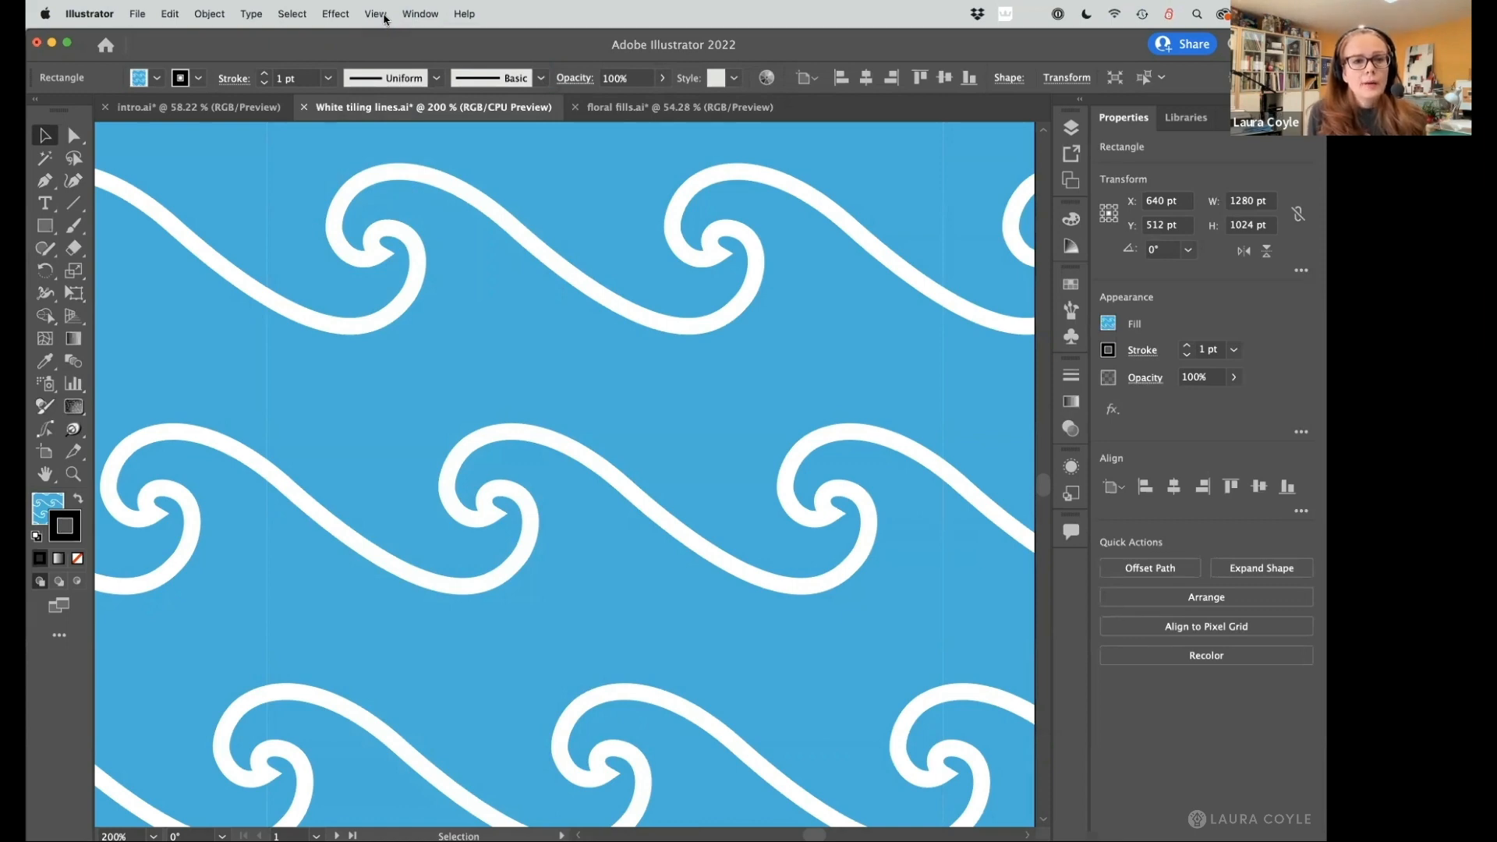
mouse_move(286, 583)
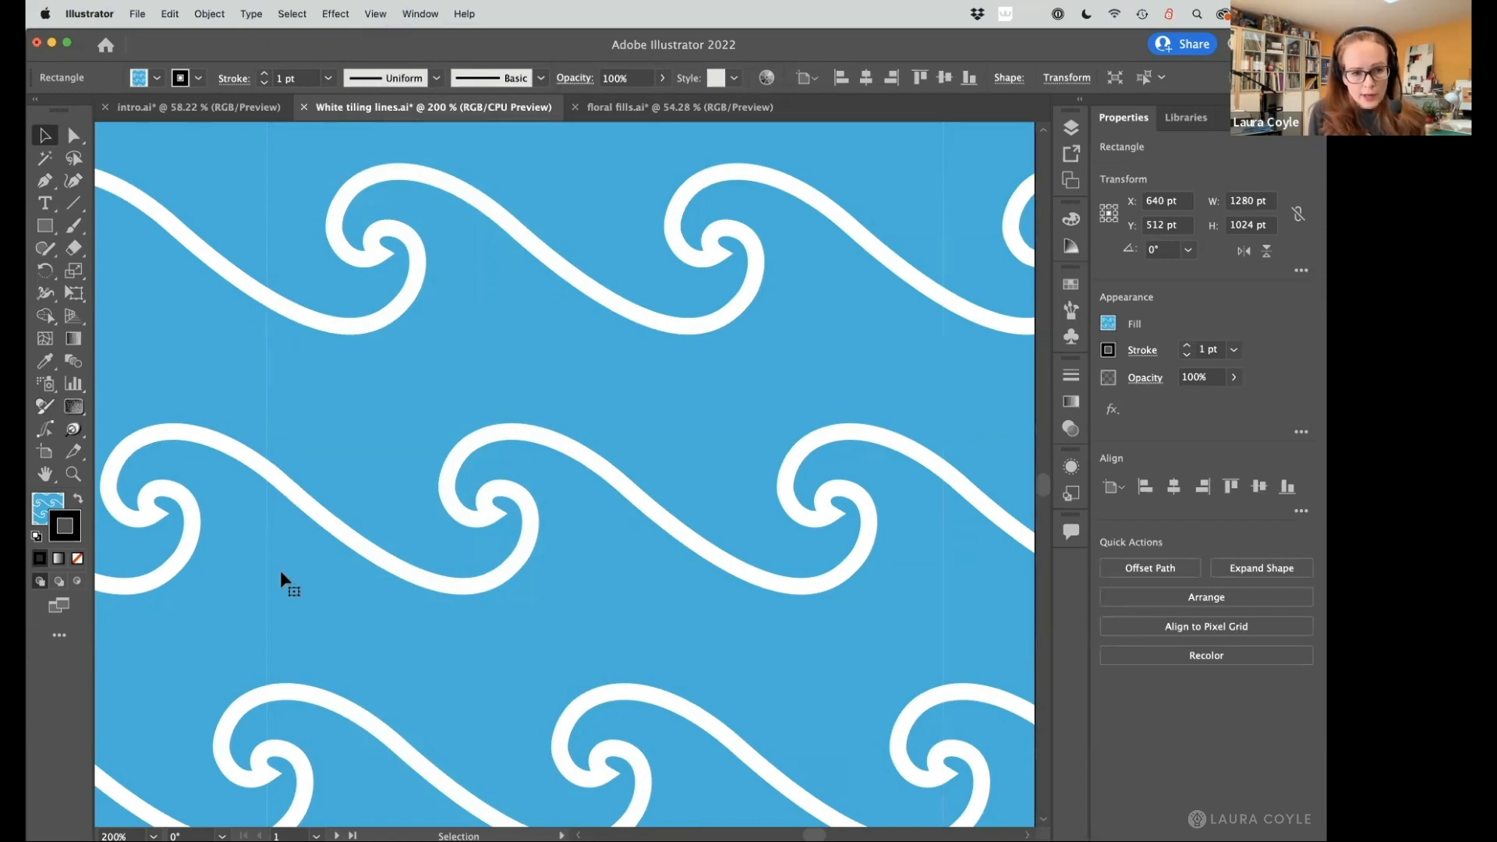
left_click(375, 13)
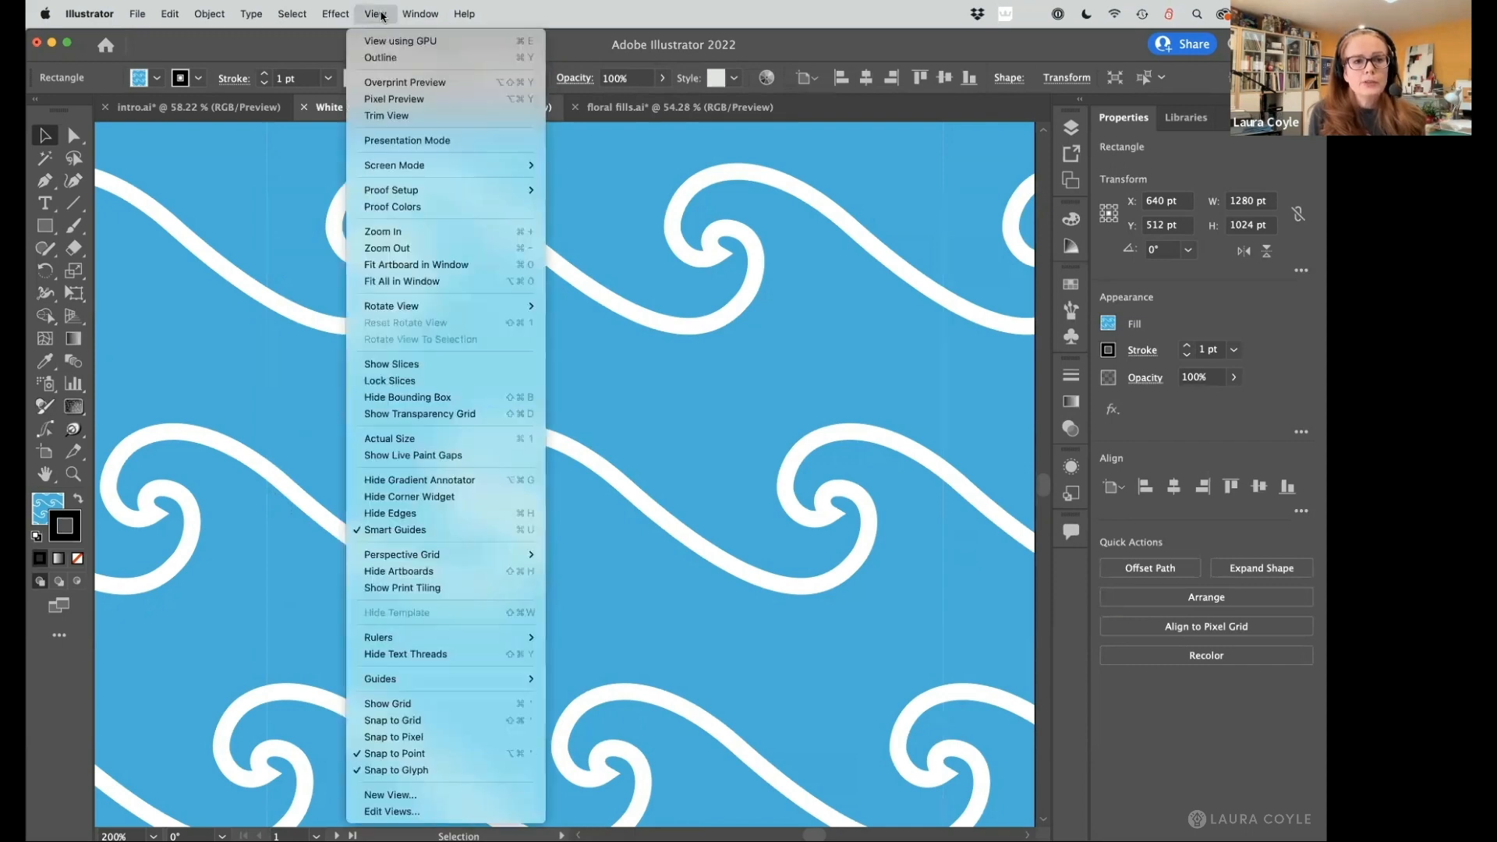
mouse_move(401, 40)
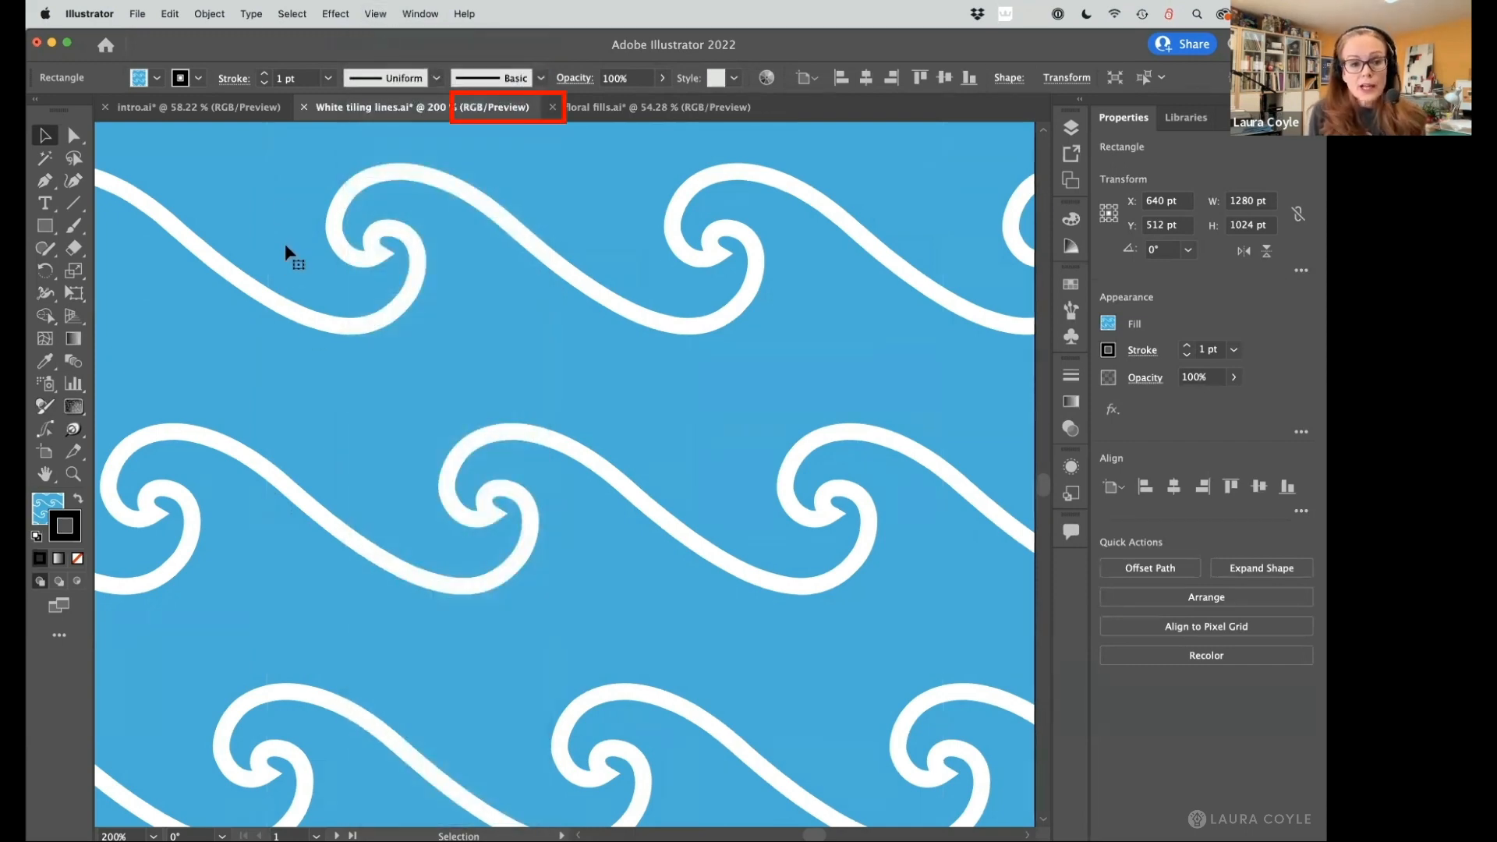
mouse_move(531, 492)
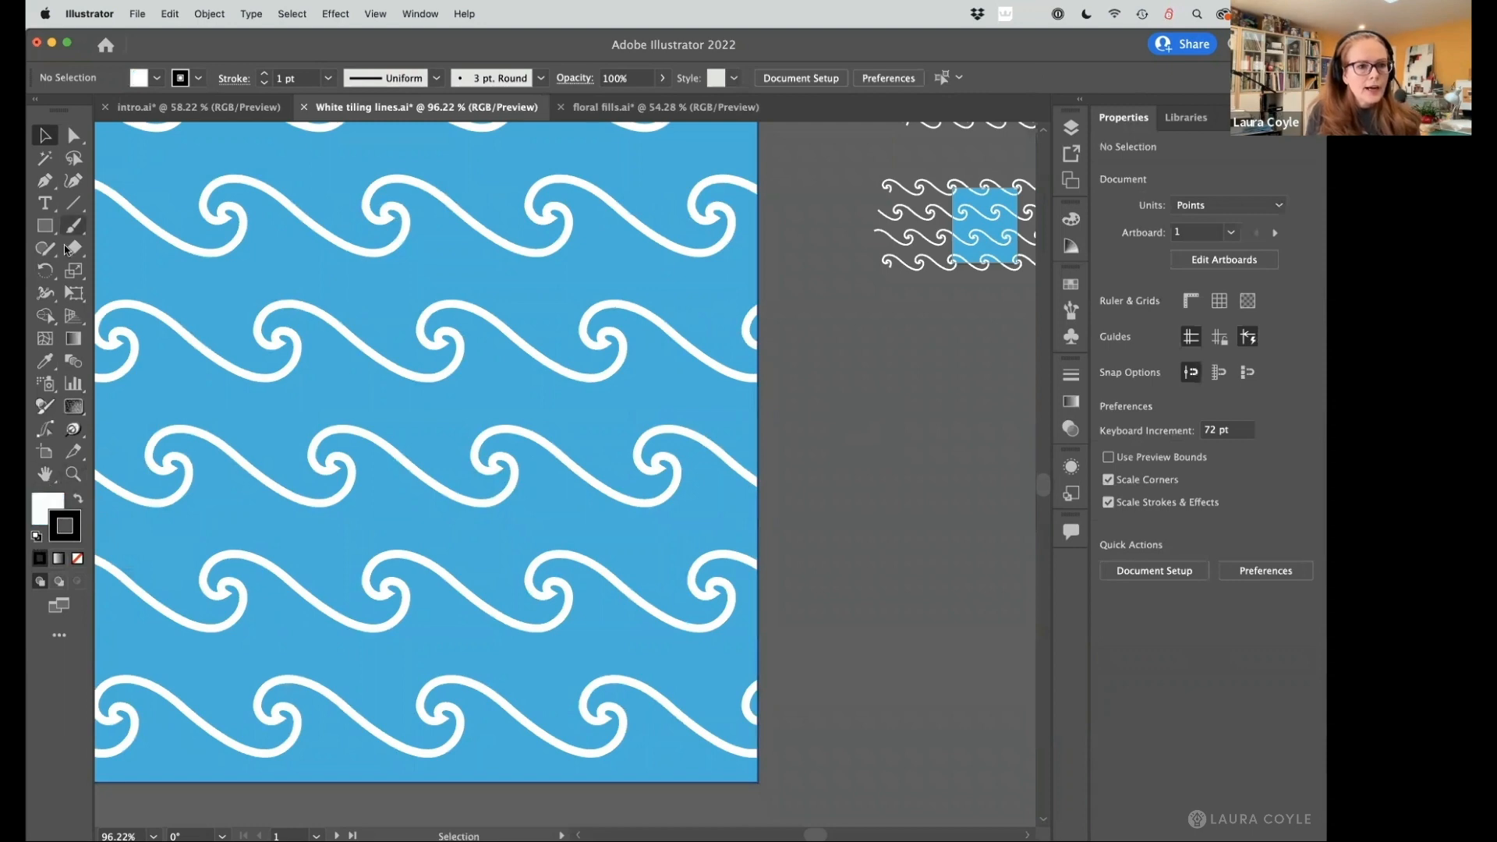
Create a second wave pattern tile on the pasteboard and return to CPU preview.
left_click(44, 225)
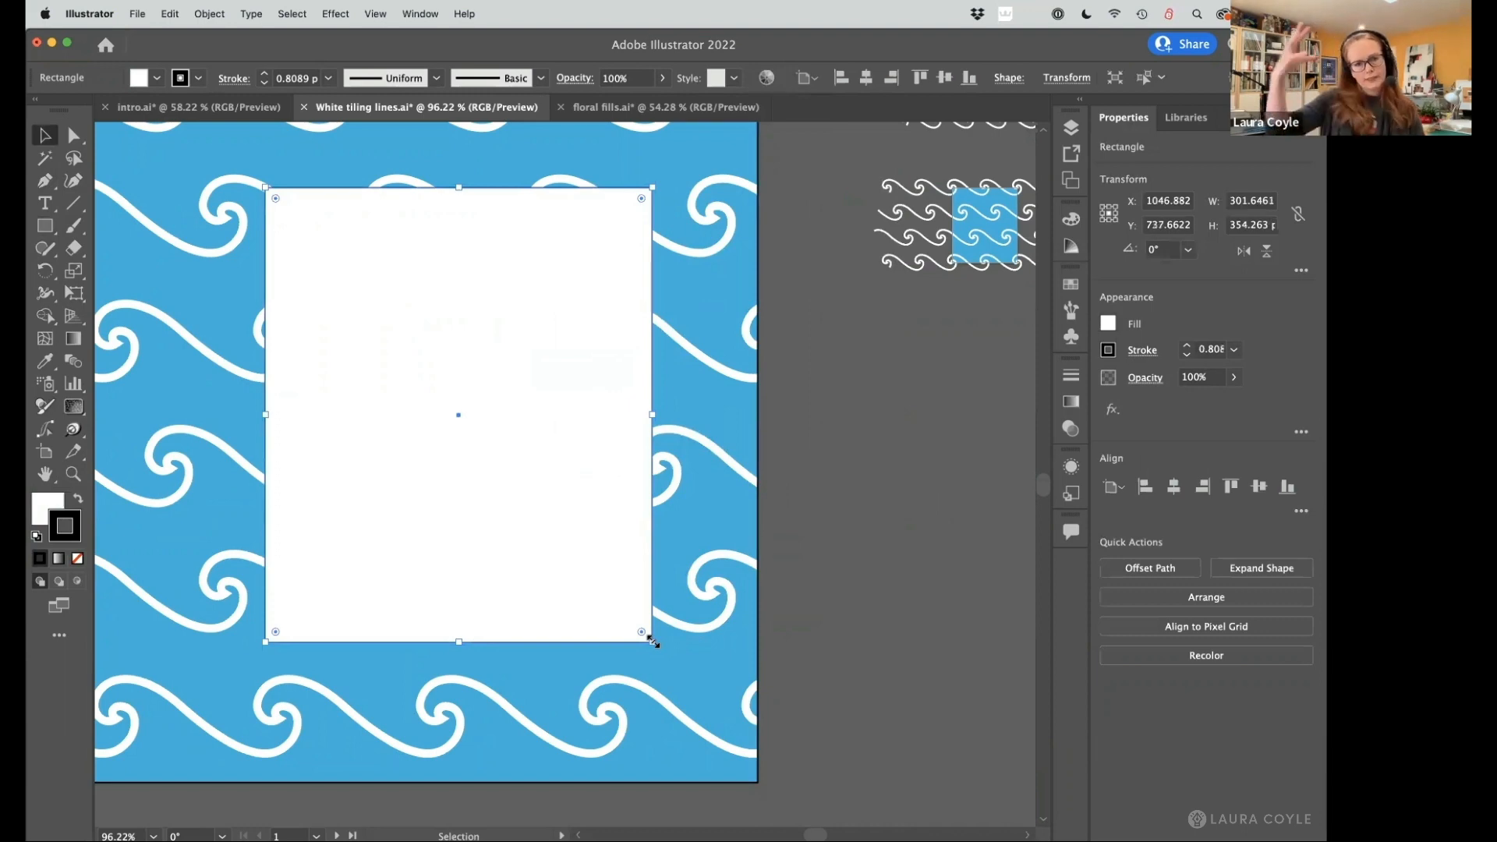
mouse_move(662, 642)
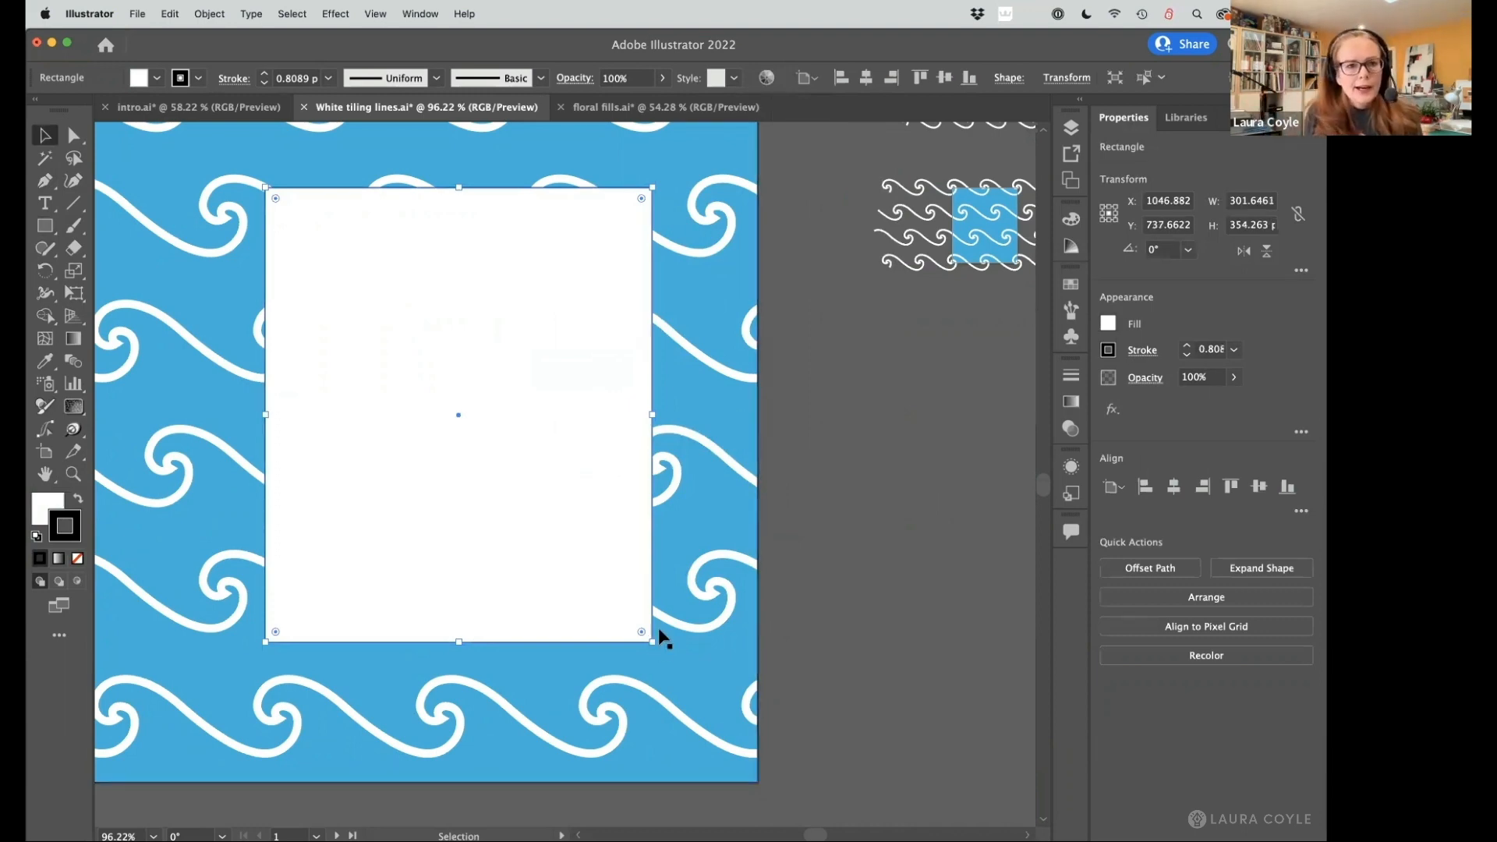
mouse_move(380, 22)
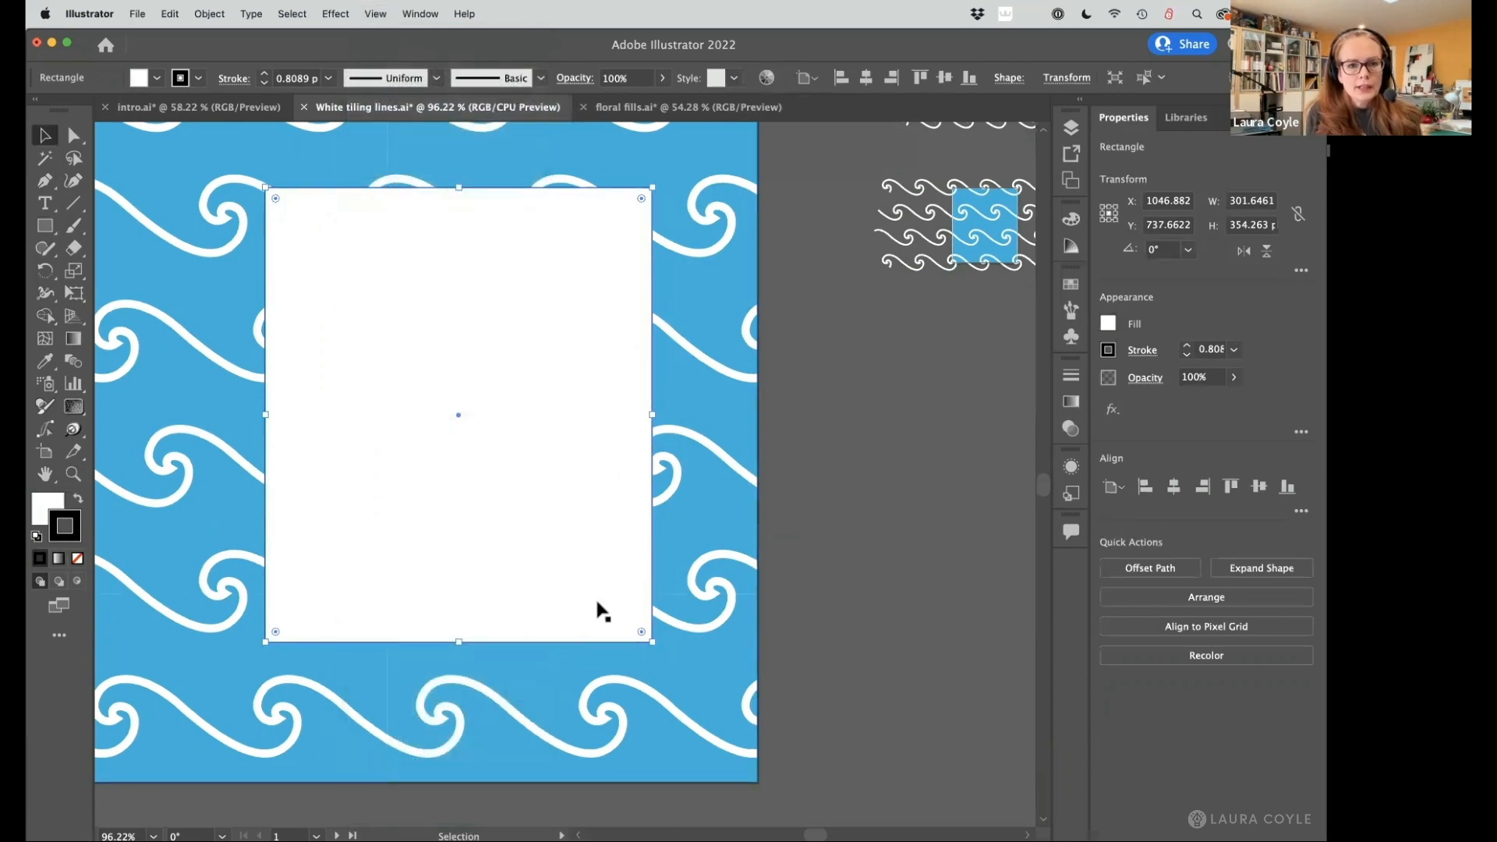
mouse_move(673, 393)
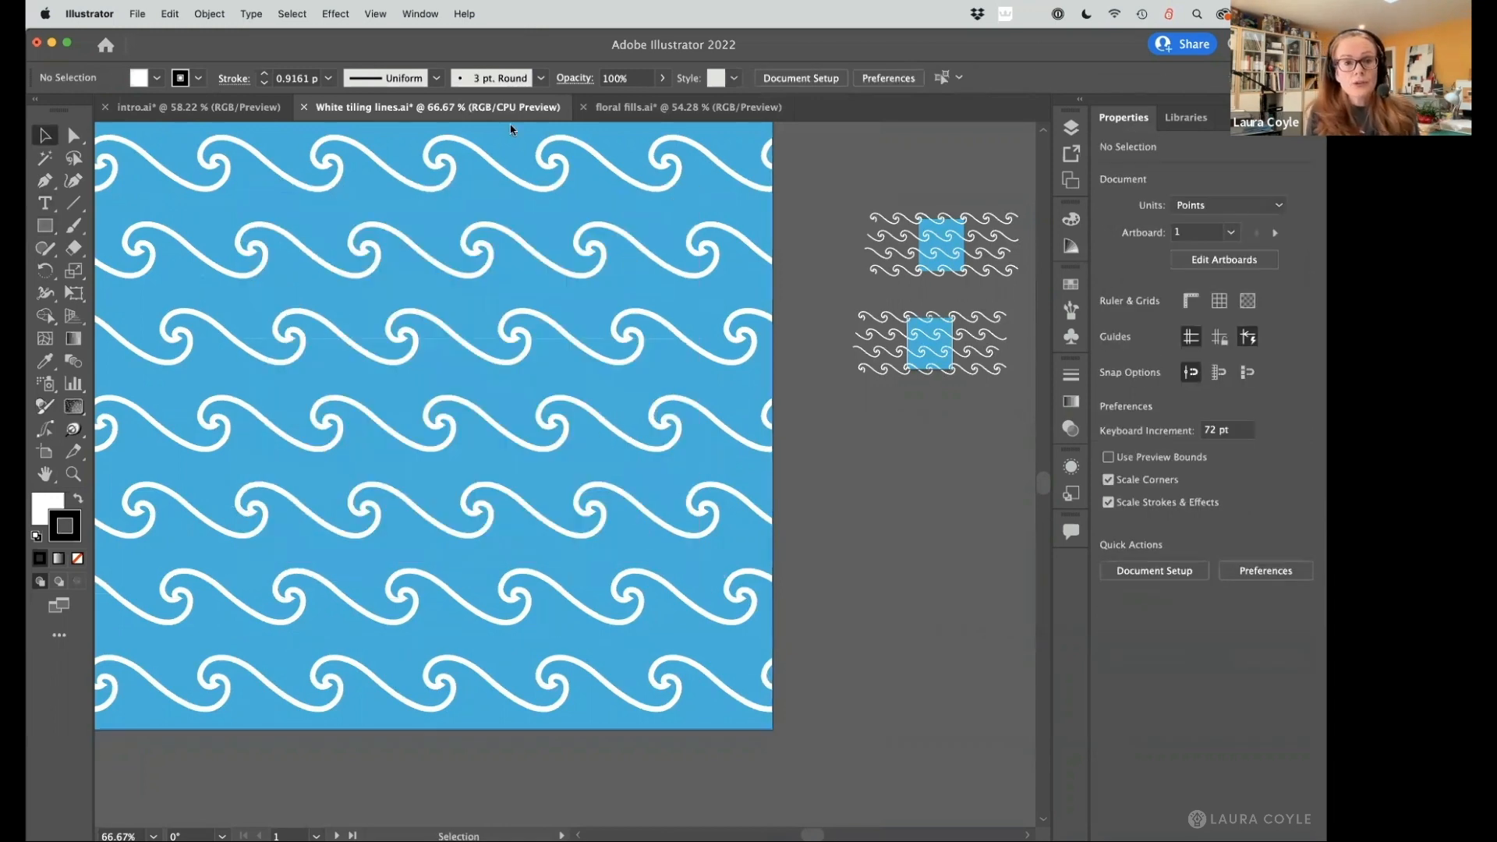
left_click(375, 13)
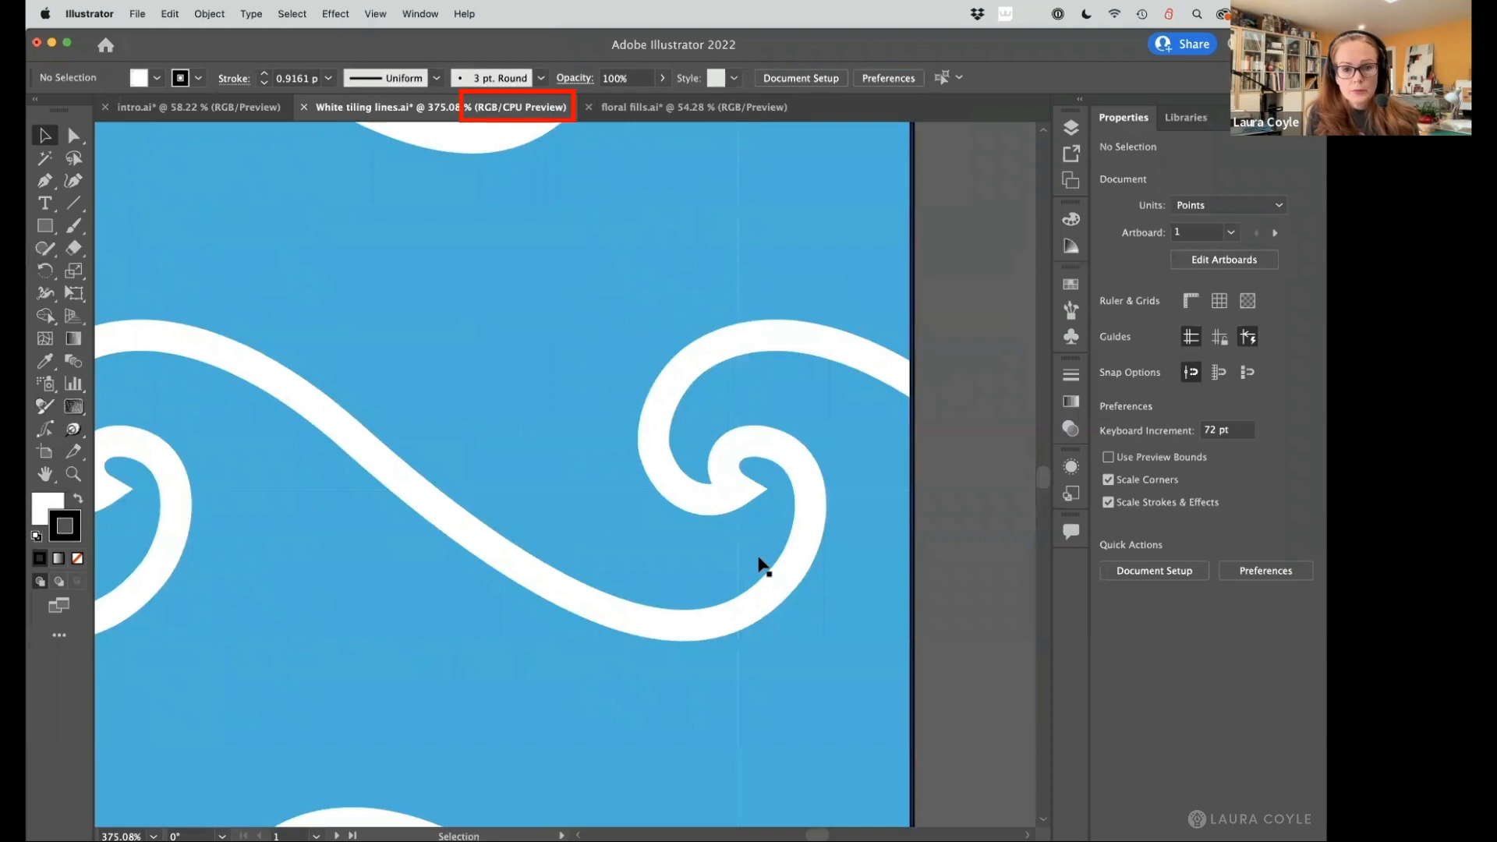
mouse_move(375, 19)
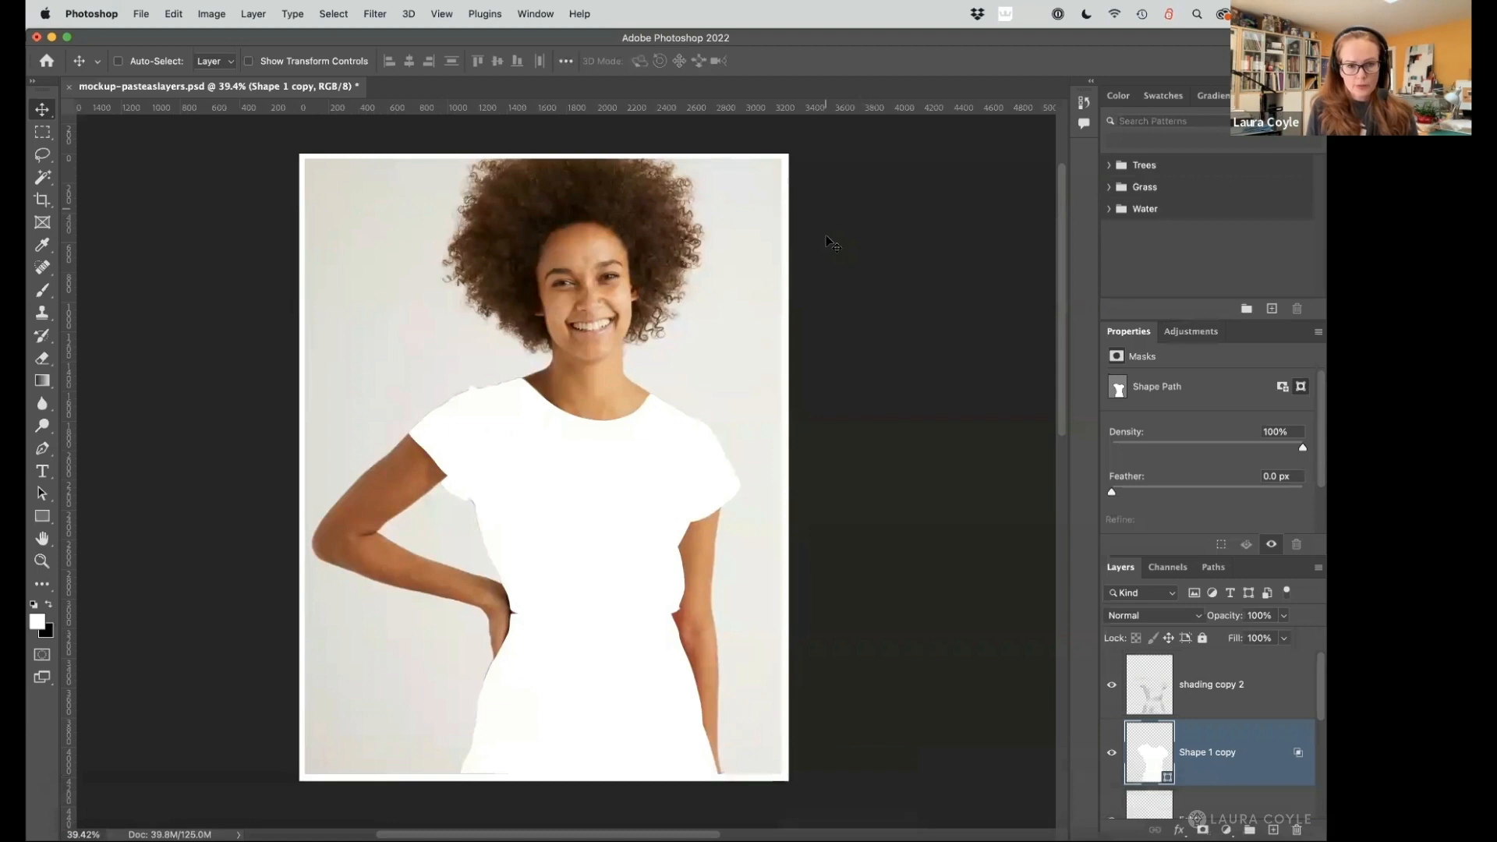
mouse_move(487, 524)
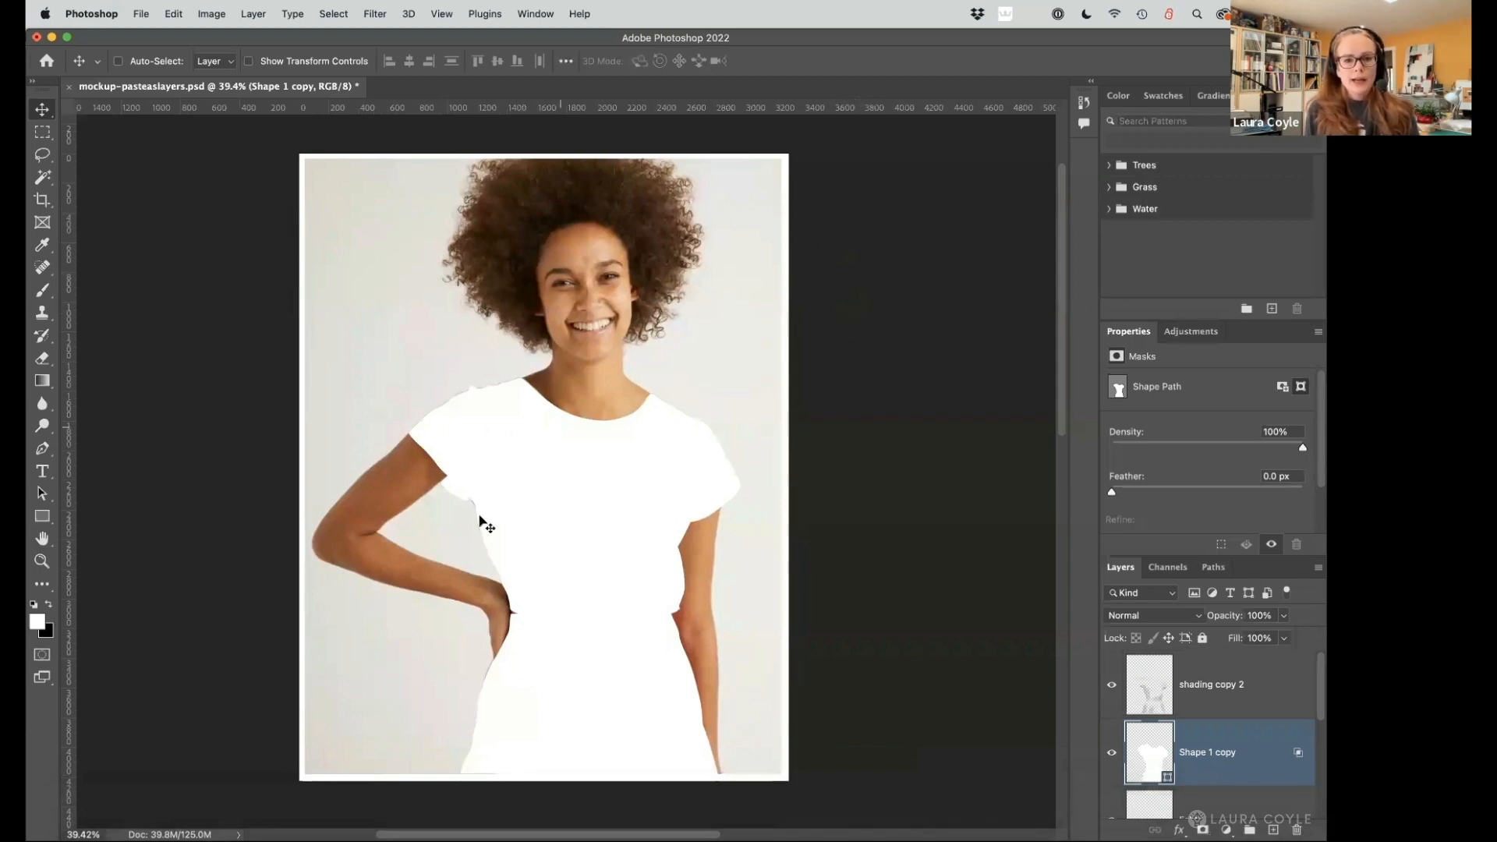
mouse_move(618, 711)
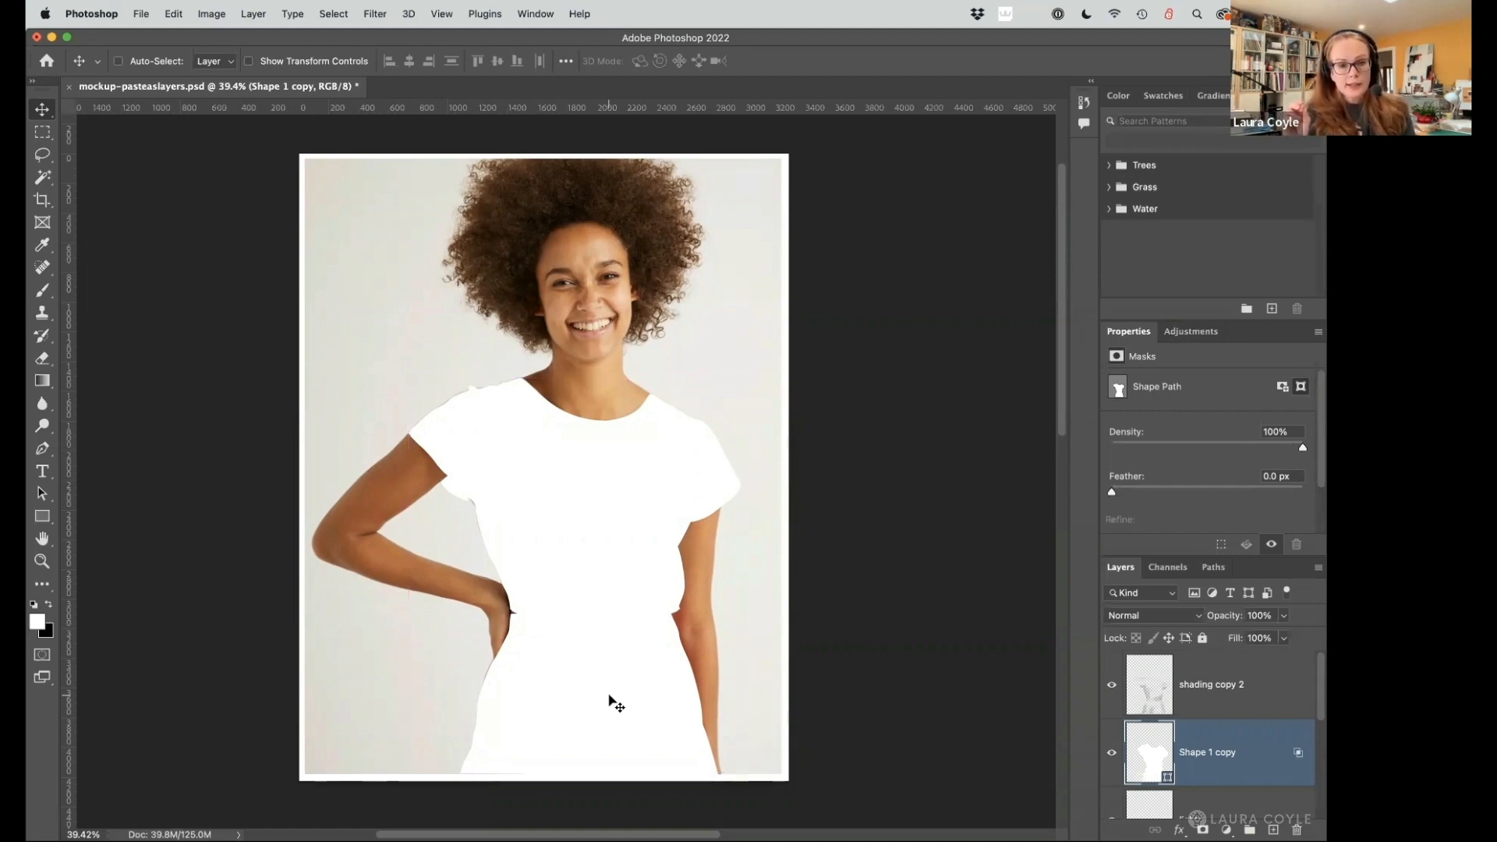
Paste the copied pattern into the dress mockup, bringing up the Paste dialog.
scroll("down", 3)
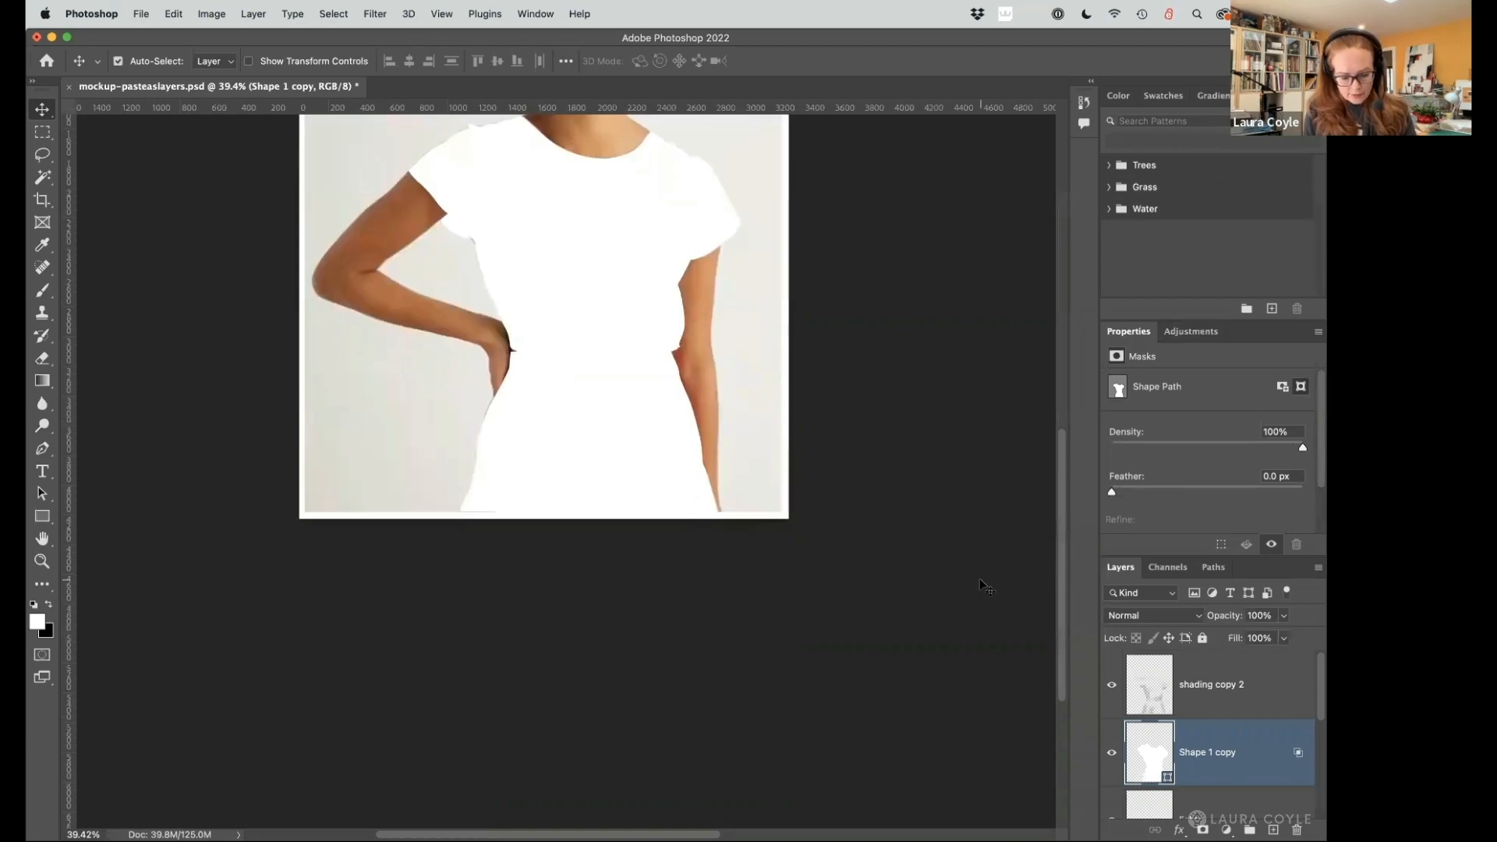
mouse_move(535, 580)
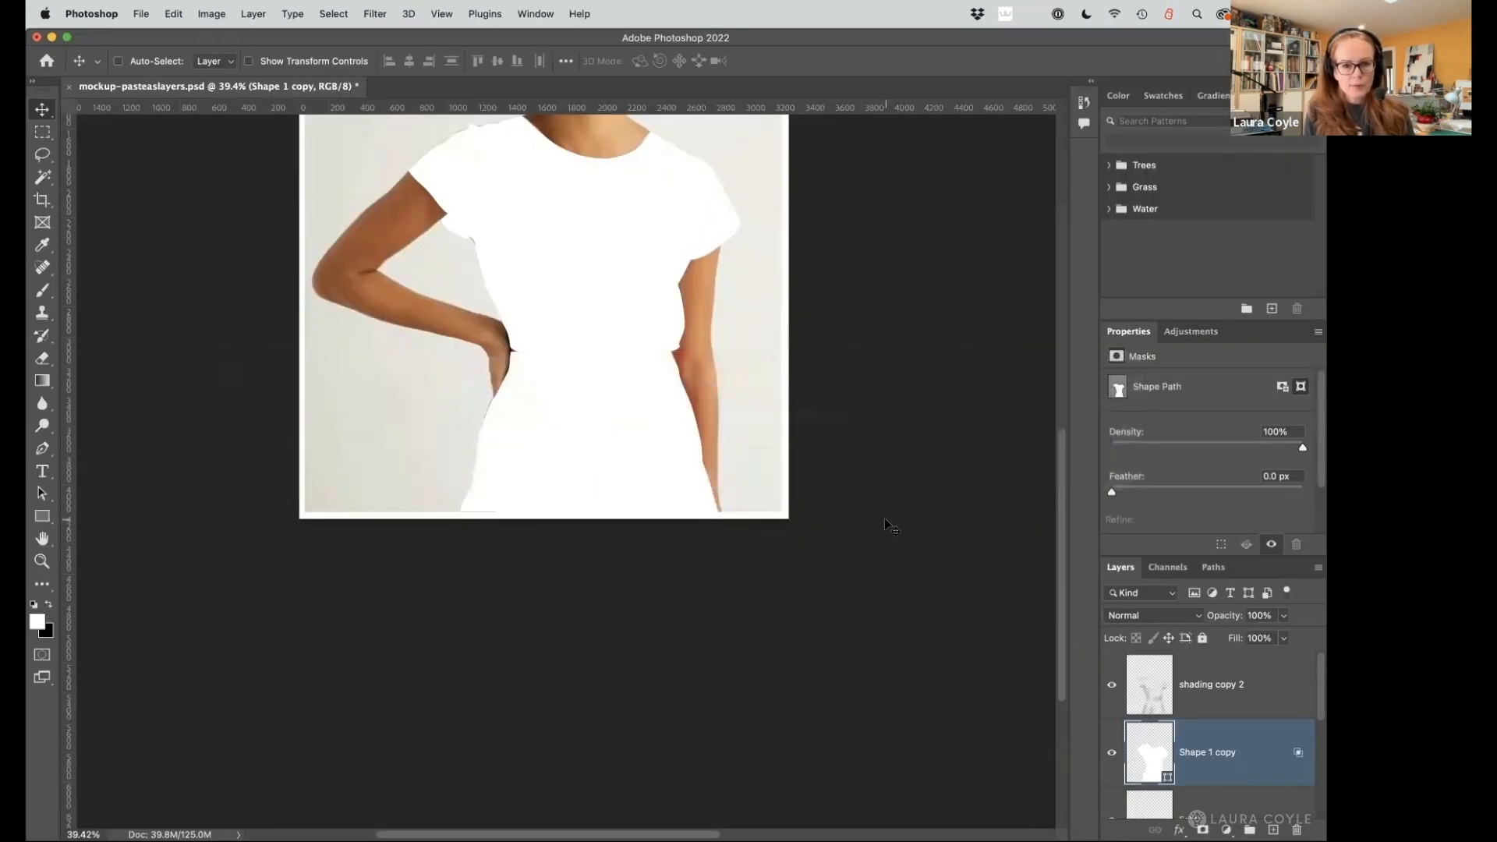
mouse_move(898, 567)
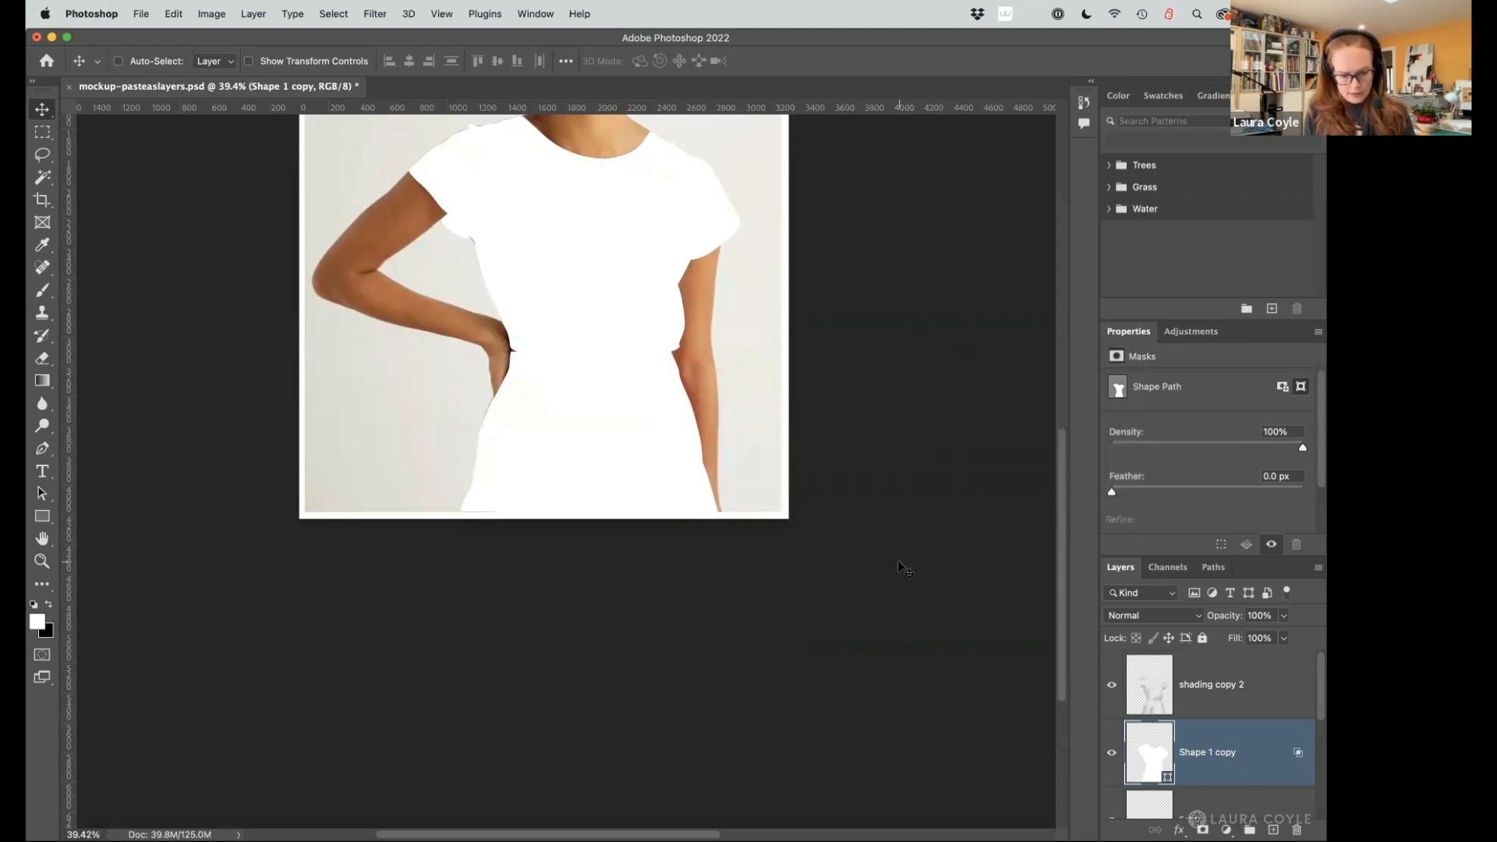
key("cmd+v")
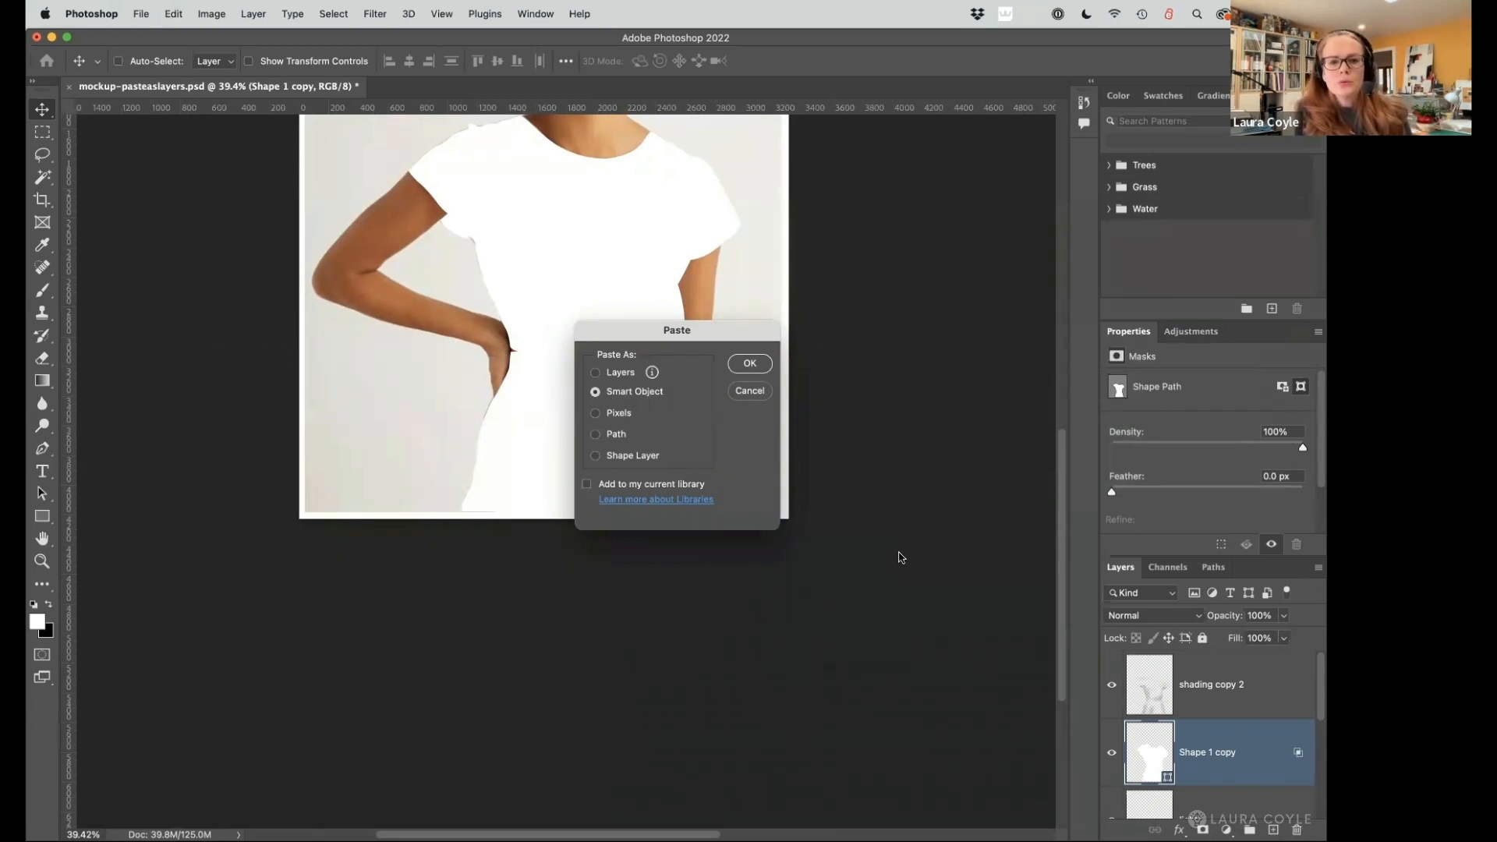
mouse_move(781, 480)
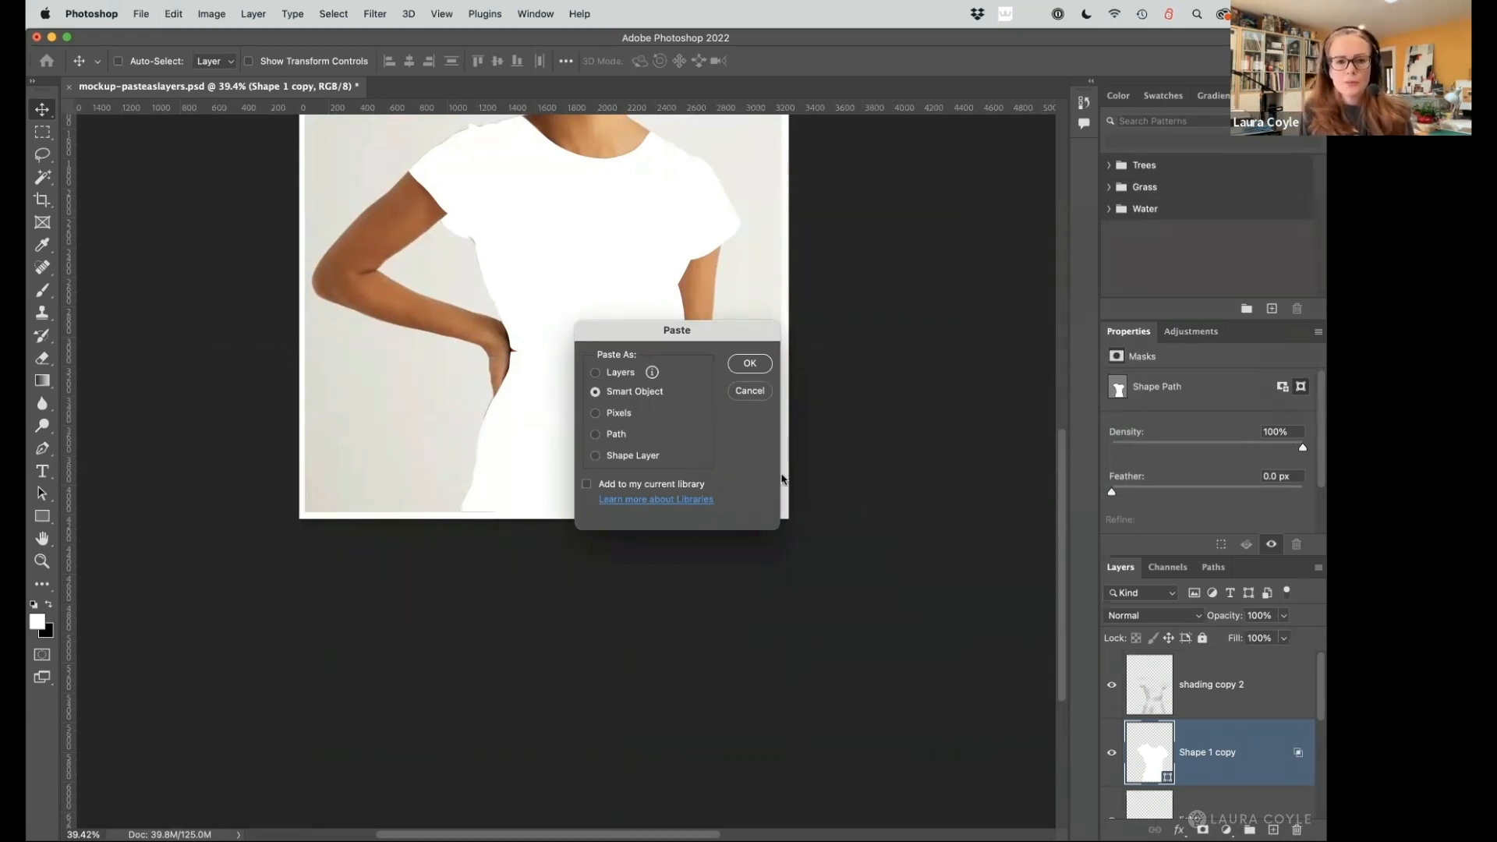
mouse_move(634, 401)
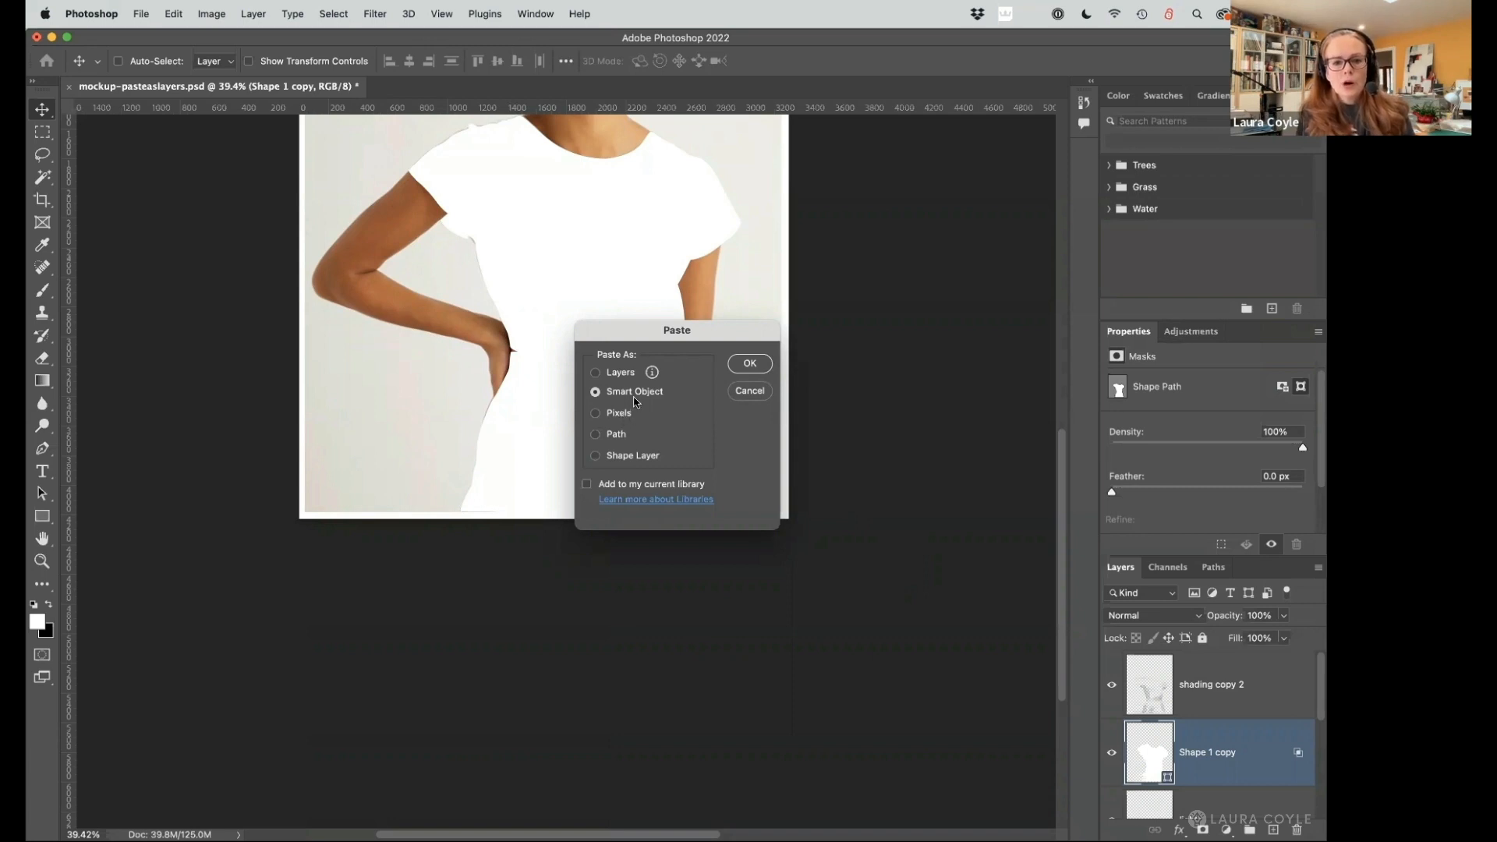
mouse_move(649, 383)
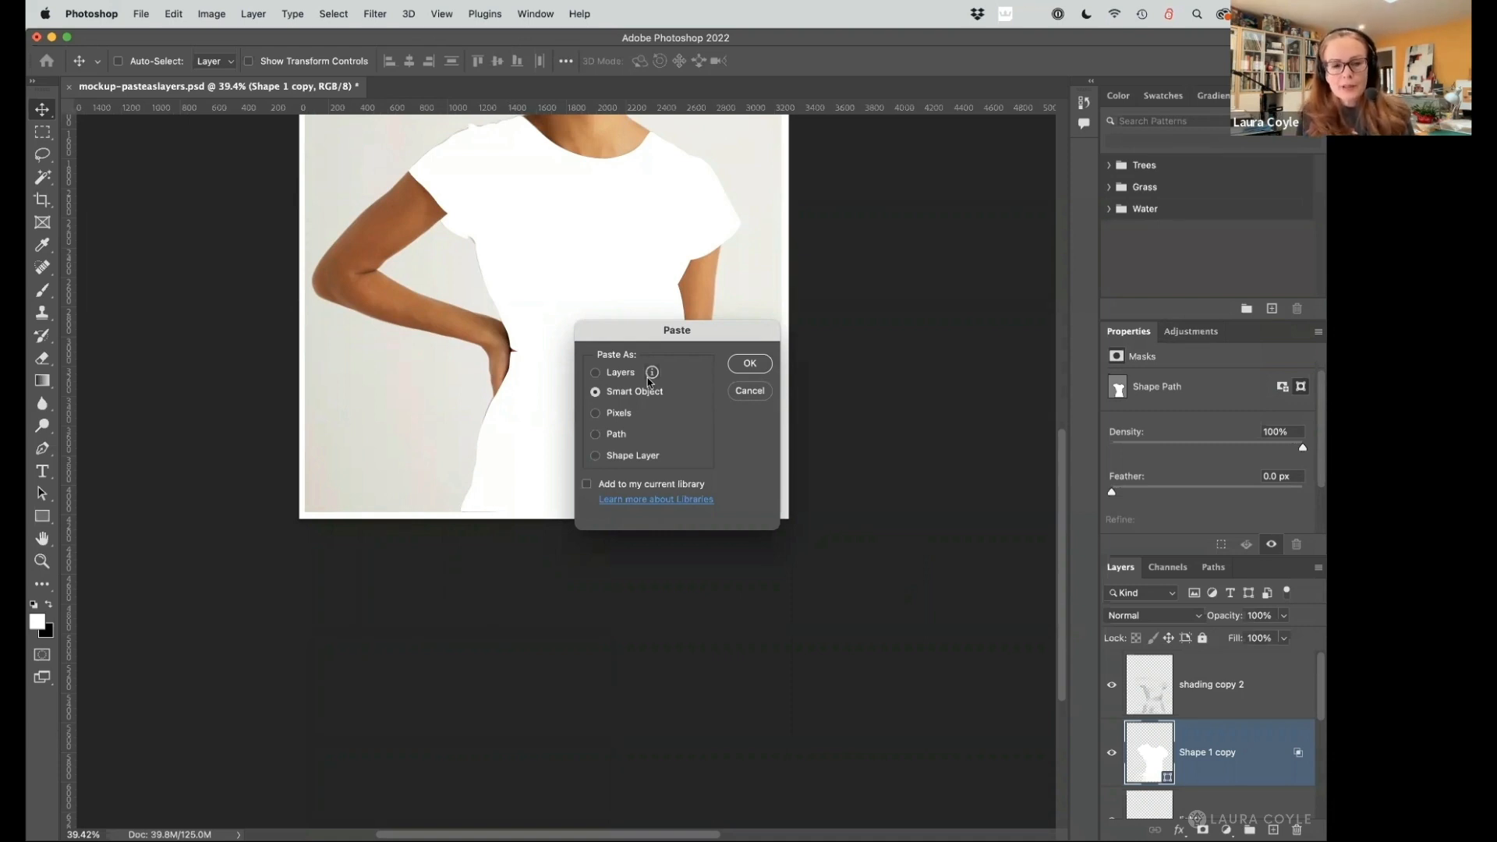
mouse_move(657, 411)
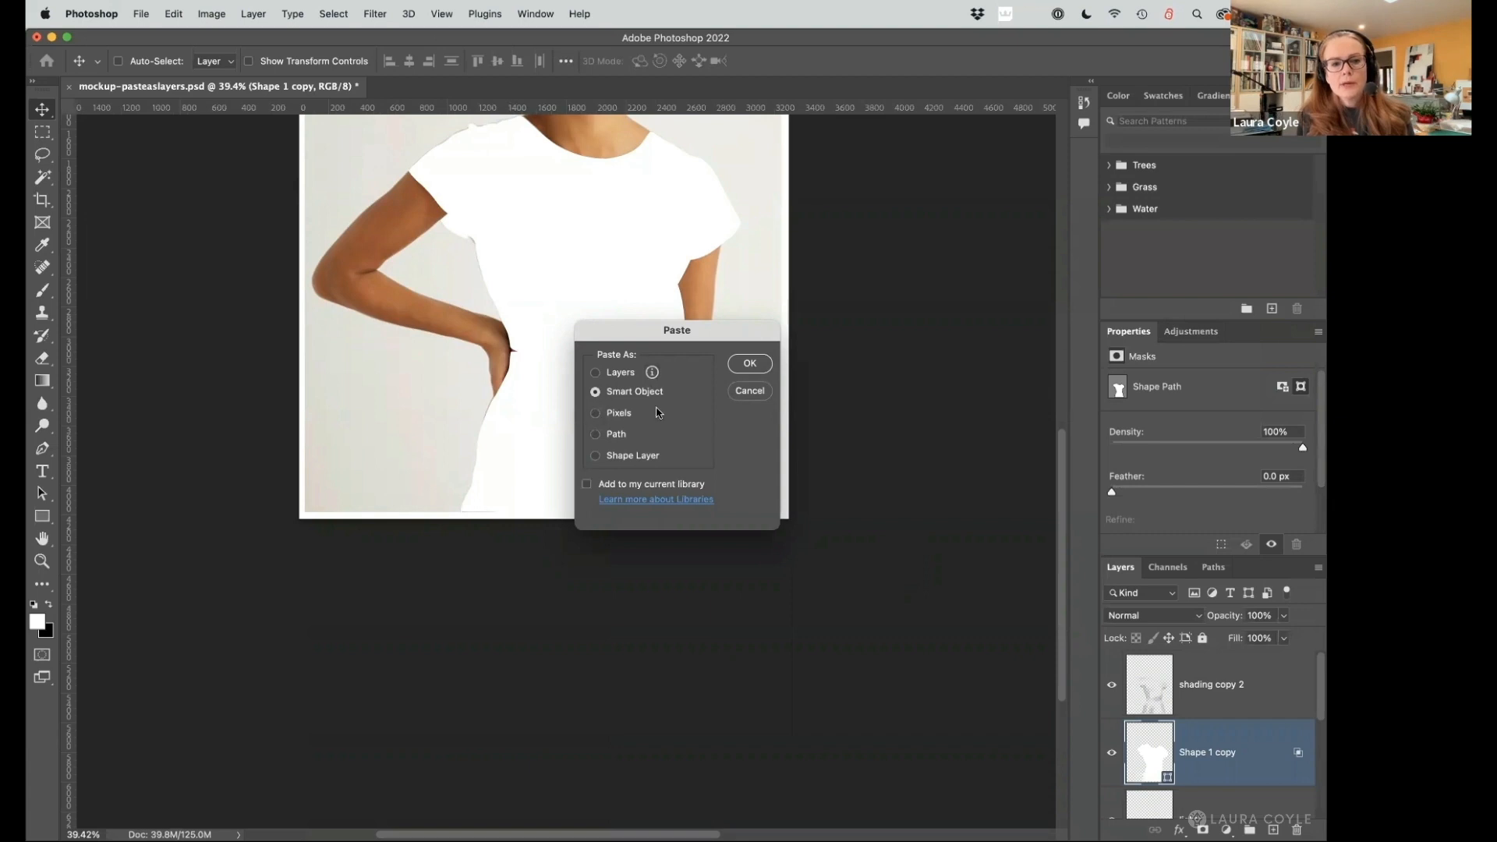
mouse_move(633, 405)
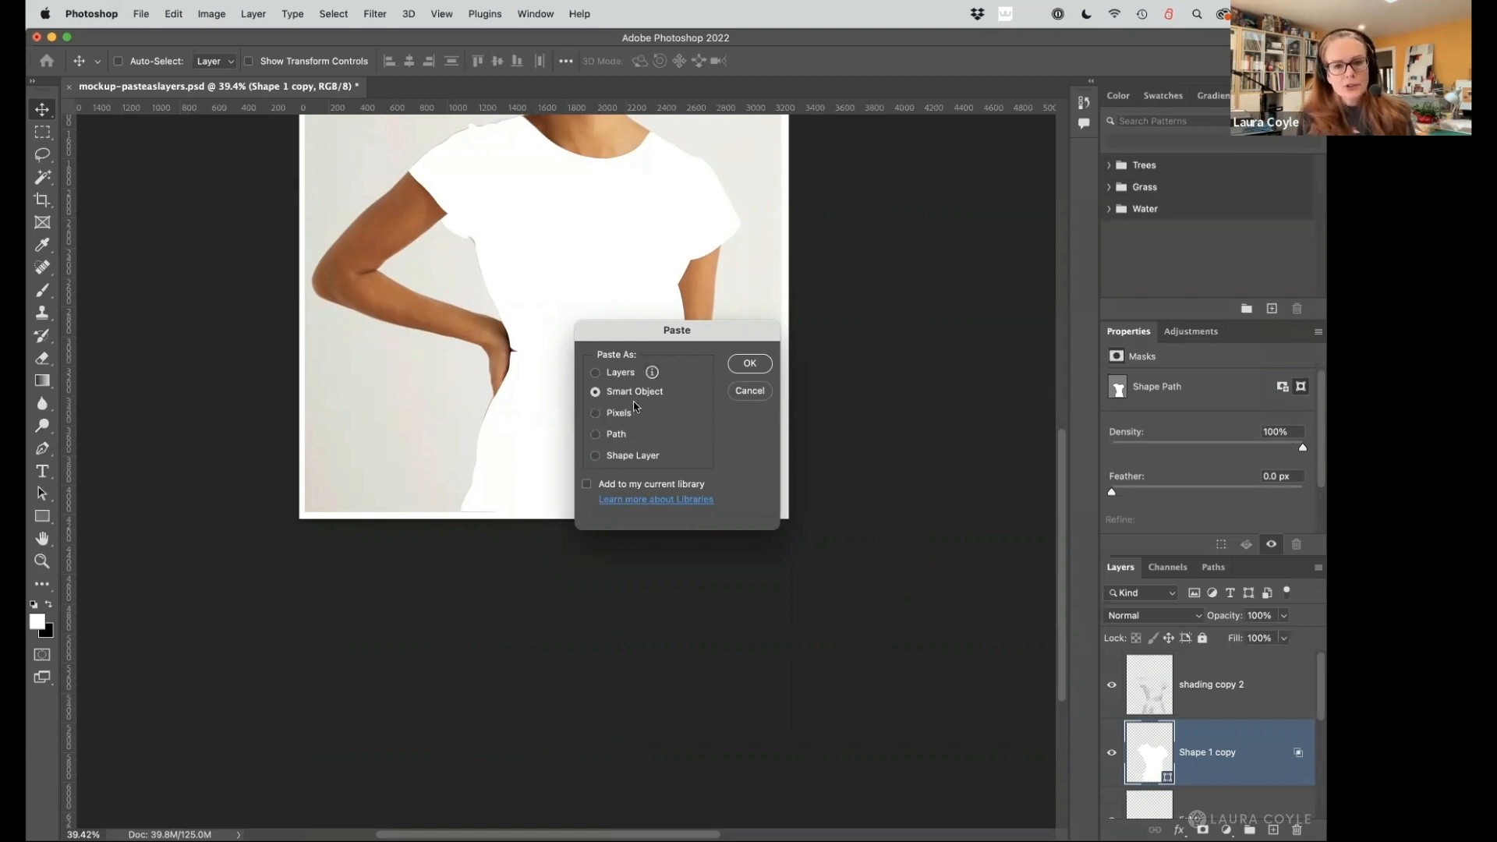
mouse_move(635, 418)
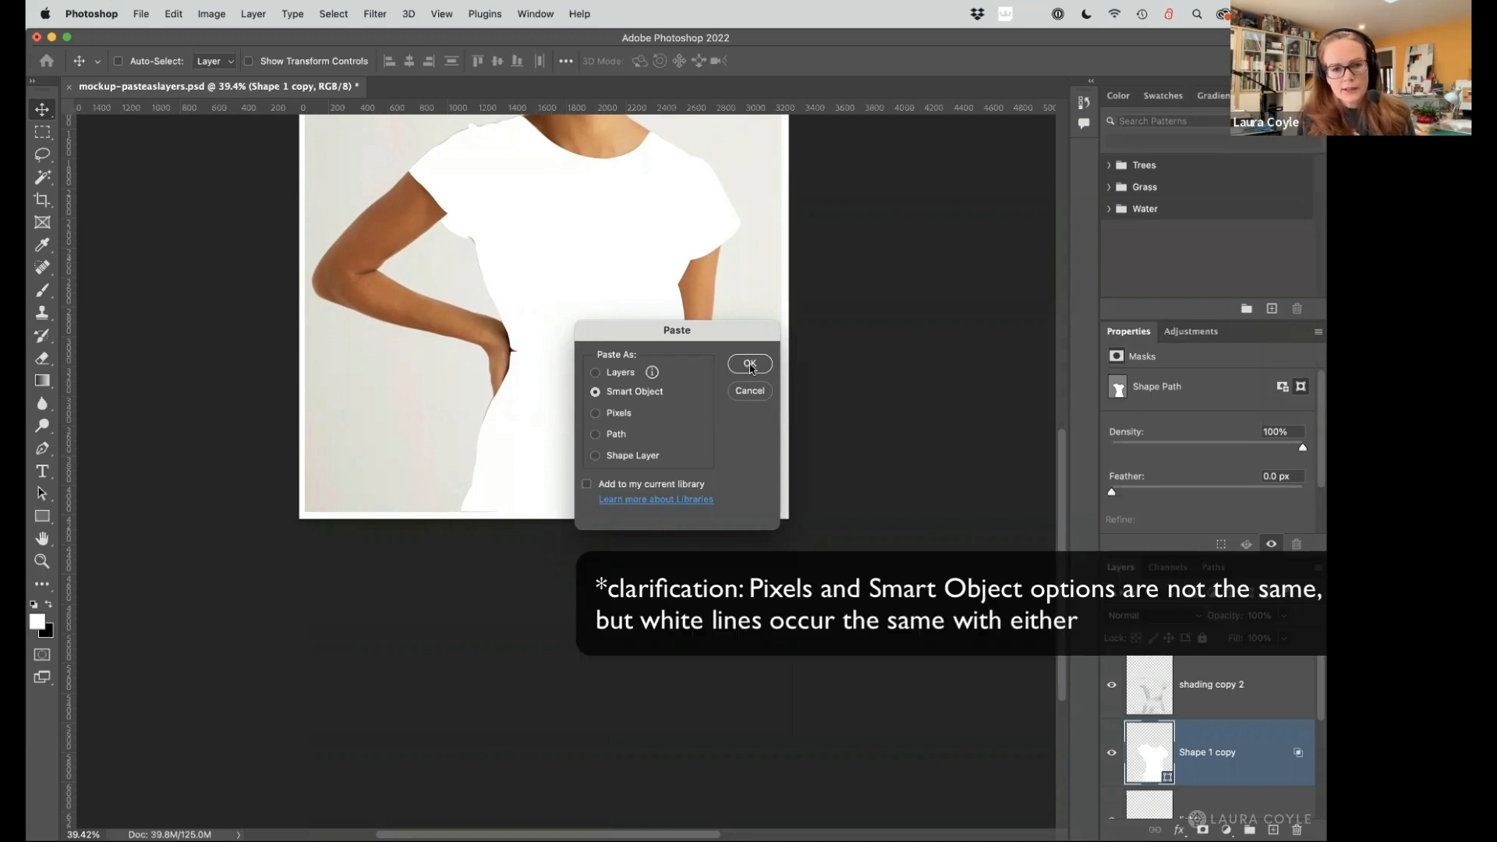
left_click(749, 365)
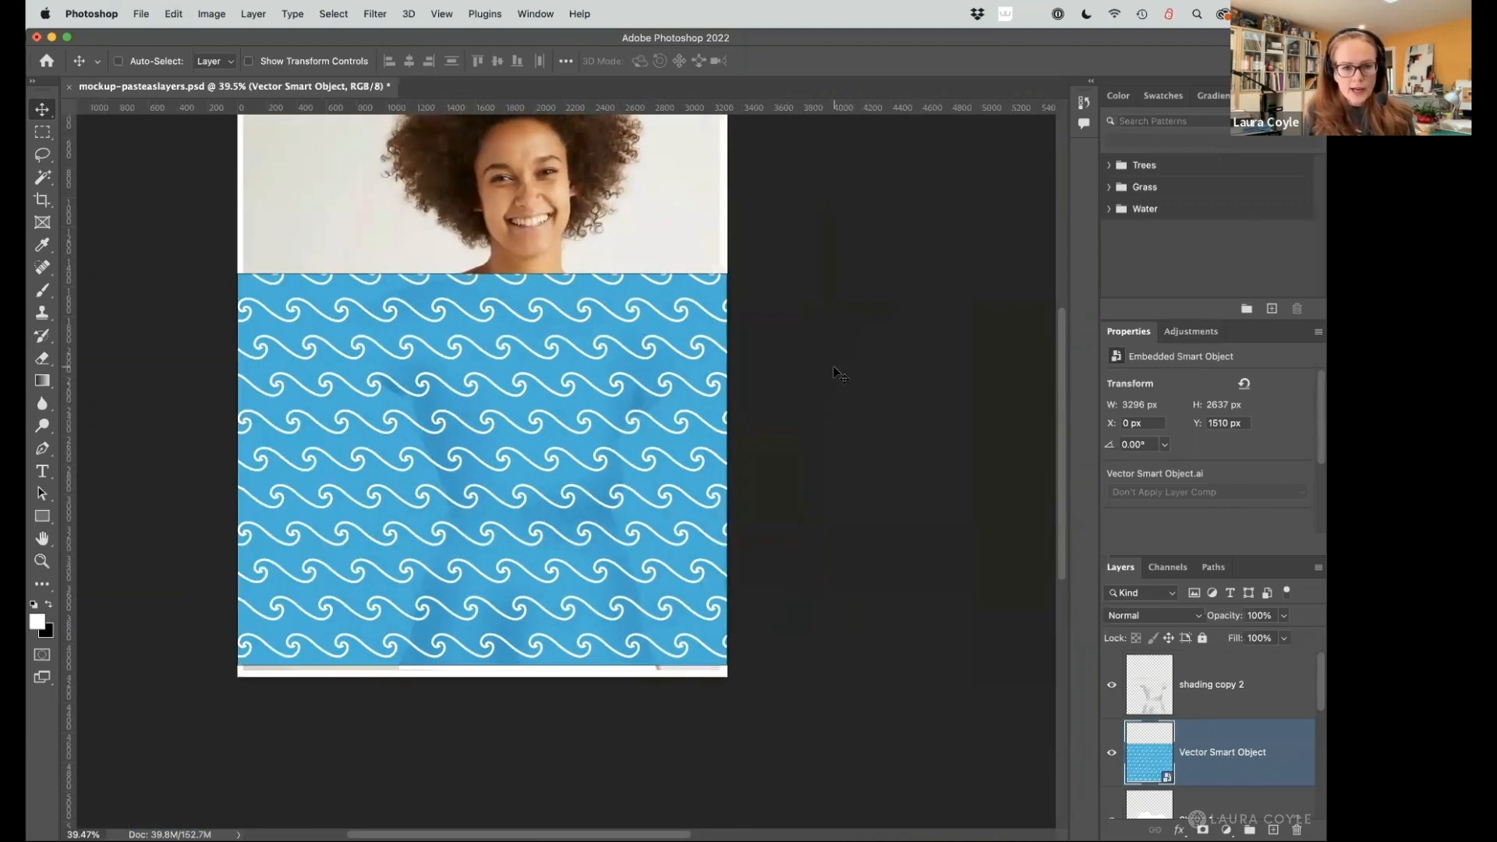
Undo the wave Smart Object paste to retry the paste options.
left_click(1207, 752)
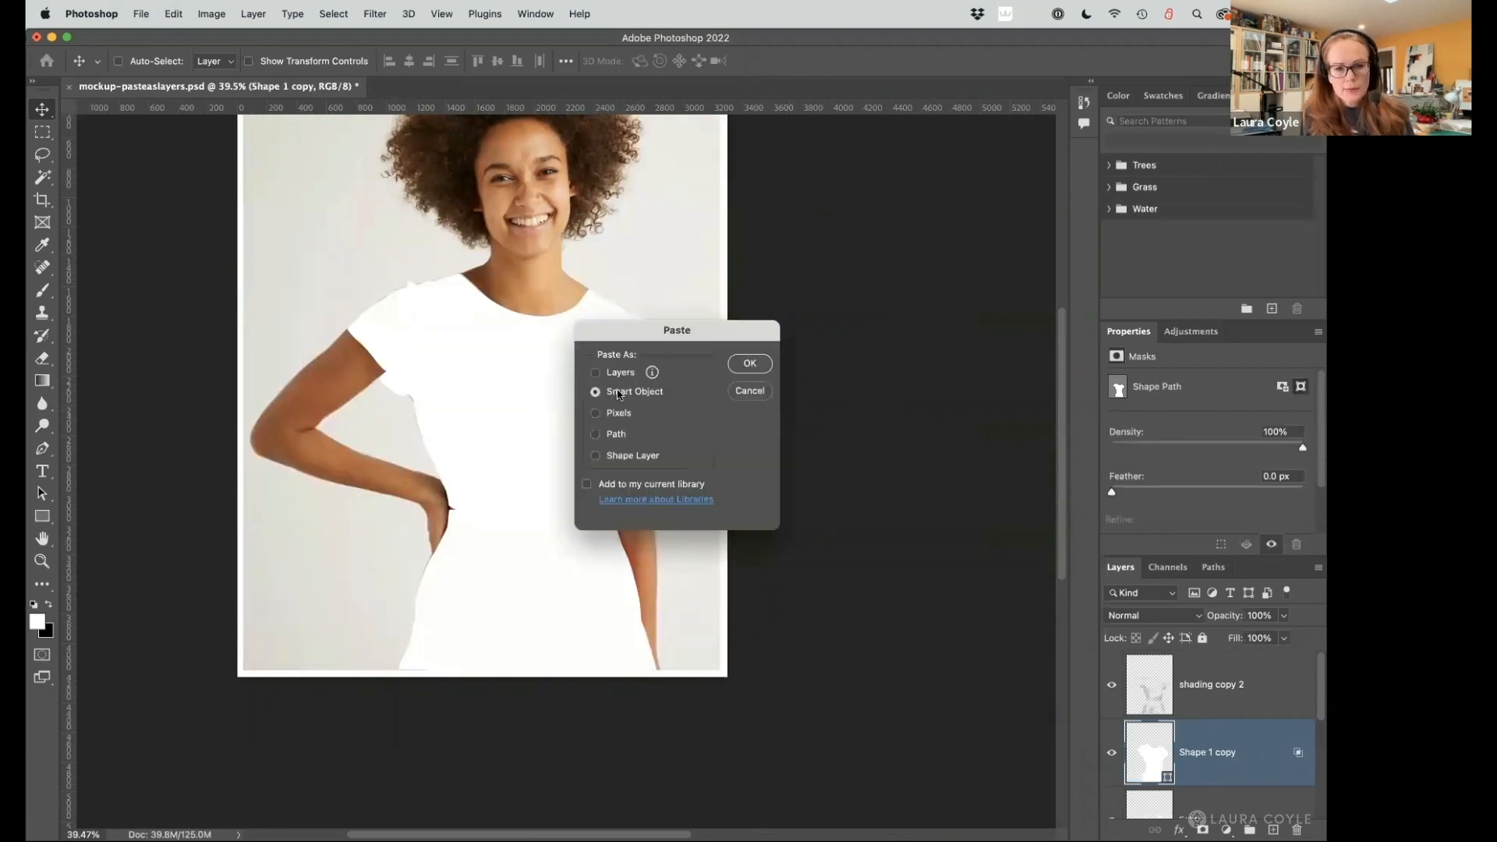
Paste the wave pattern as Pixels from the Paste dialog.
left_click(596, 412)
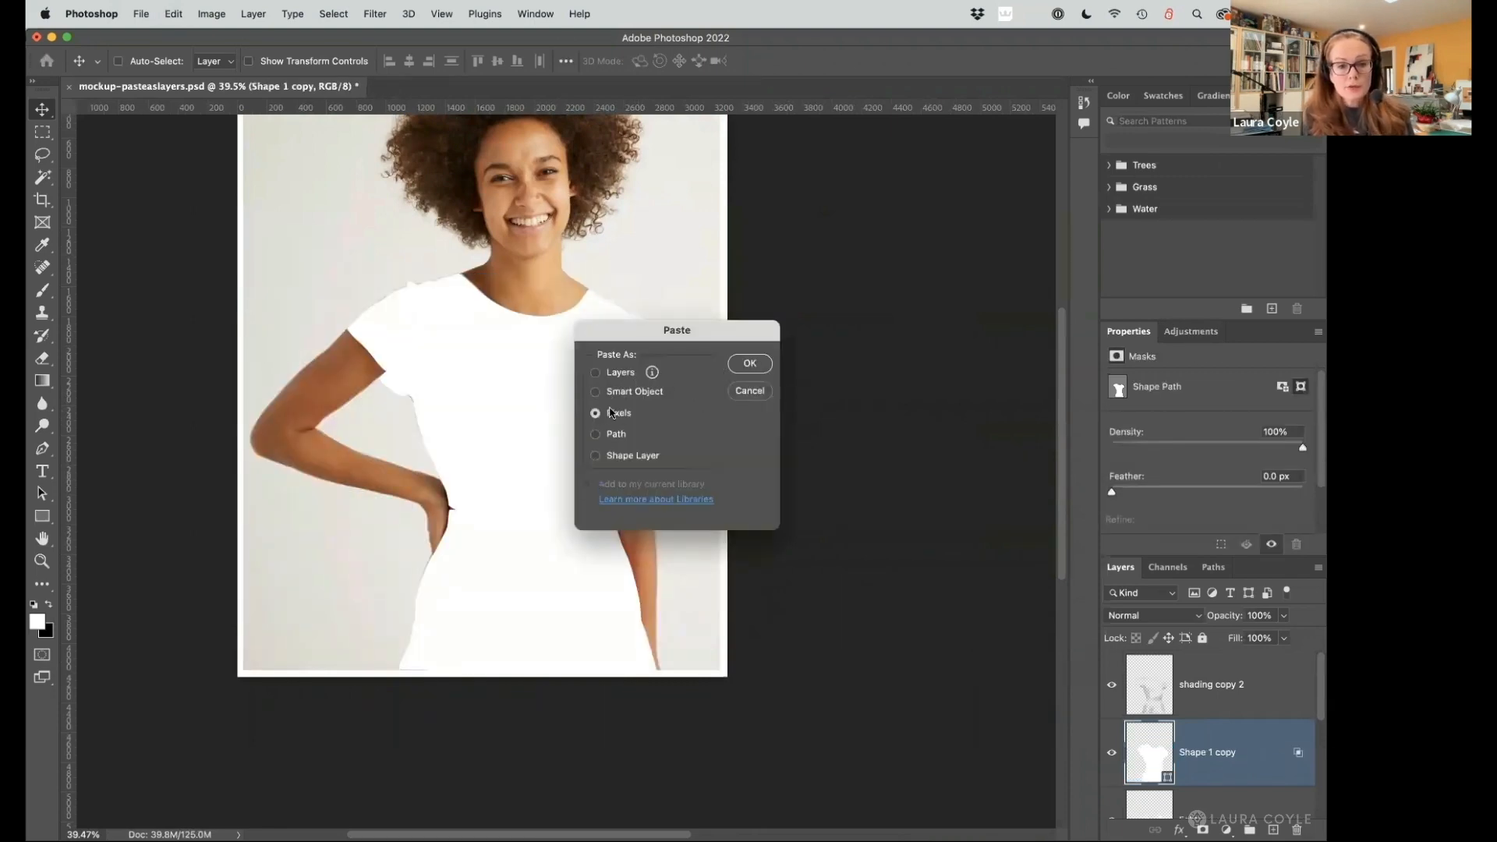
left_click(749, 363)
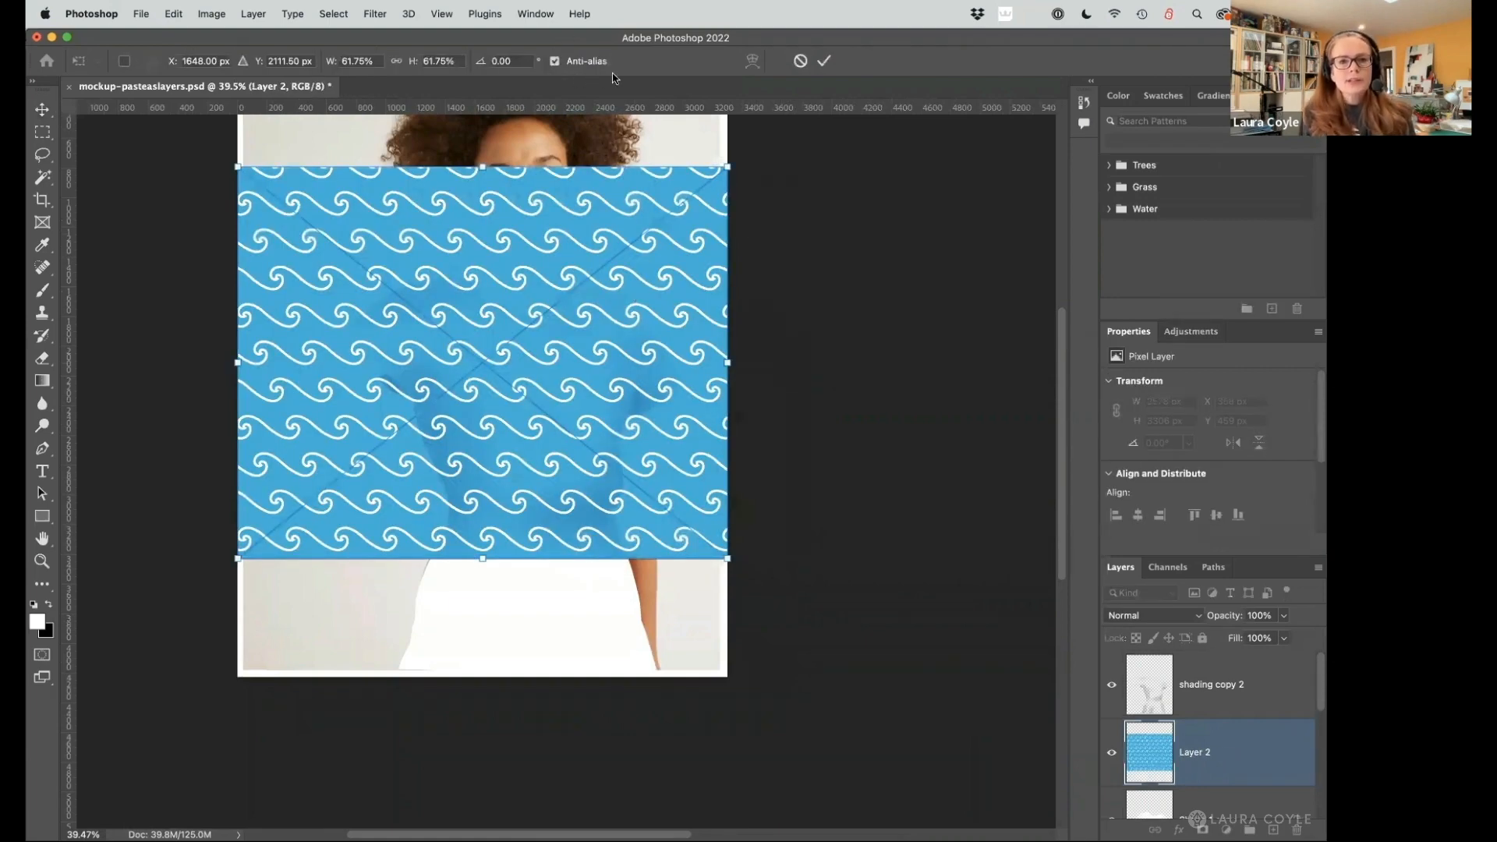
mouse_move(646, 78)
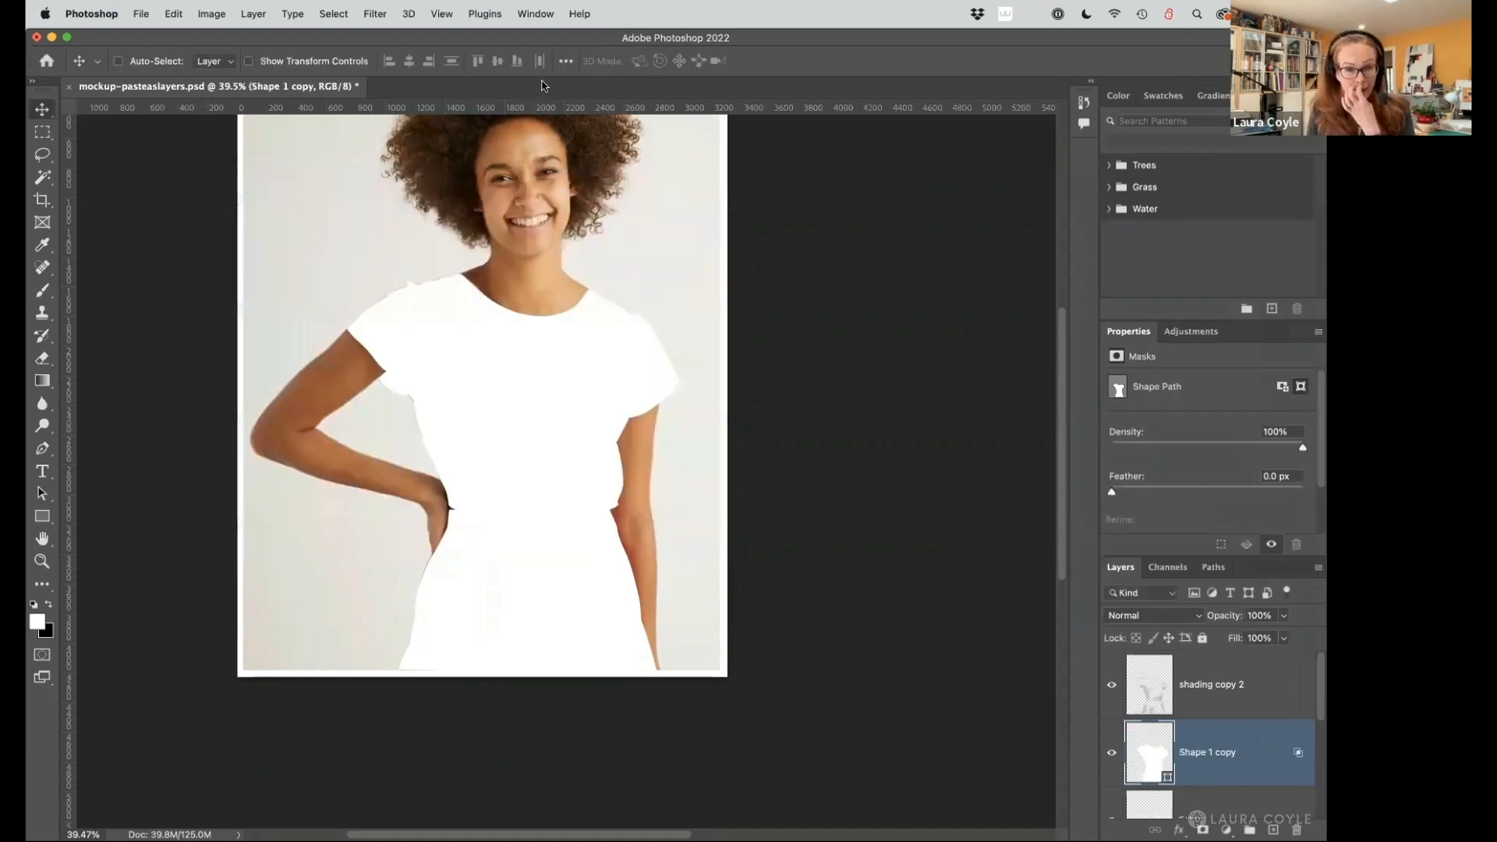
mouse_move(831, 366)
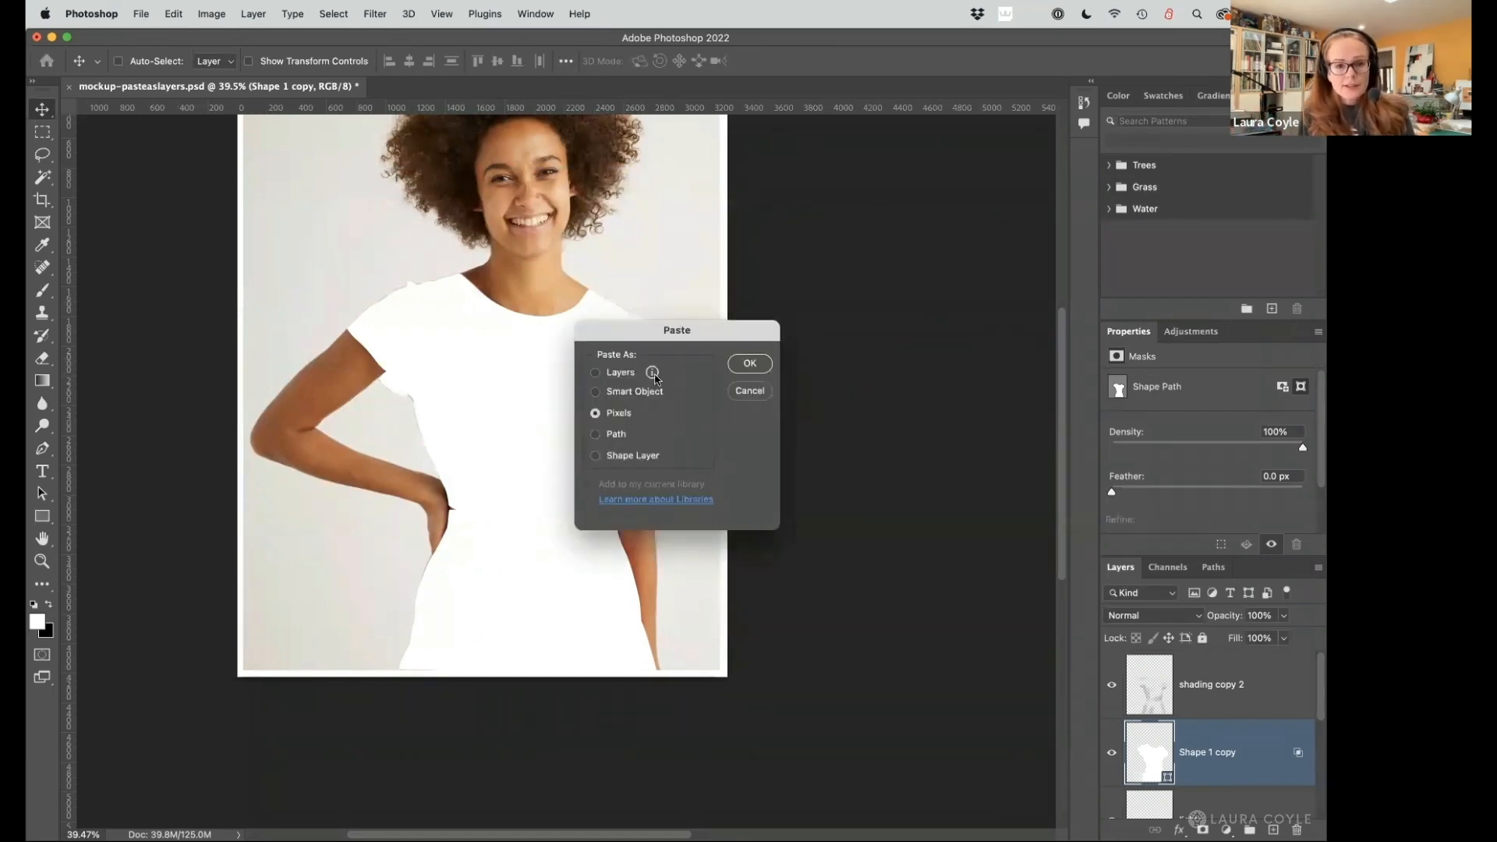
Select the Layers option in the Paste dialog.
left_click(596, 373)
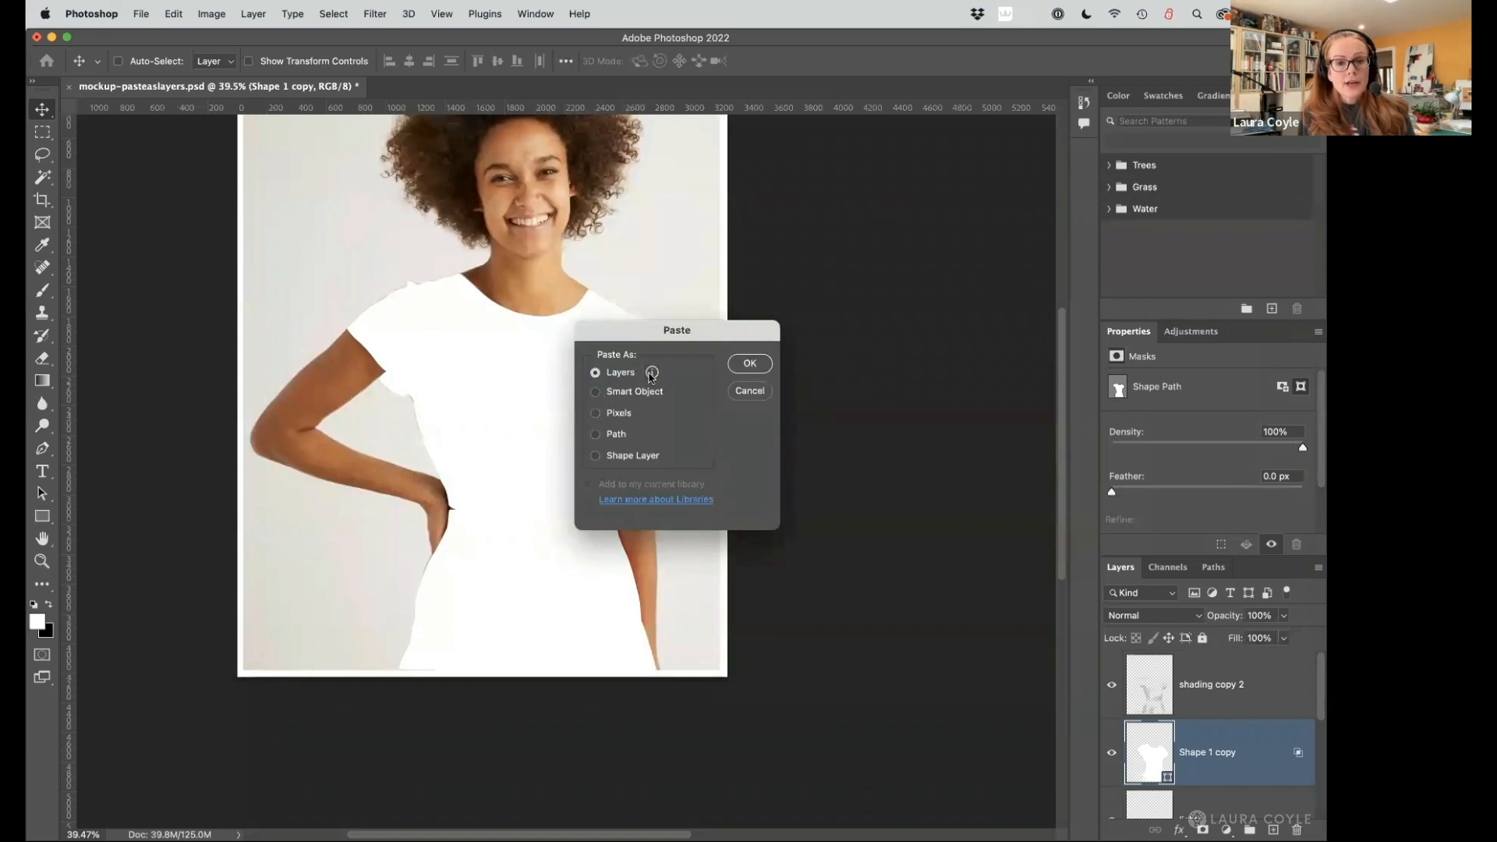
mouse_move(651, 373)
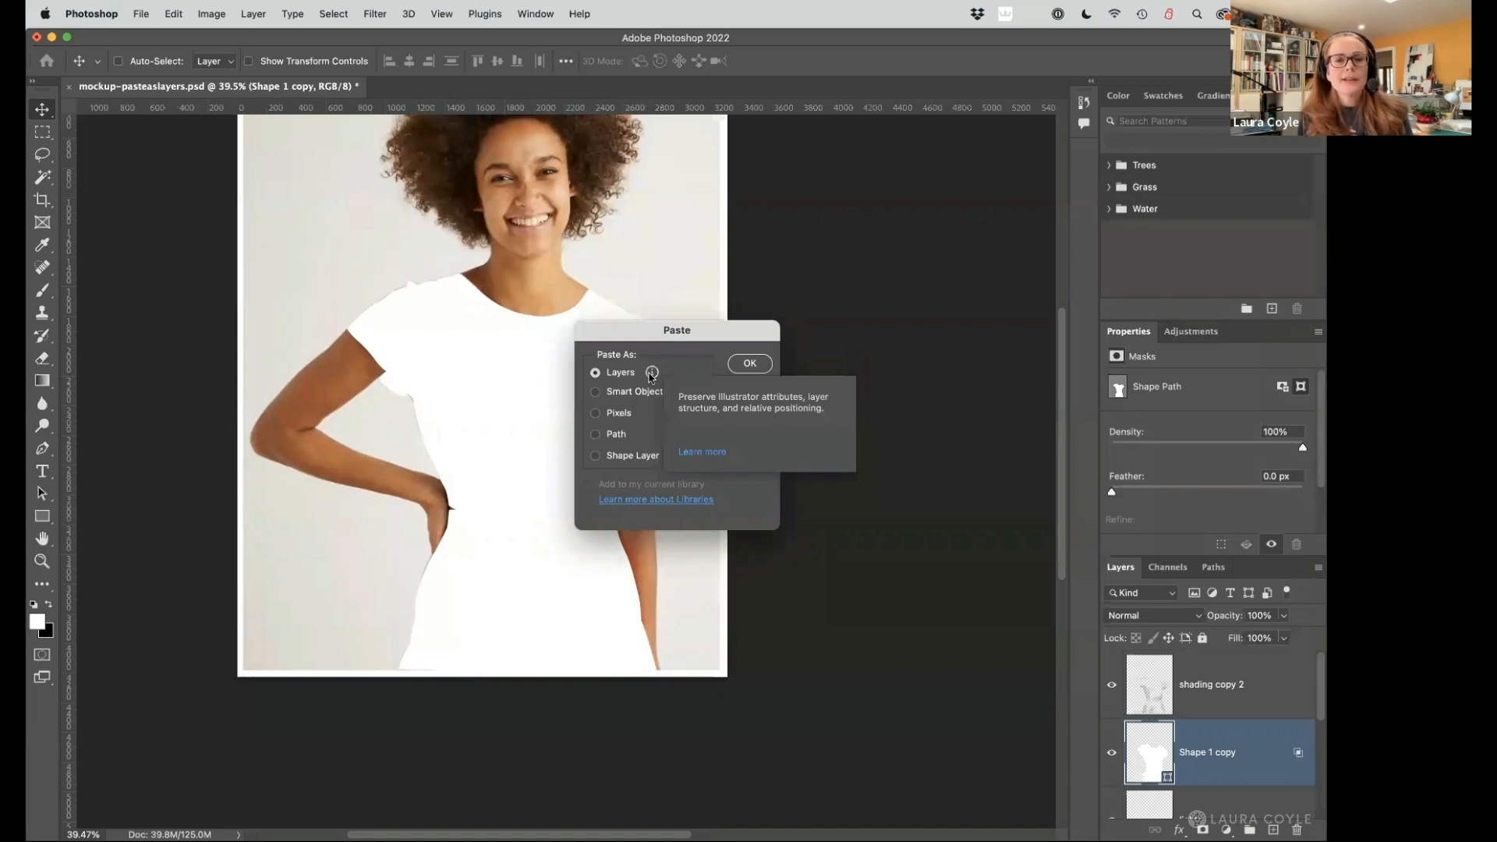
mouse_move(791, 121)
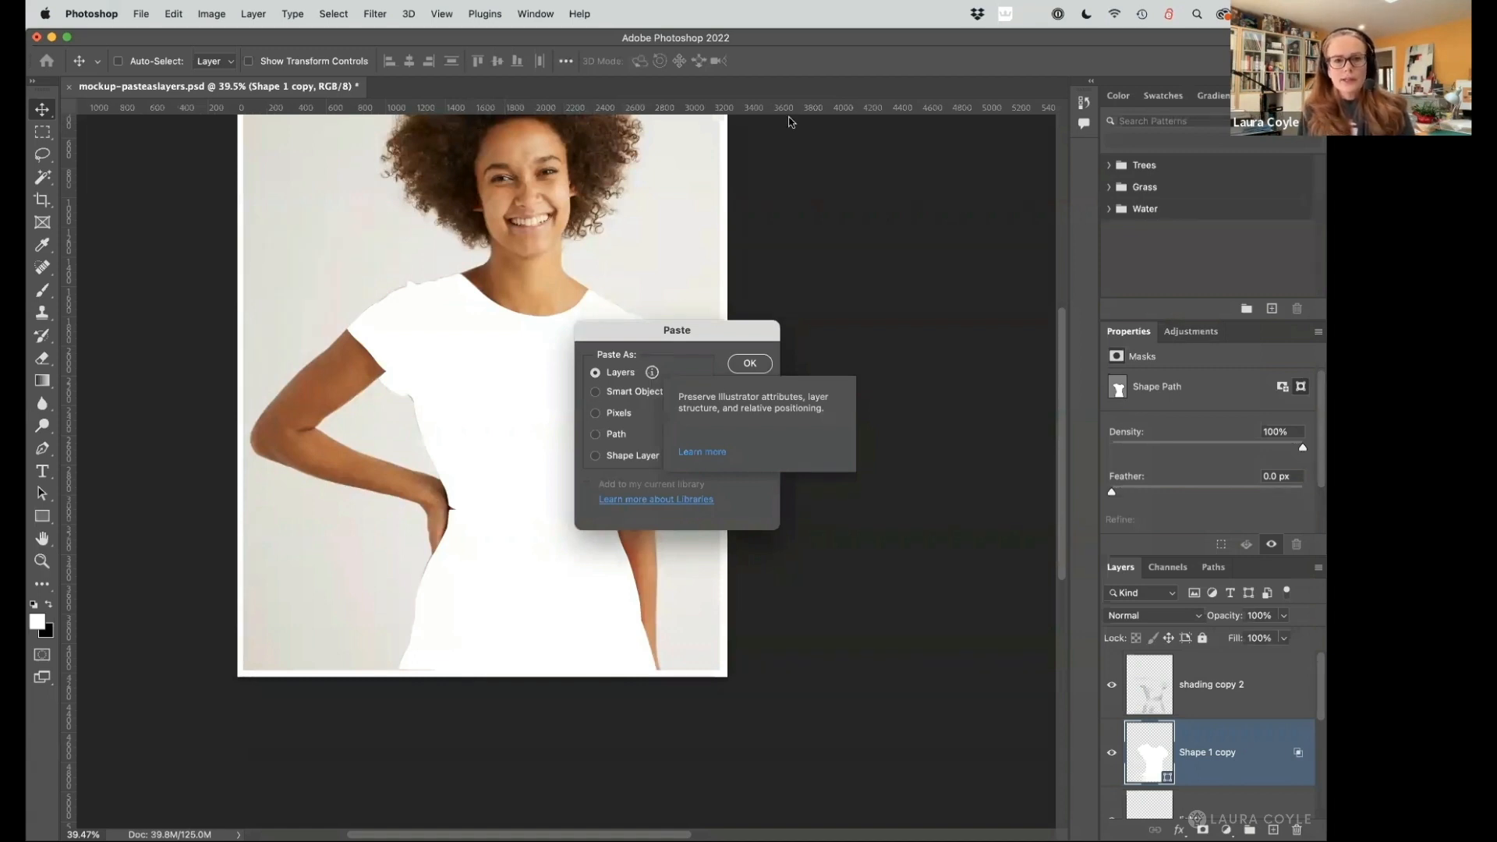
mouse_move(736, 45)
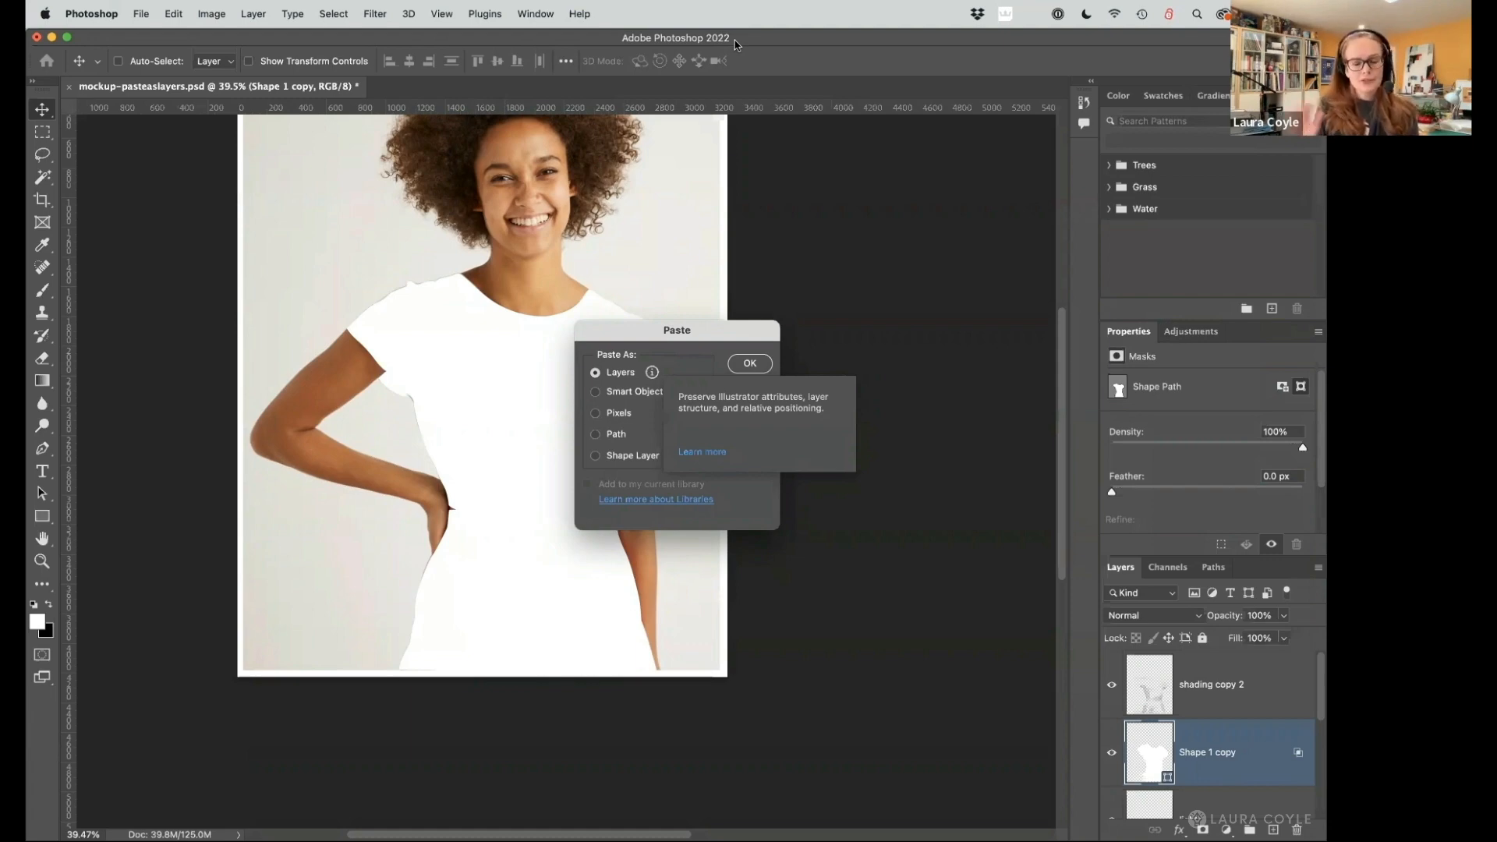
mouse_move(745, 69)
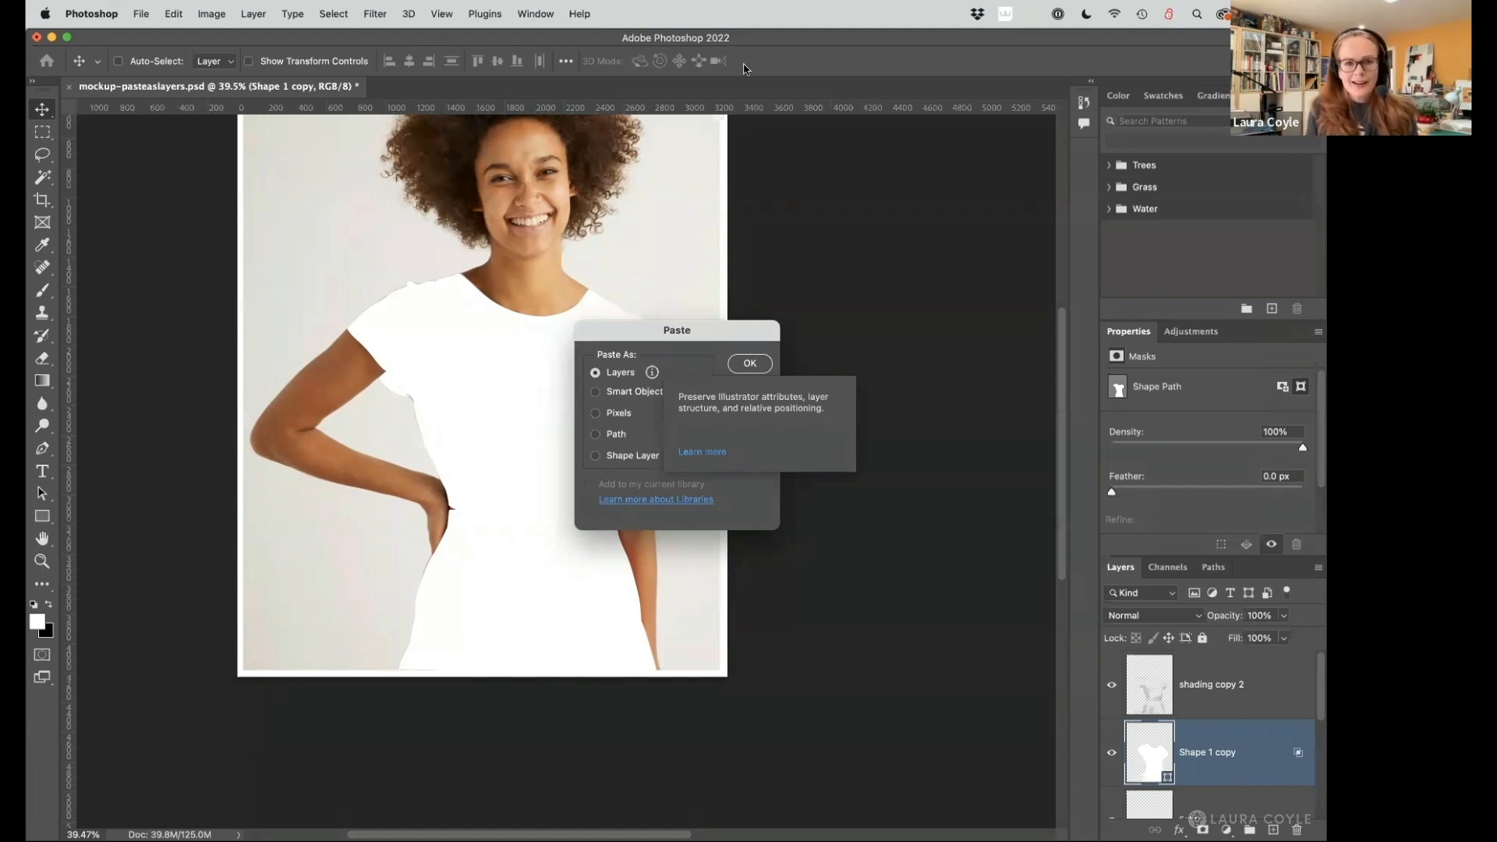
mouse_move(922, 277)
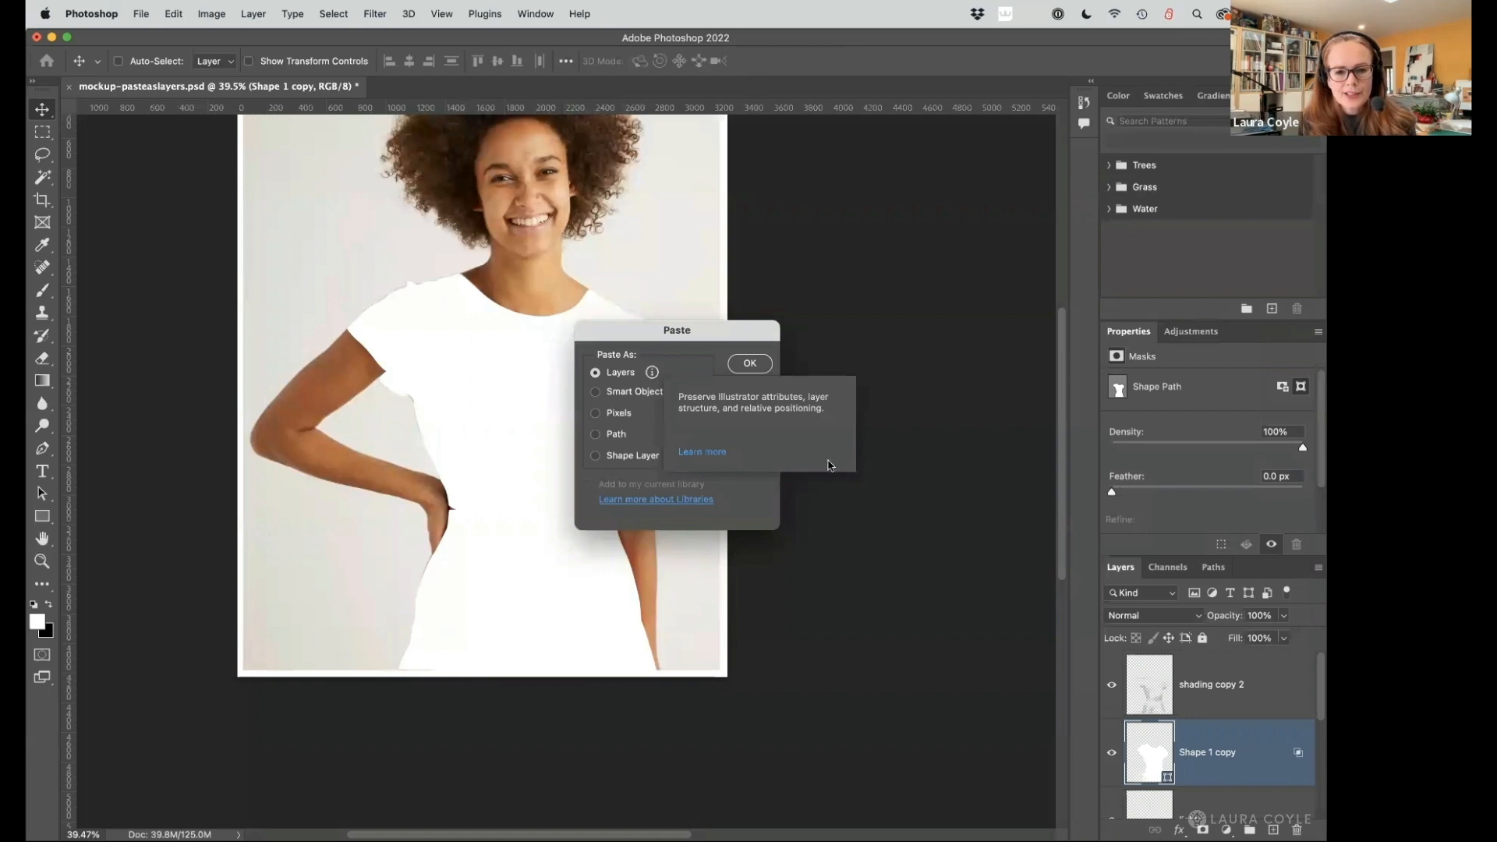
mouse_move(640, 382)
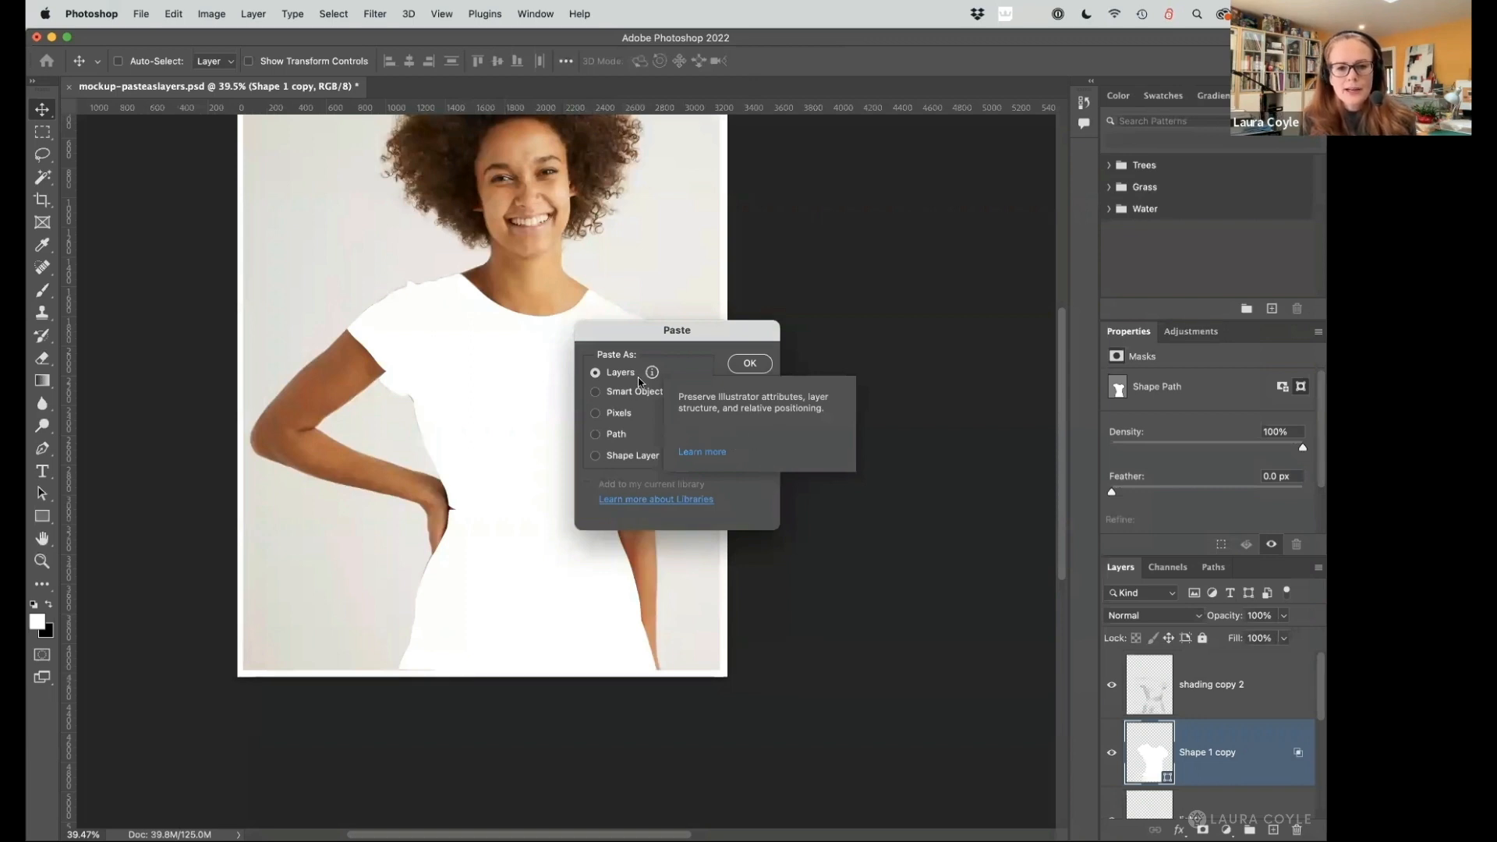
mouse_move(652, 371)
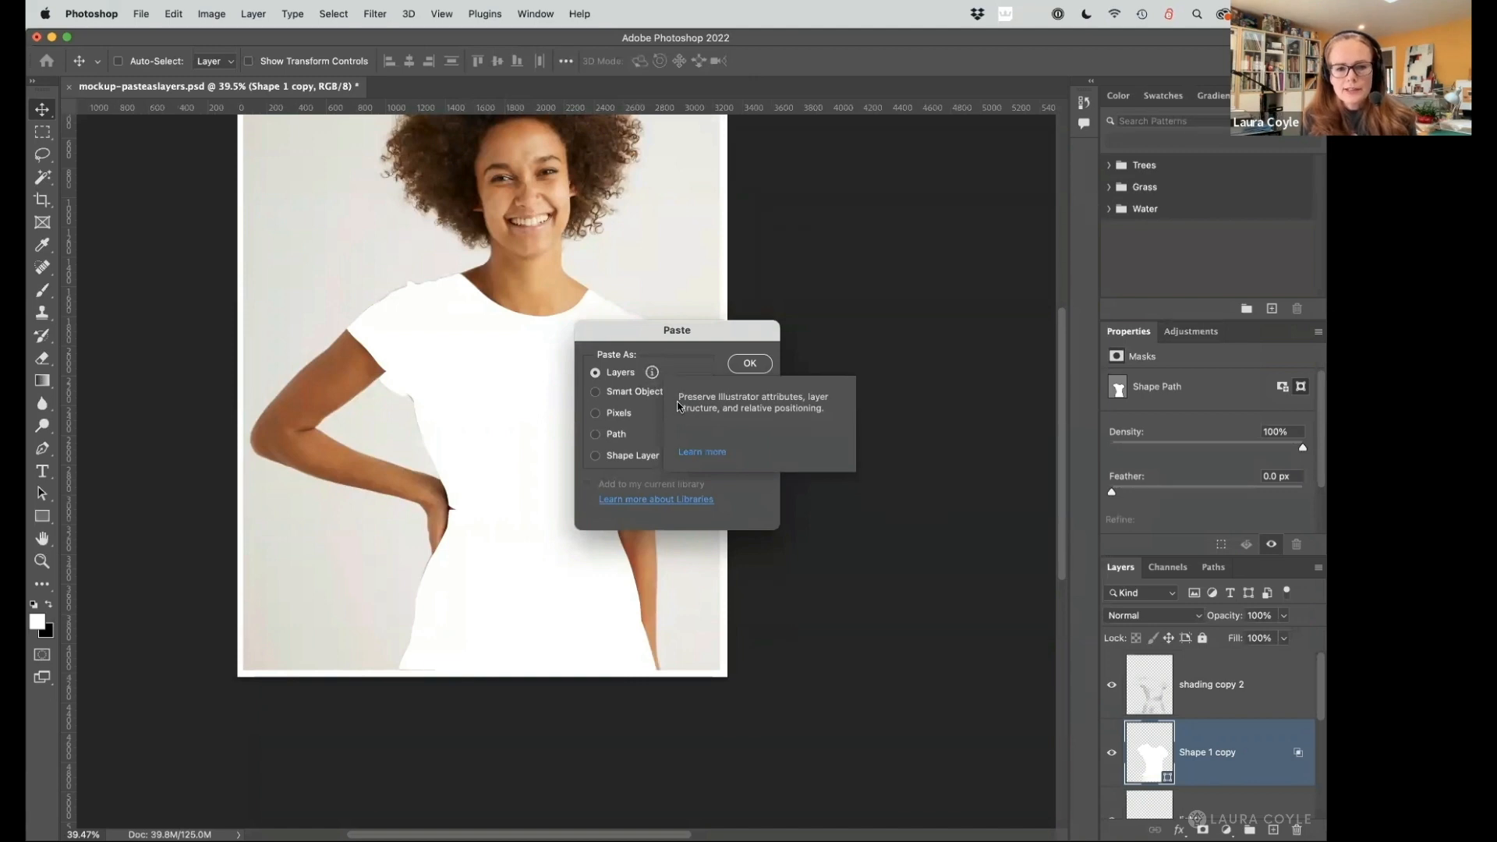
mouse_move(724, 431)
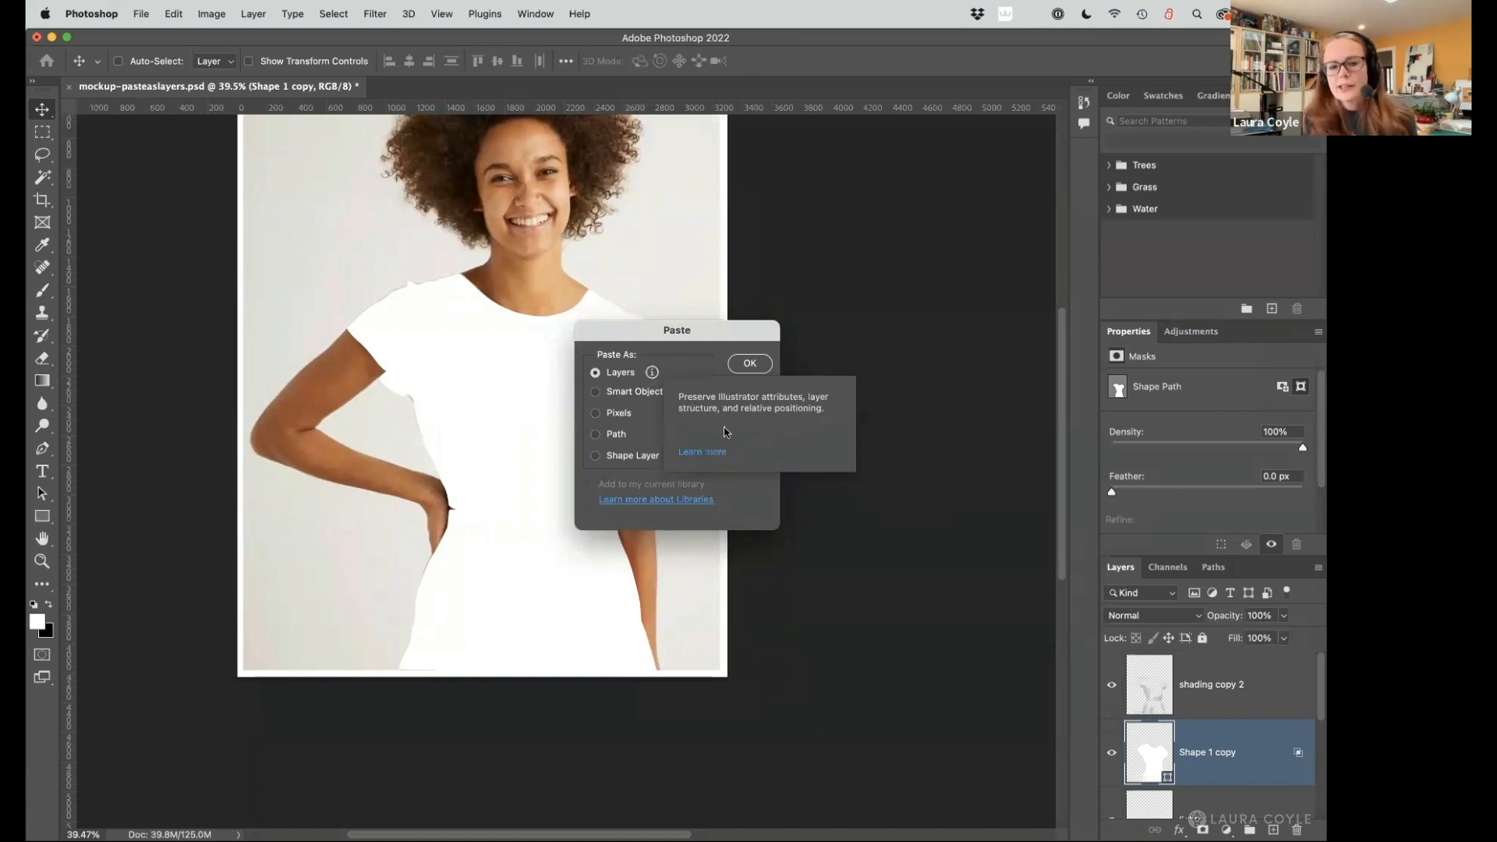
mouse_move(807, 428)
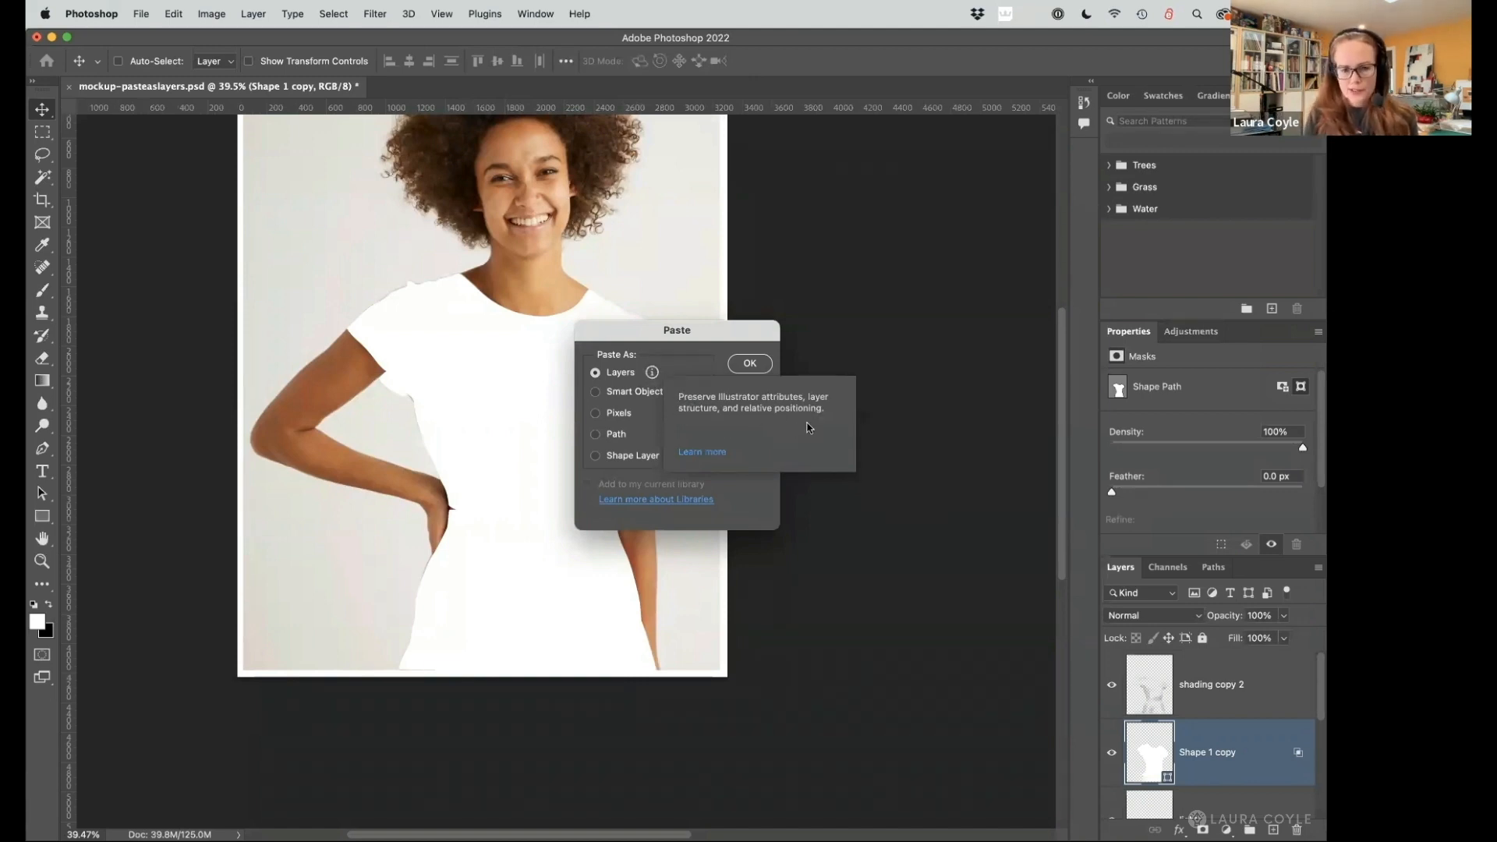
mouse_move(705, 458)
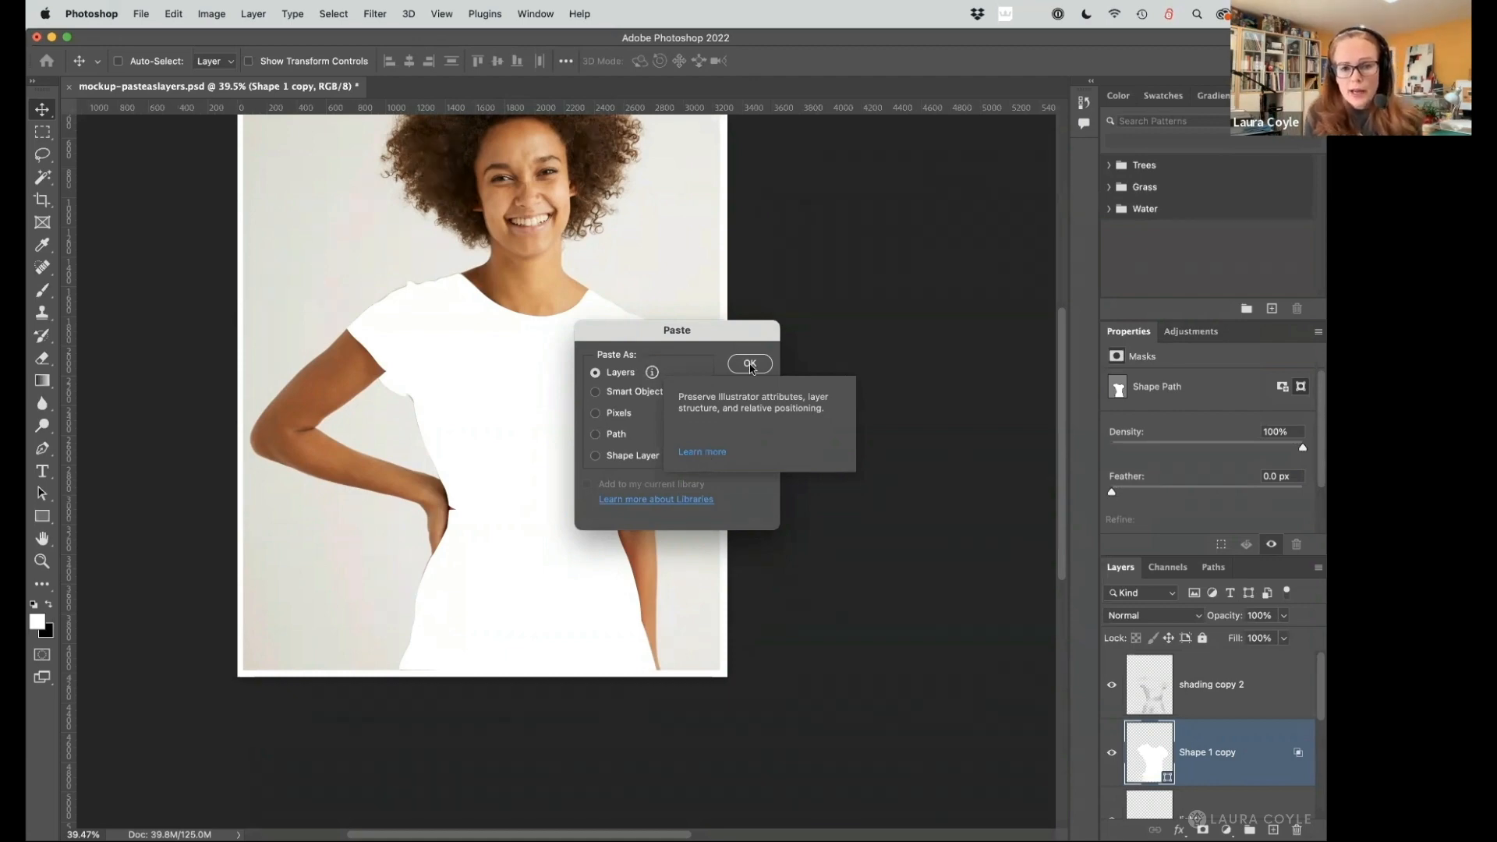
Confirm the Layers paste, bringing up the rasterization warning.
left_click(749, 364)
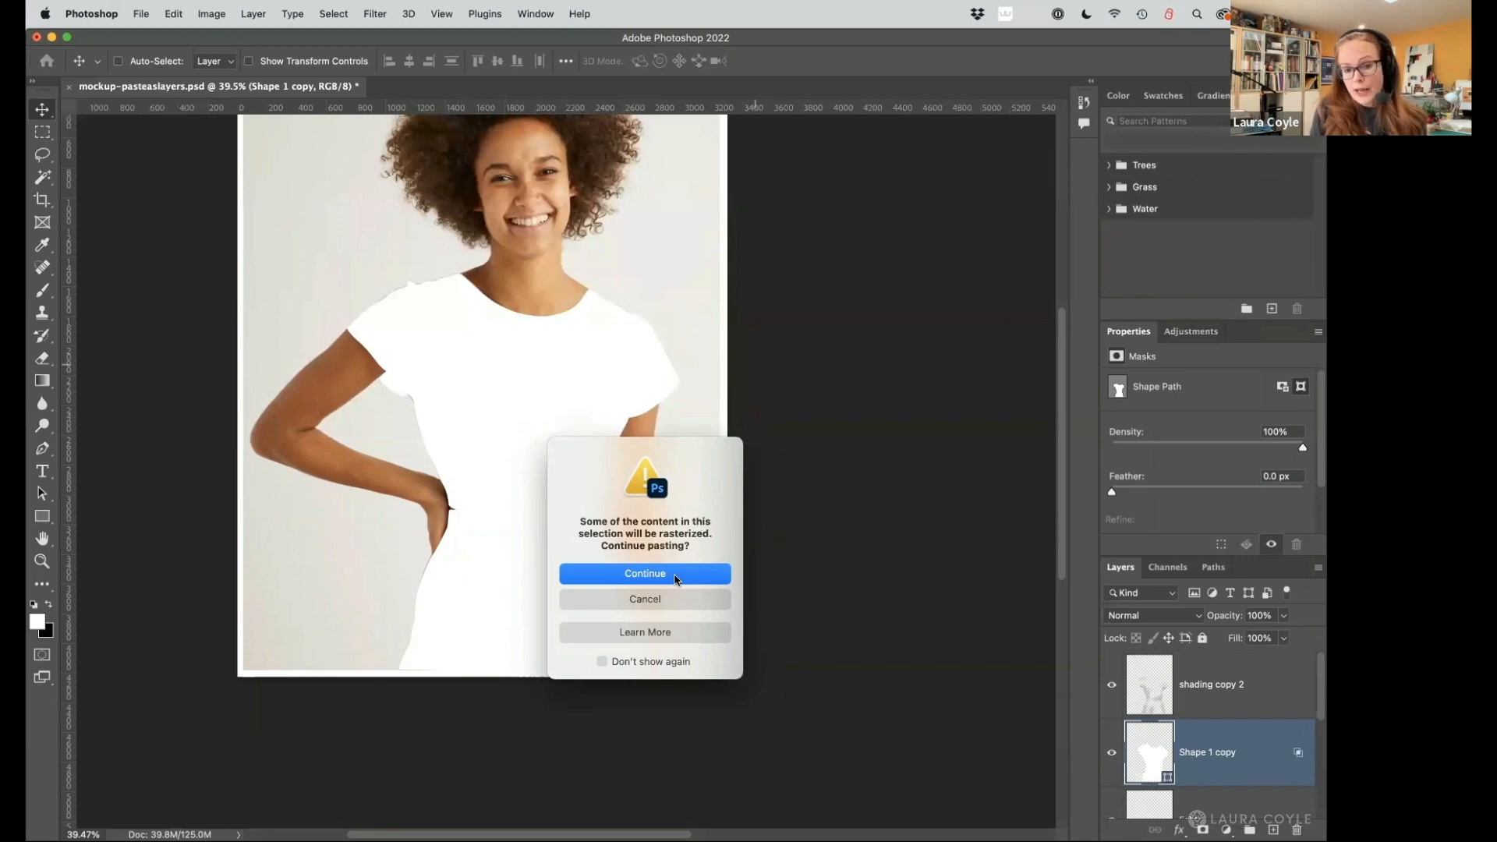
Continue pasting the wave as layers despite the warning, then zoom into a wave curve.
left_click(645, 573)
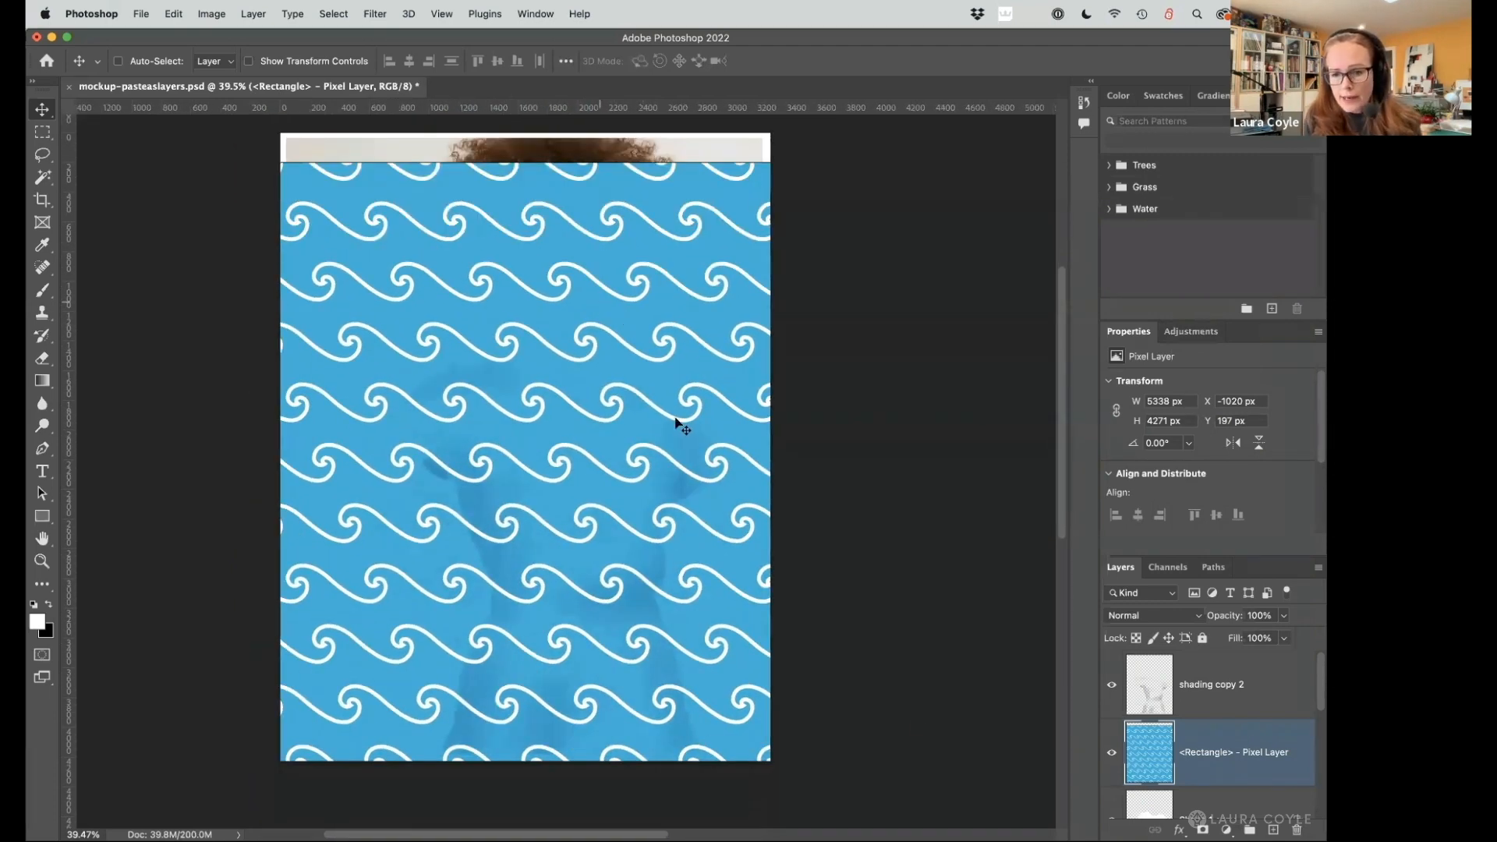
mouse_move(1148, 785)
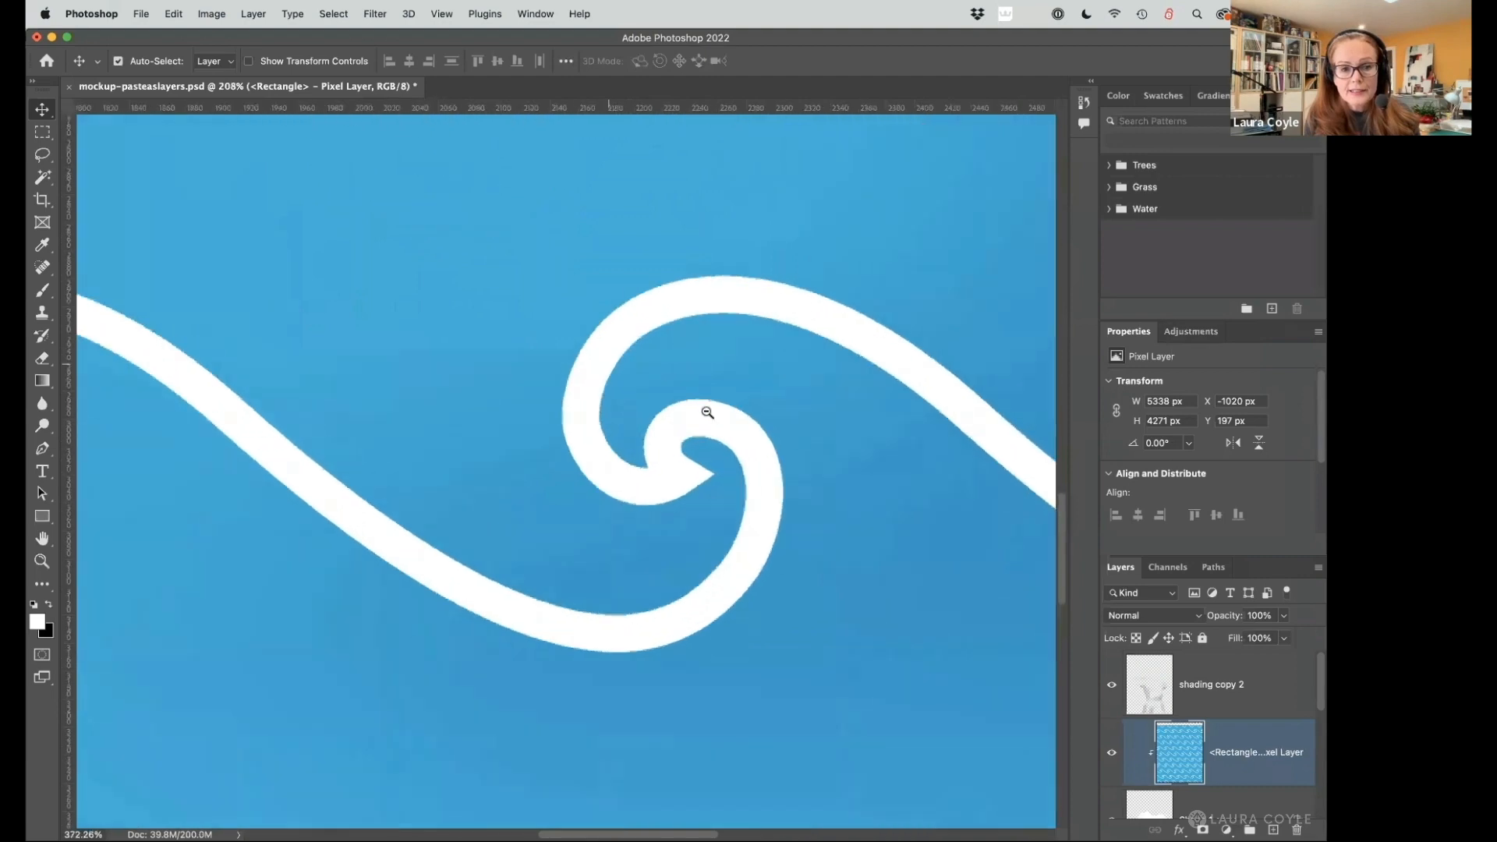
left_click(707, 412)
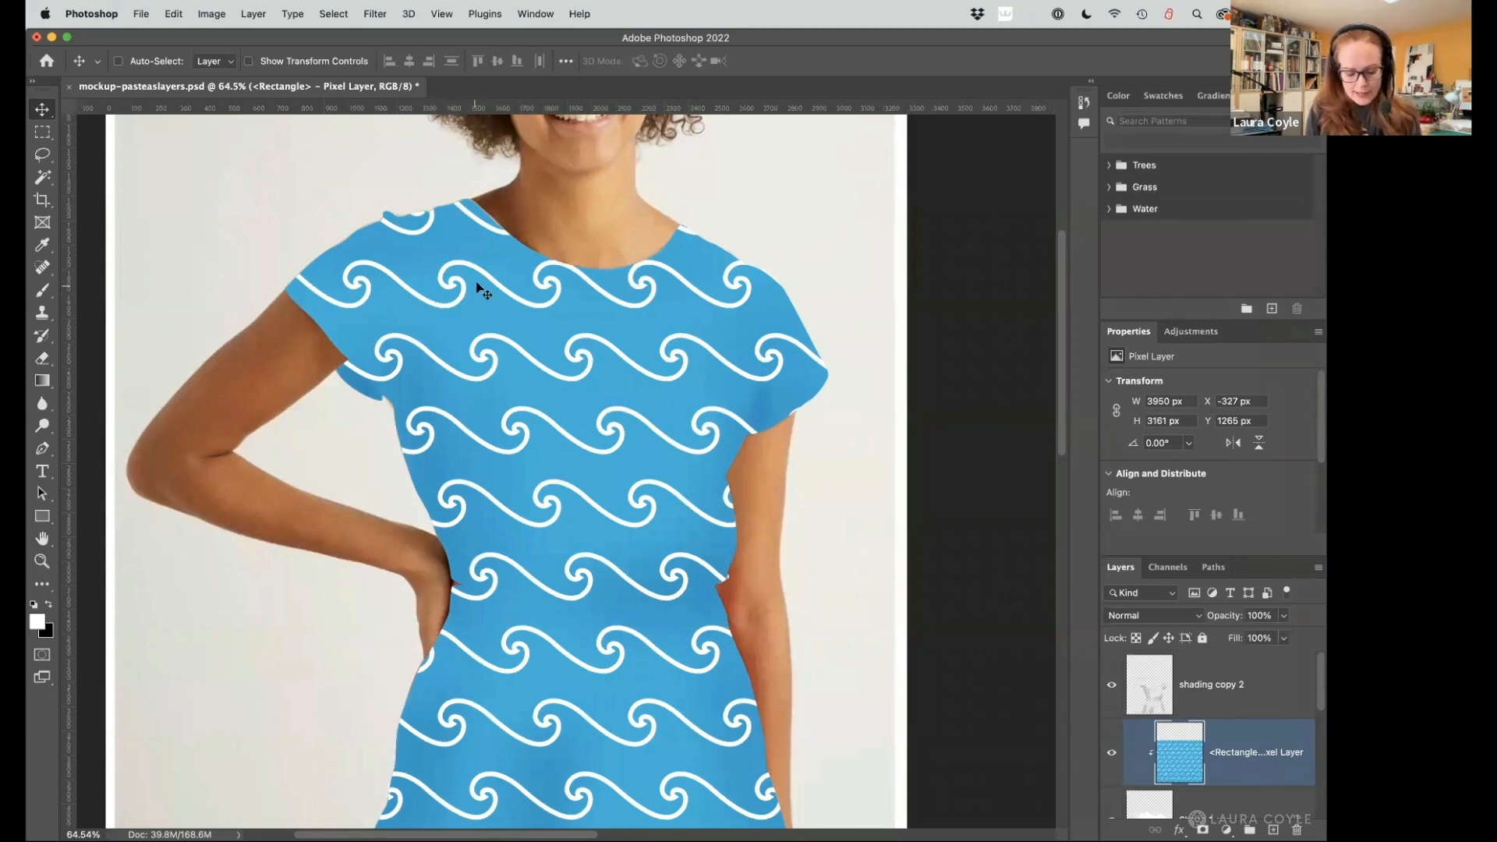
mouse_move(812, 380)
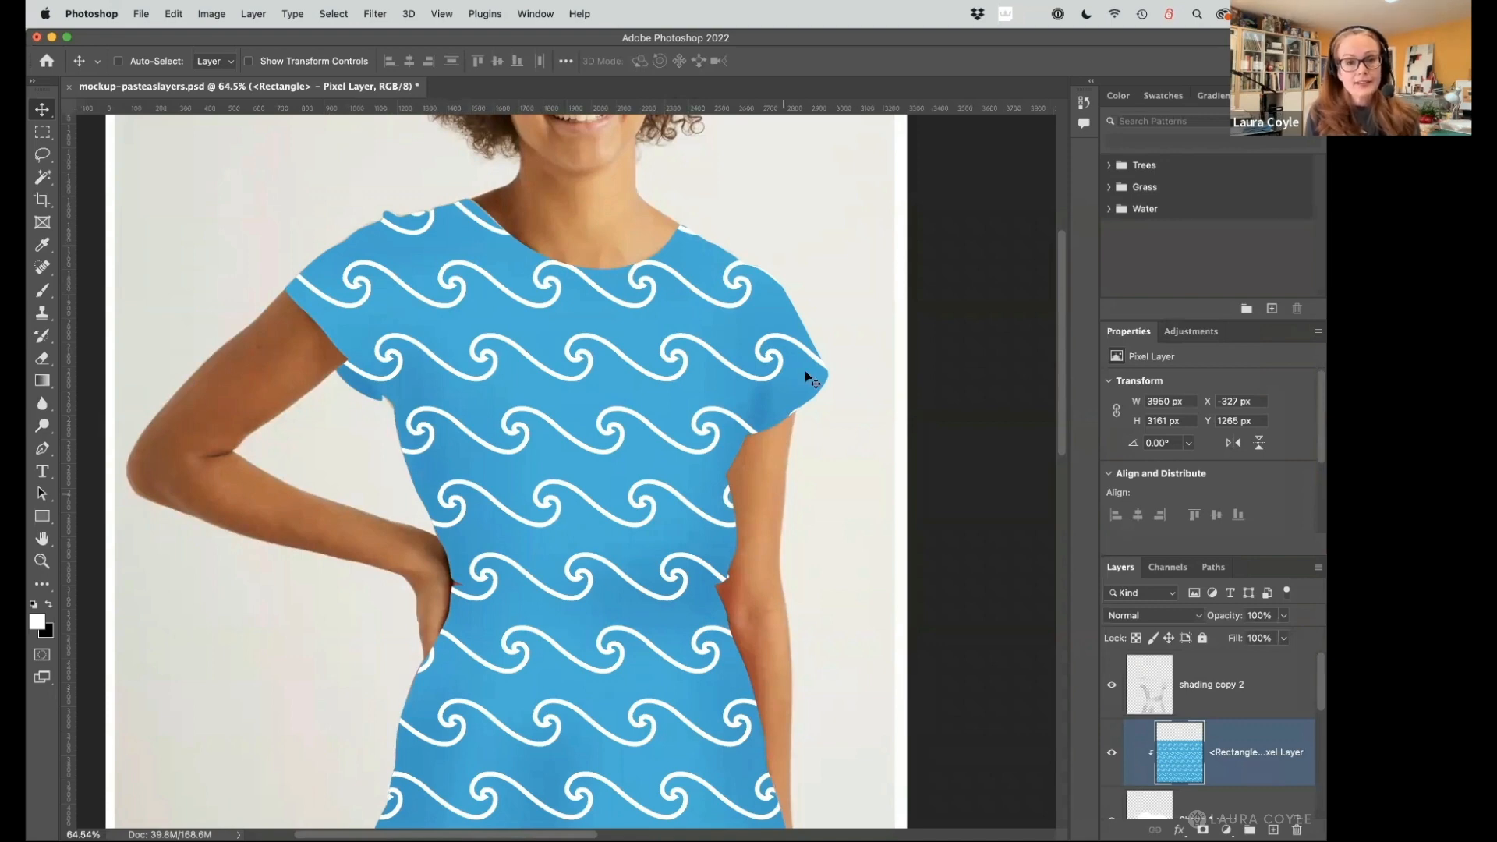
mouse_move(645, 502)
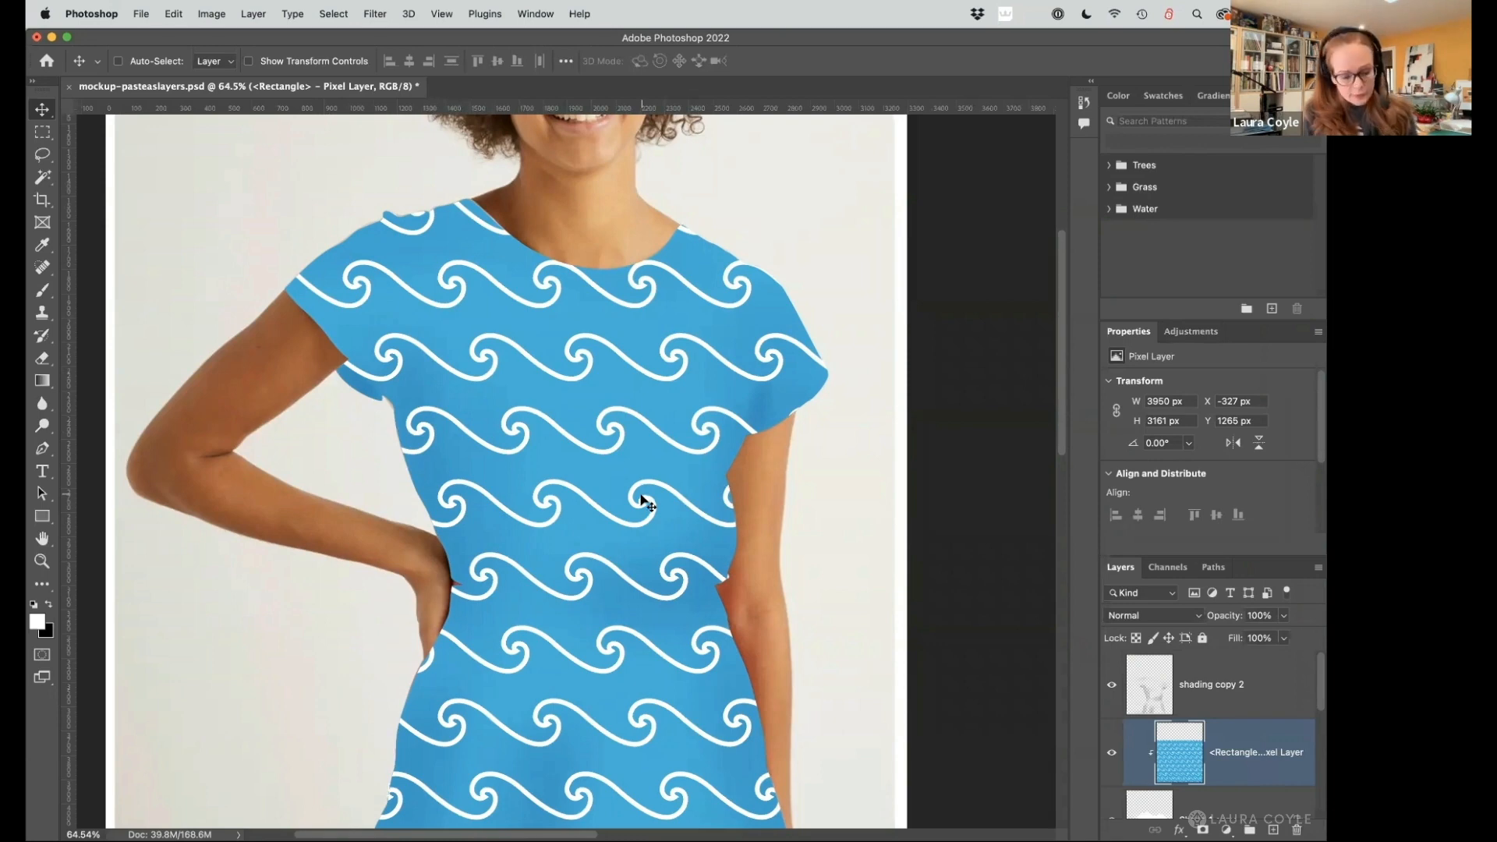
mouse_move(711, 495)
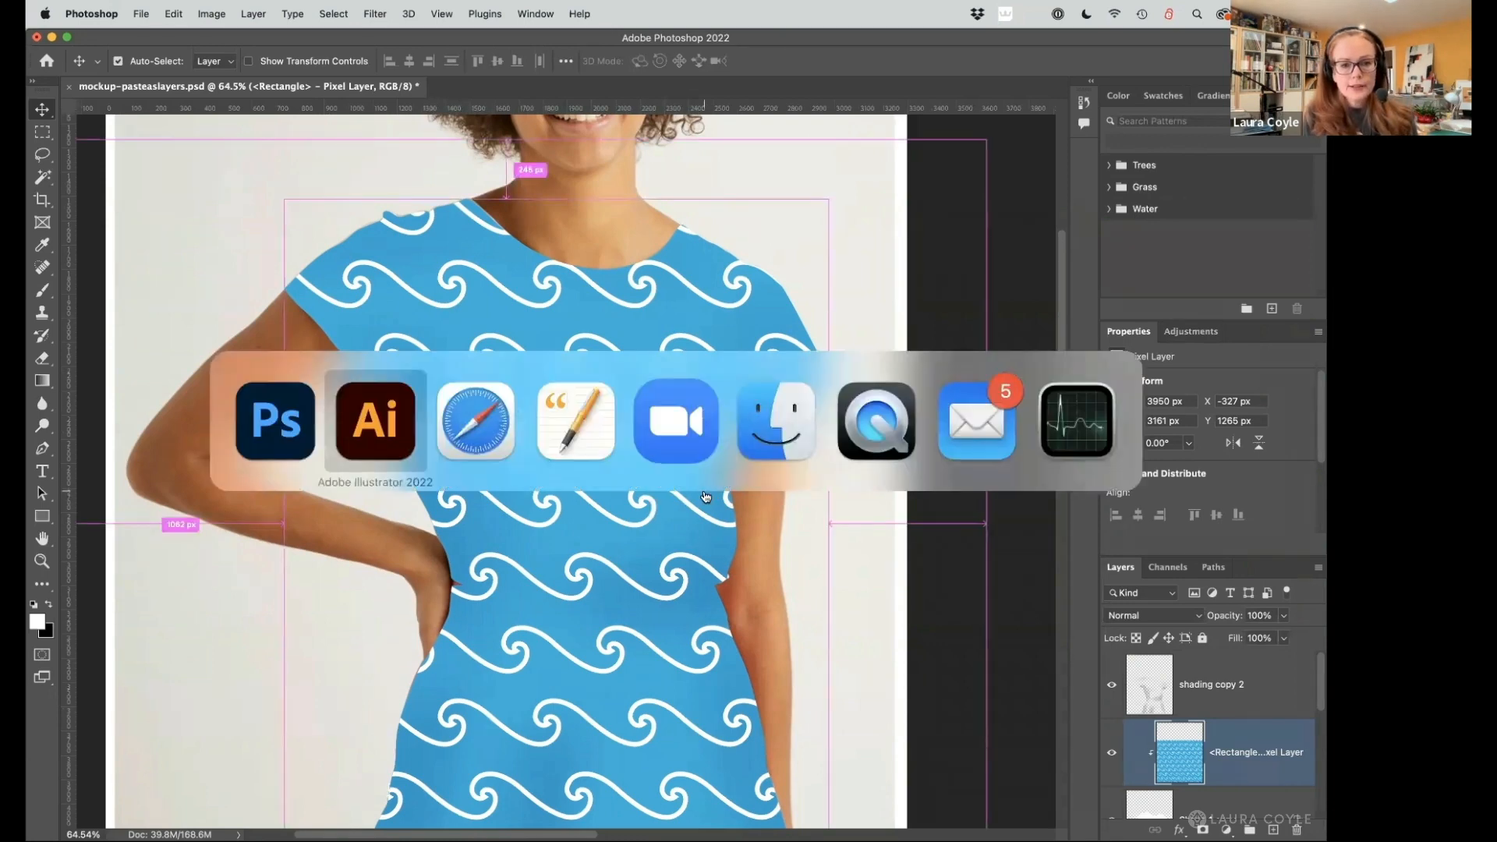
Switch to Illustrator and bring up the floral fills.ai document.
left_click(375, 420)
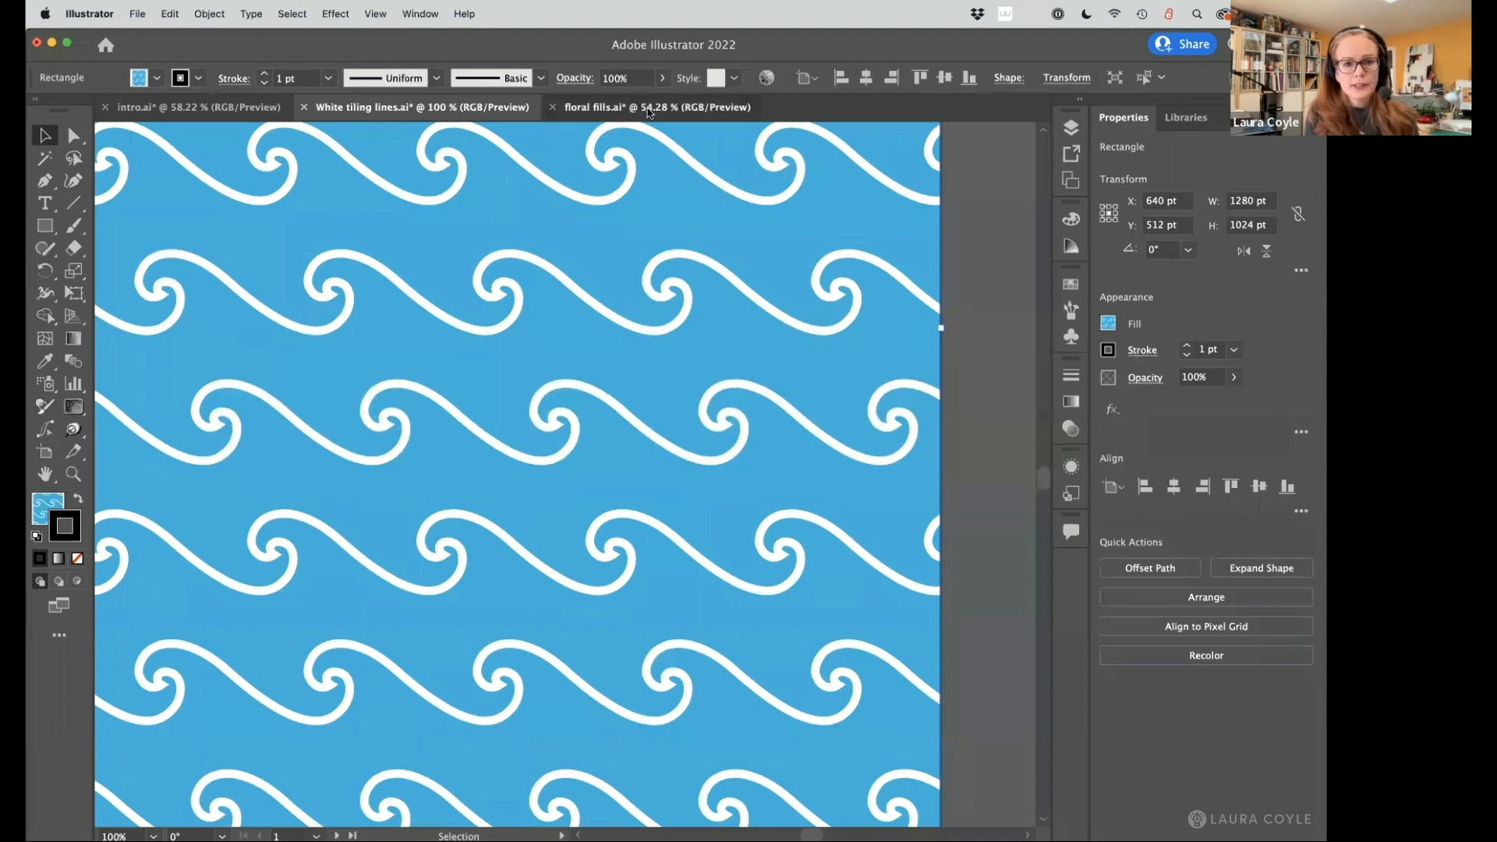
left_click(657, 107)
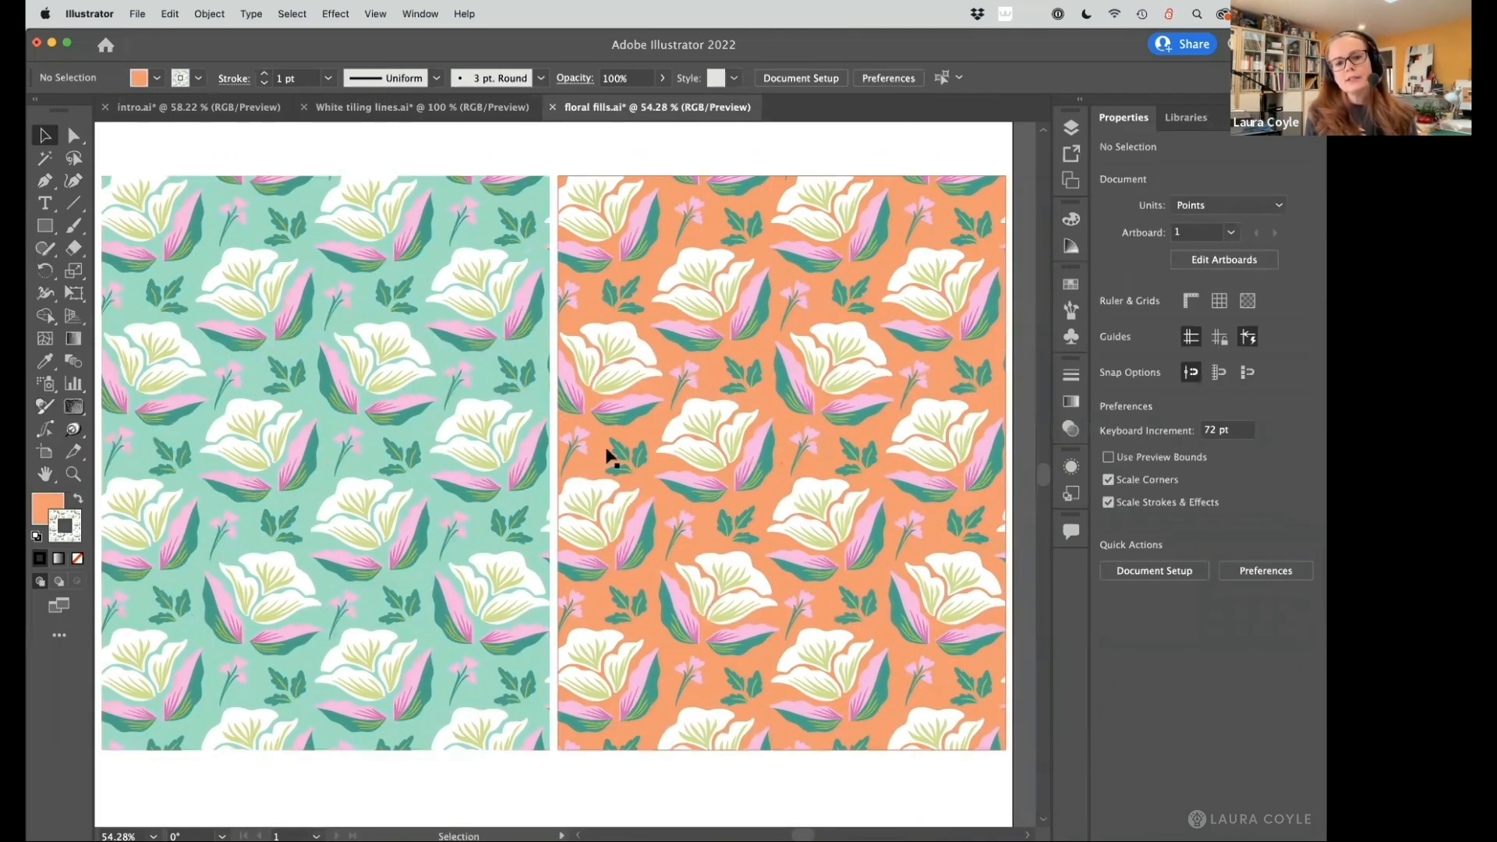
mouse_move(812, 666)
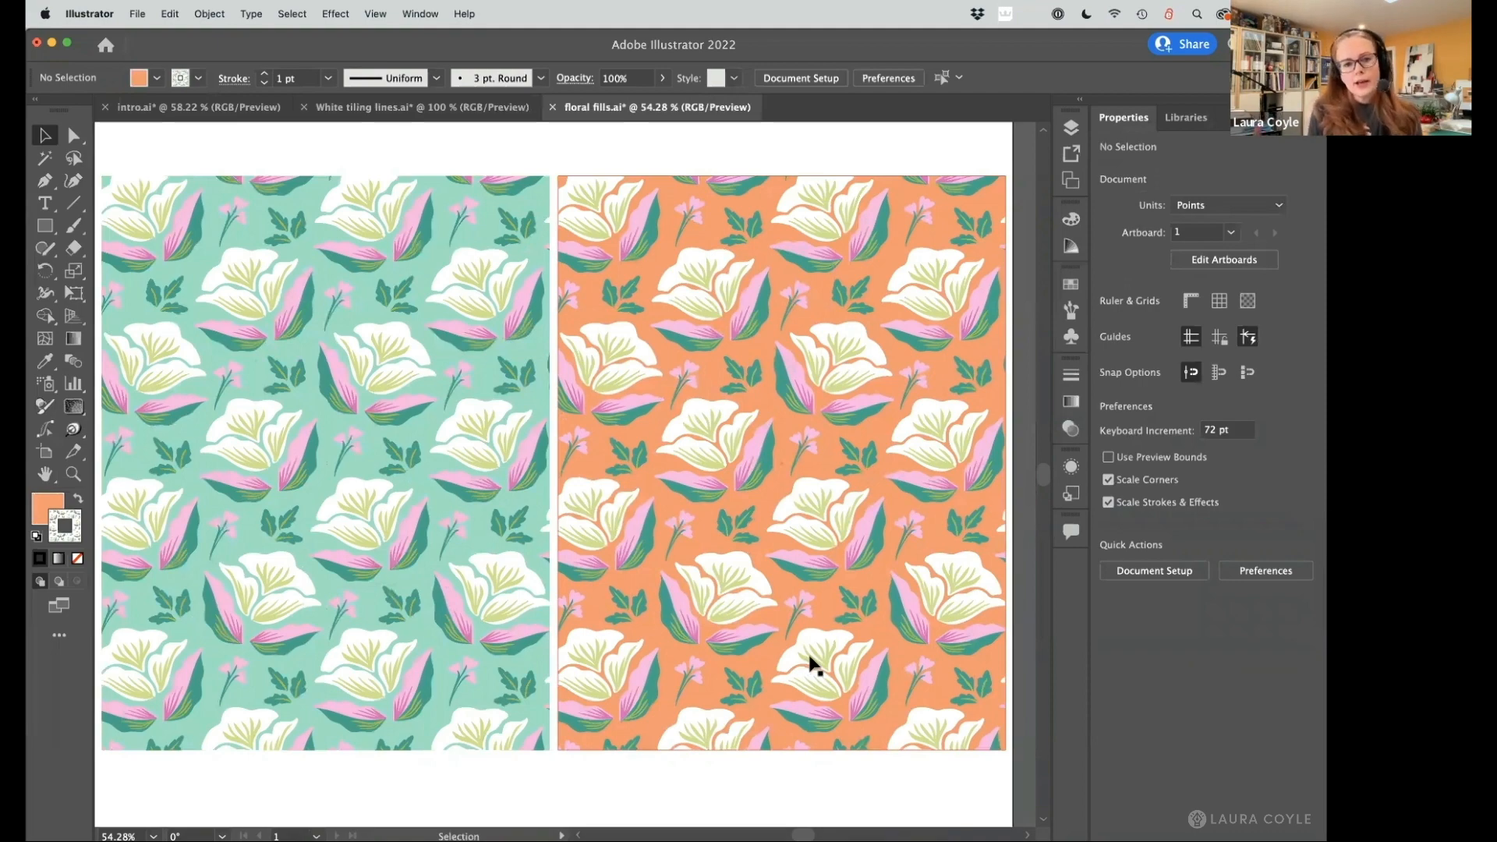
mouse_move(561, 616)
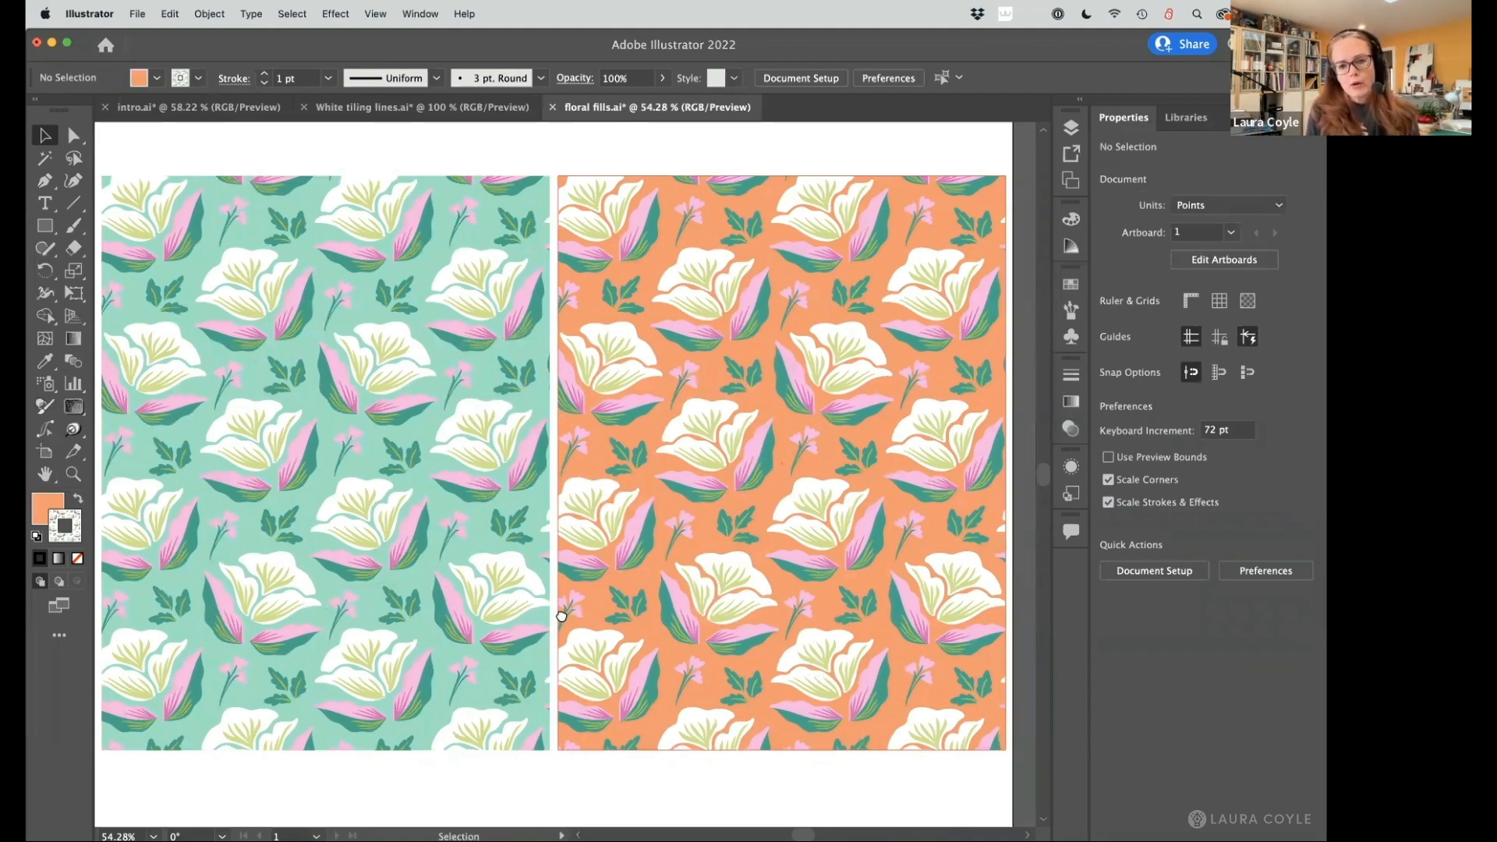
scroll("right", 3)
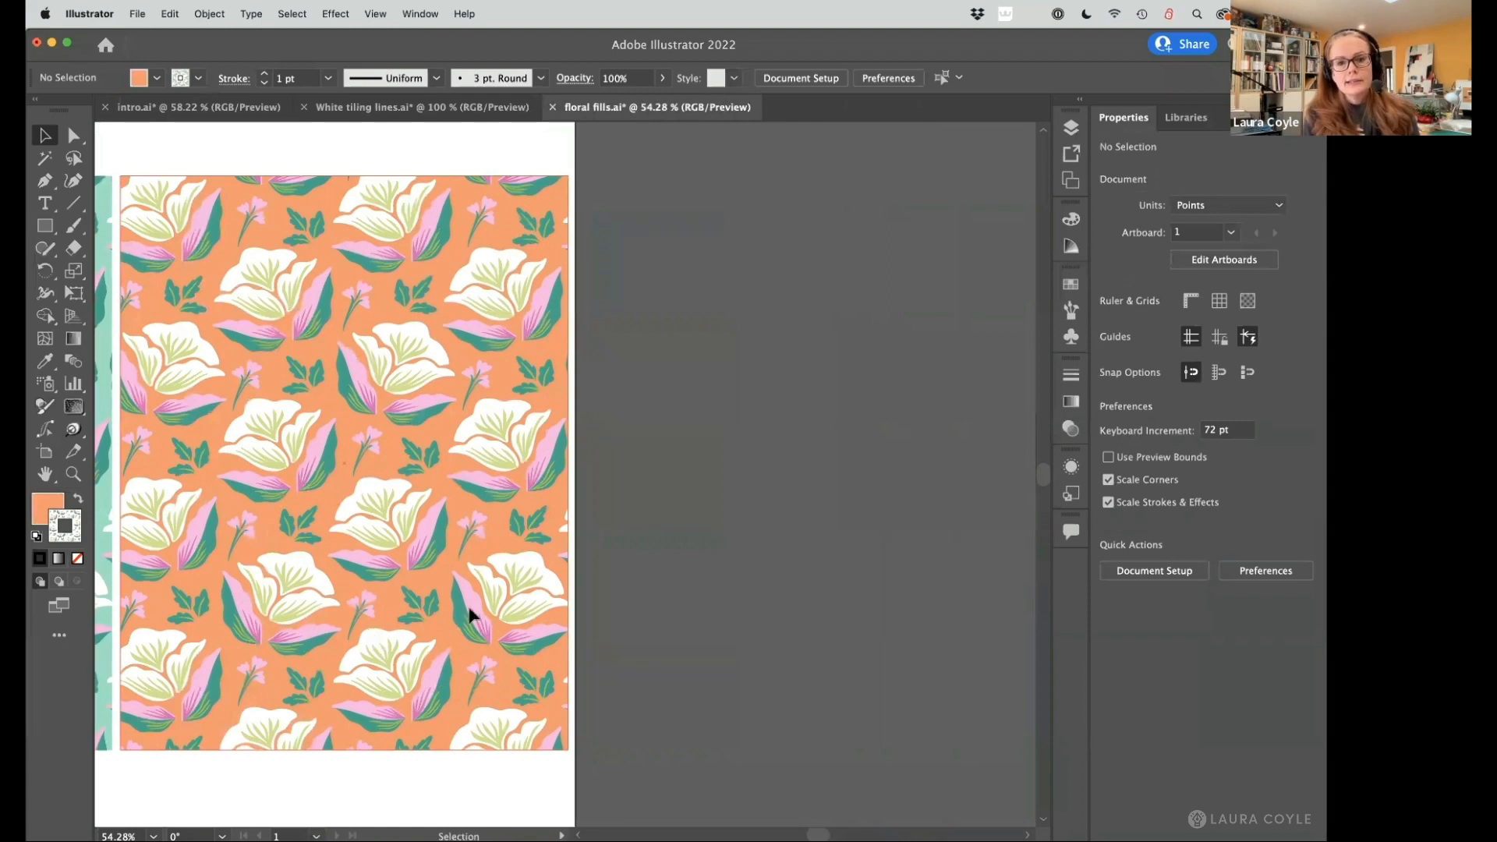
mouse_move(867, 543)
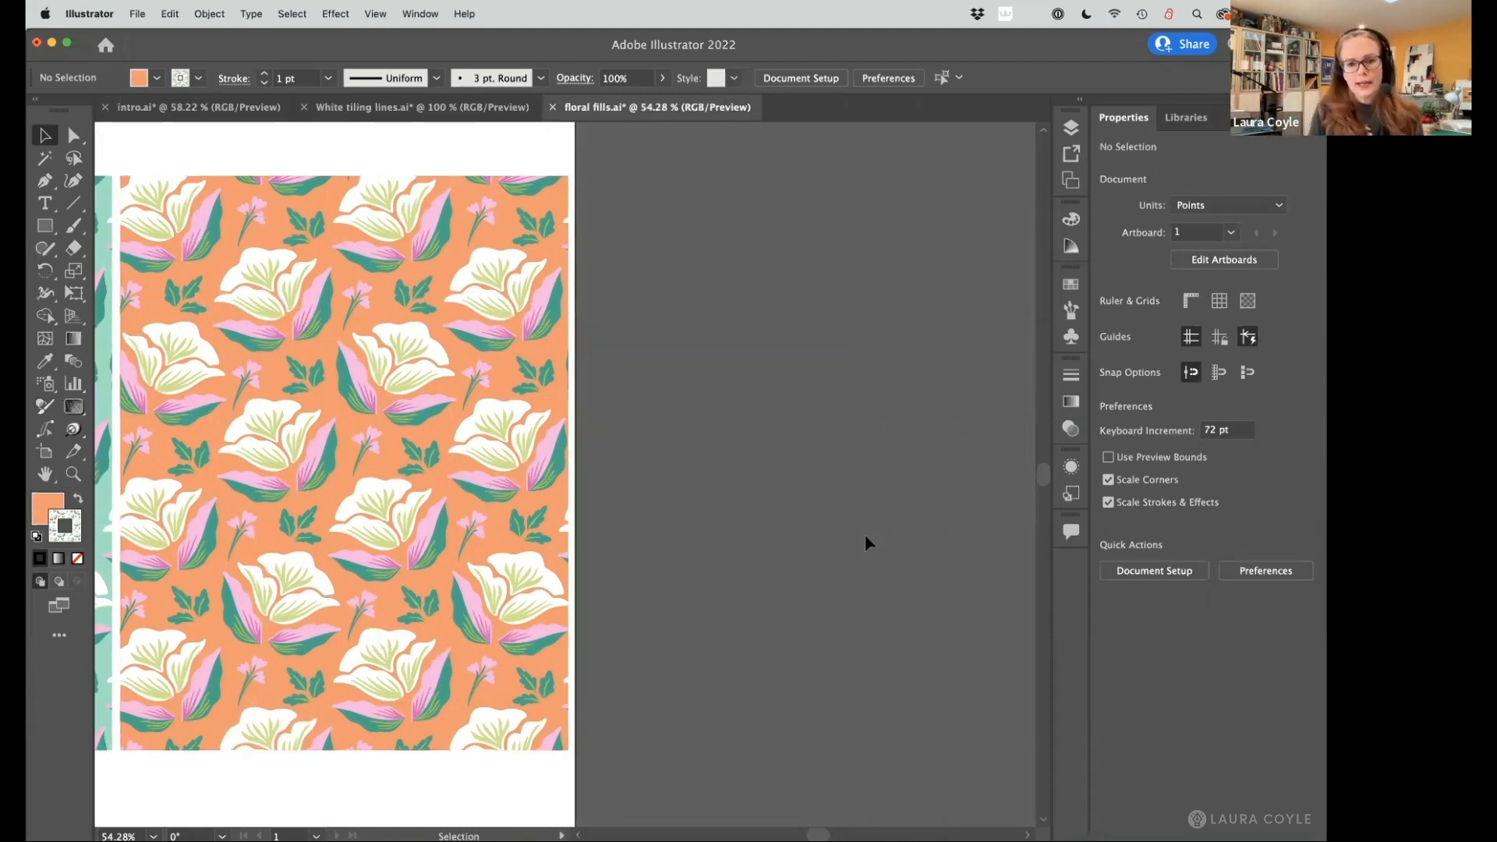
Select the orange rectangle and toggle its floral pattern fill off and on in Appearance.
left_click(1071, 467)
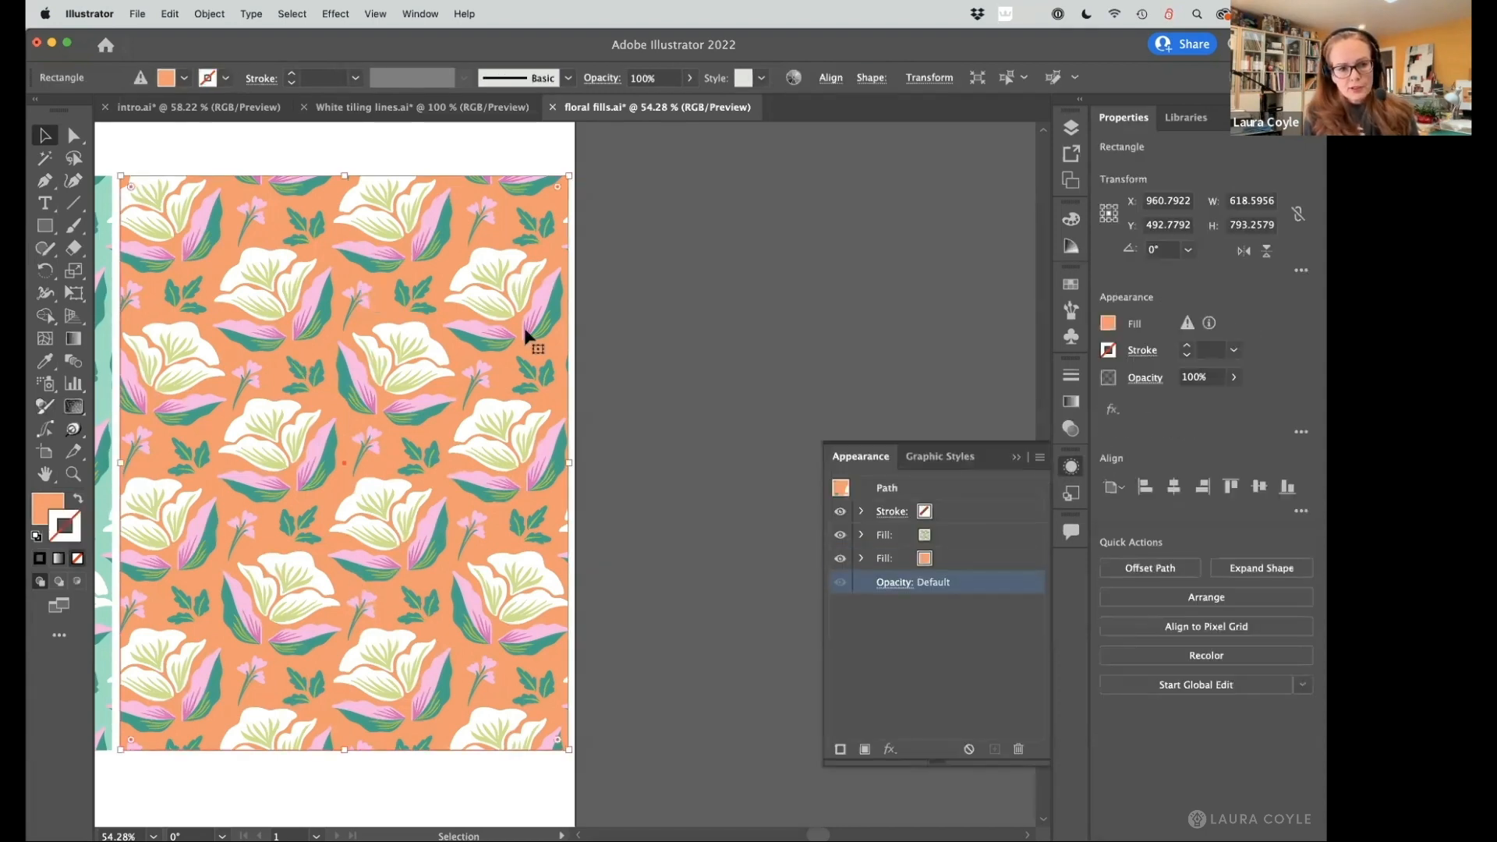
mouse_move(456, 668)
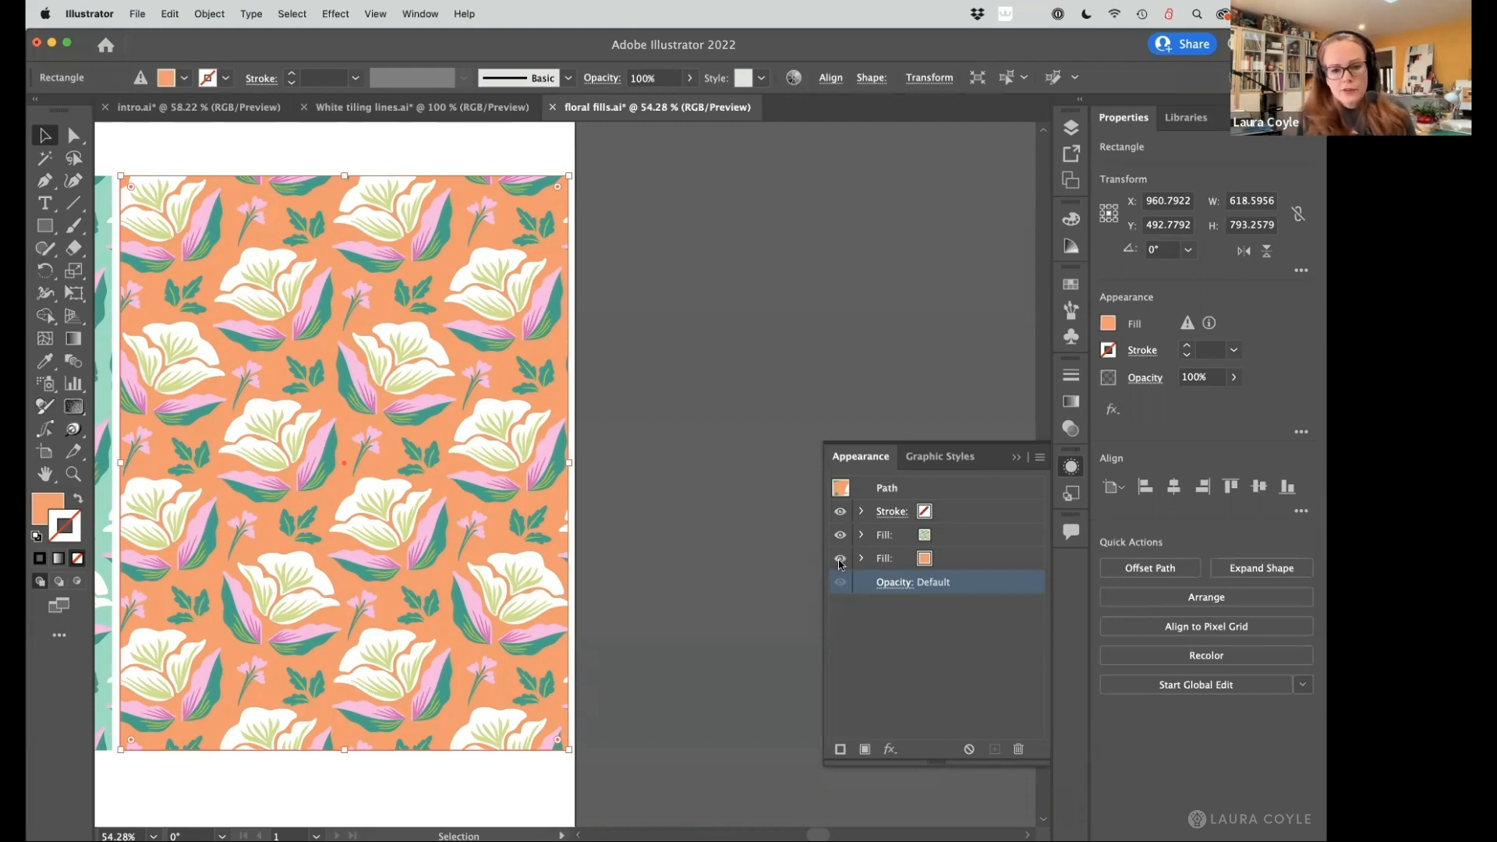
left_click(840, 557)
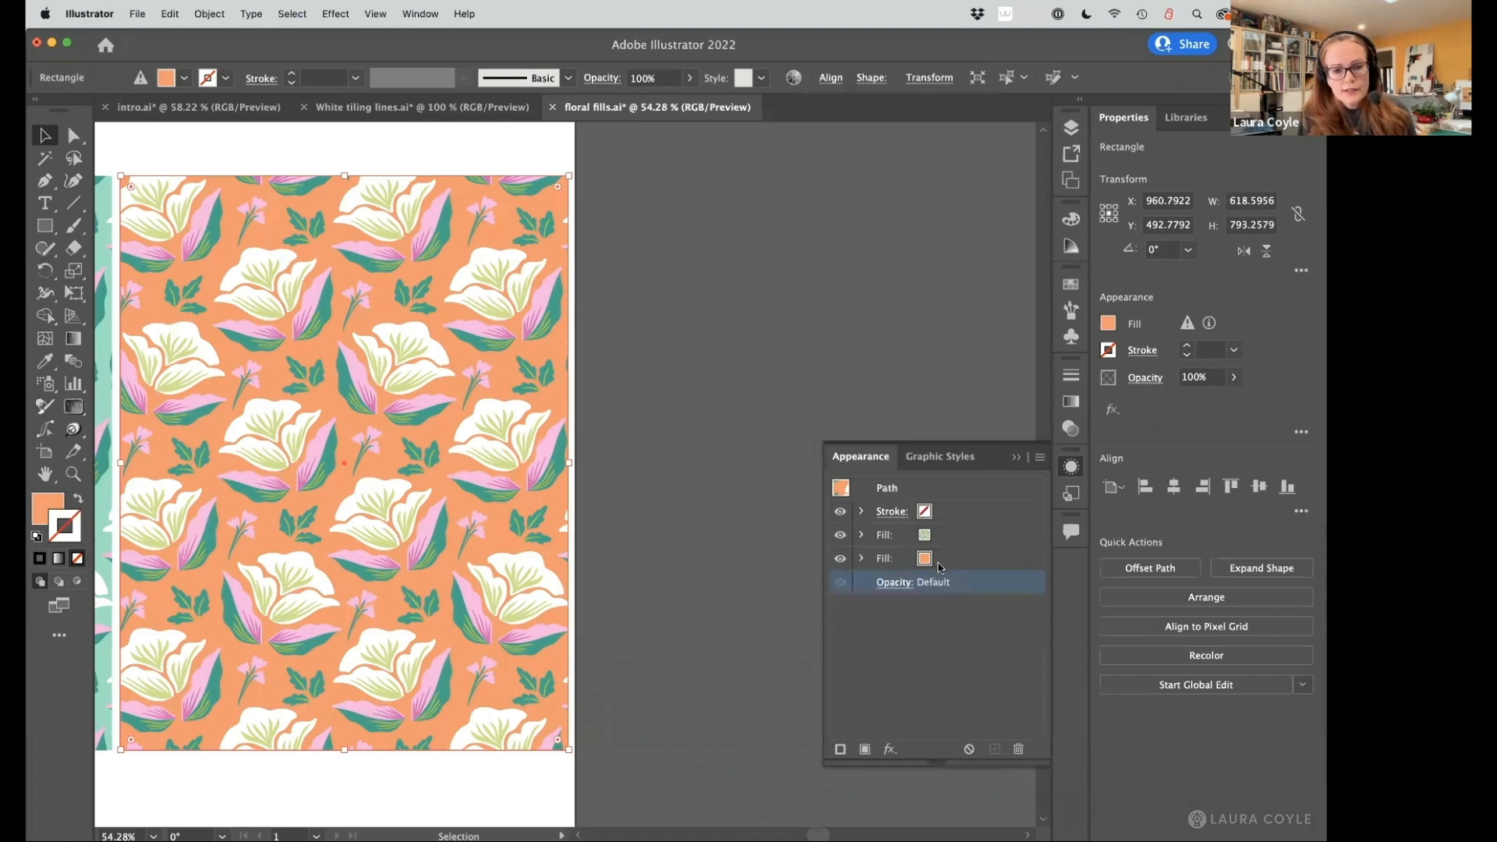
left_click(841, 558)
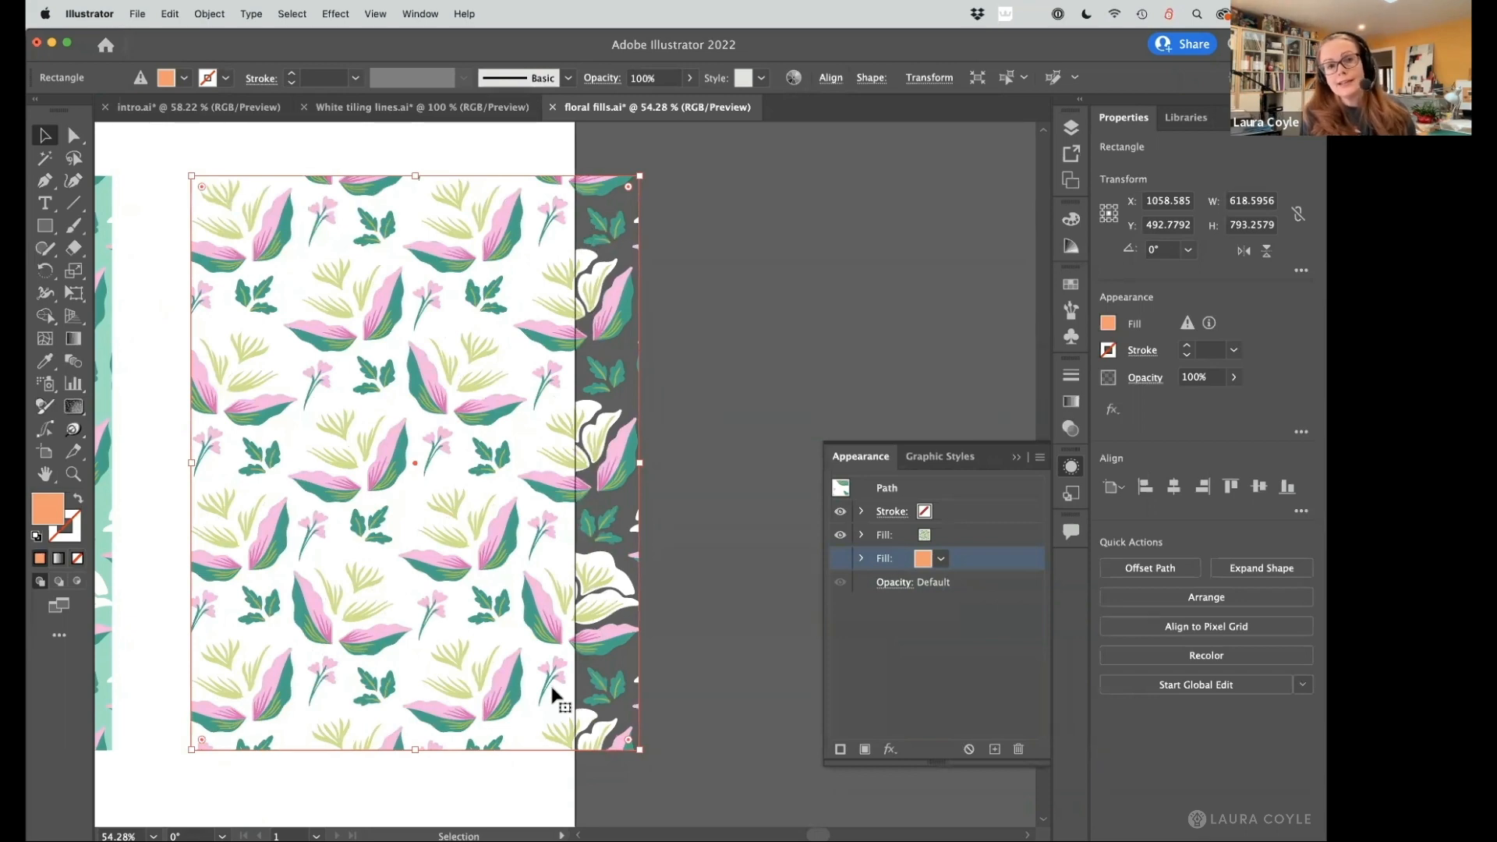
mouse_move(745, 663)
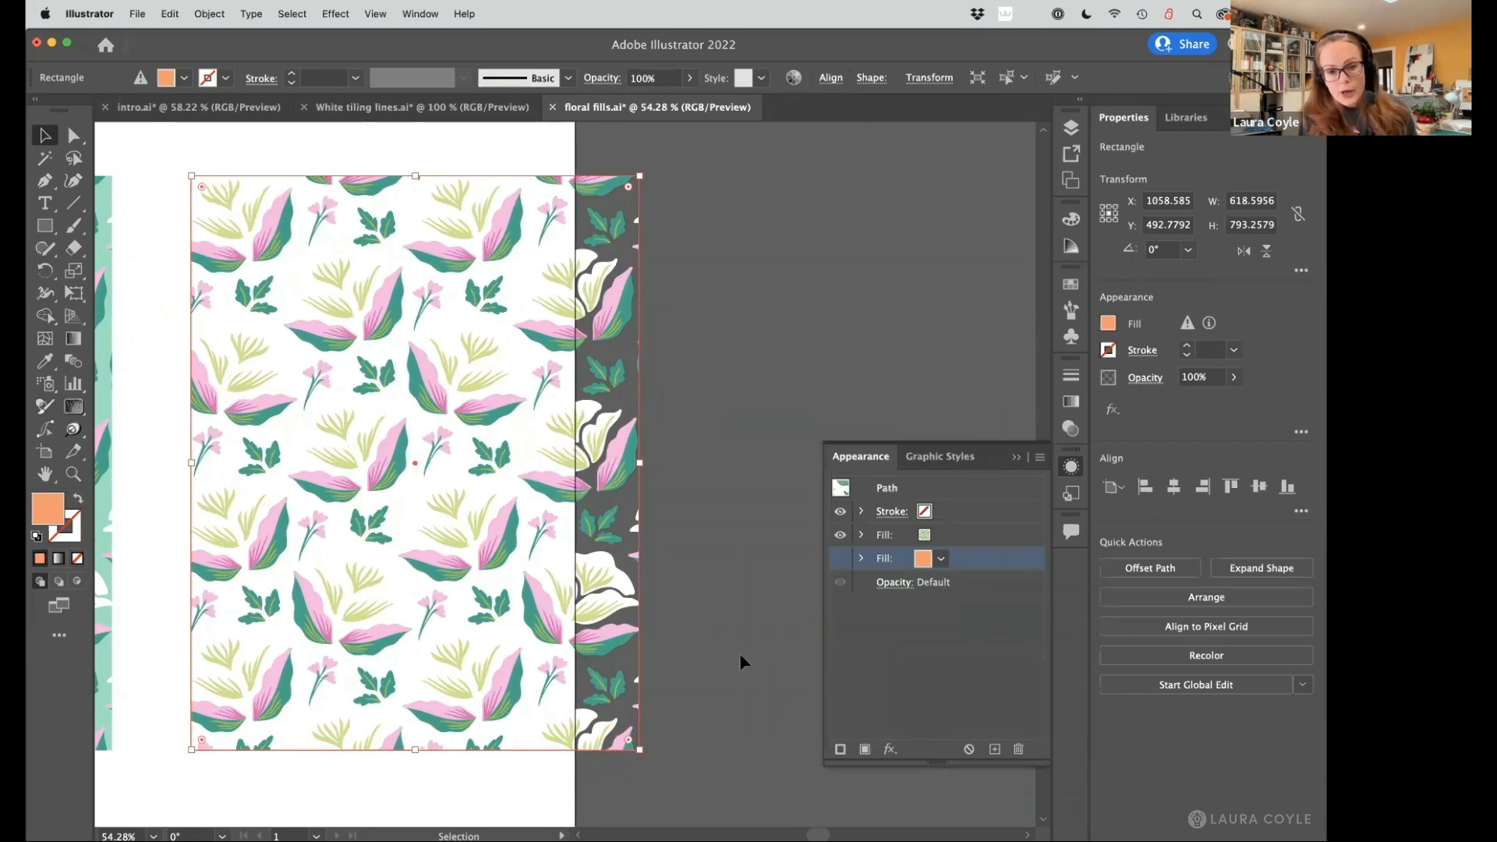
left_click(841, 558)
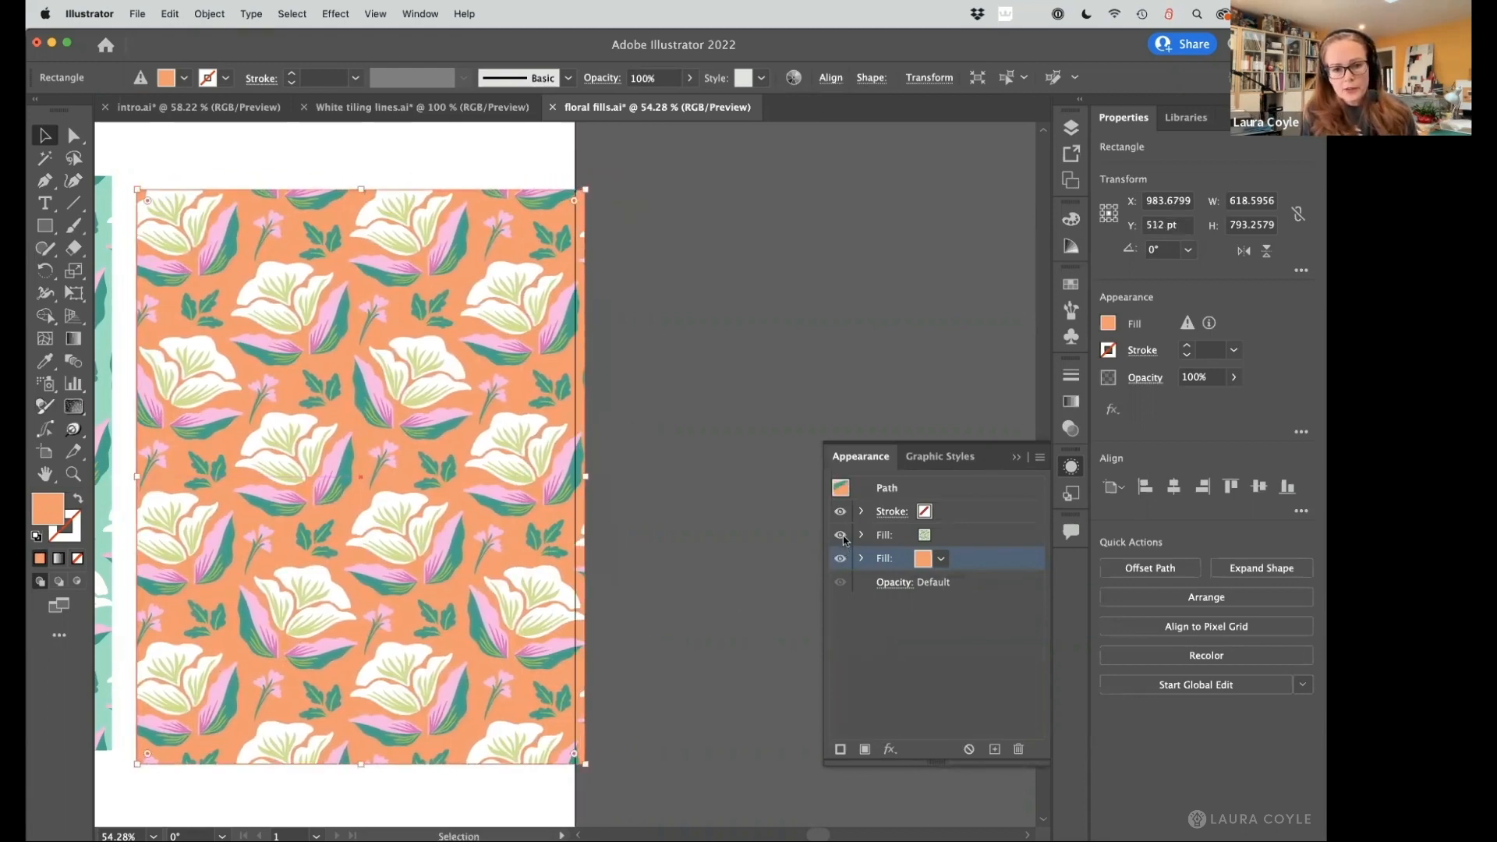
left_click(839, 535)
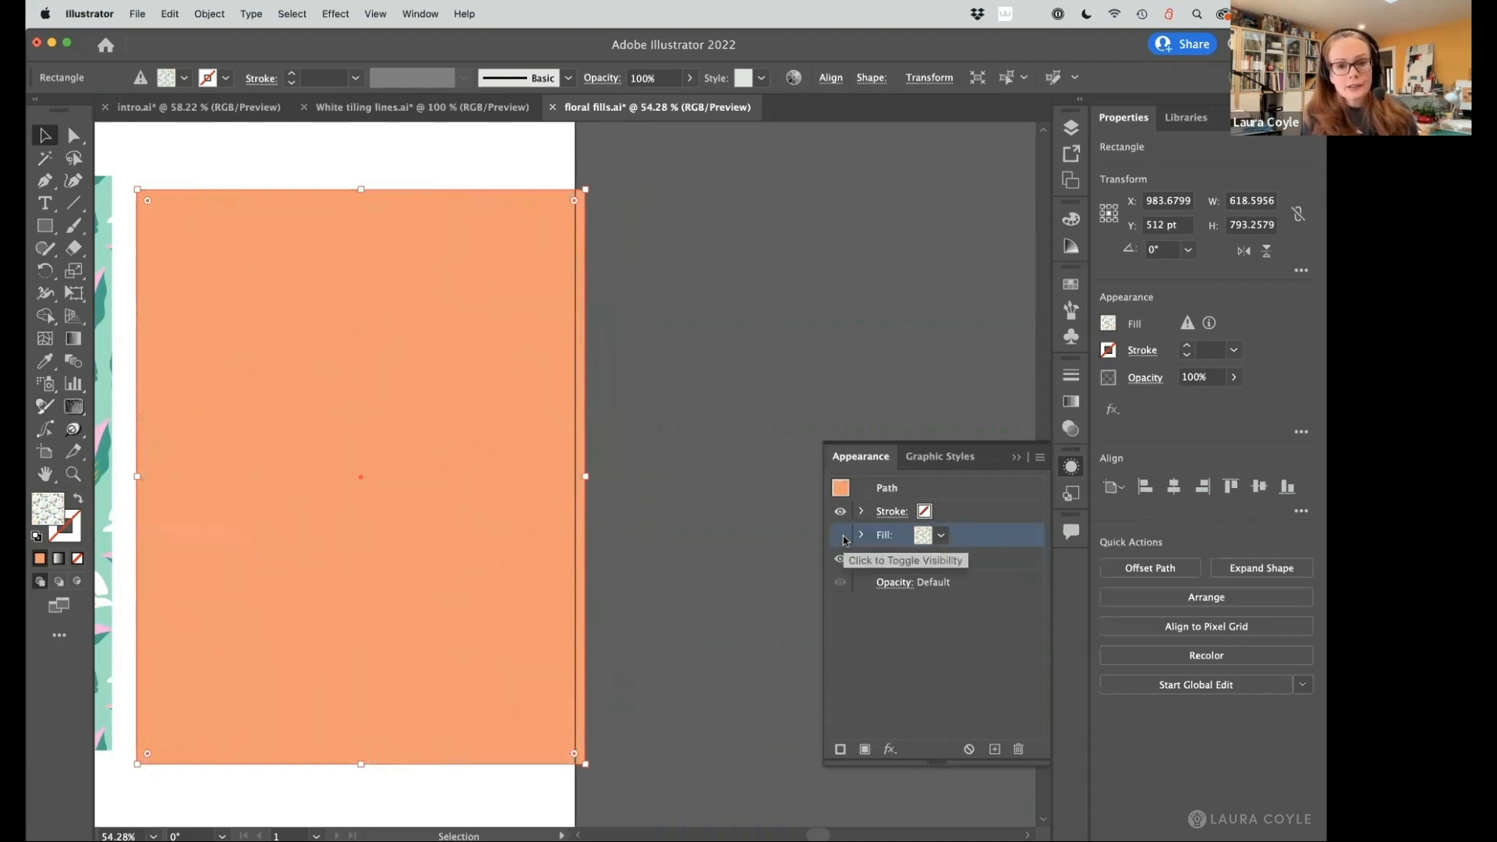
left_click(839, 535)
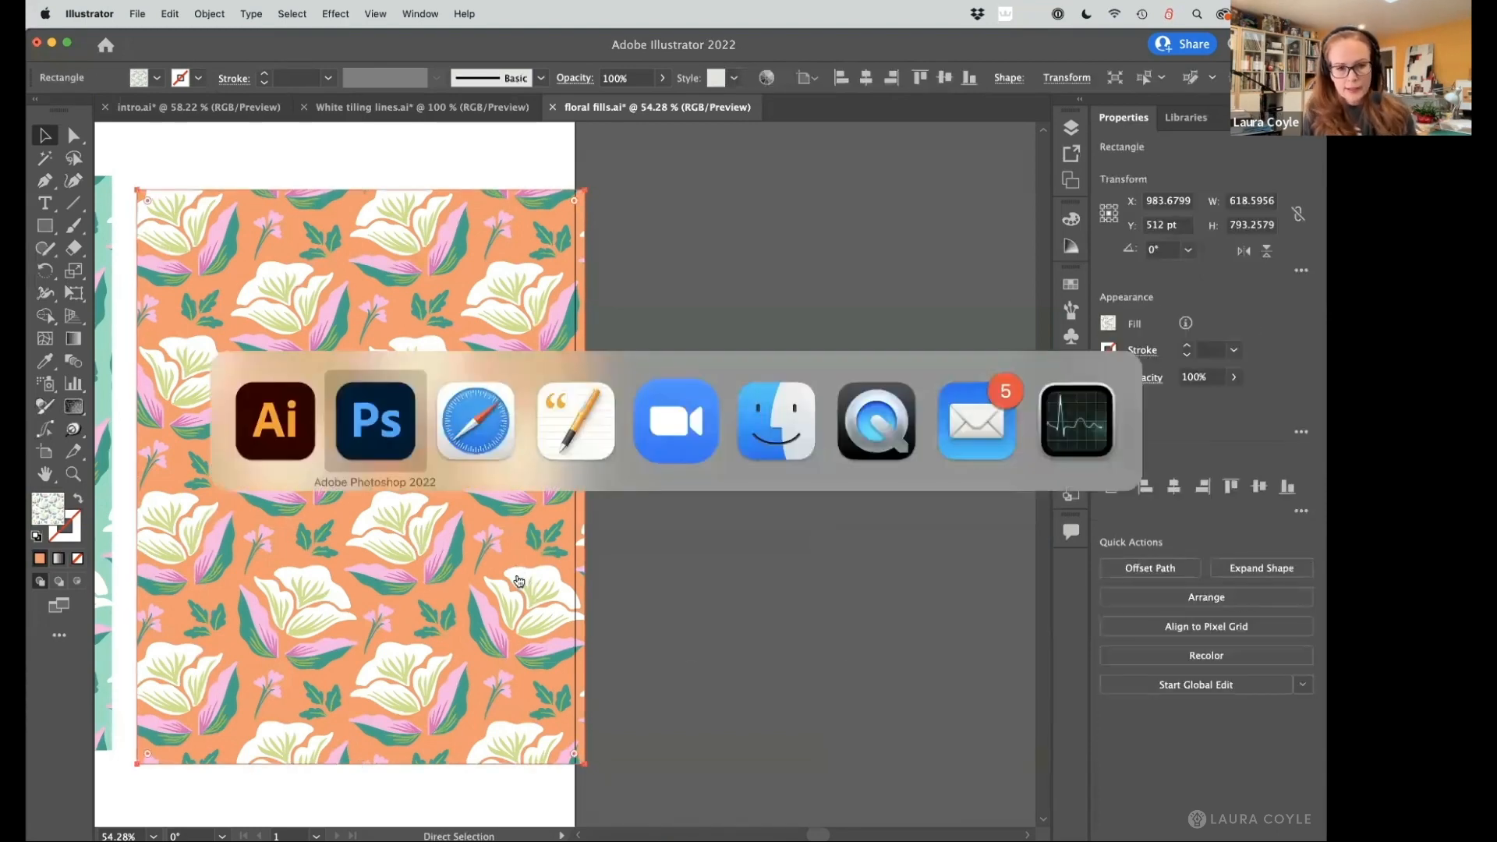
left_click(374, 420)
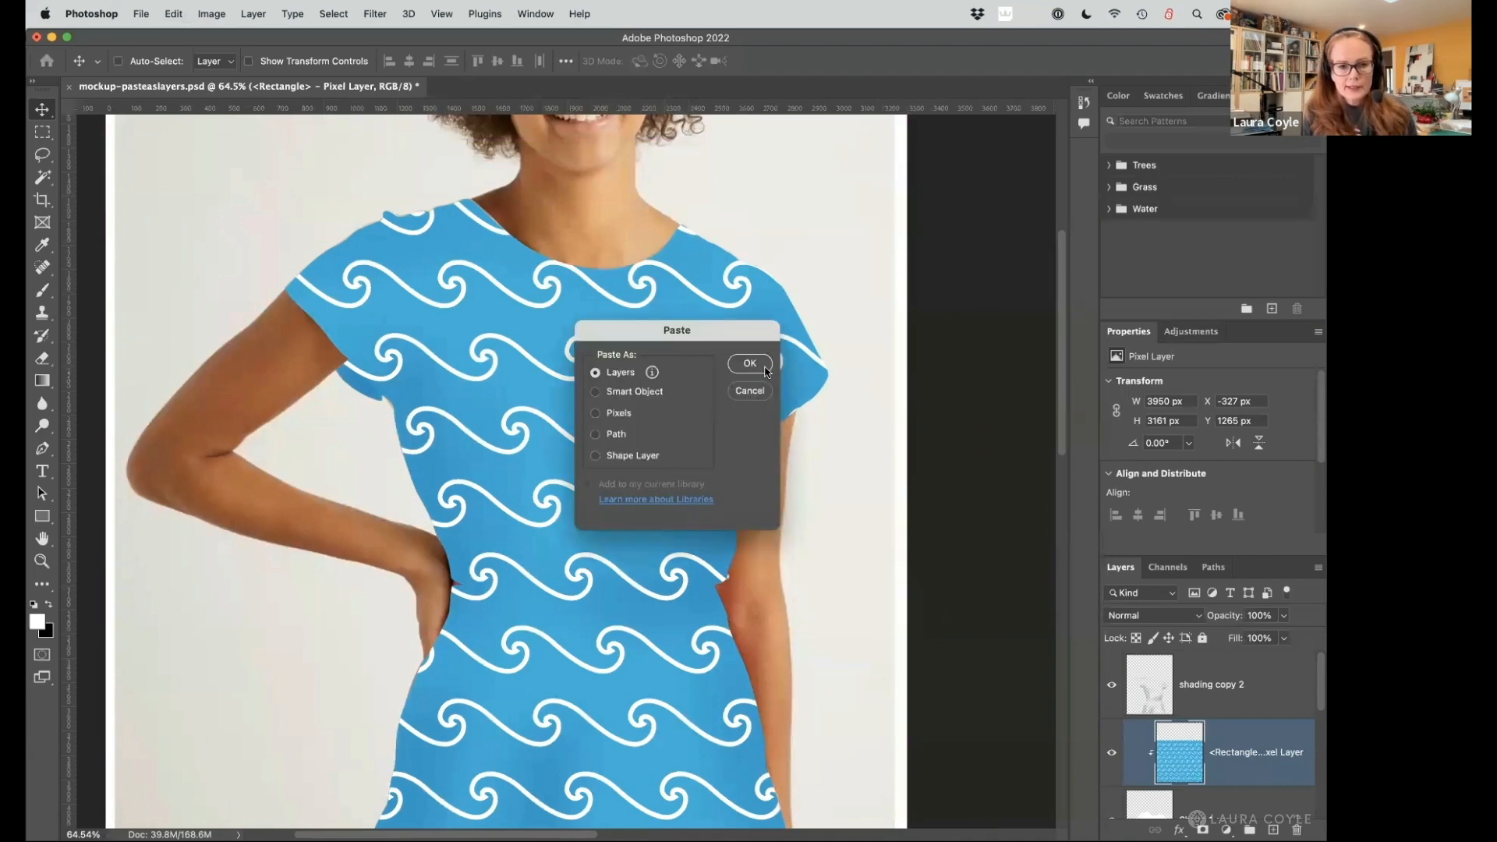
left_click(750, 363)
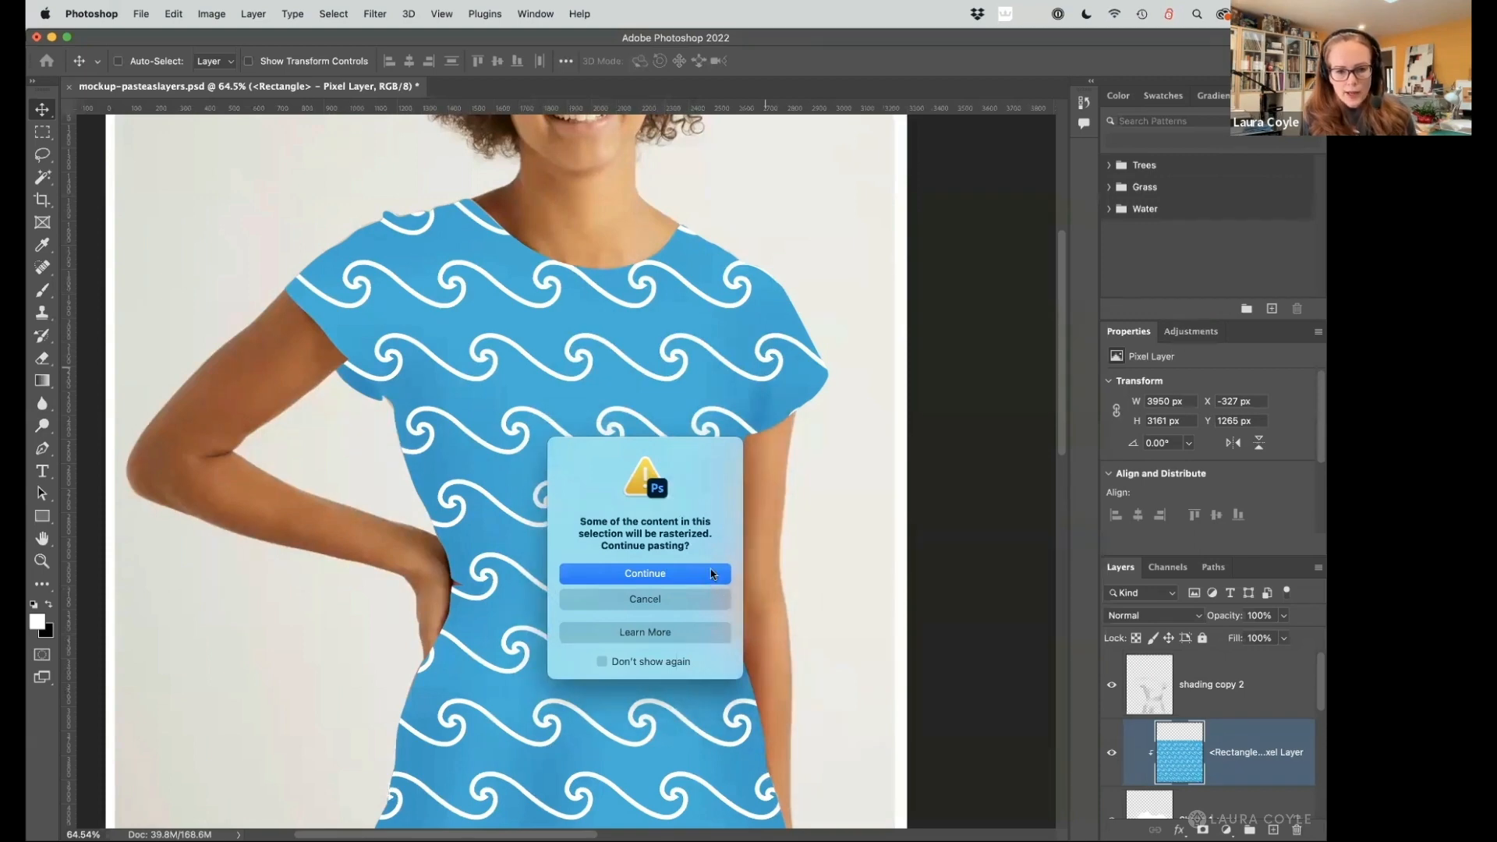
left_click(645, 573)
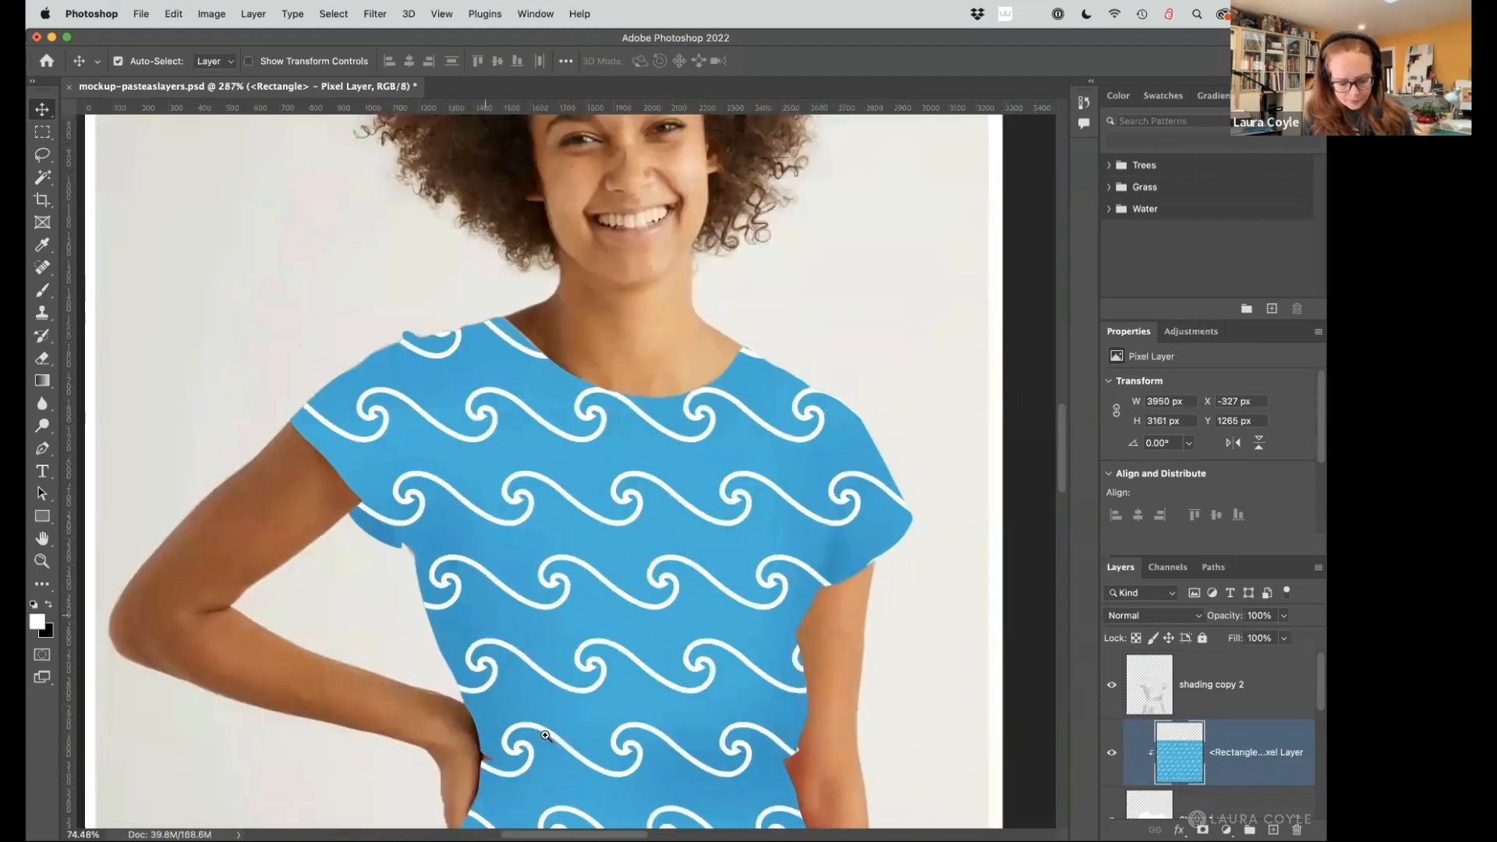
Paste the floral artwork as a Smart Object and commit its placement.
key("cmd+v")
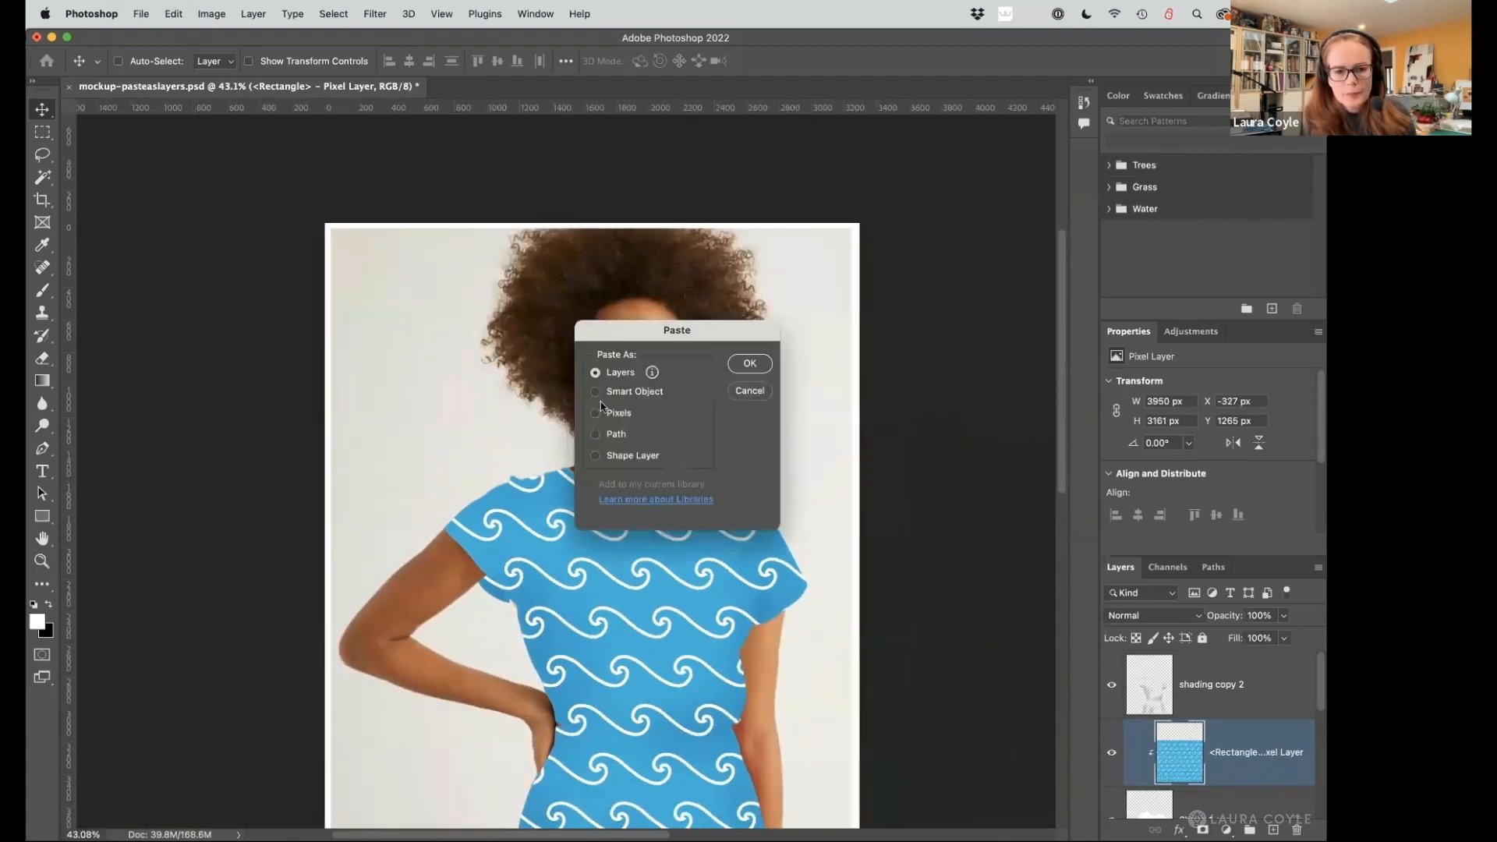
left_click(596, 392)
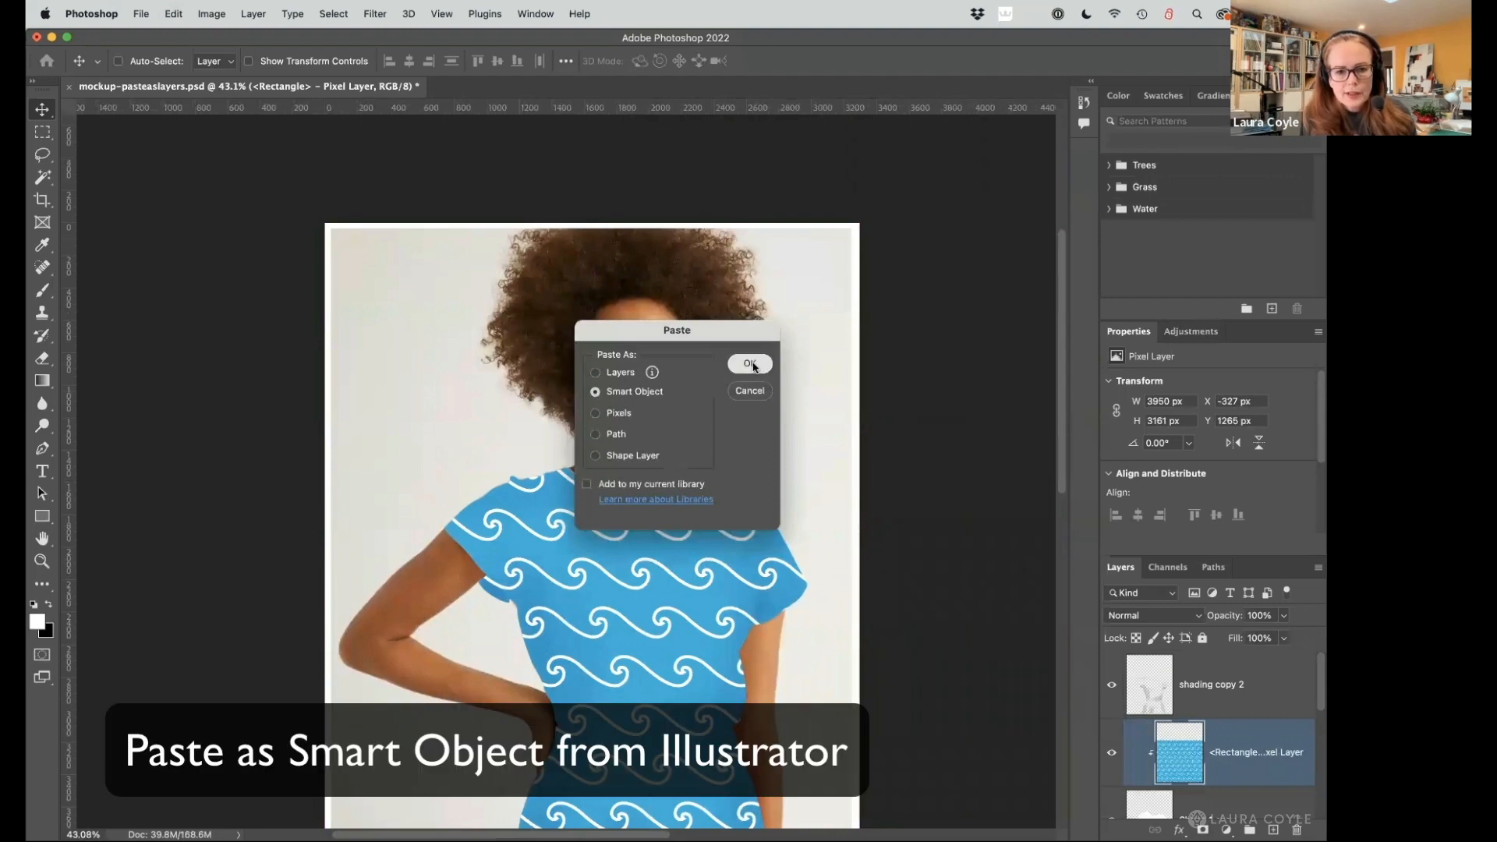
left_click(750, 365)
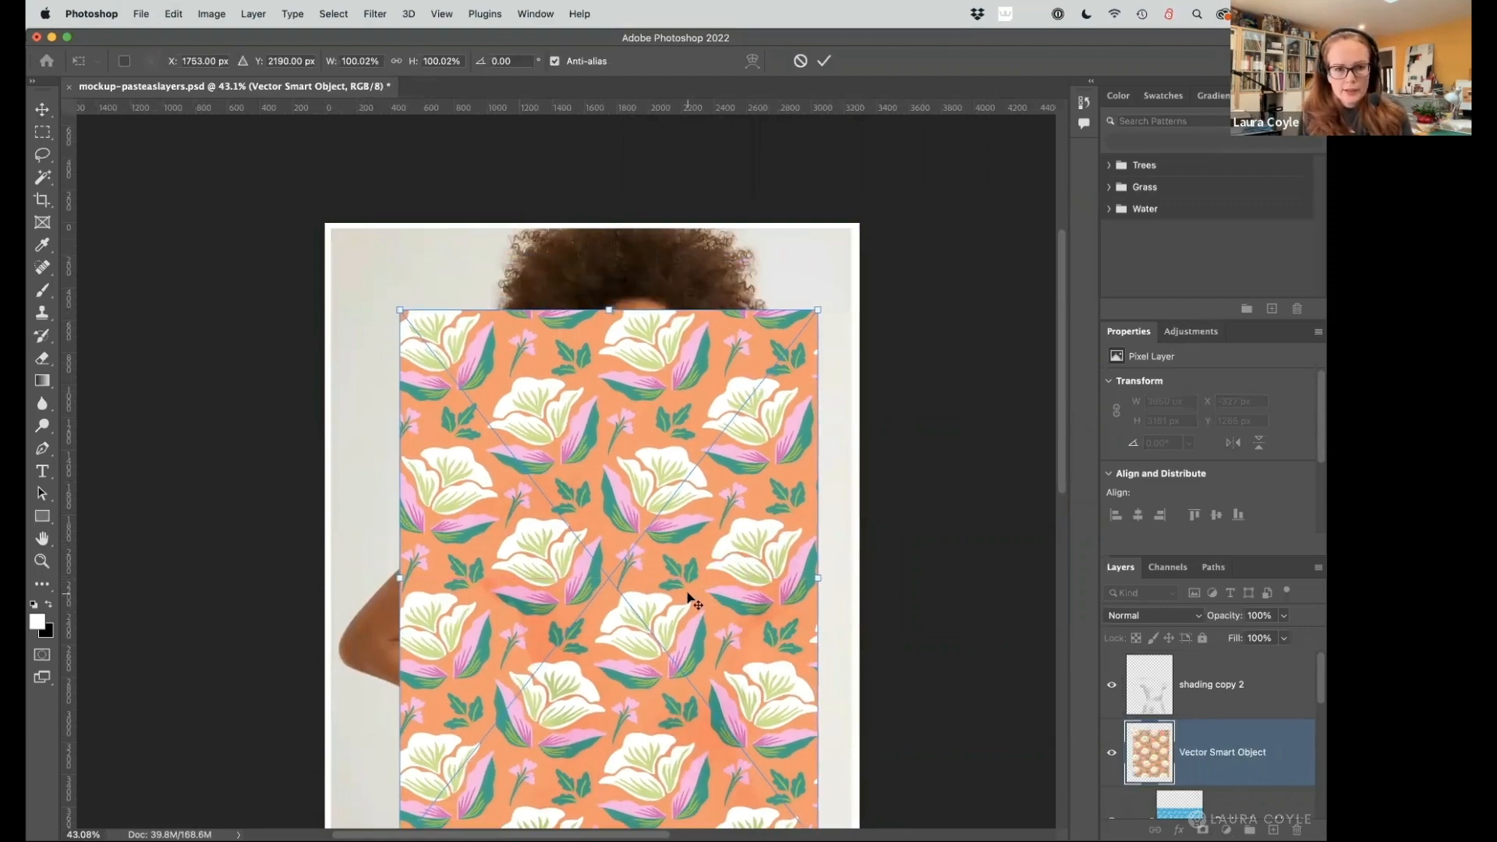
left_click(824, 60)
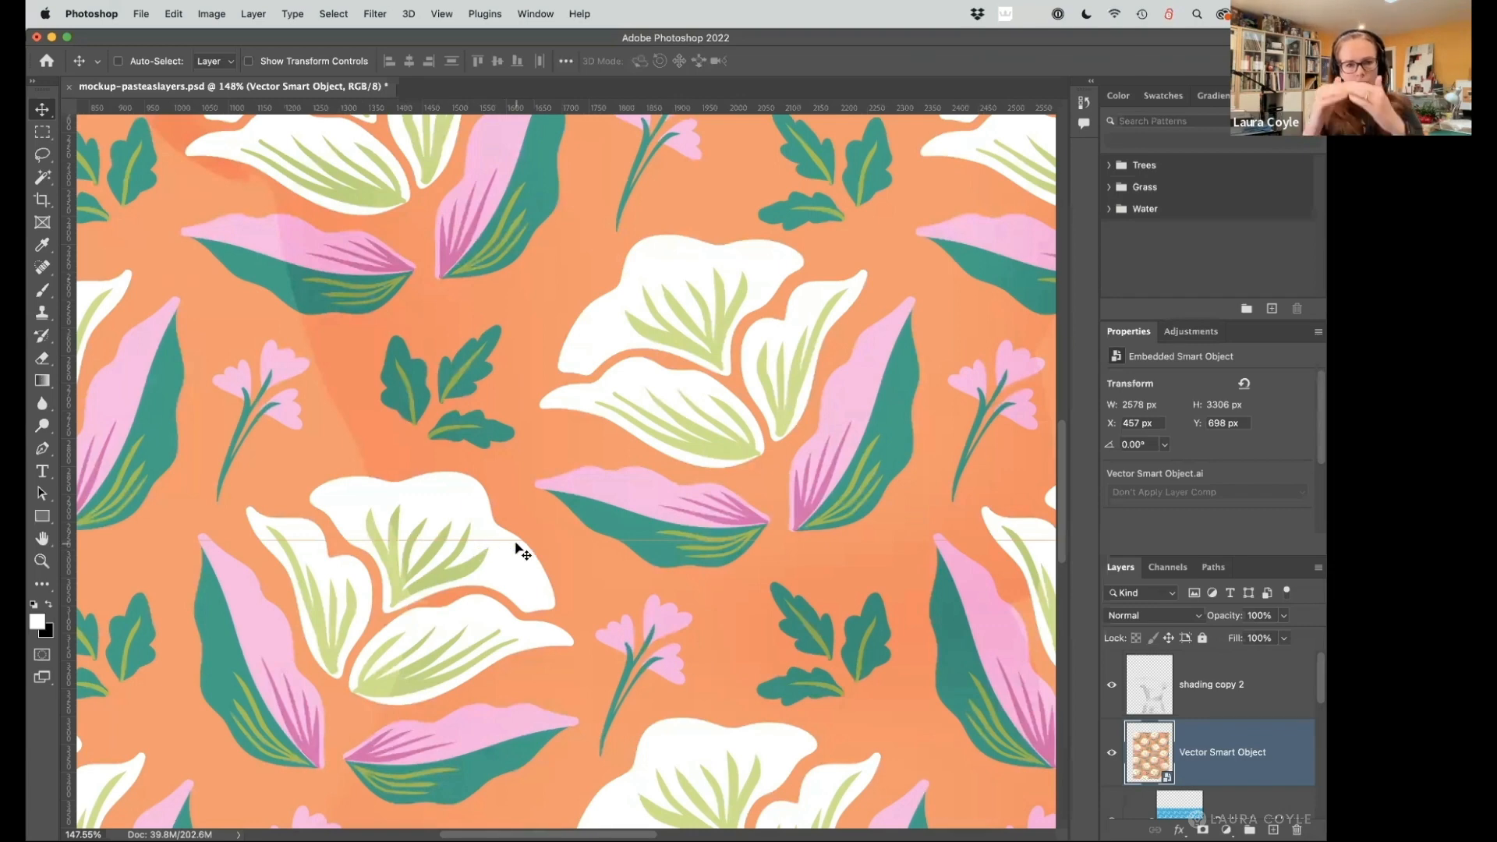
mouse_move(532, 552)
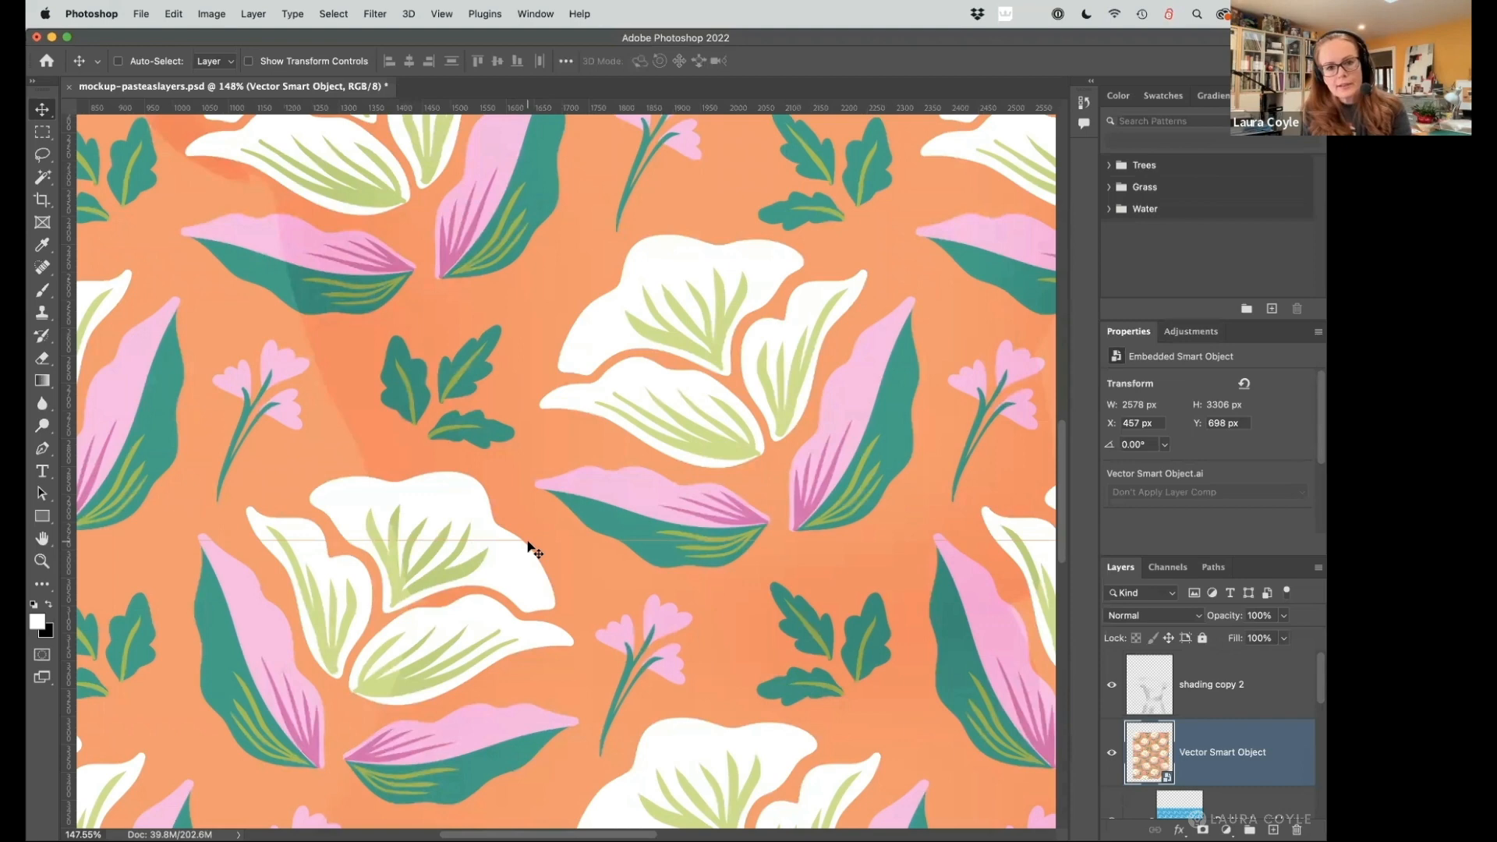
Delete the floral Vector Smart Object layer to reveal the wave layer.
left_click(1255, 752)
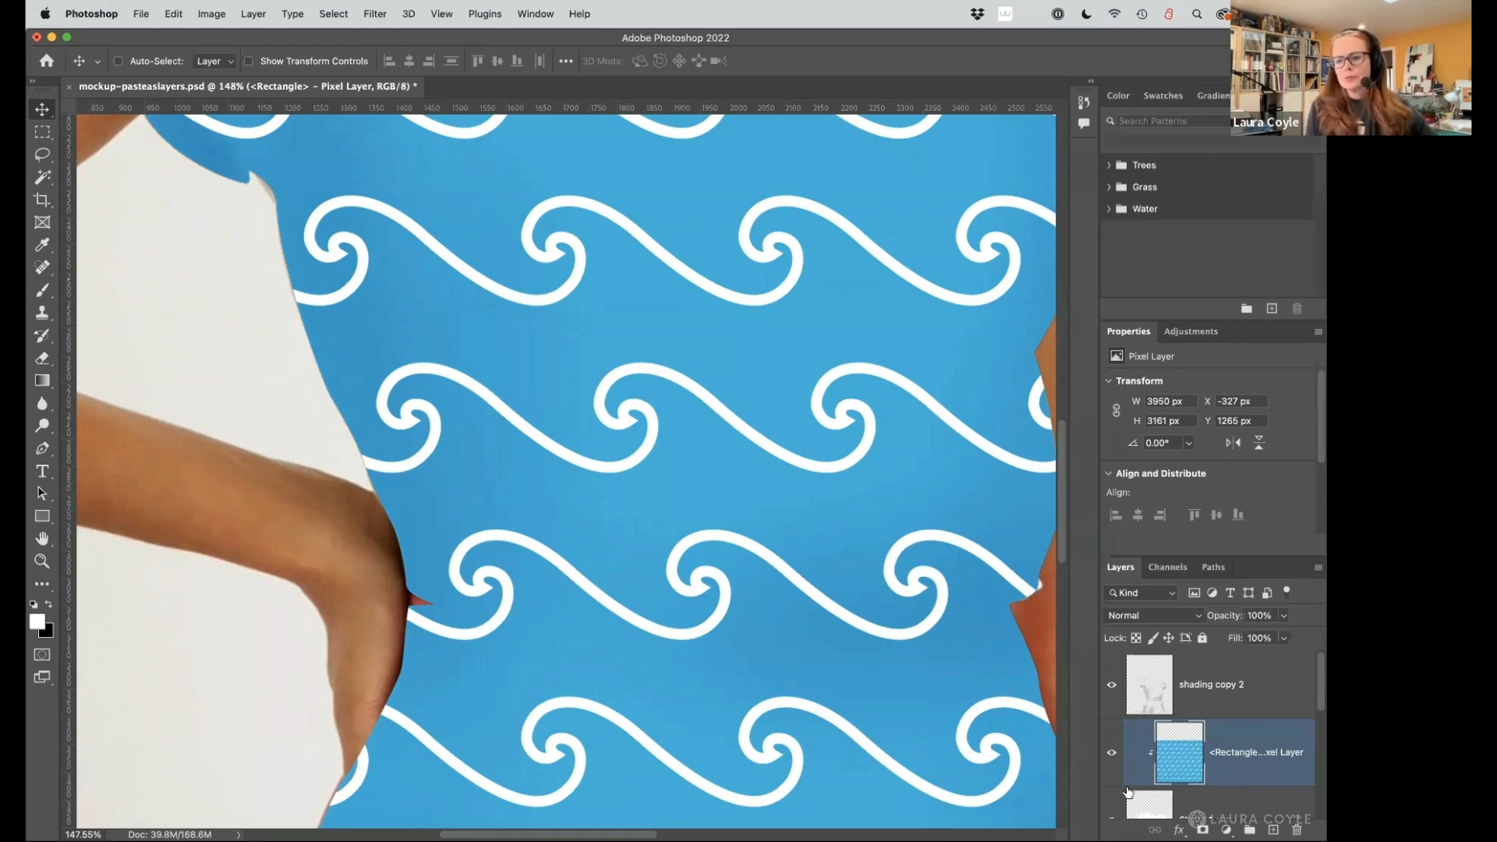
mouse_move(454, 397)
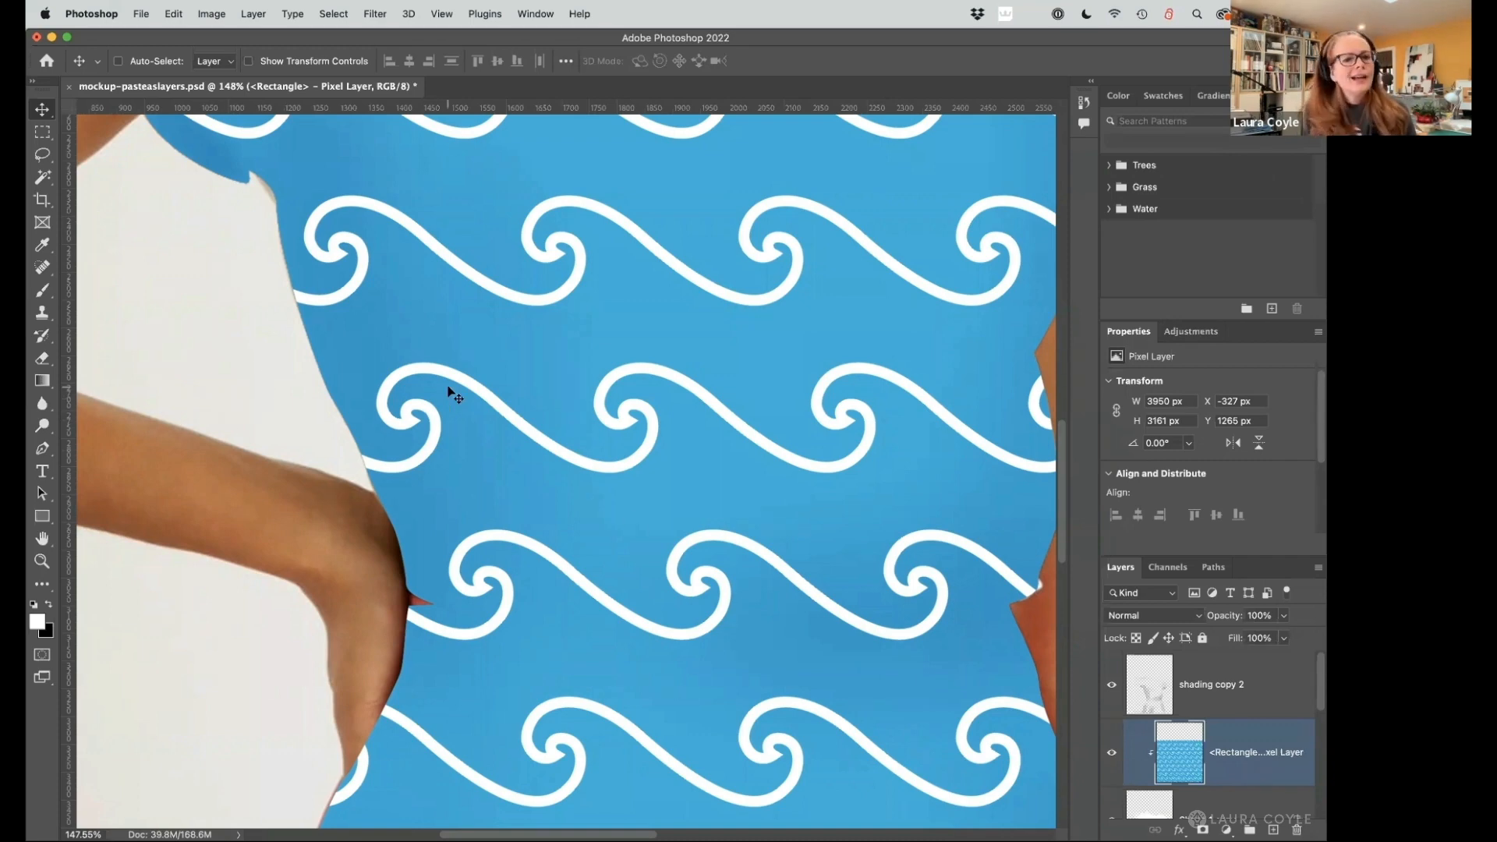